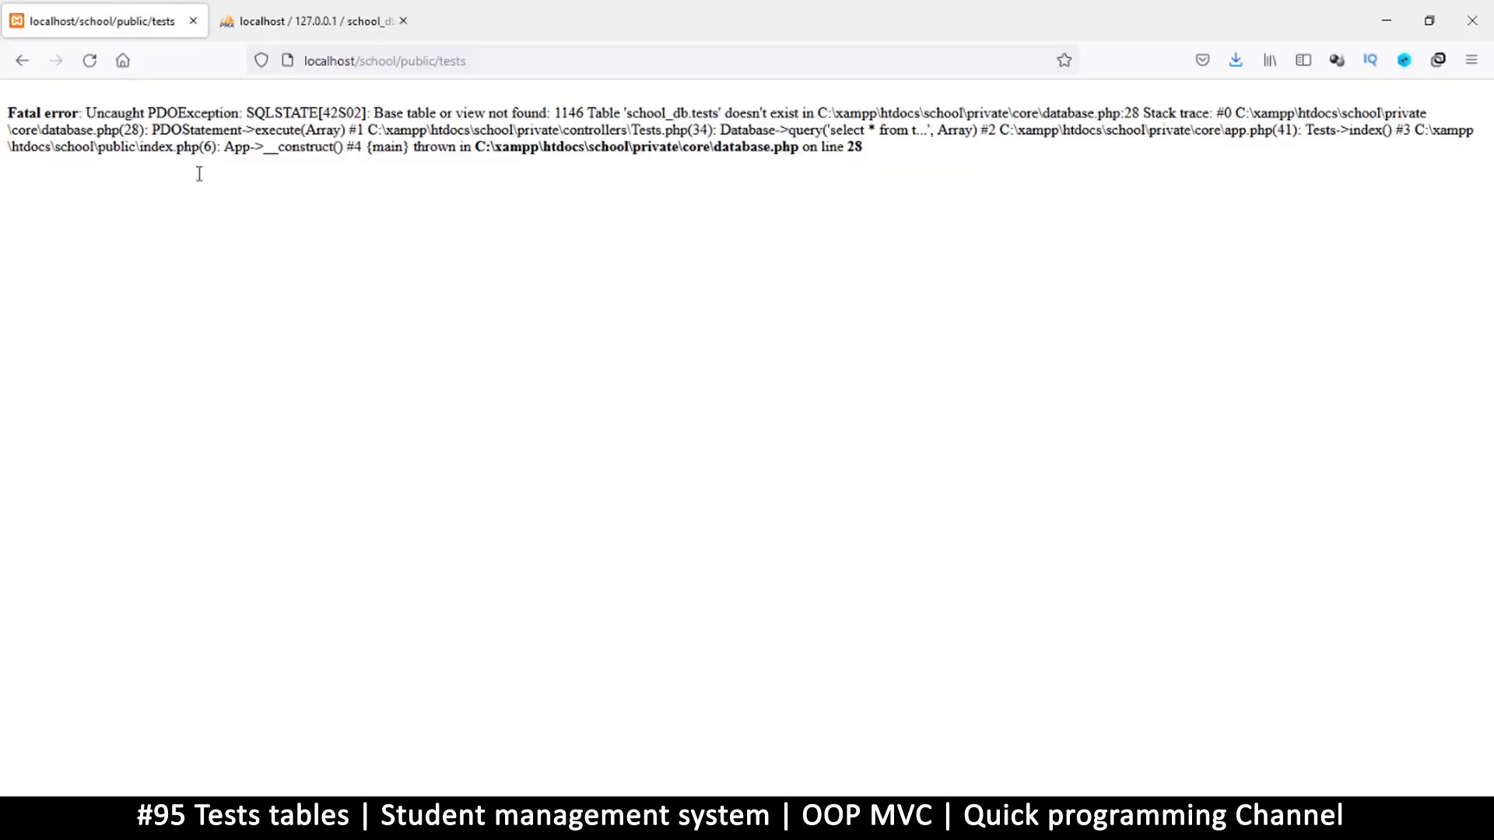
pyautogui.moveTo(606, 126)
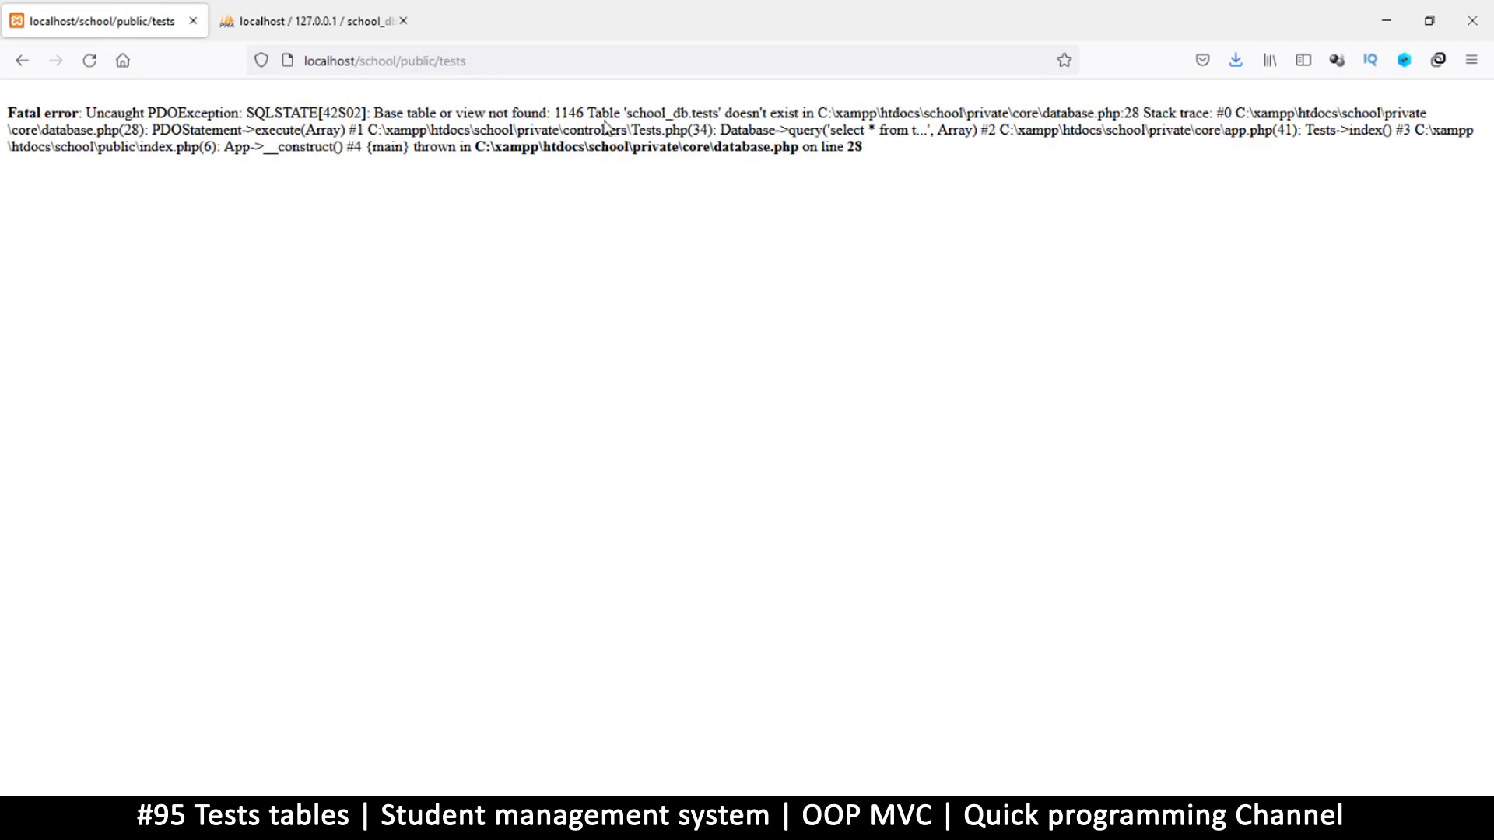
# Note the missing table name, switch to phpMyAdmin and begin a new table in school_db
pyautogui.doubleClick(672, 112)
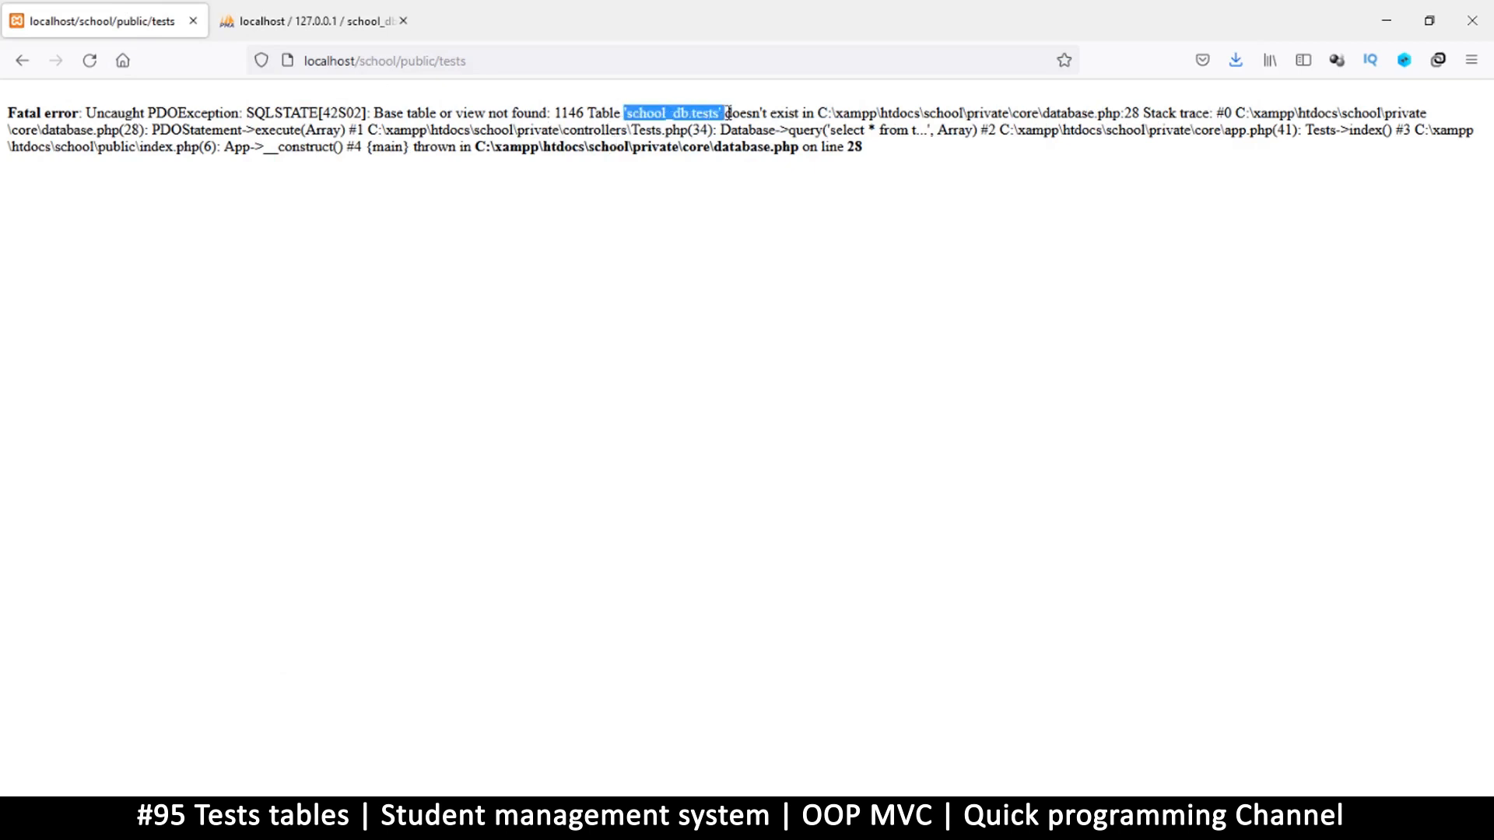
pyautogui.moveTo(696, 212)
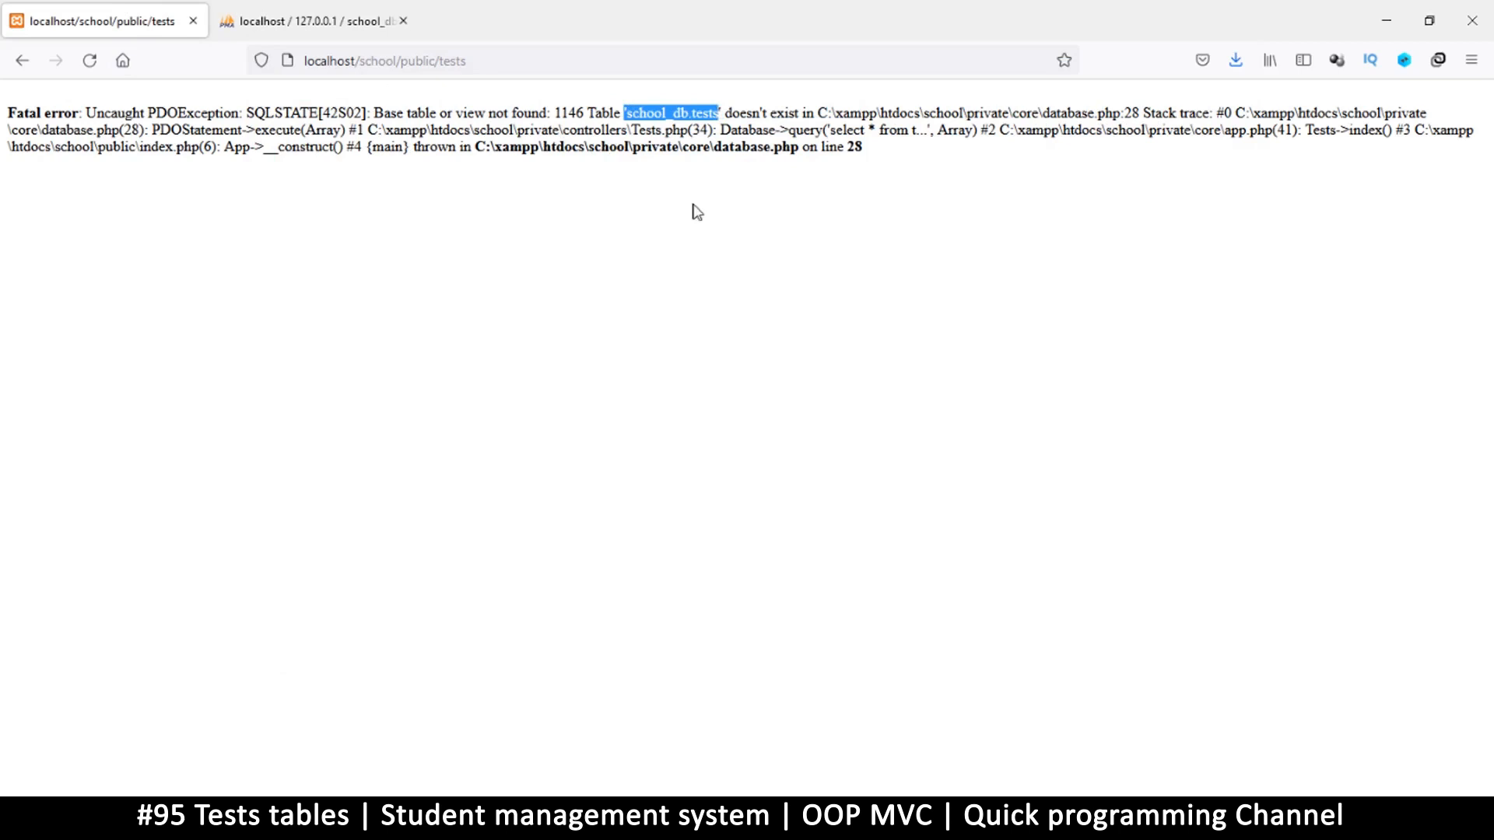
pyautogui.click(314, 20)
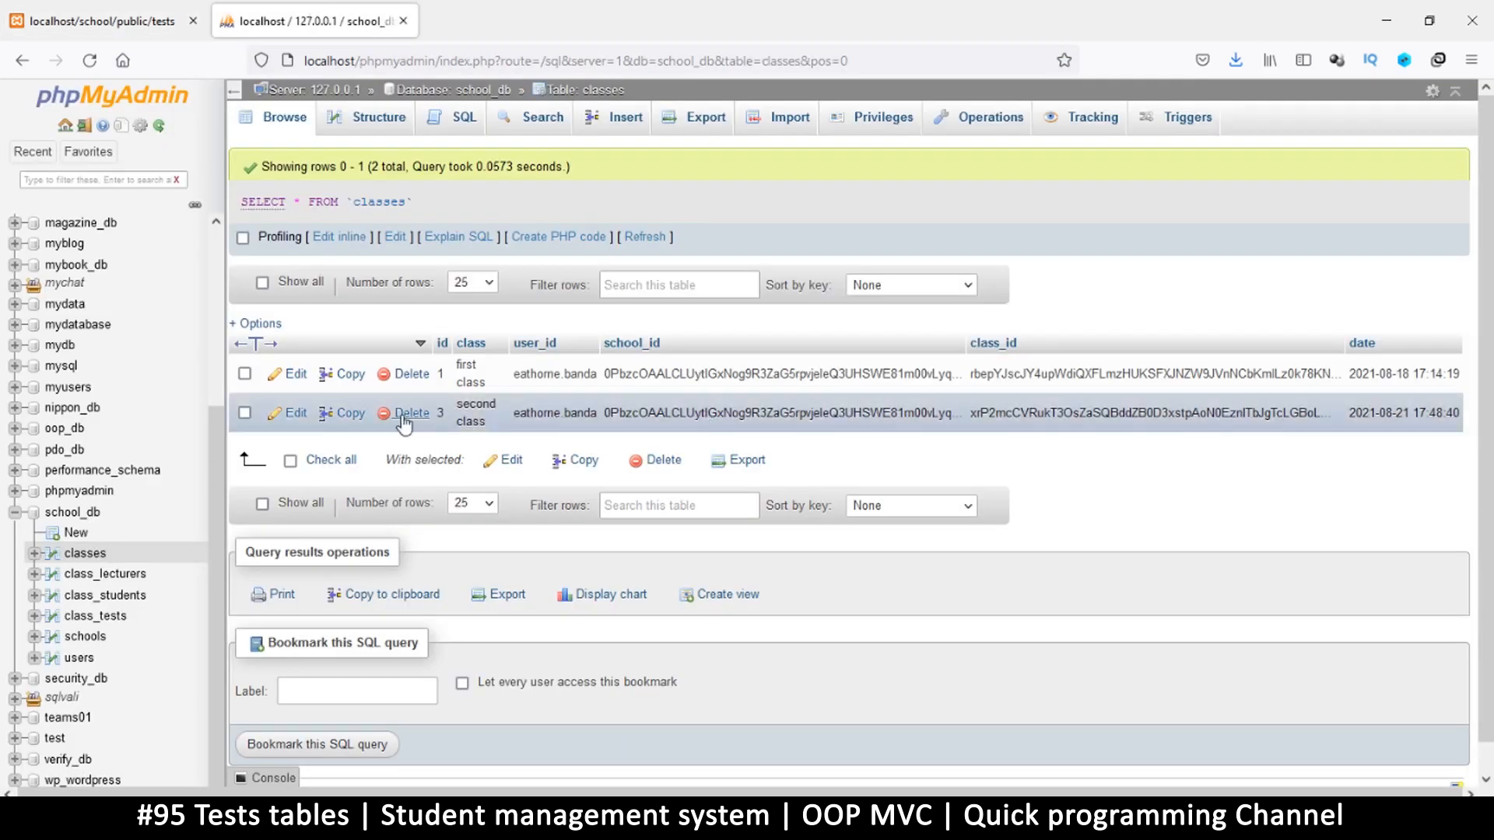
pyautogui.moveTo(103, 469)
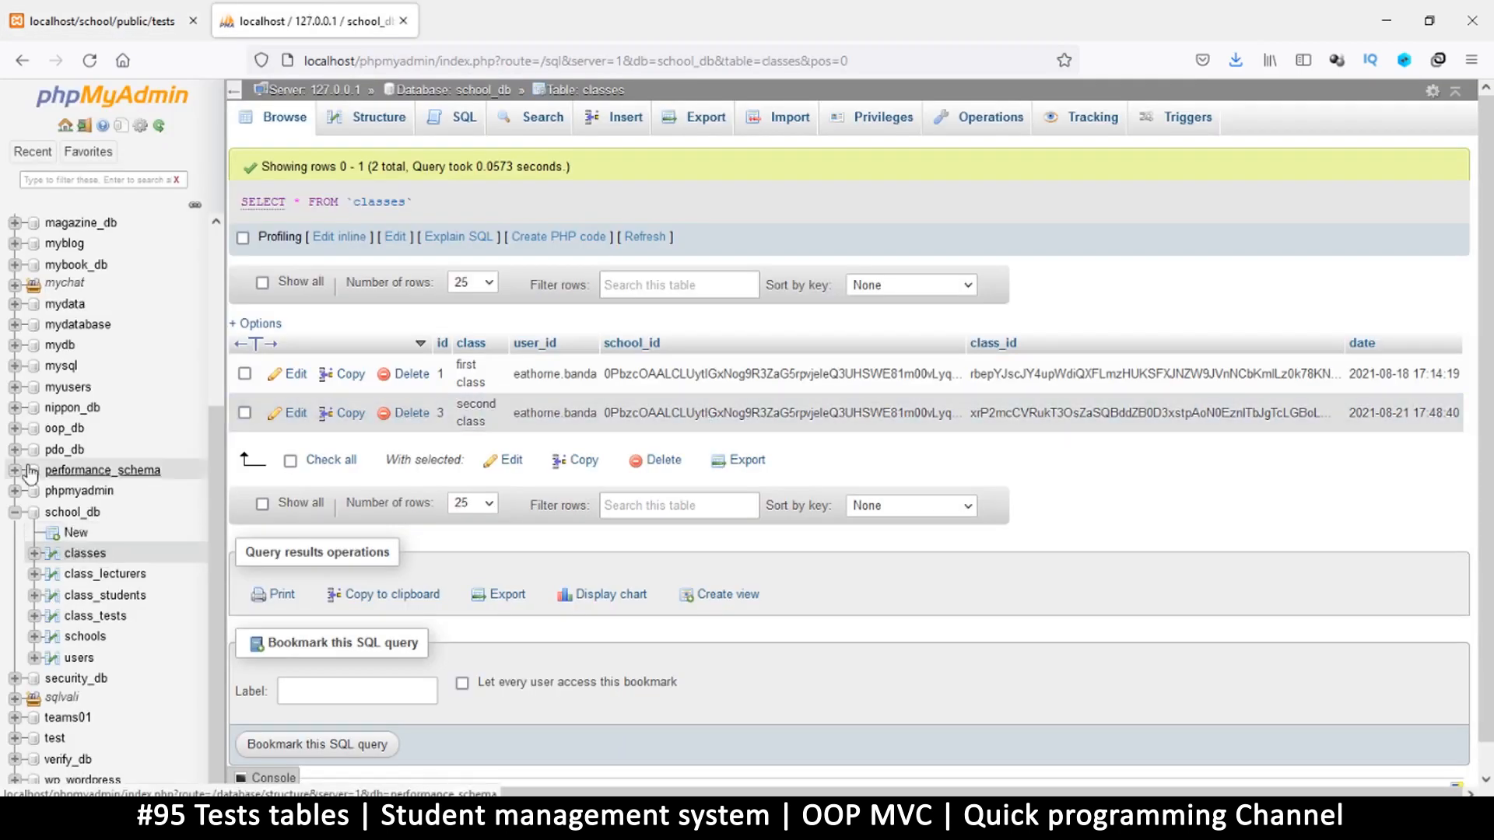
pyautogui.moveTo(148, 494)
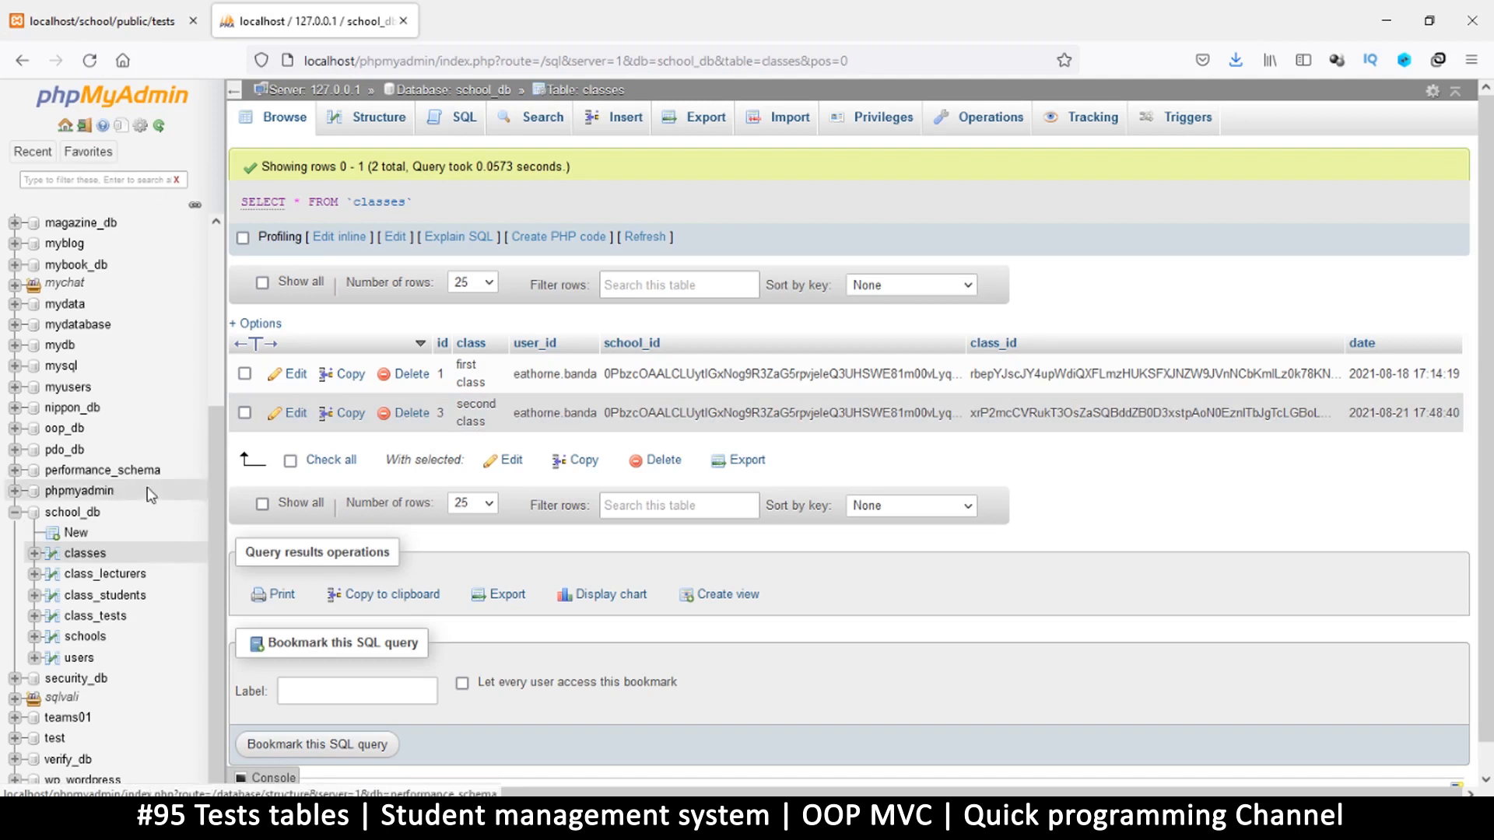
pyautogui.moveTo(75, 532)
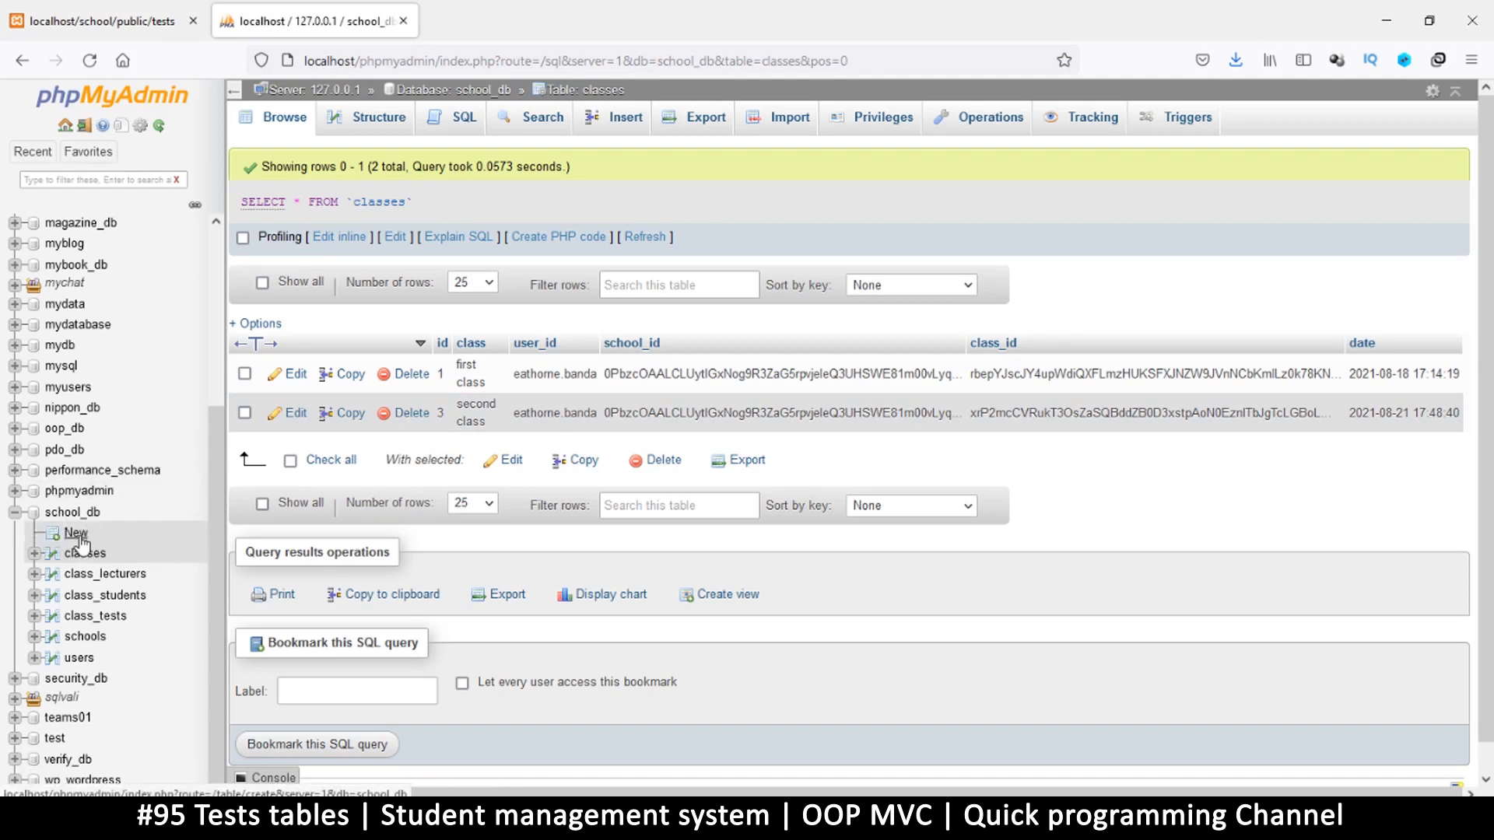
pyautogui.click(73, 533)
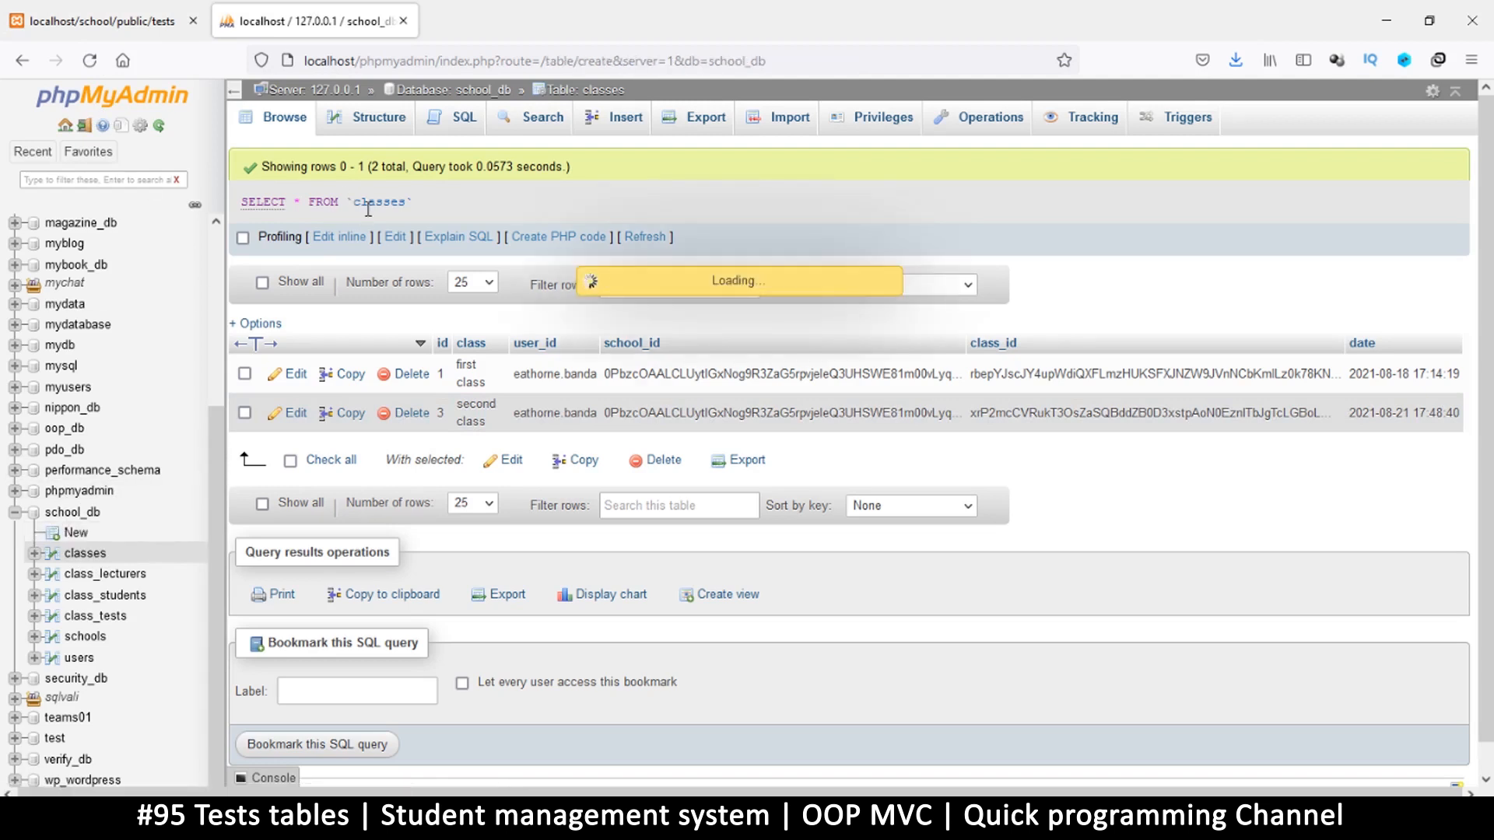
# Name the table tests and enter columns id, test_id, class_id, school_id
pyautogui.click(72, 532)
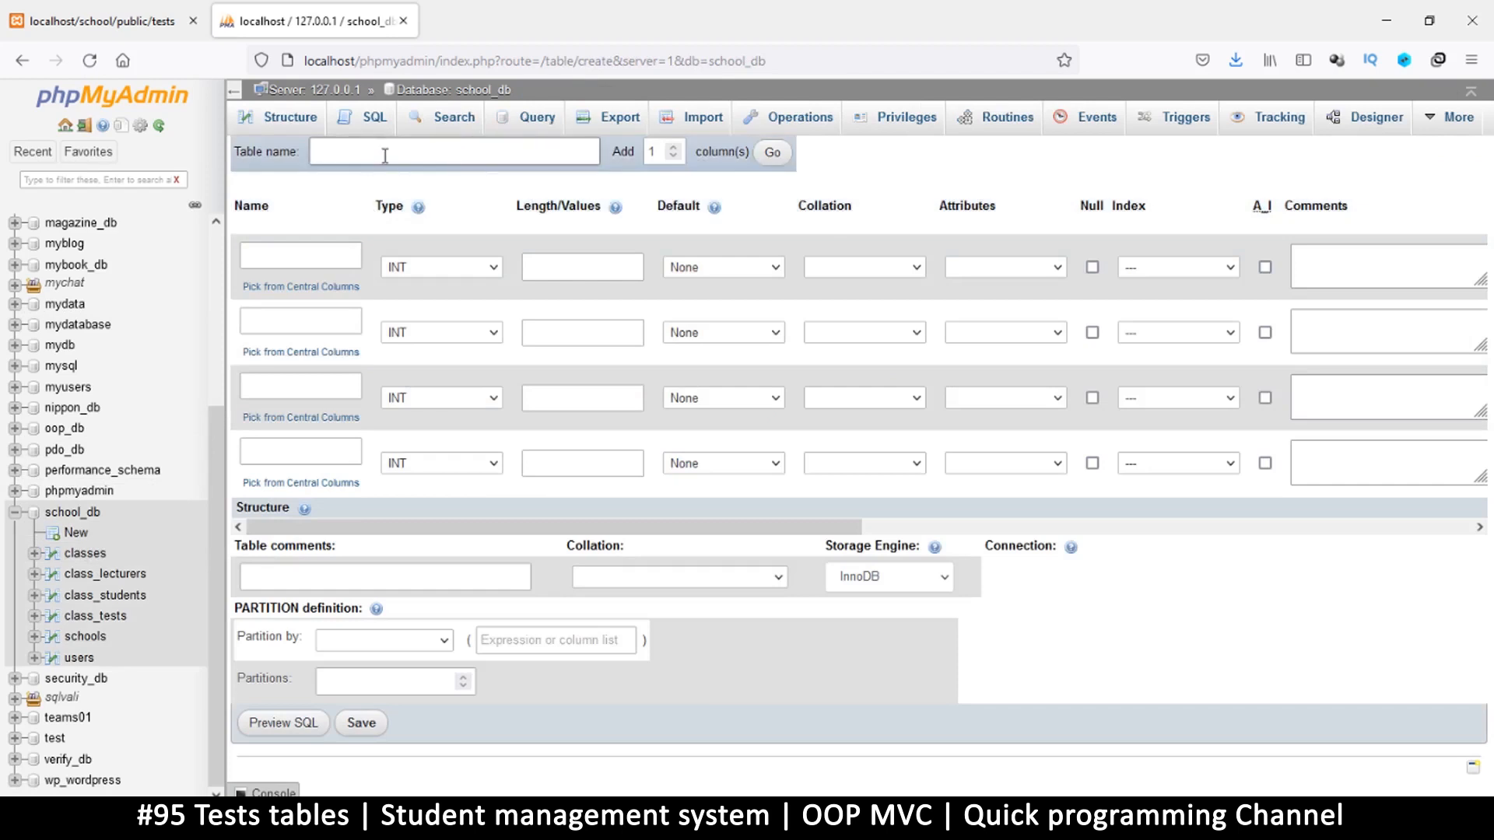
pyautogui.write('tests')
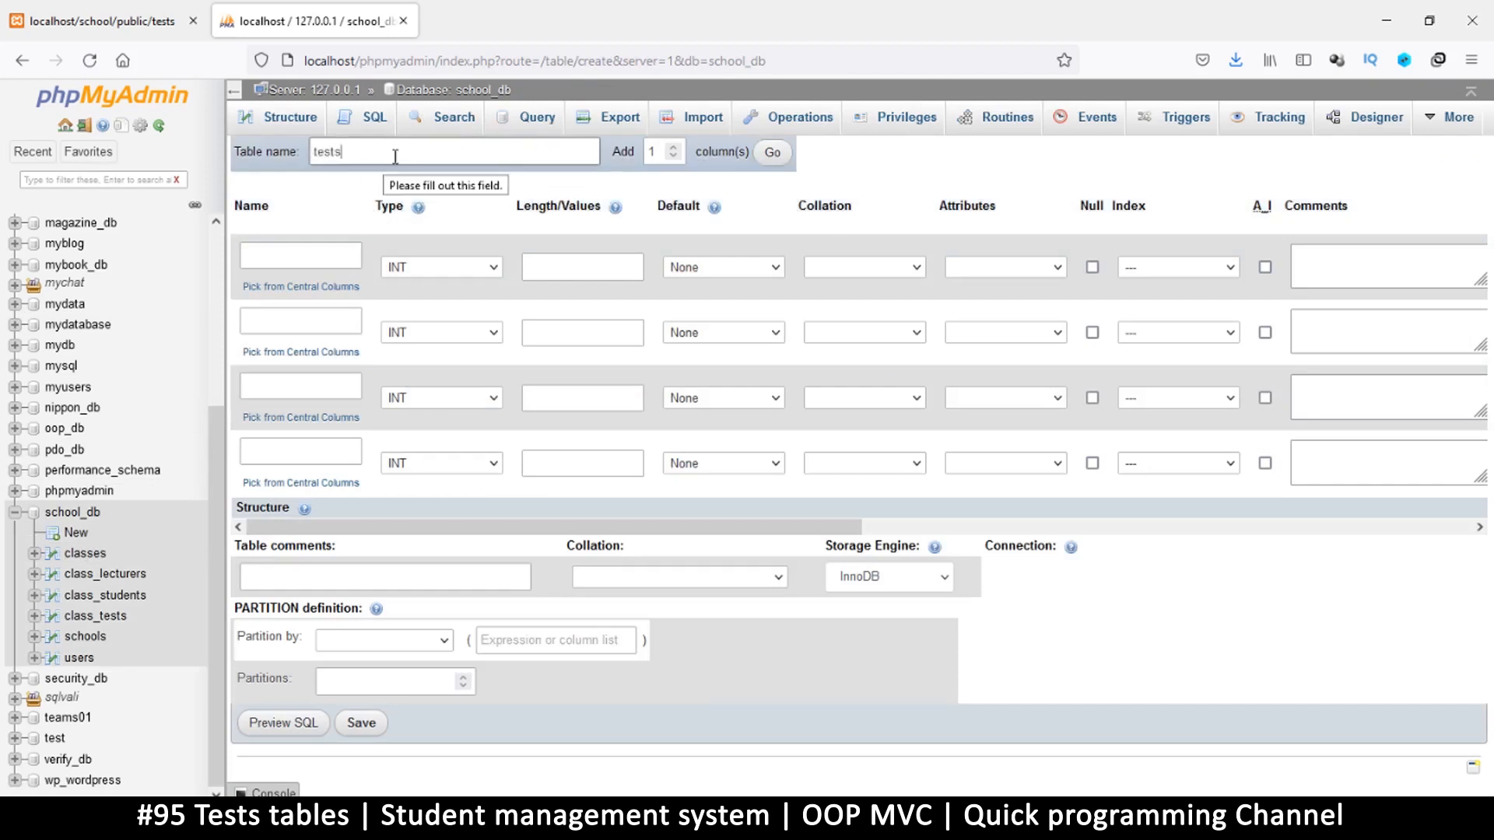
pyautogui.click(298, 255)
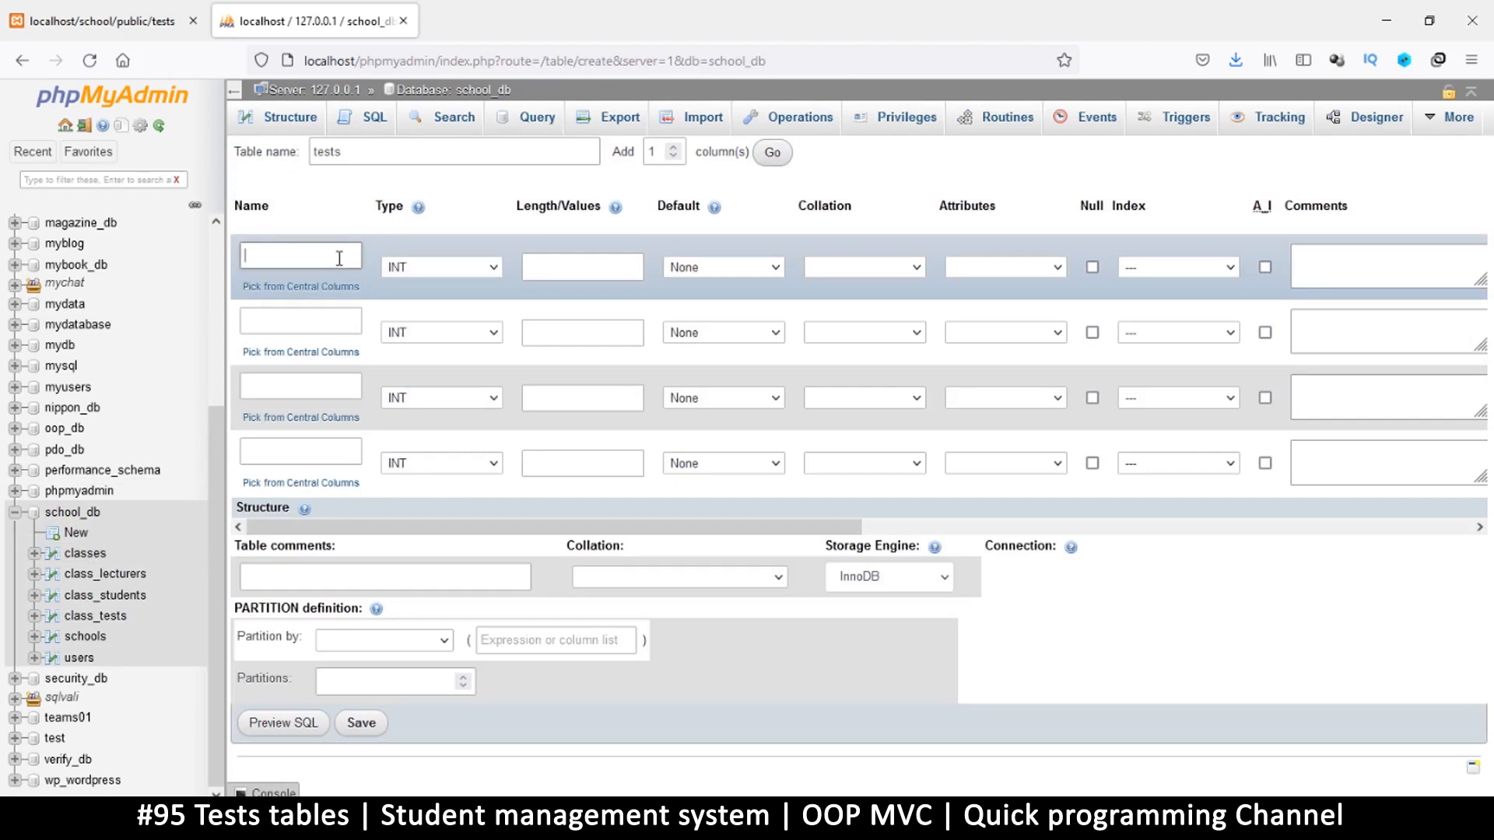
pyautogui.write('id')
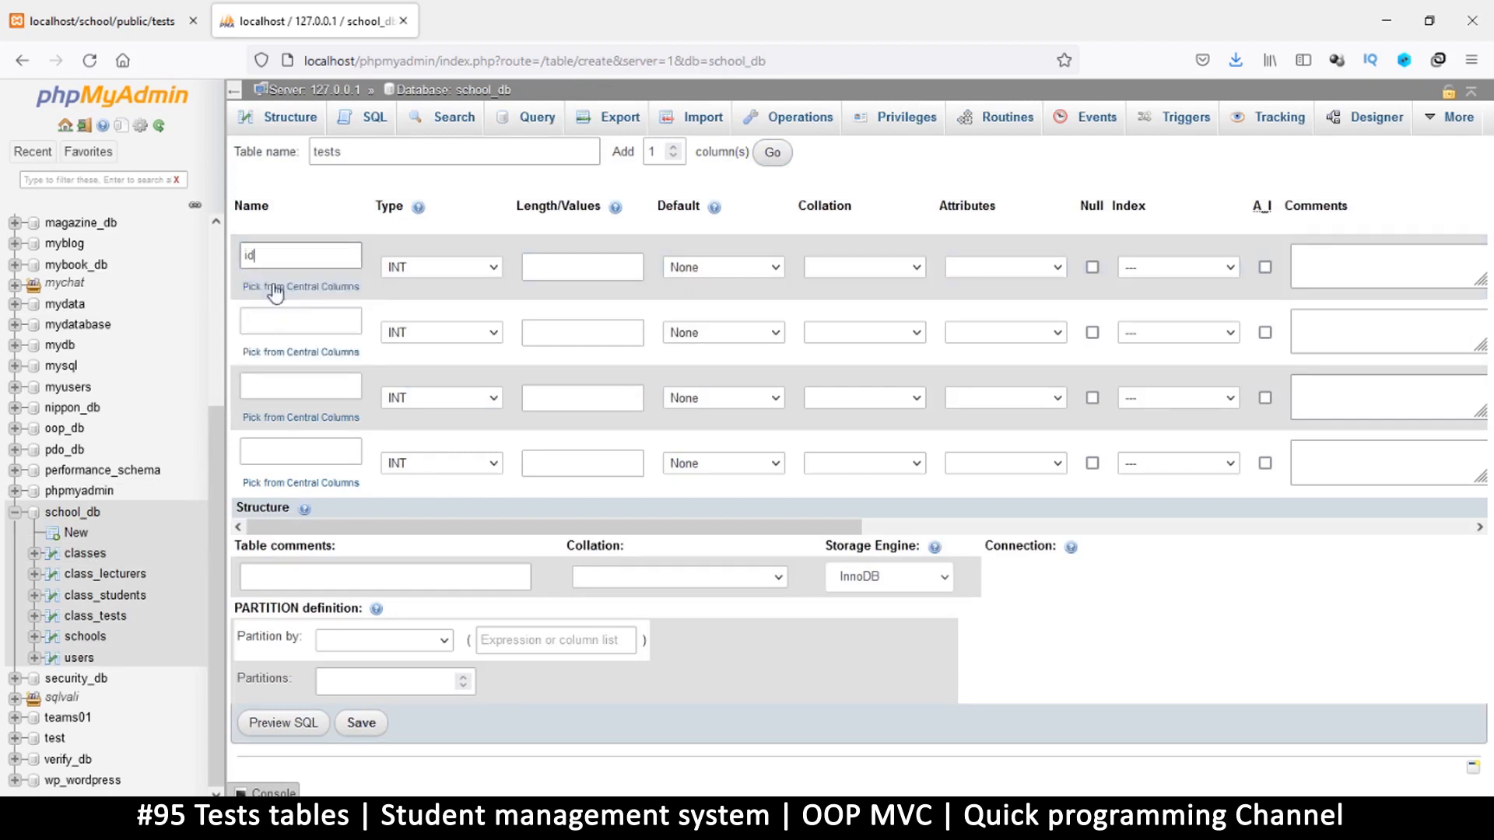
pyautogui.moveTo(978, 736)
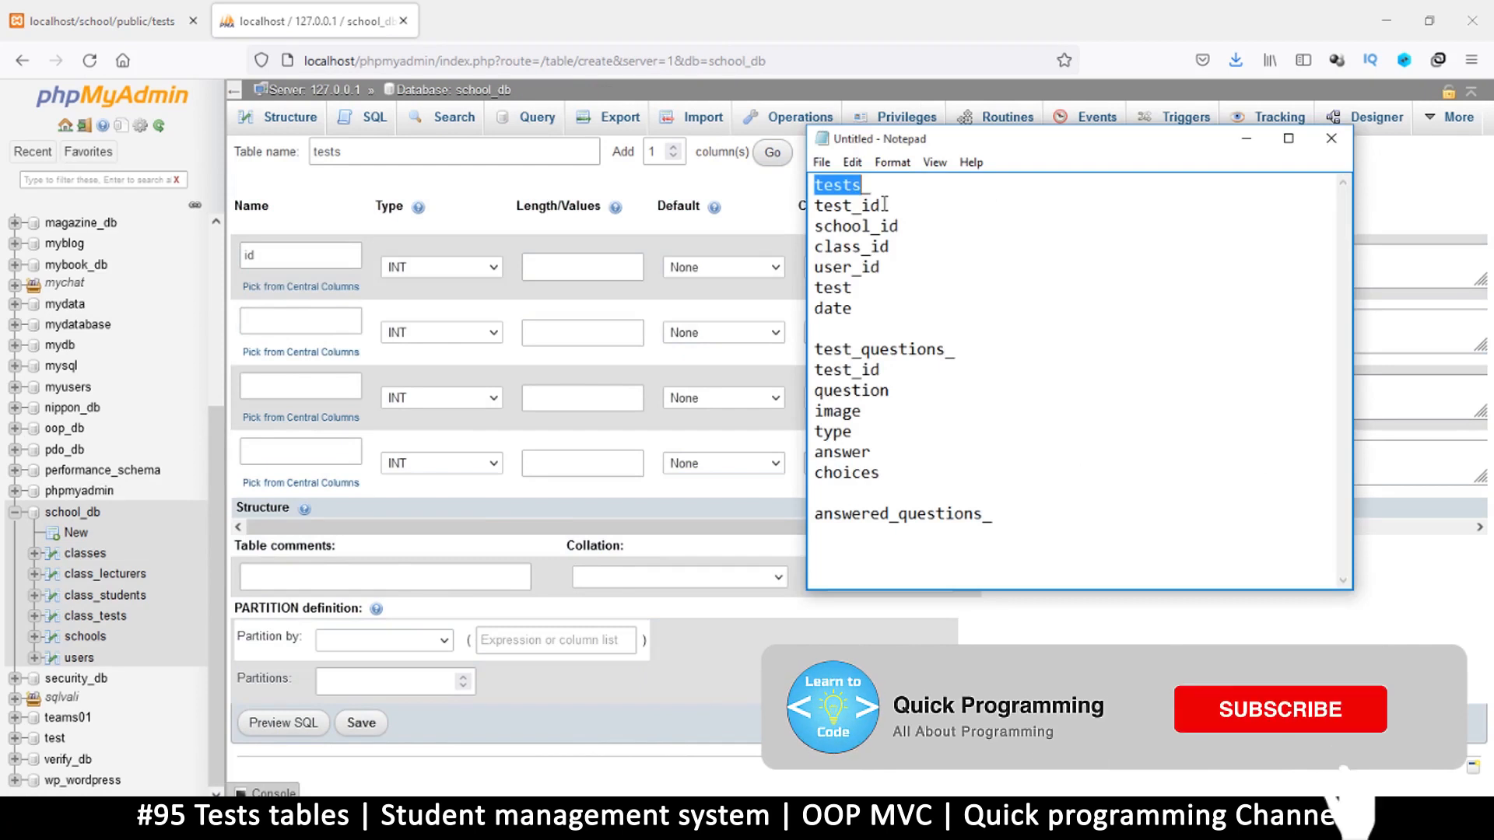
pyautogui.doubleClick(846, 205)
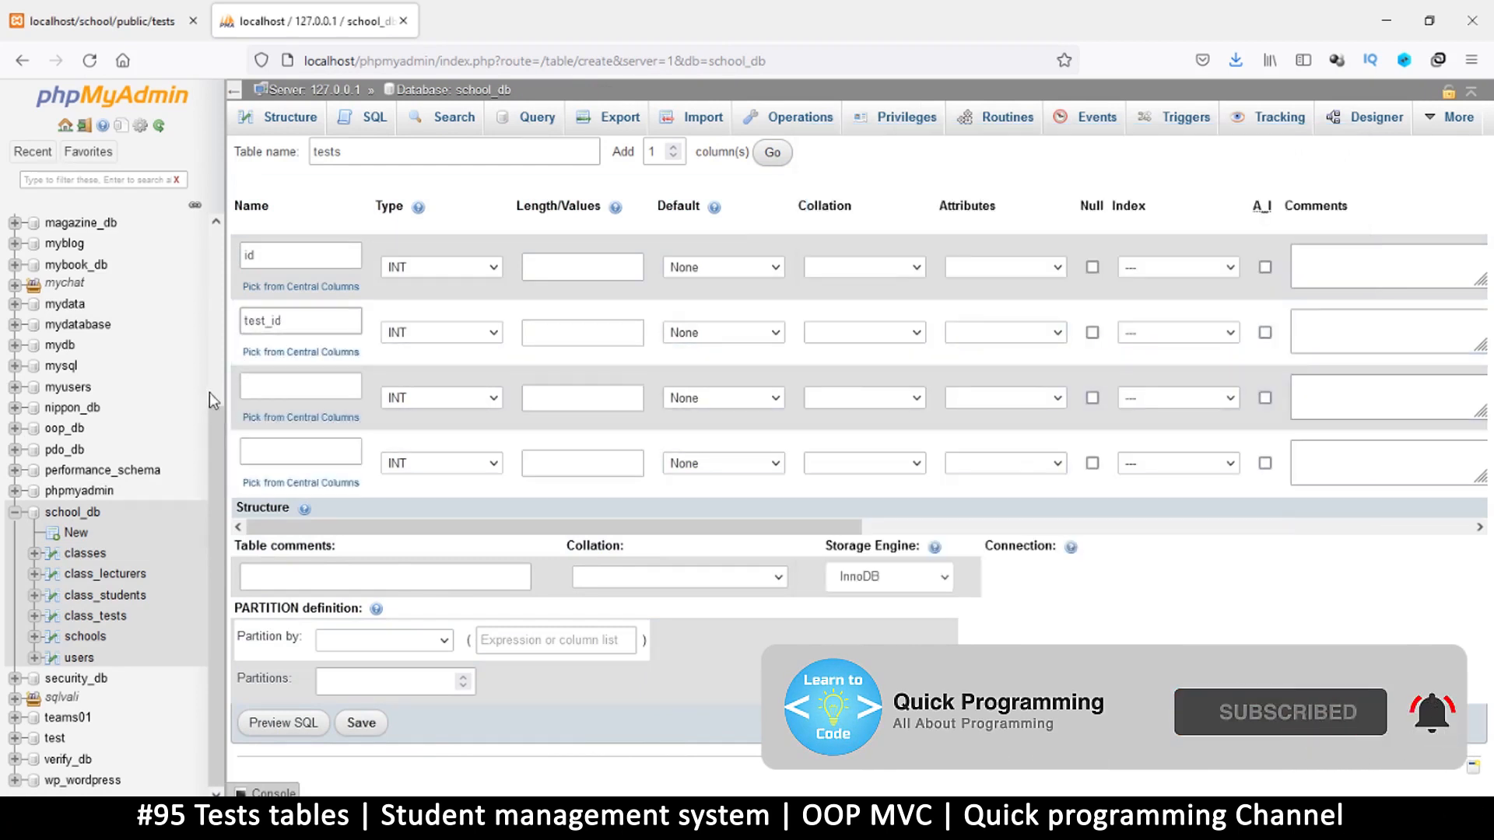
pyautogui.write('class_id')
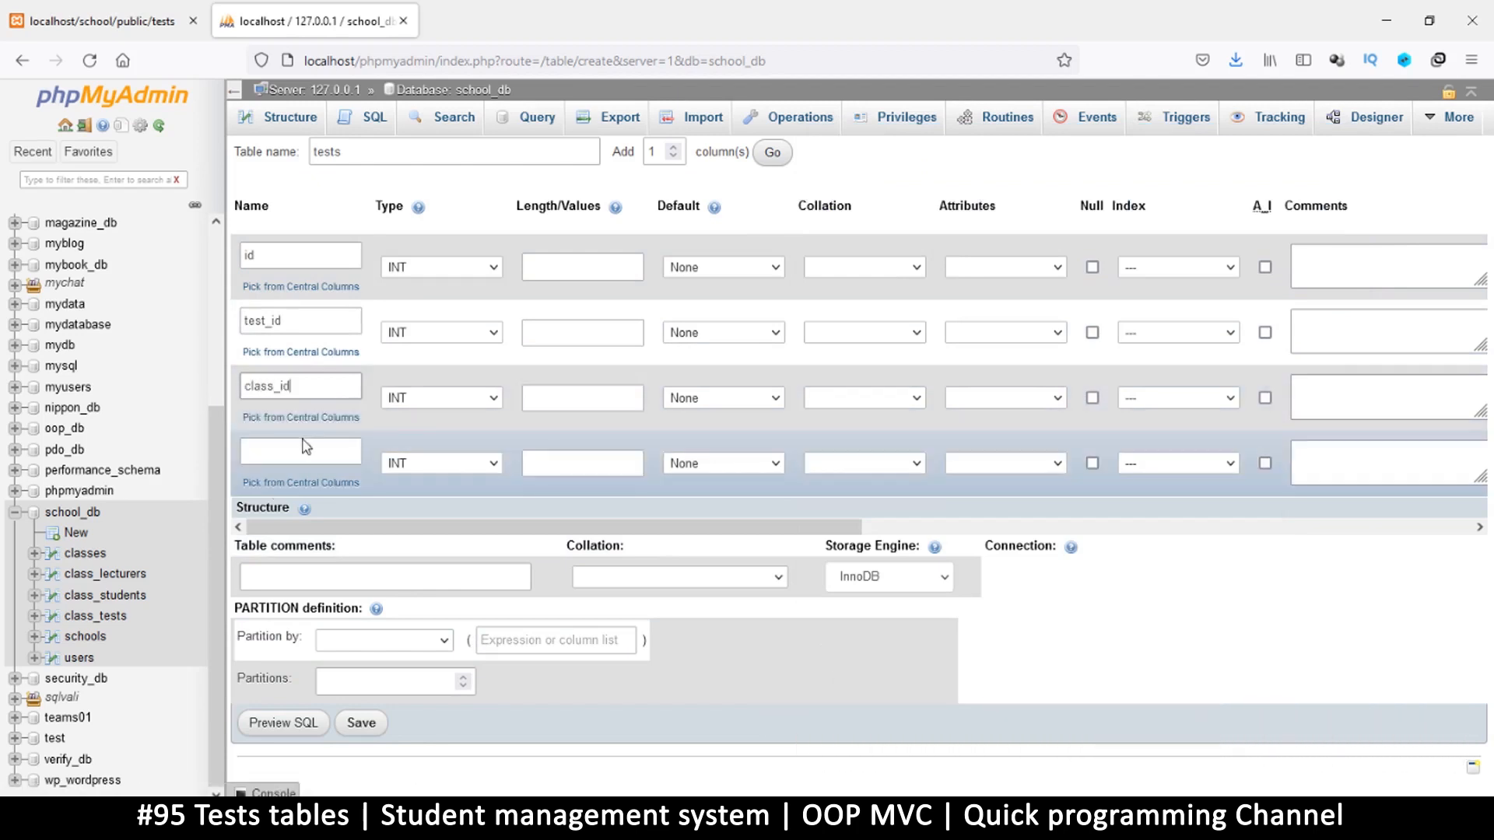
pyautogui.write('school_i')
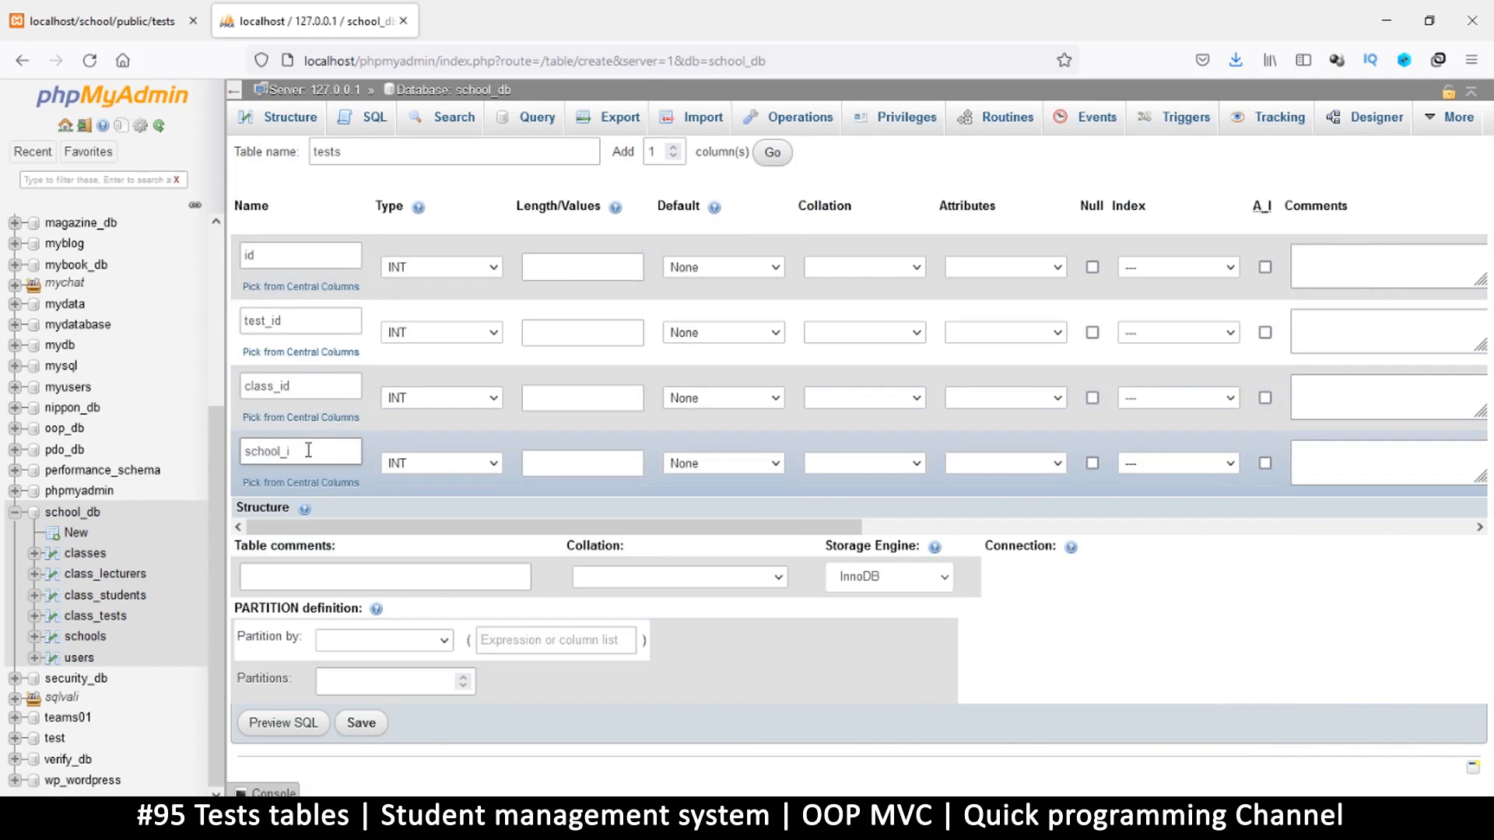
pyautogui.write('d')
pyautogui.click(663, 151)
pyautogui.write('3')
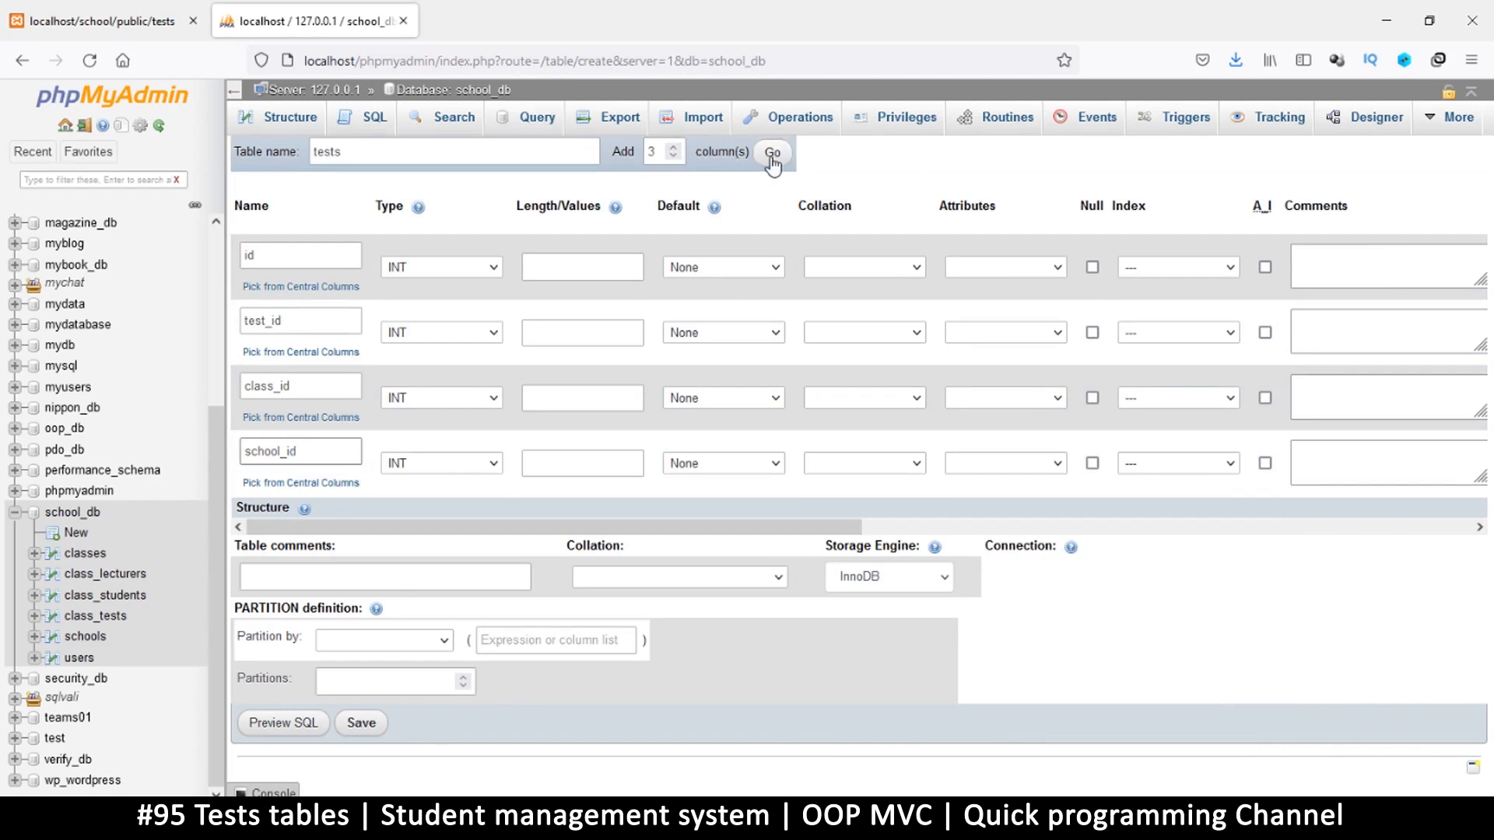
# Add three more column rows named user_id, test and date
pyautogui.click(773, 153)
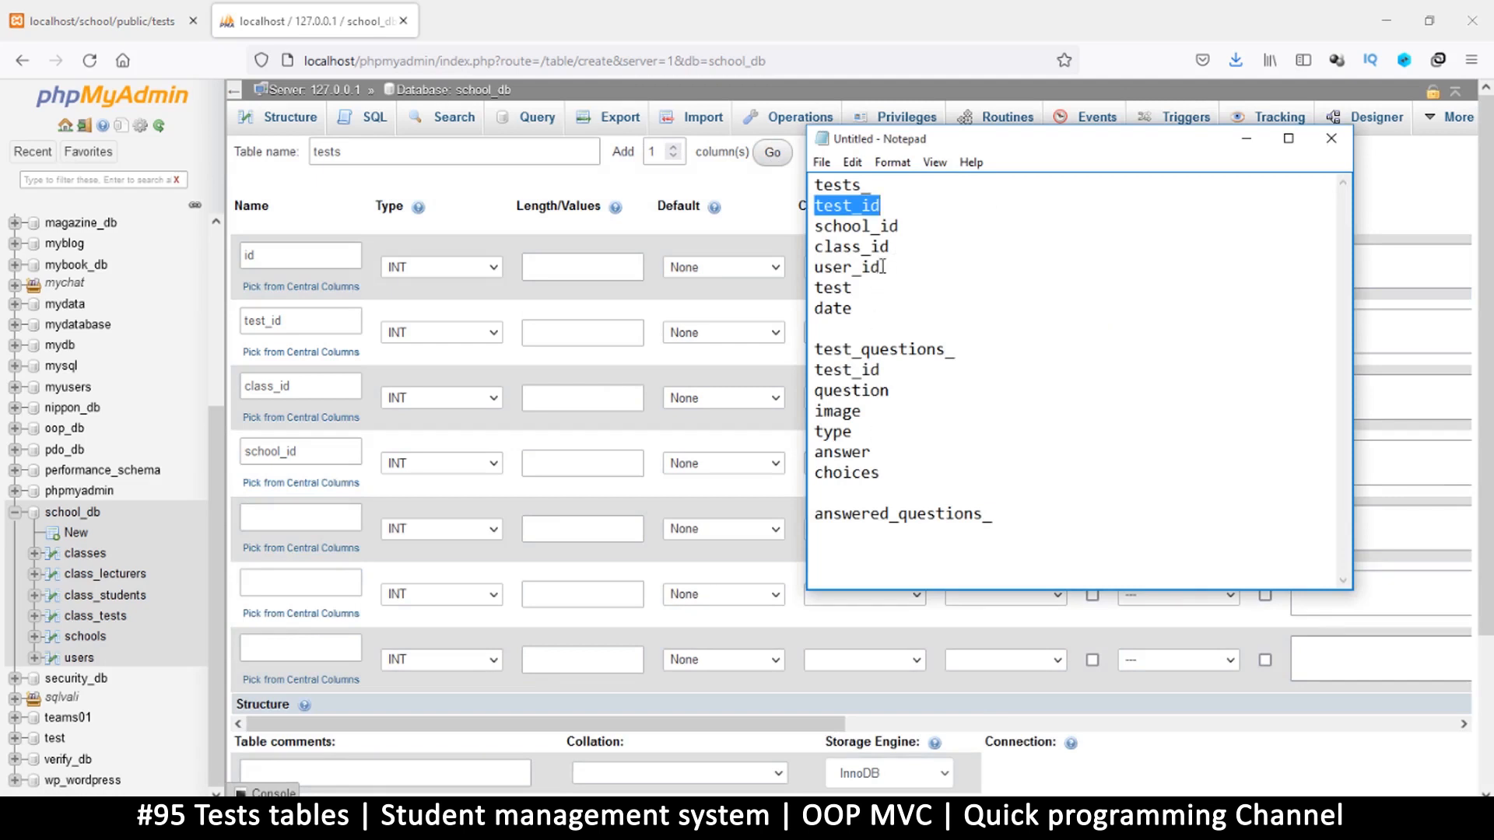
pyautogui.doubleClick(847, 268)
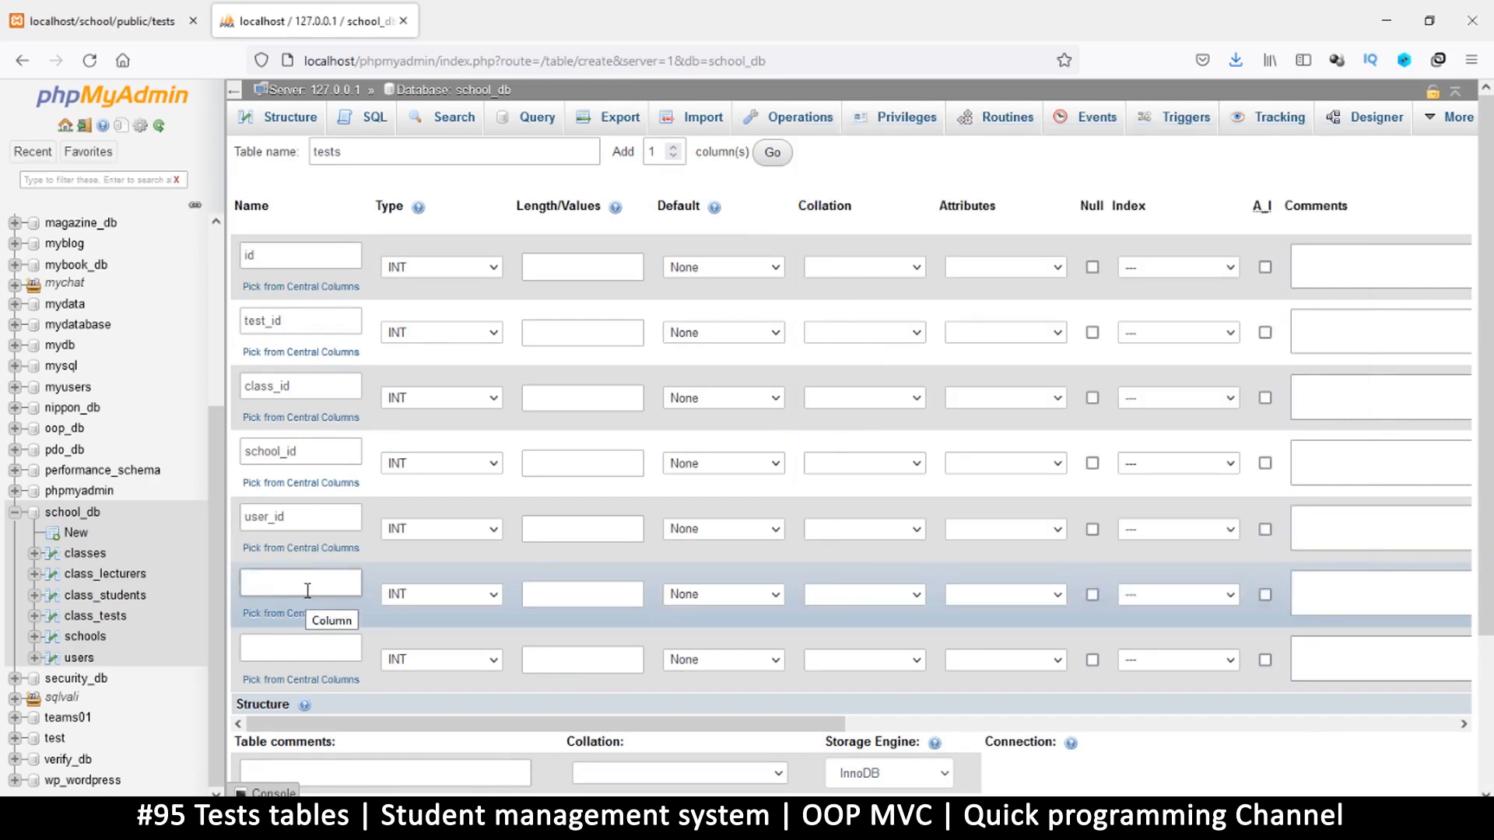
pyautogui.write('test')
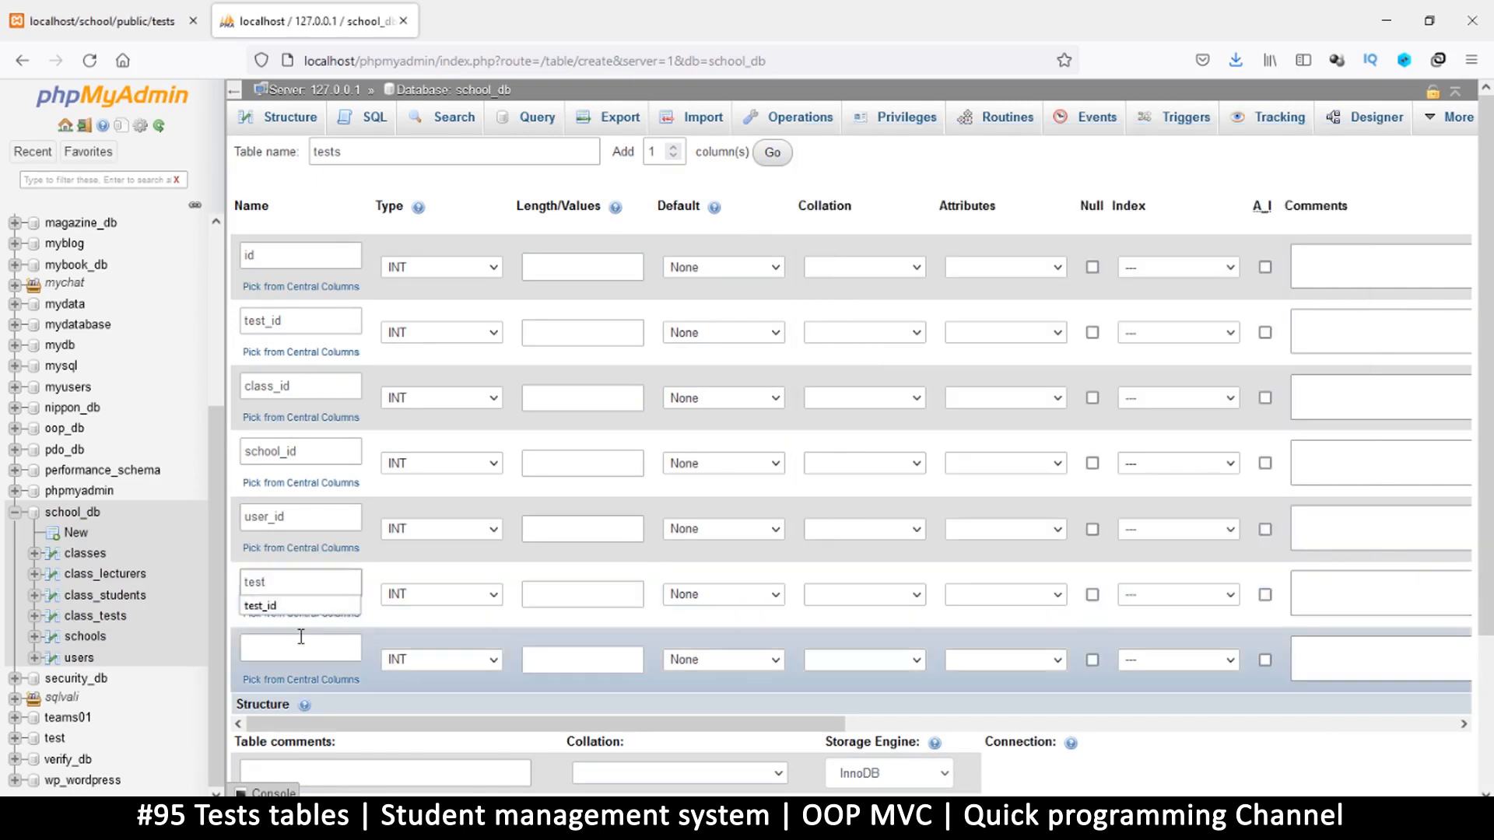
pyautogui.write('date')
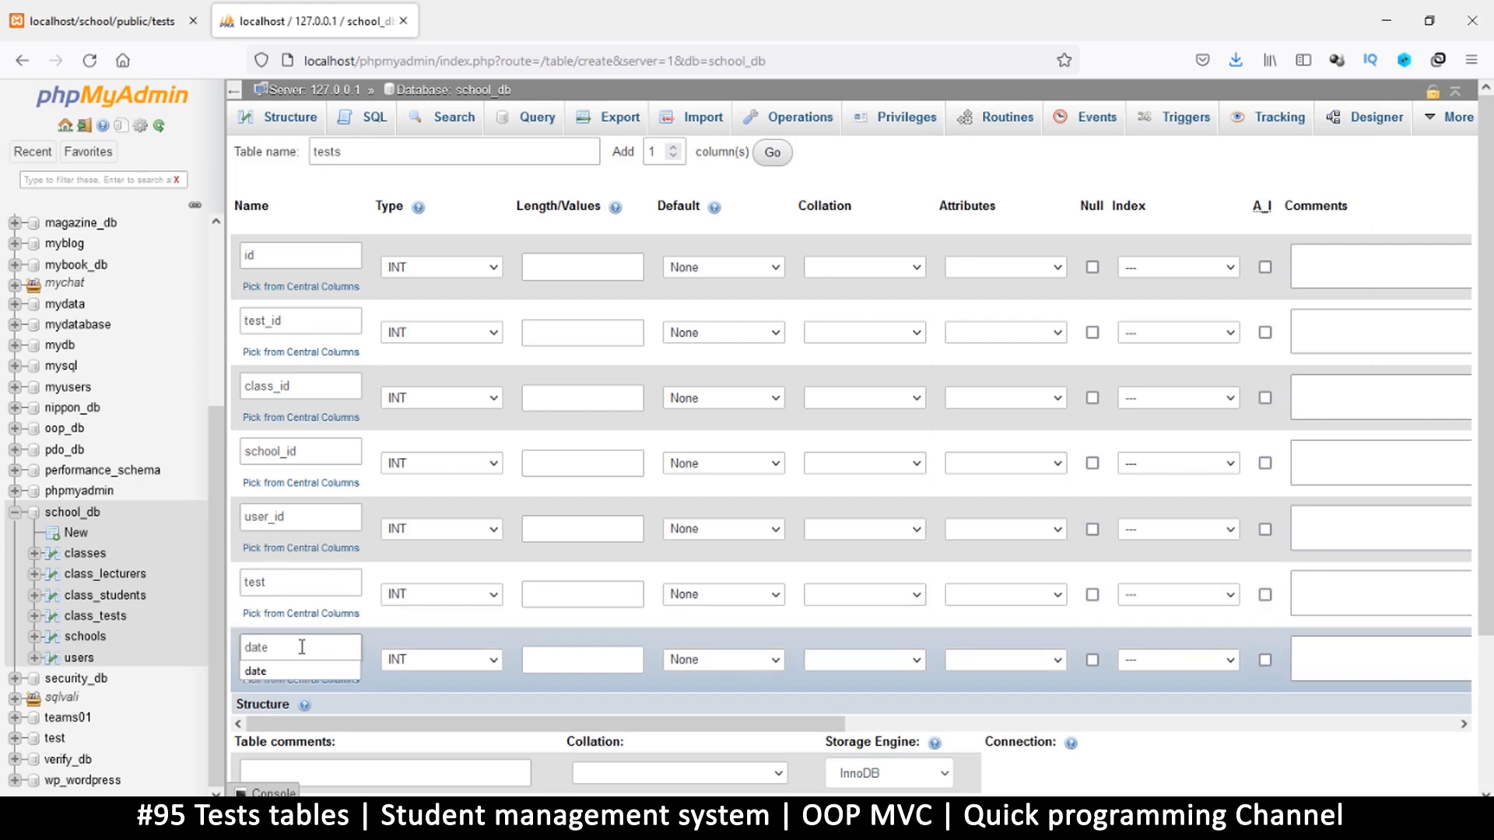
# Set date as DATETIME, test as VARCHAR(100) and the ID columns as VARCHAR(60)
pyautogui.click(438, 660)
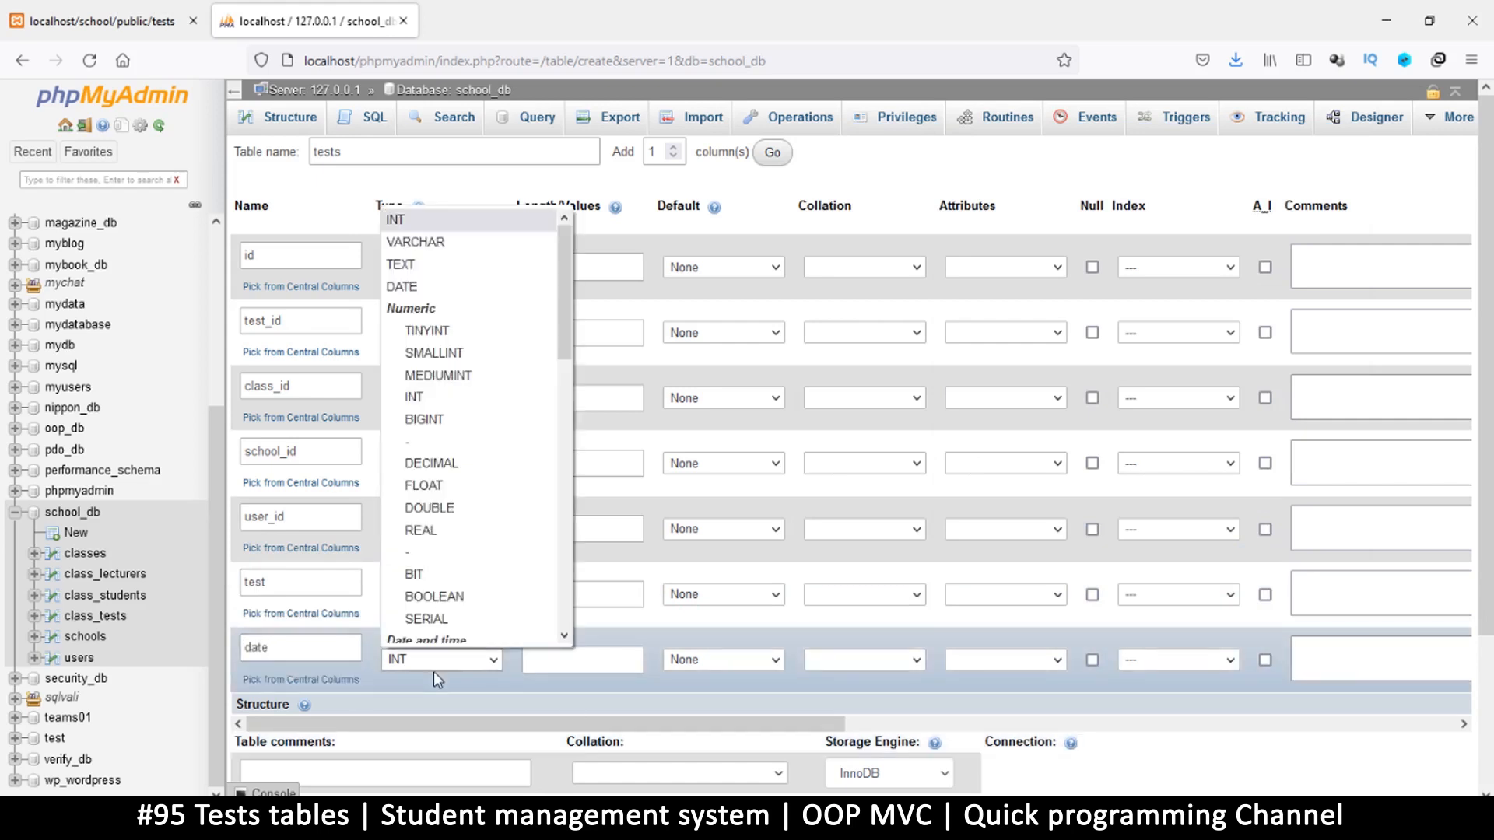
pyautogui.scroll(-3)
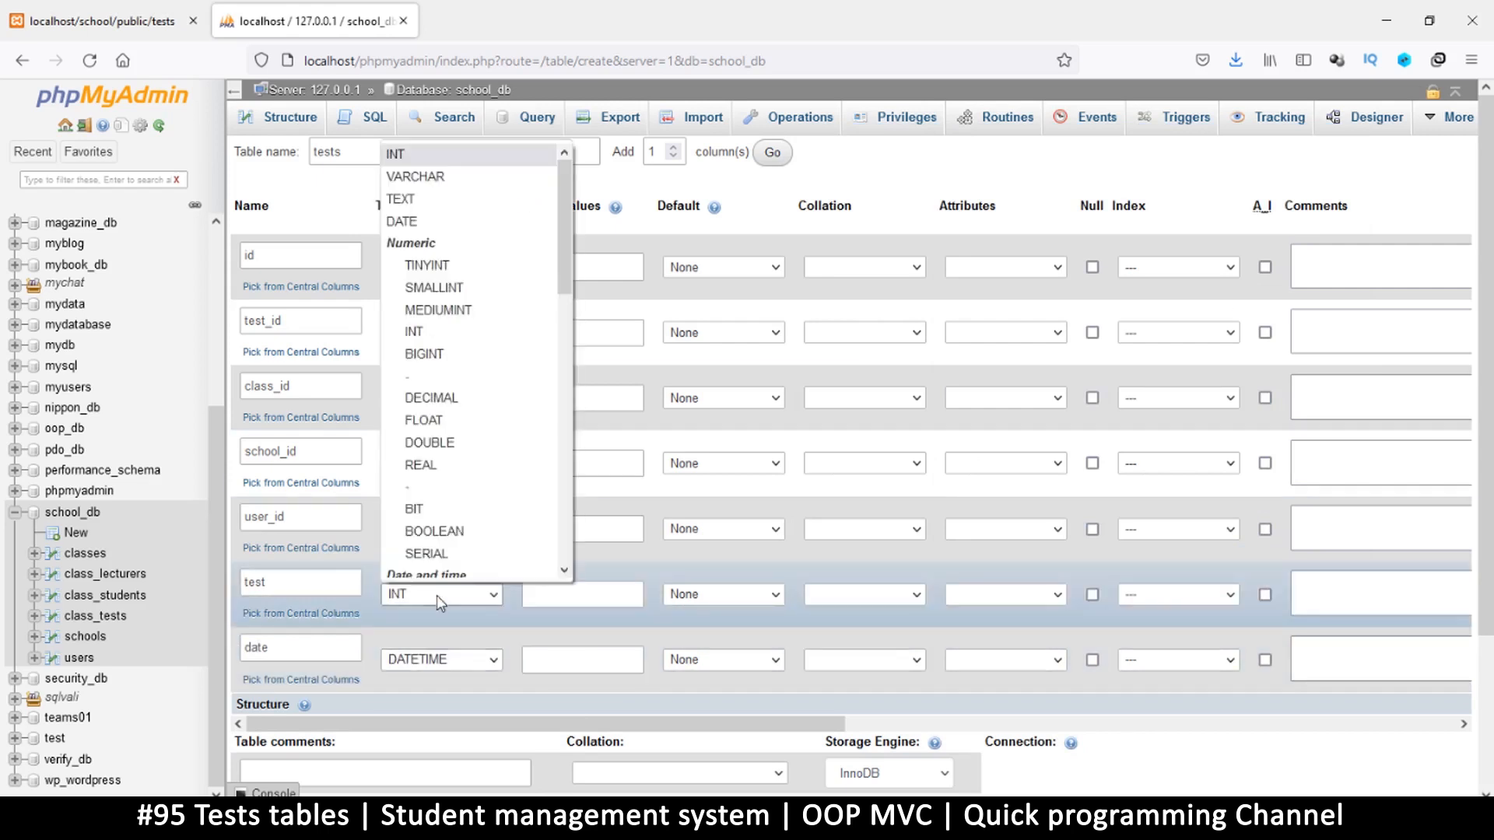
pyautogui.click(415, 176)
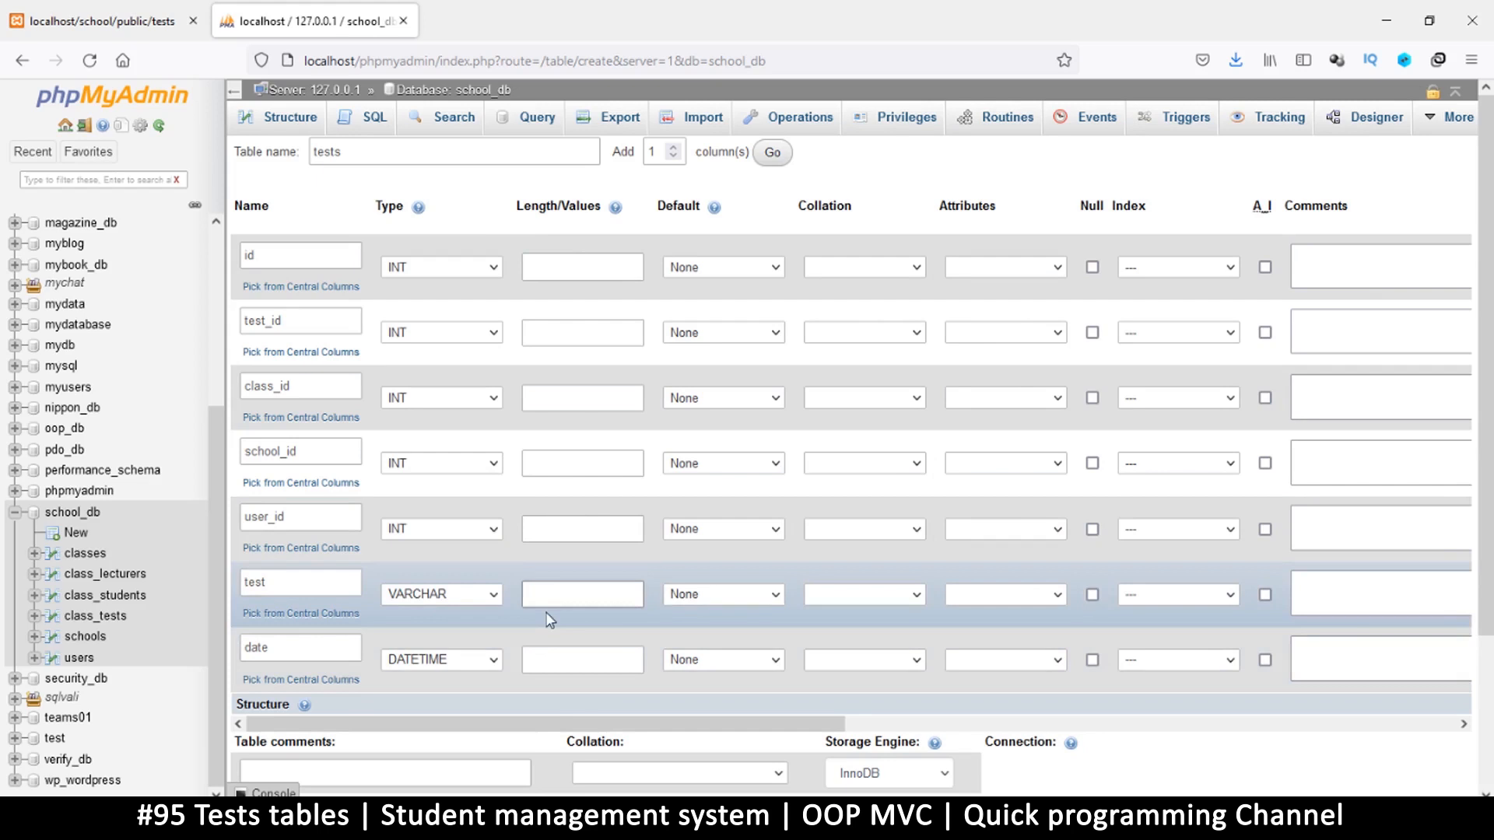
pyautogui.write('100')
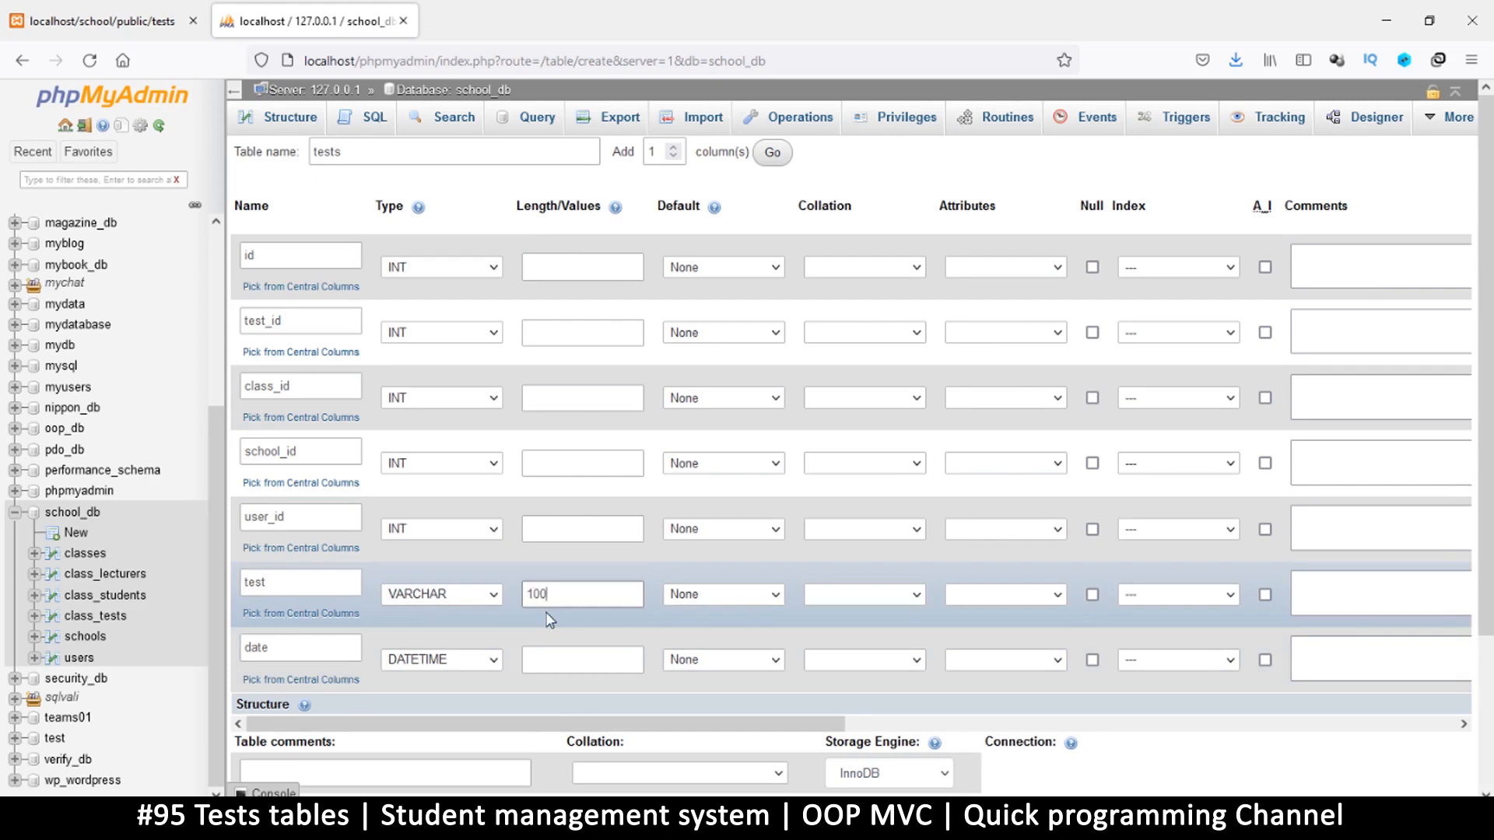
pyautogui.click(440, 266)
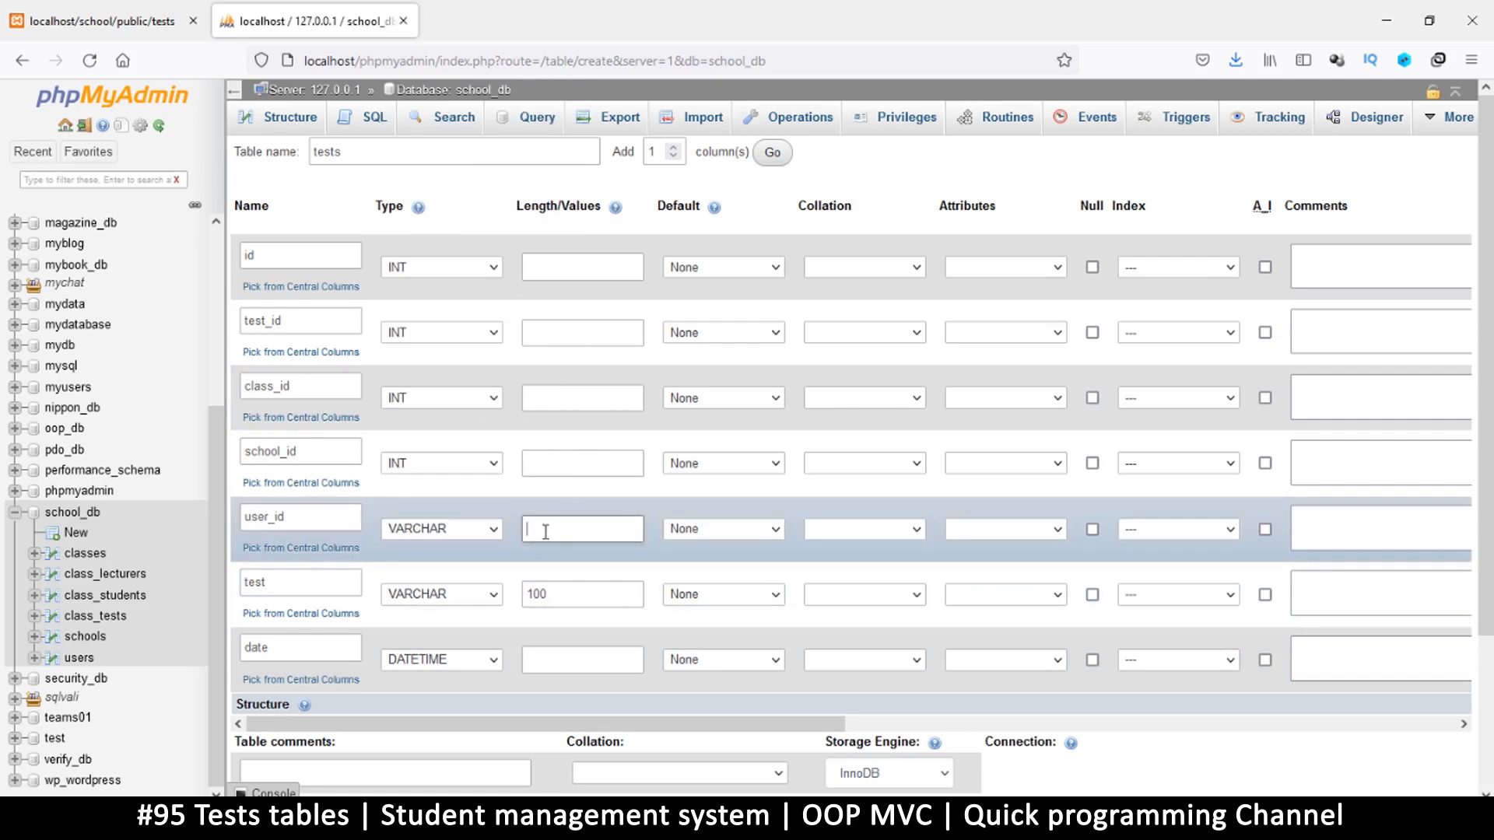
pyautogui.write('60')
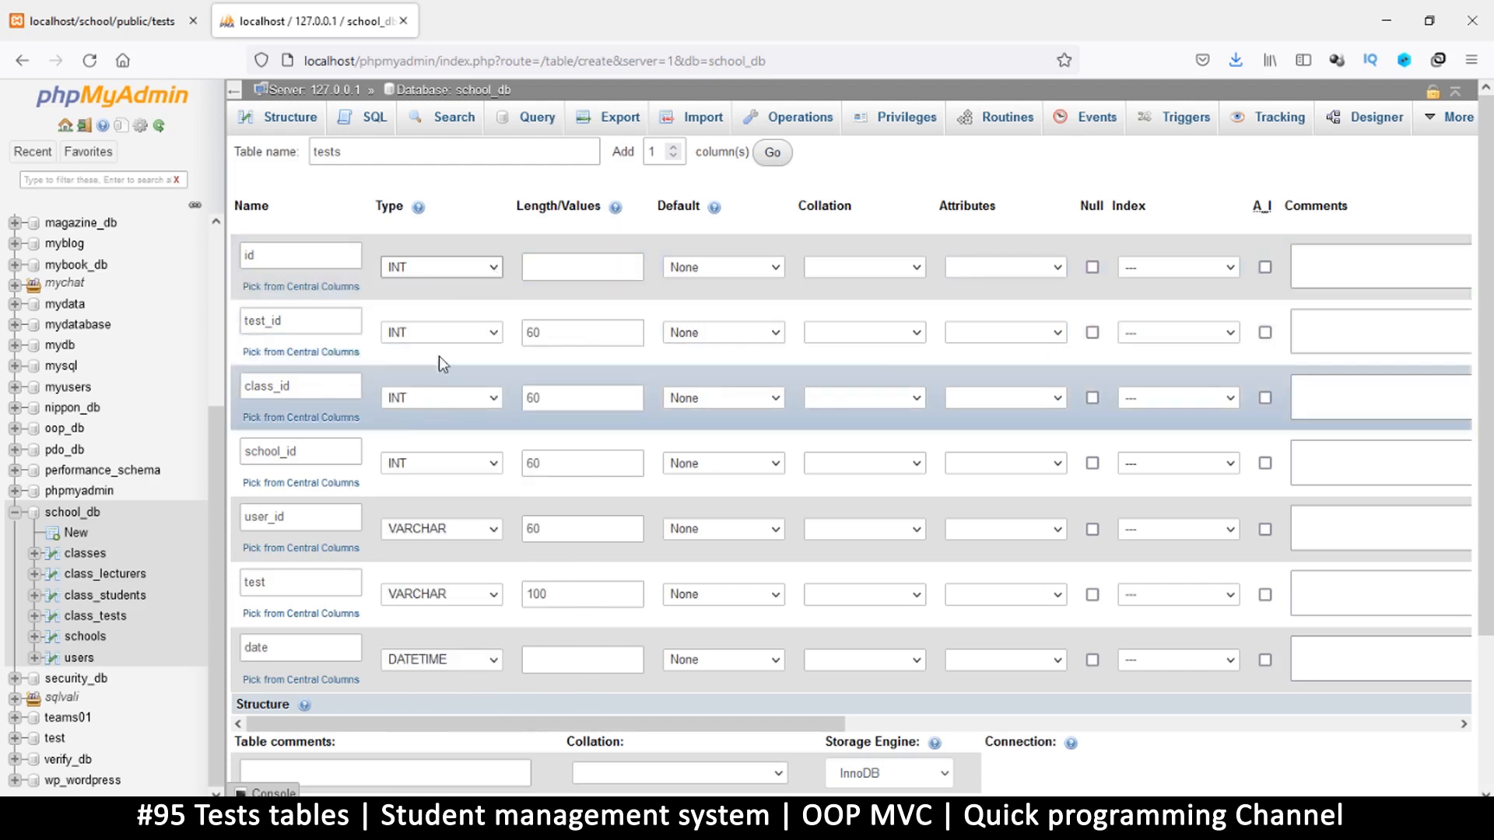
pyautogui.click(440, 332)
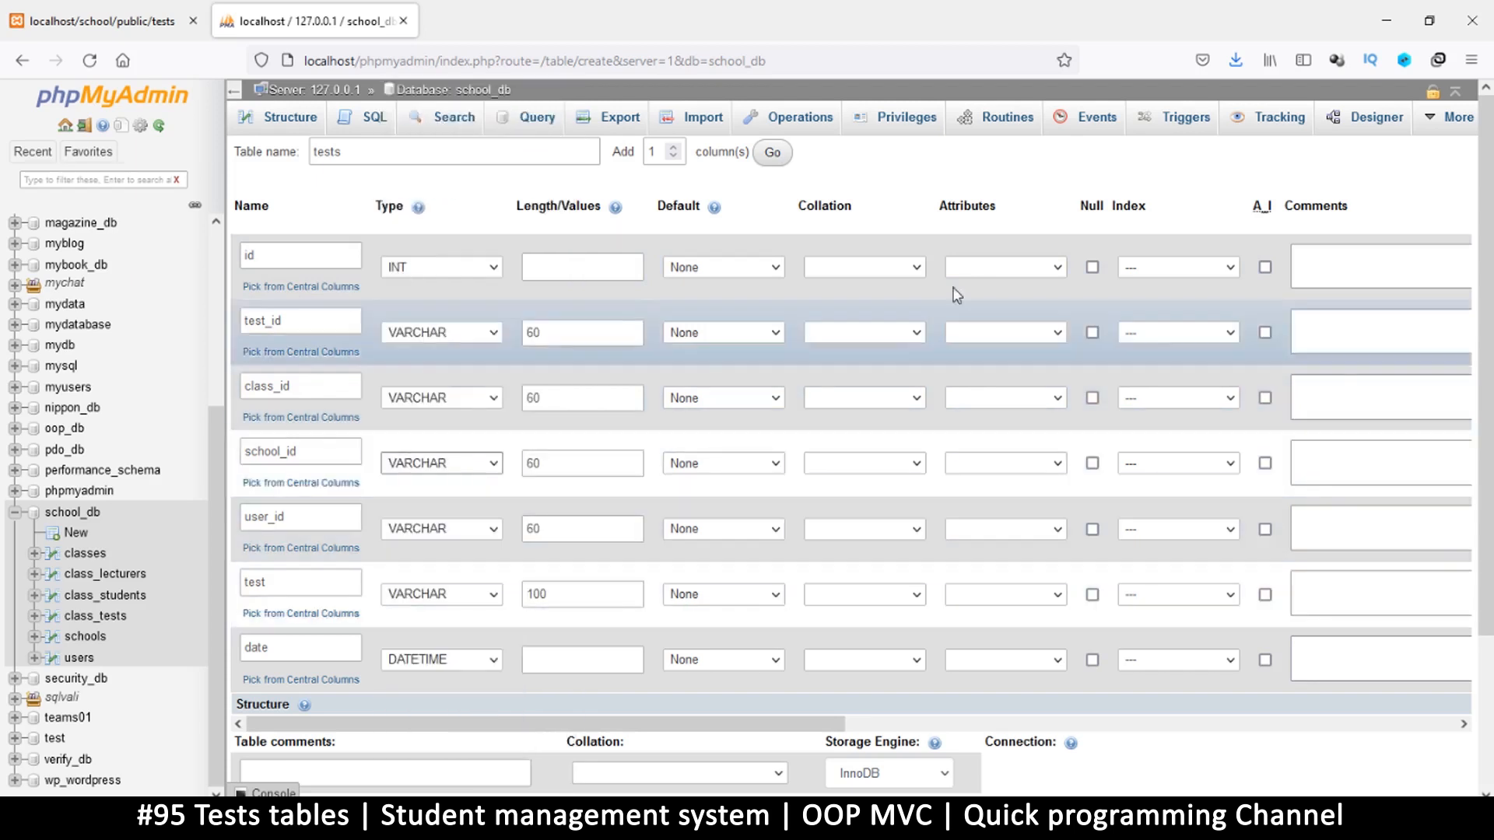
# Make id the auto-increment primary key
pyautogui.click(1263, 266)
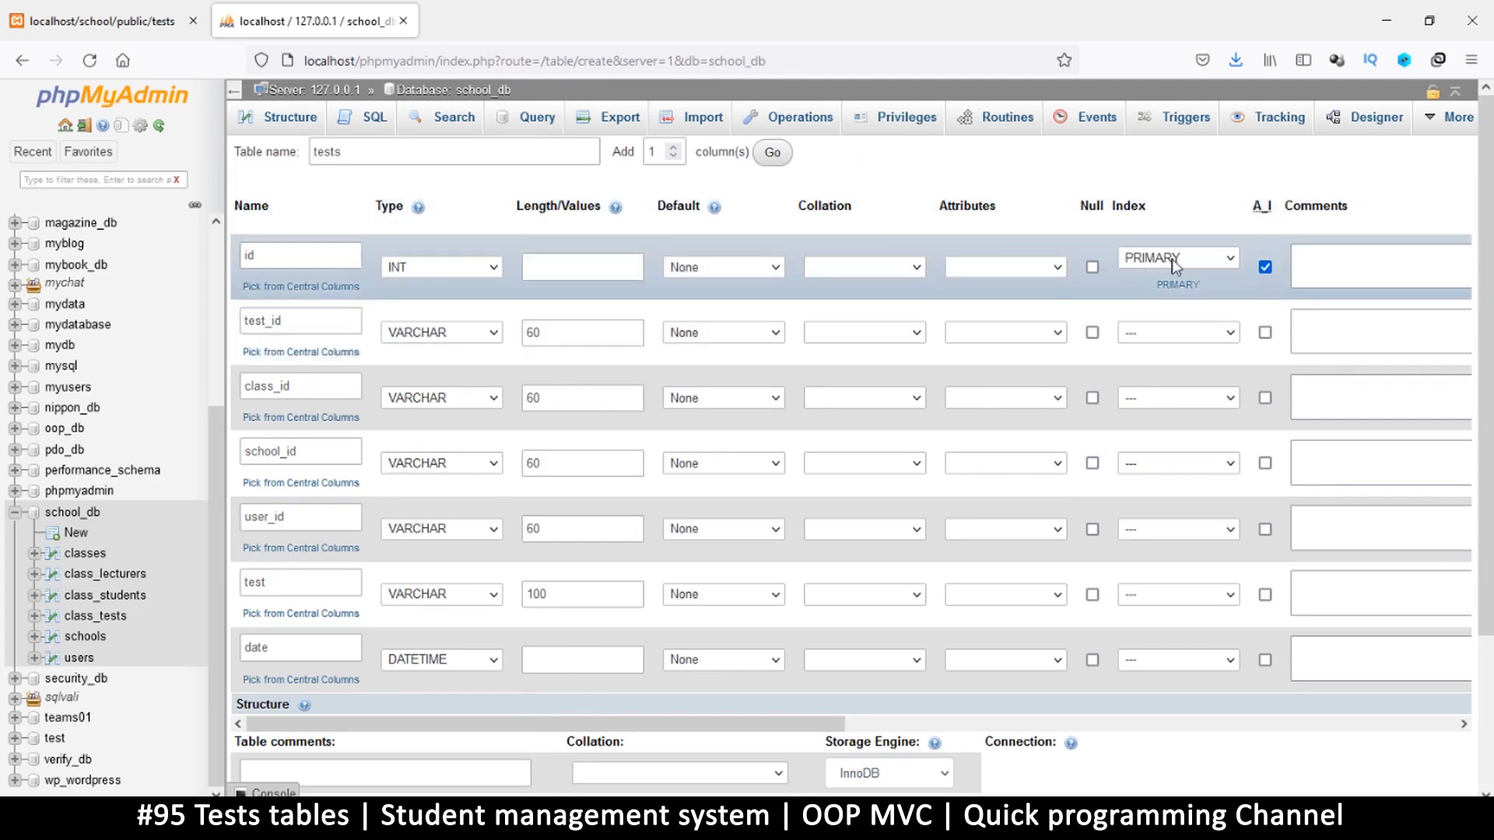
pyautogui.moveTo(588, 448)
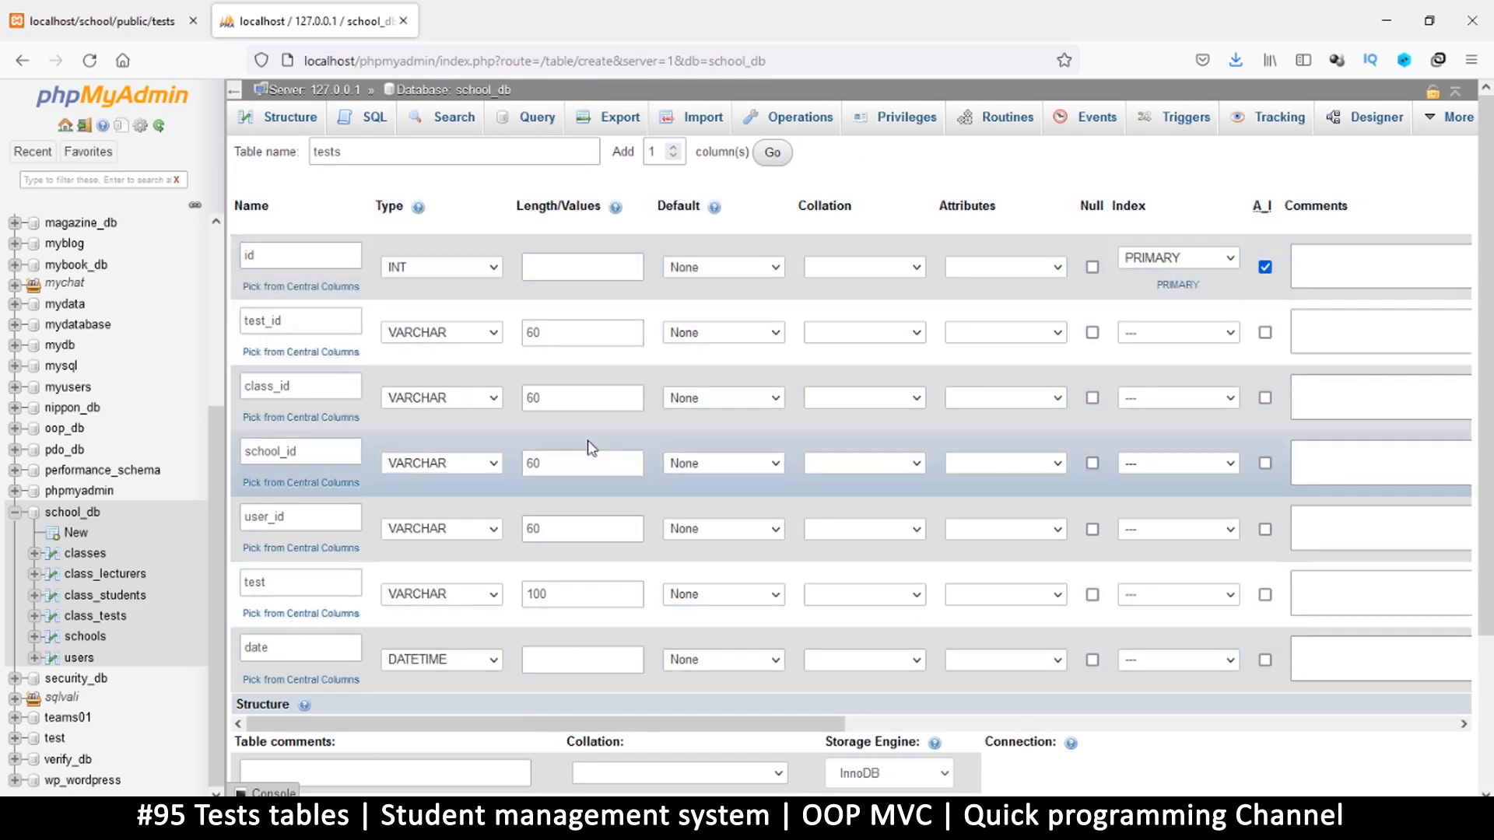
pyautogui.moveTo(317, 513)
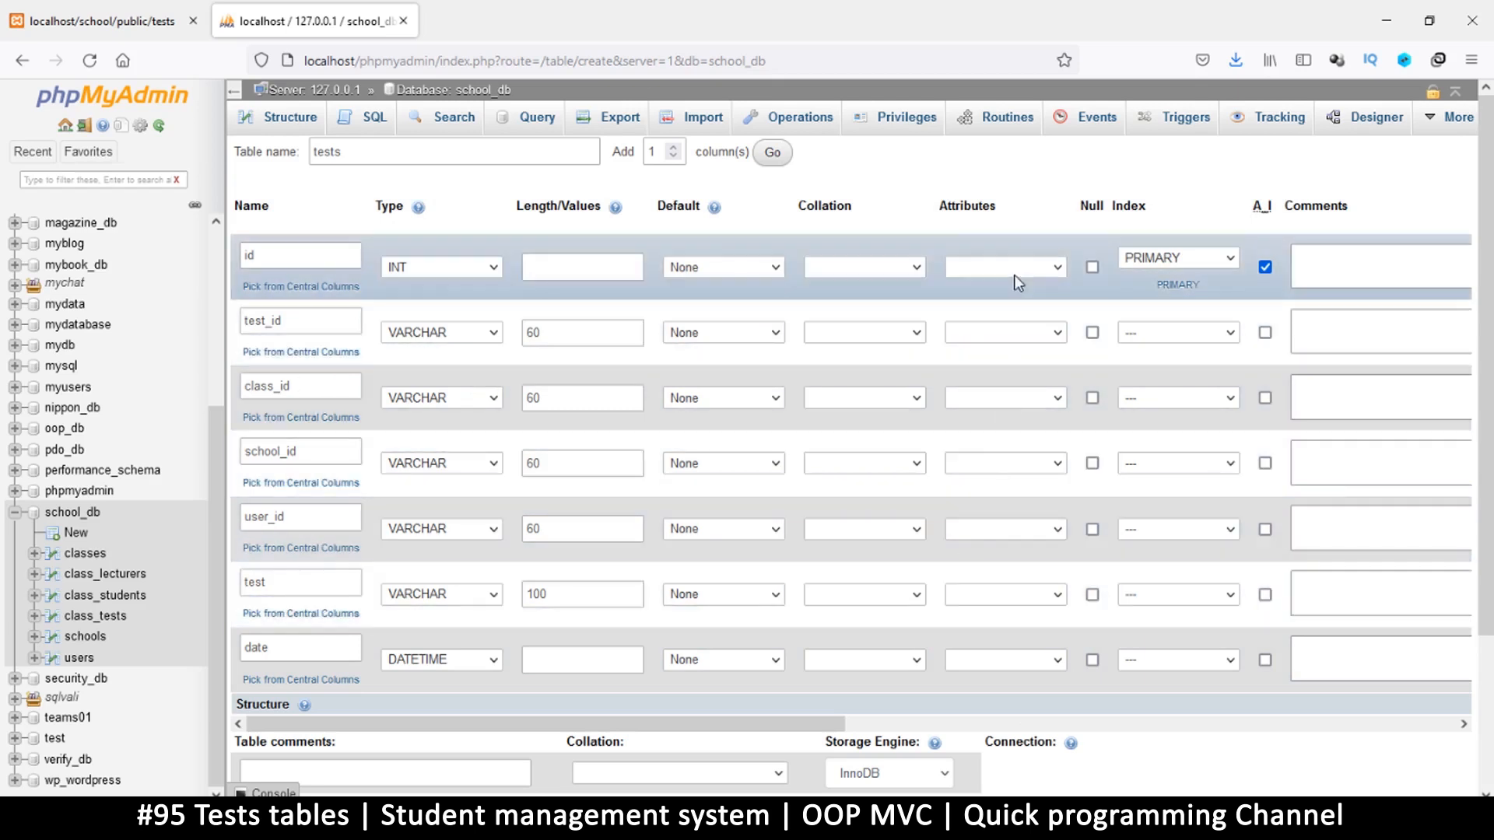
pyautogui.moveTo(1122, 302)
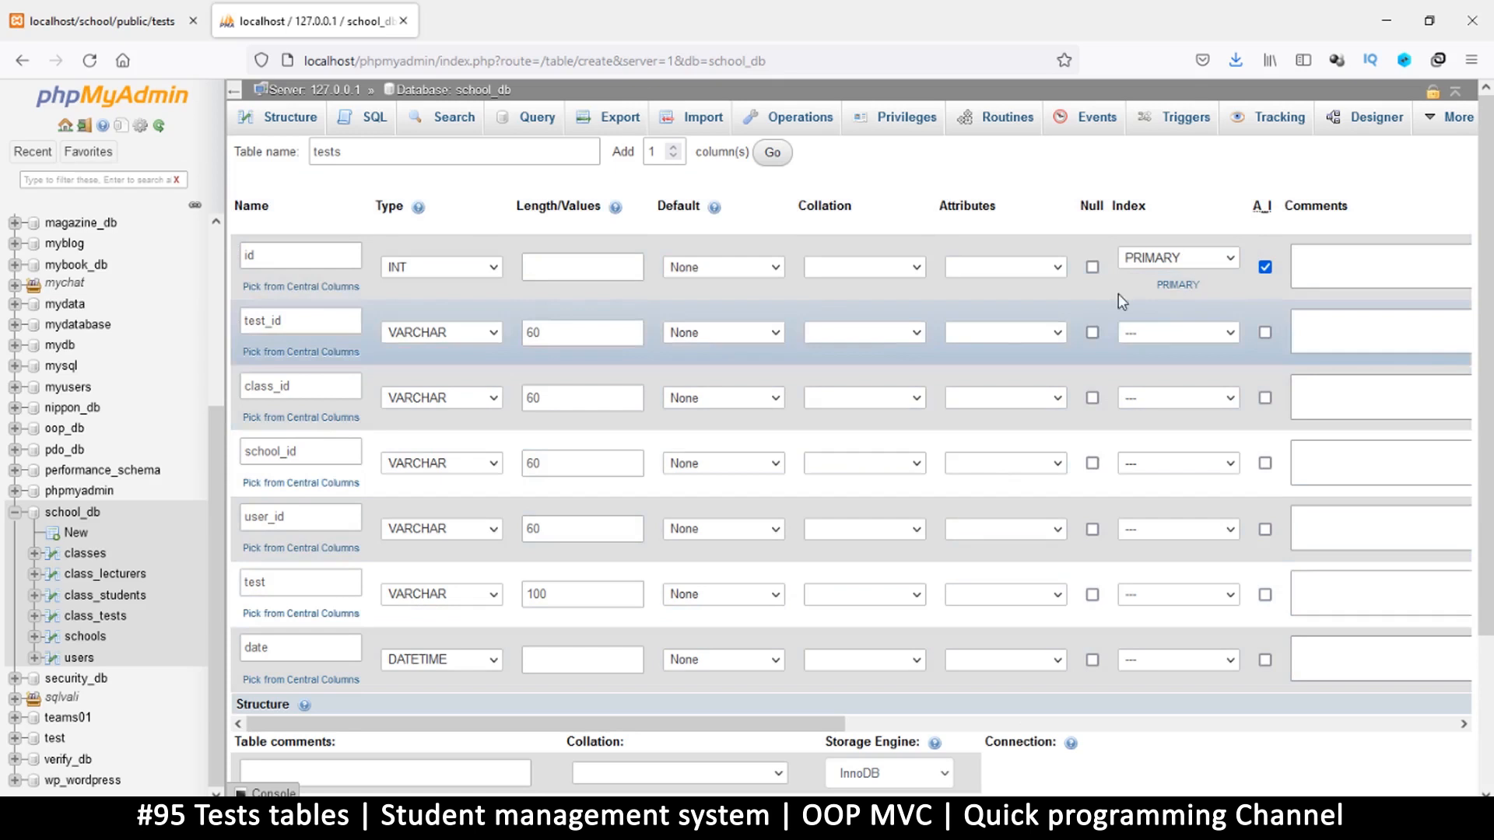
pyautogui.scroll(-3)
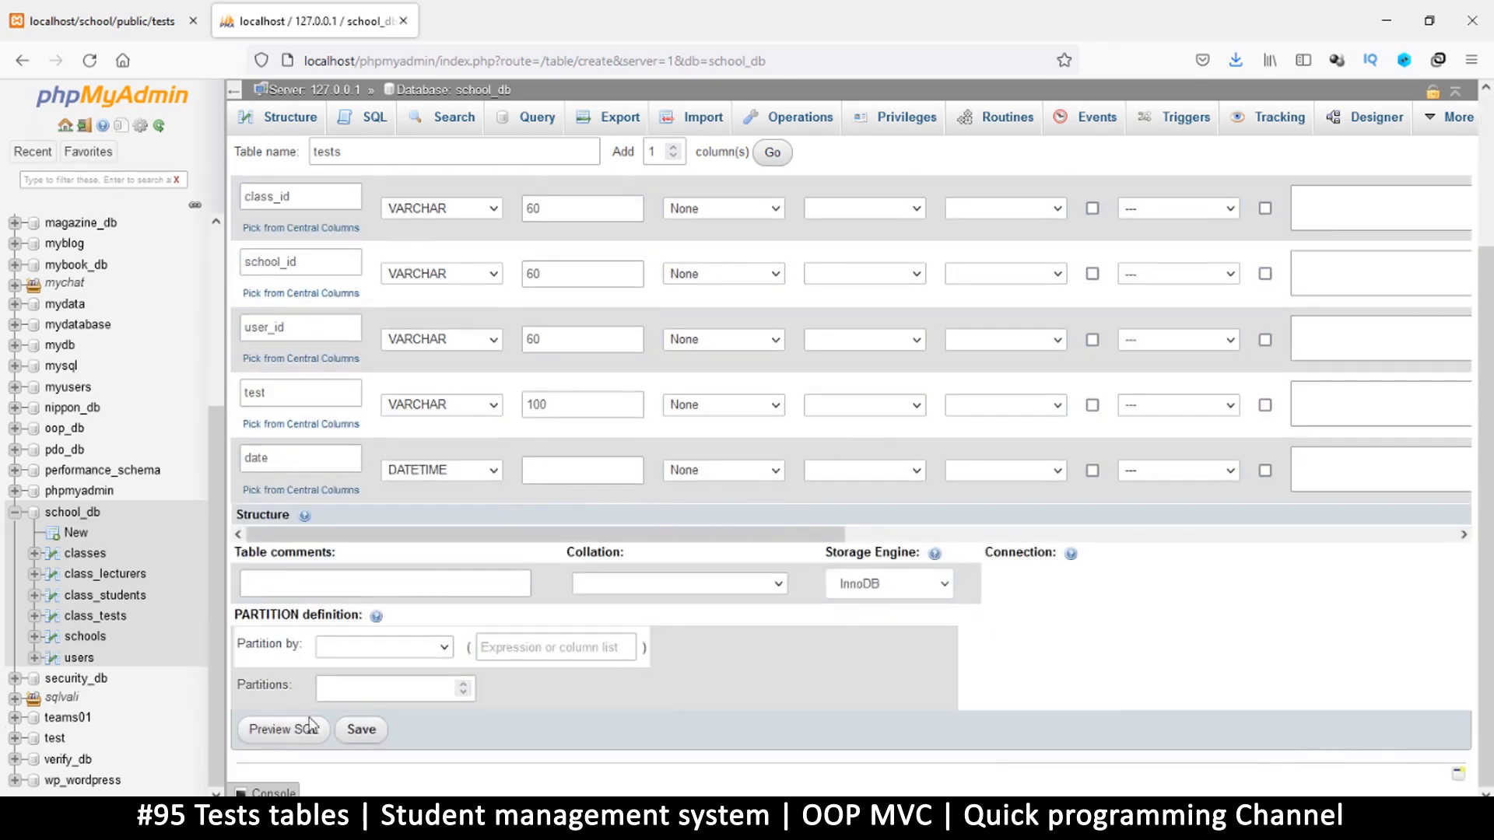
# Save the form to create the tests table and show its seven-column structure
pyautogui.click(359, 730)
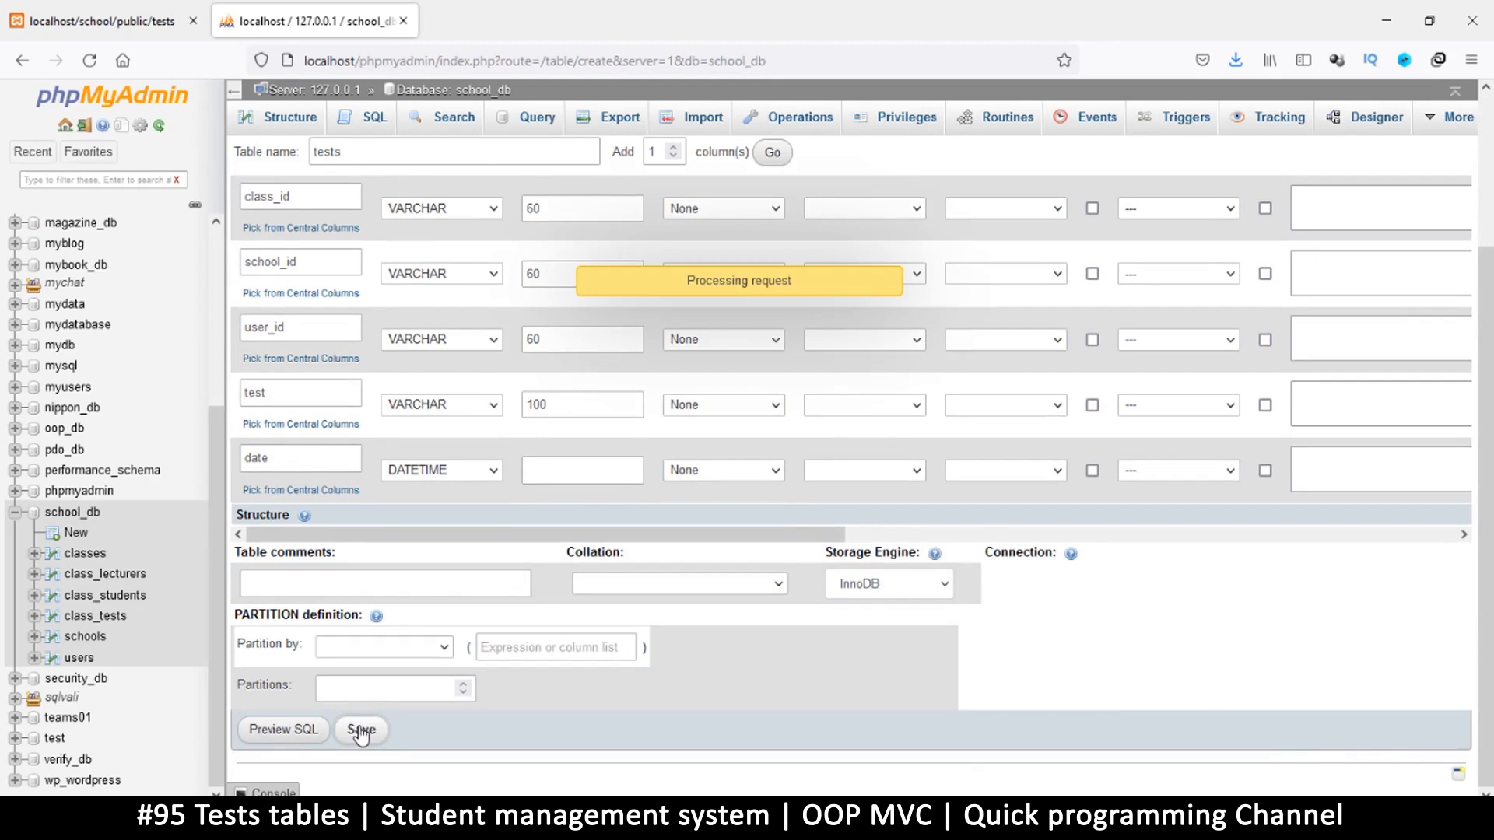
pyautogui.click(360, 730)
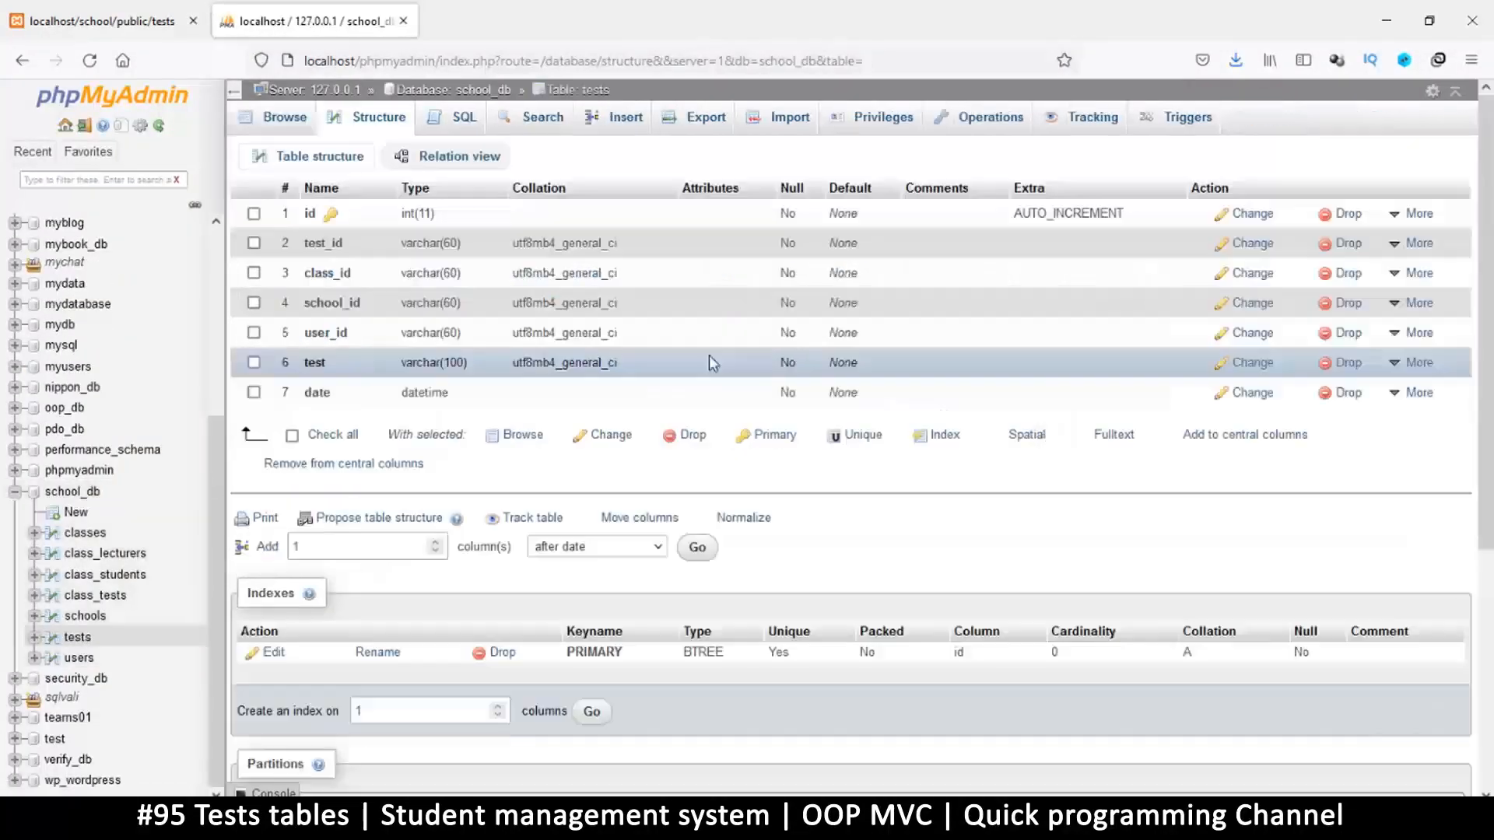
pyautogui.moveTo(356, 358)
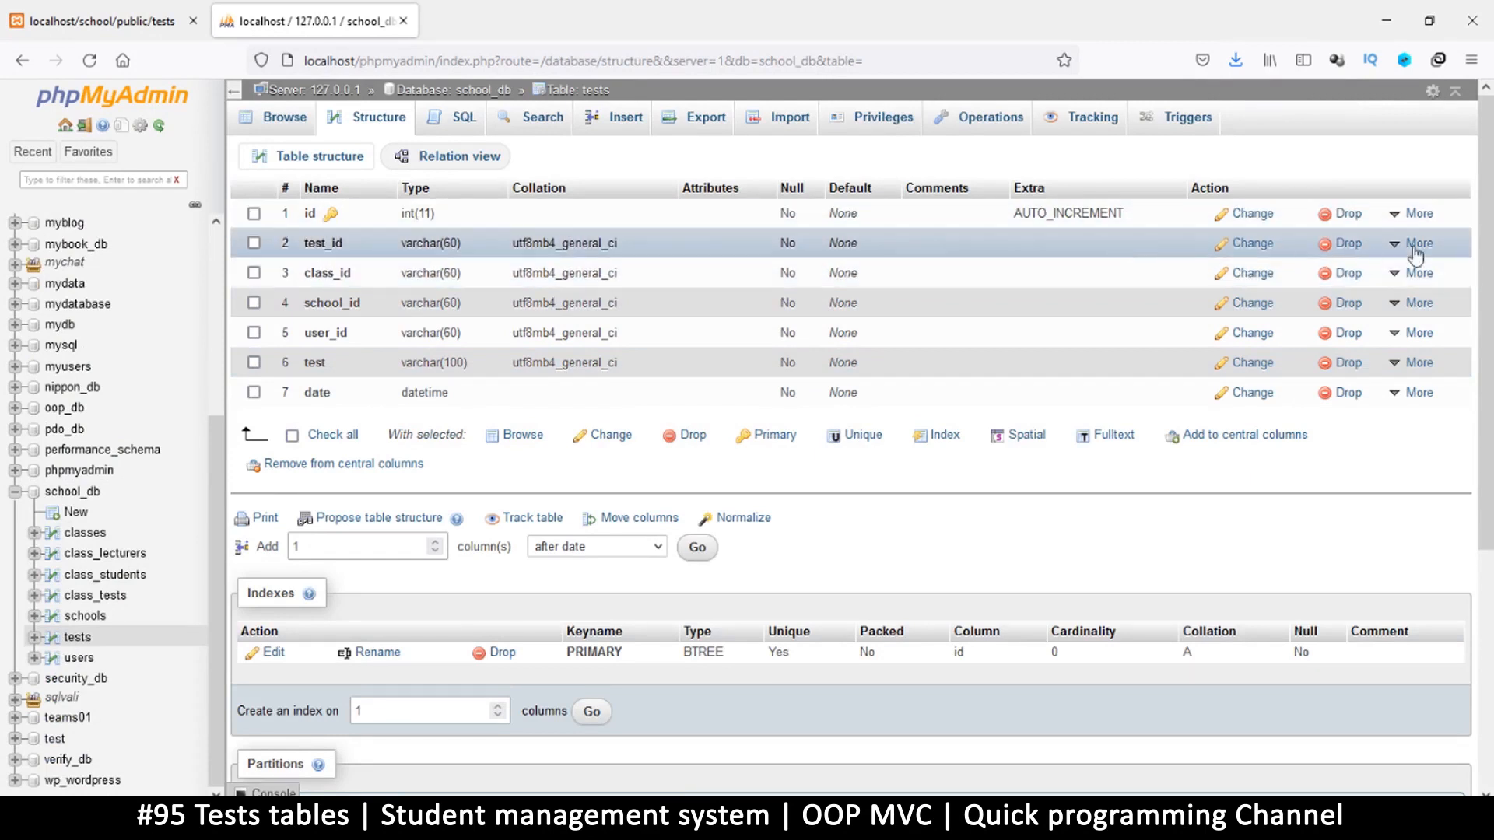
# Add indexes on test_id, class_id, school_id, user_id and test, confirming each
pyautogui.click(943, 435)
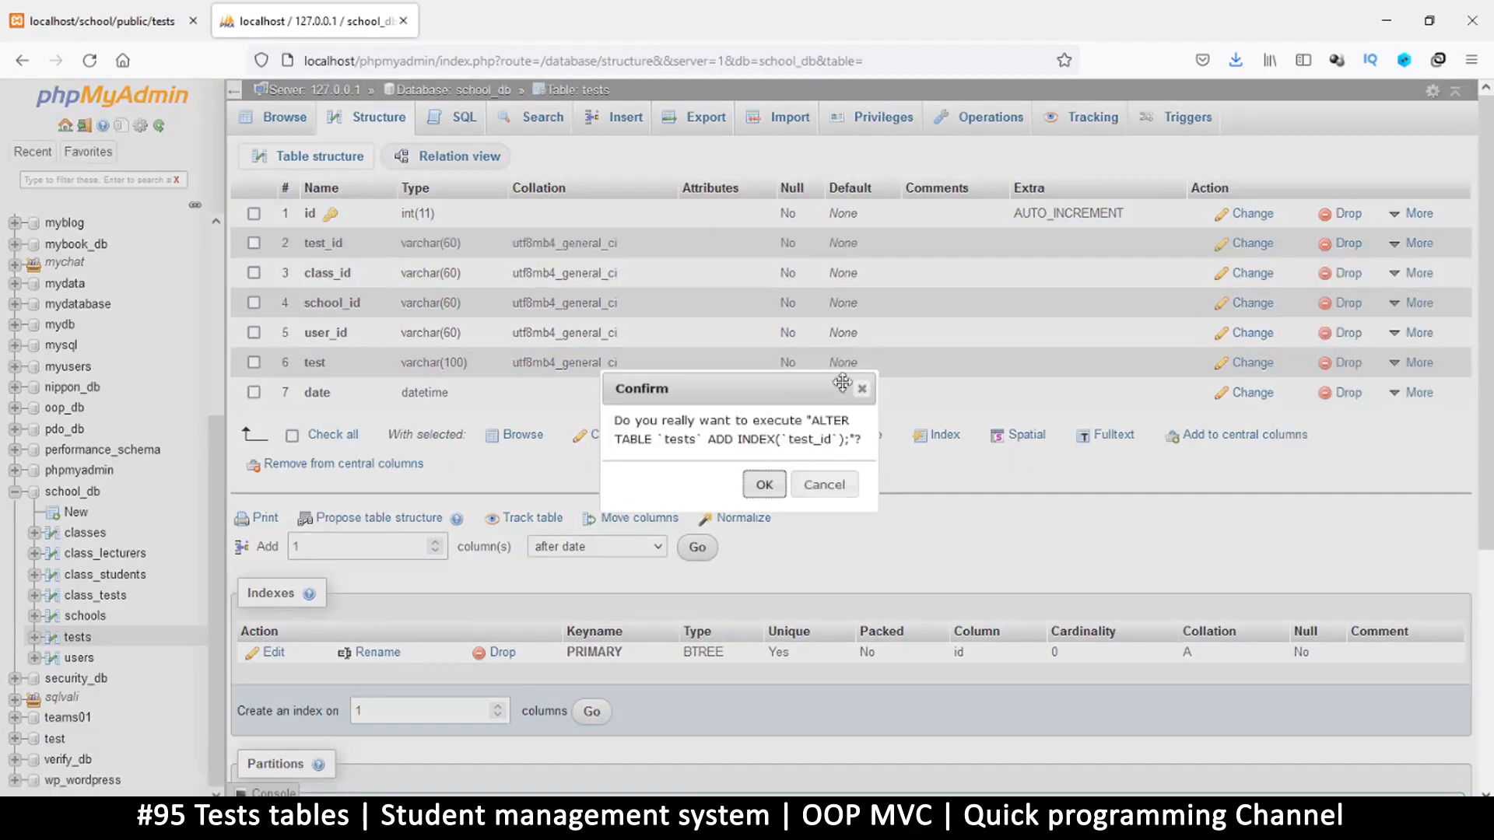
pyautogui.click(763, 484)
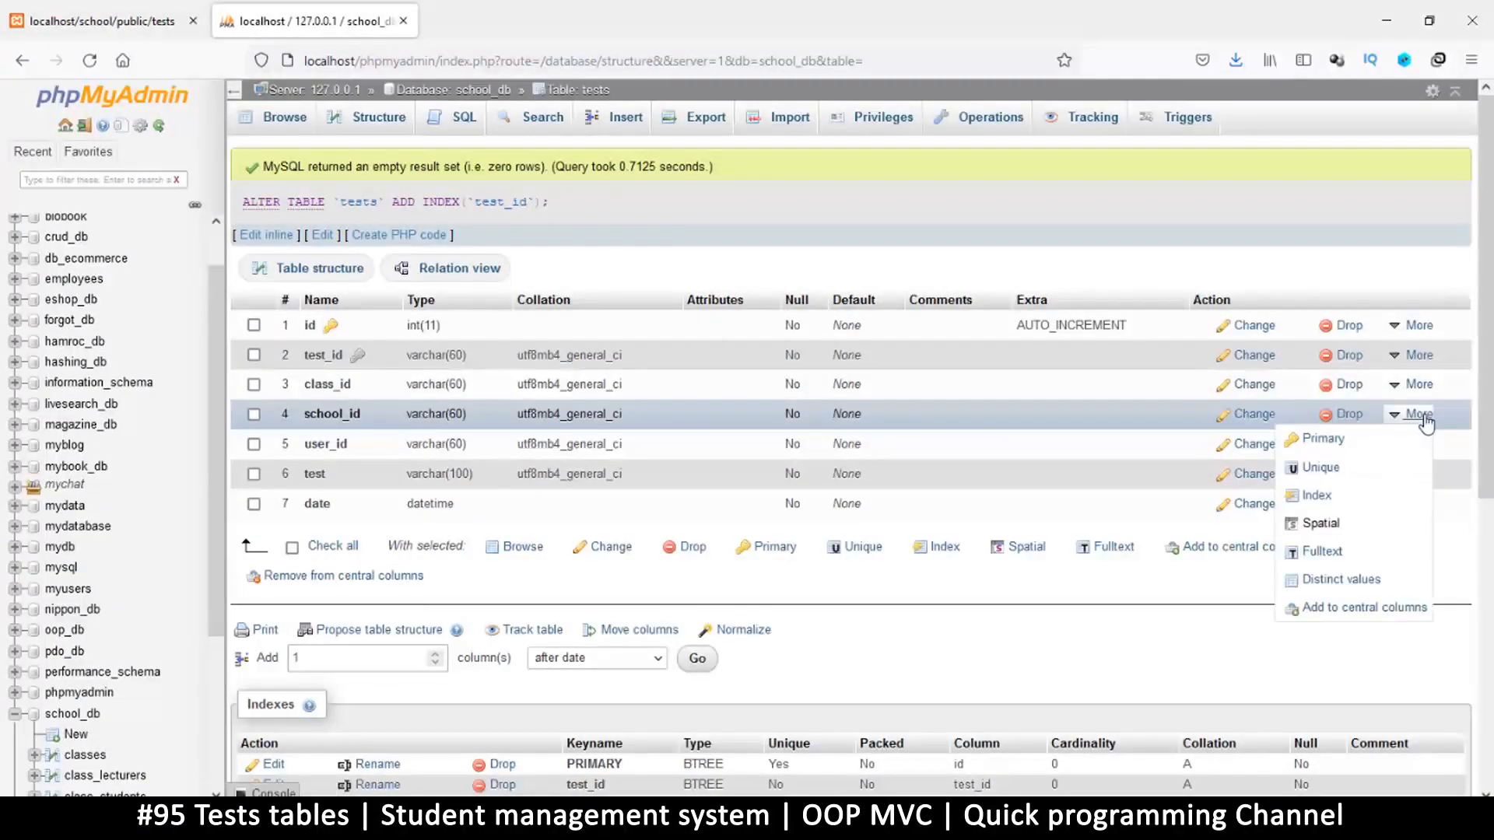
pyautogui.click(1318, 495)
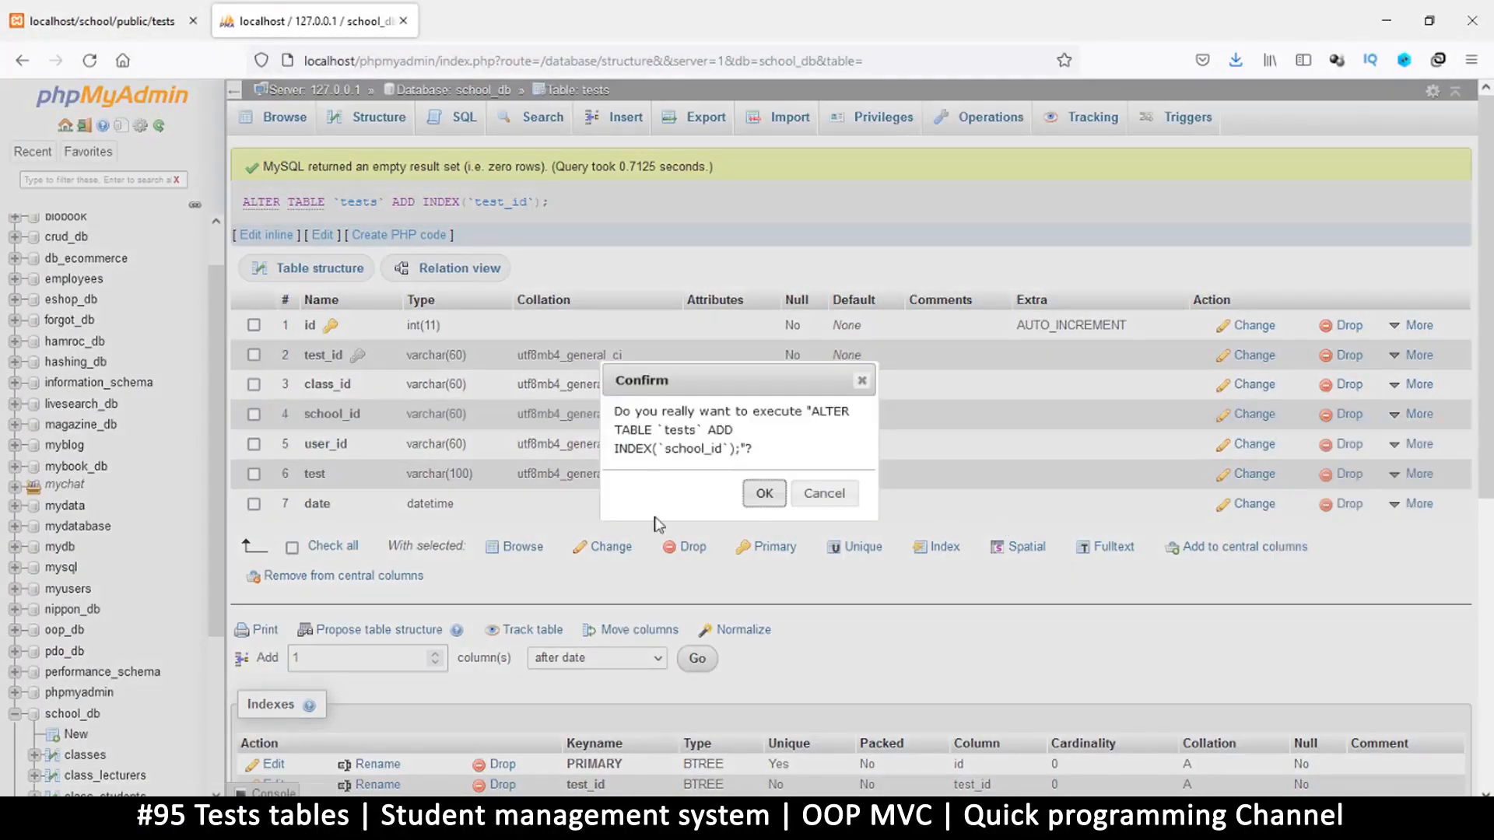
pyautogui.click(762, 493)
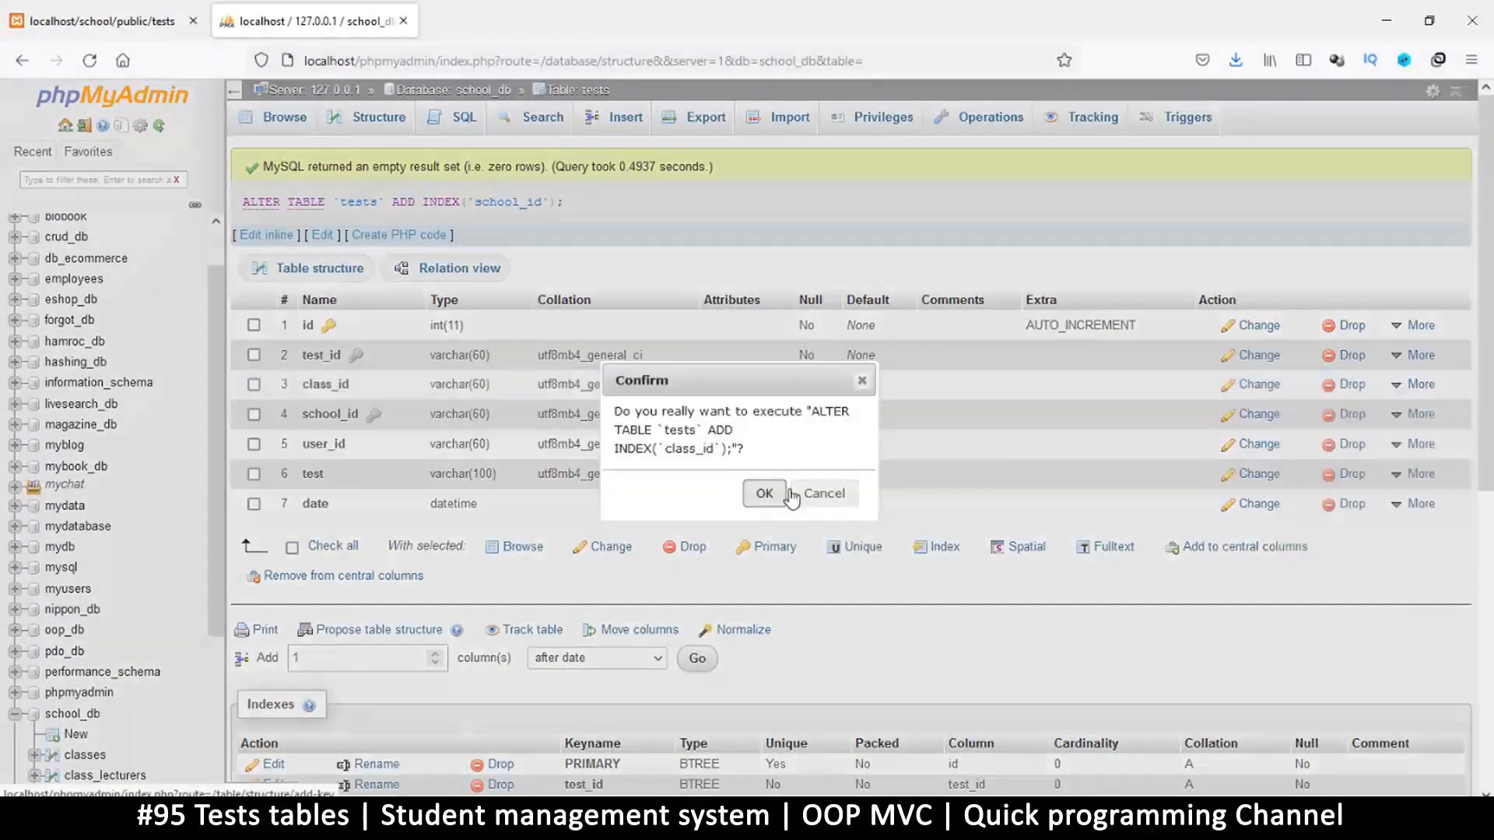
pyautogui.click(764, 494)
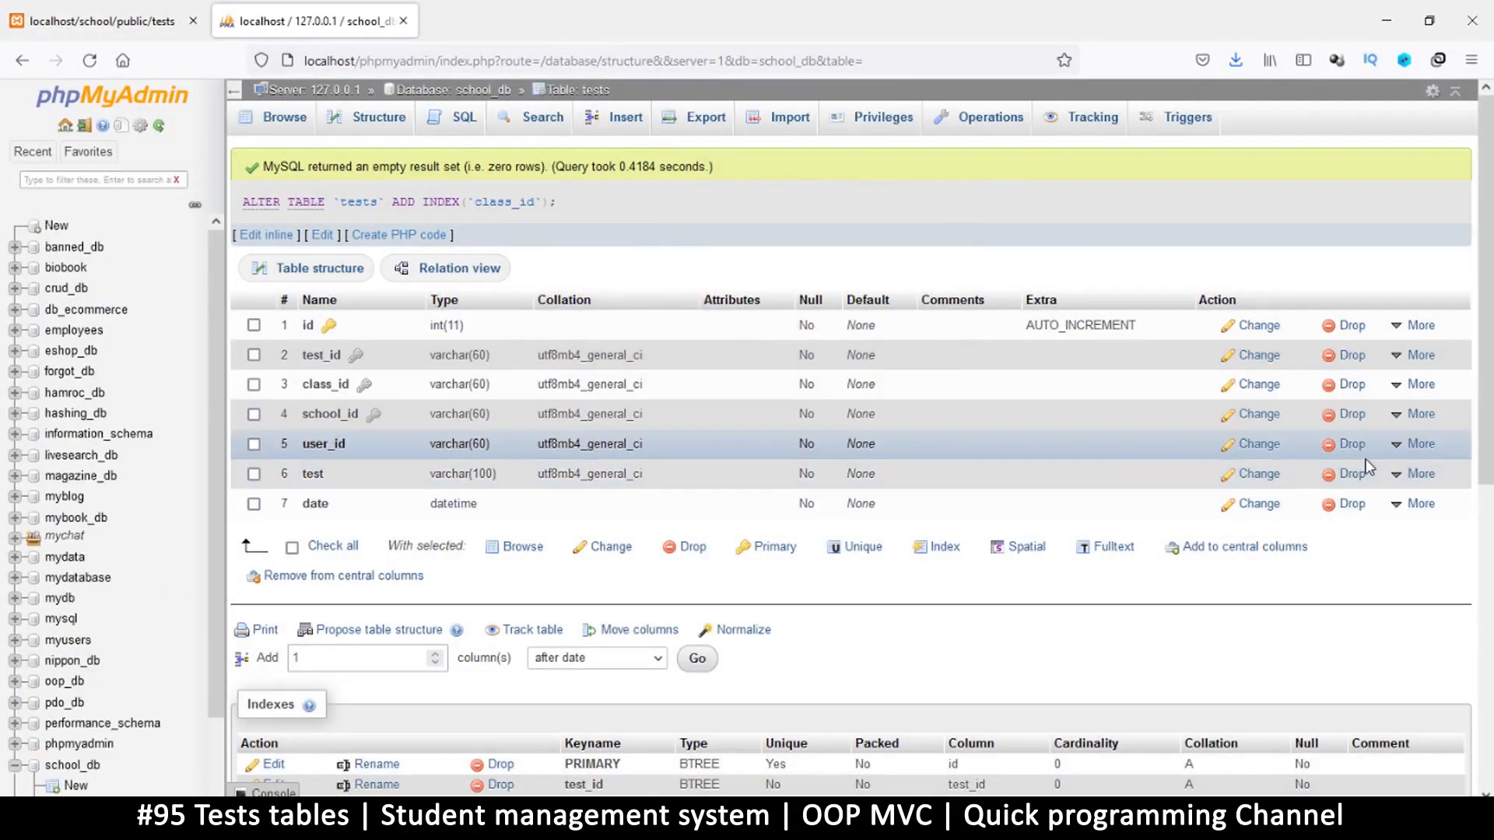
pyautogui.click(1418, 443)
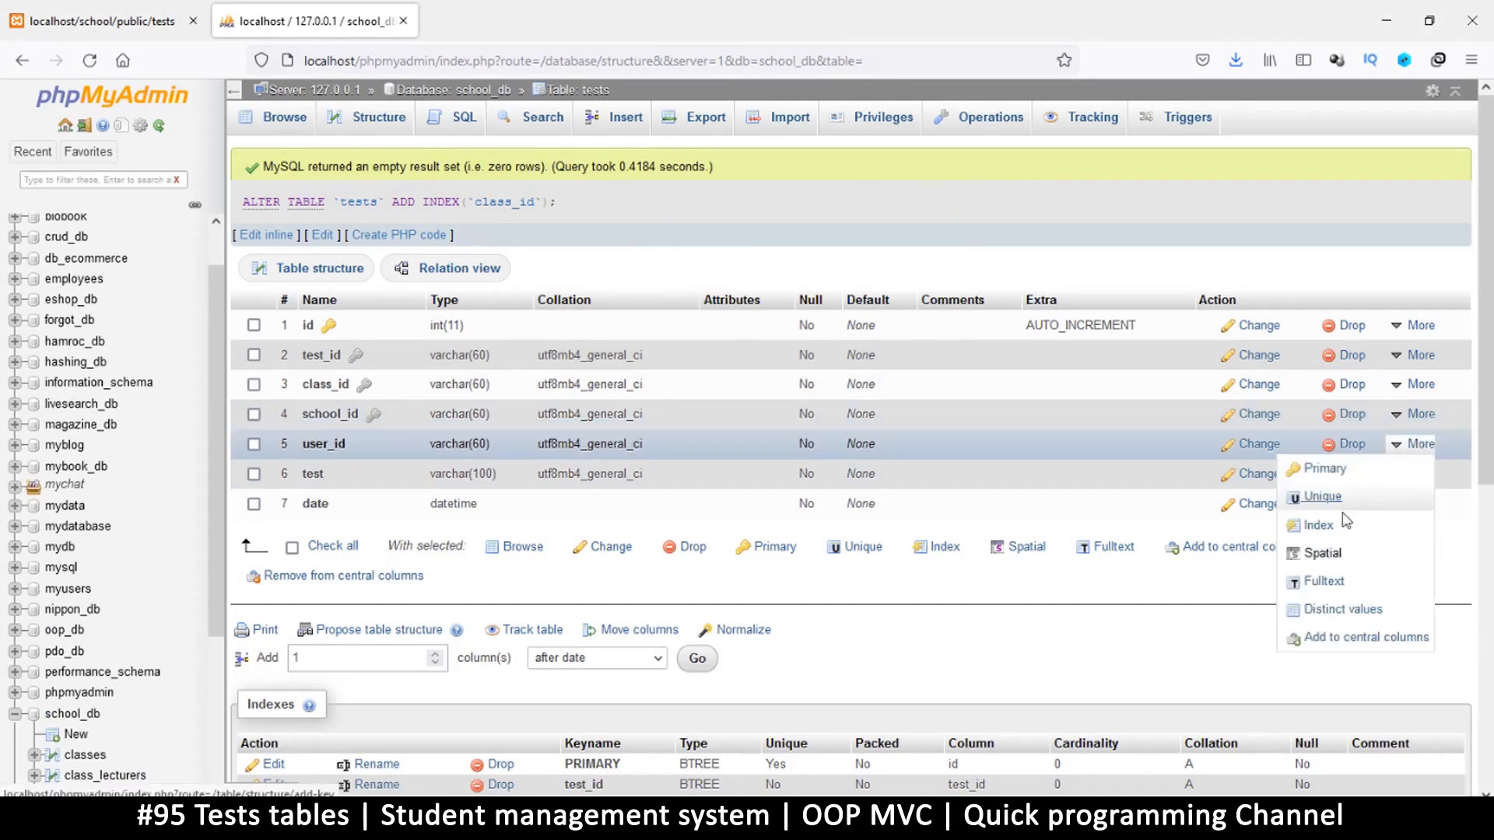
pyautogui.click(1321, 524)
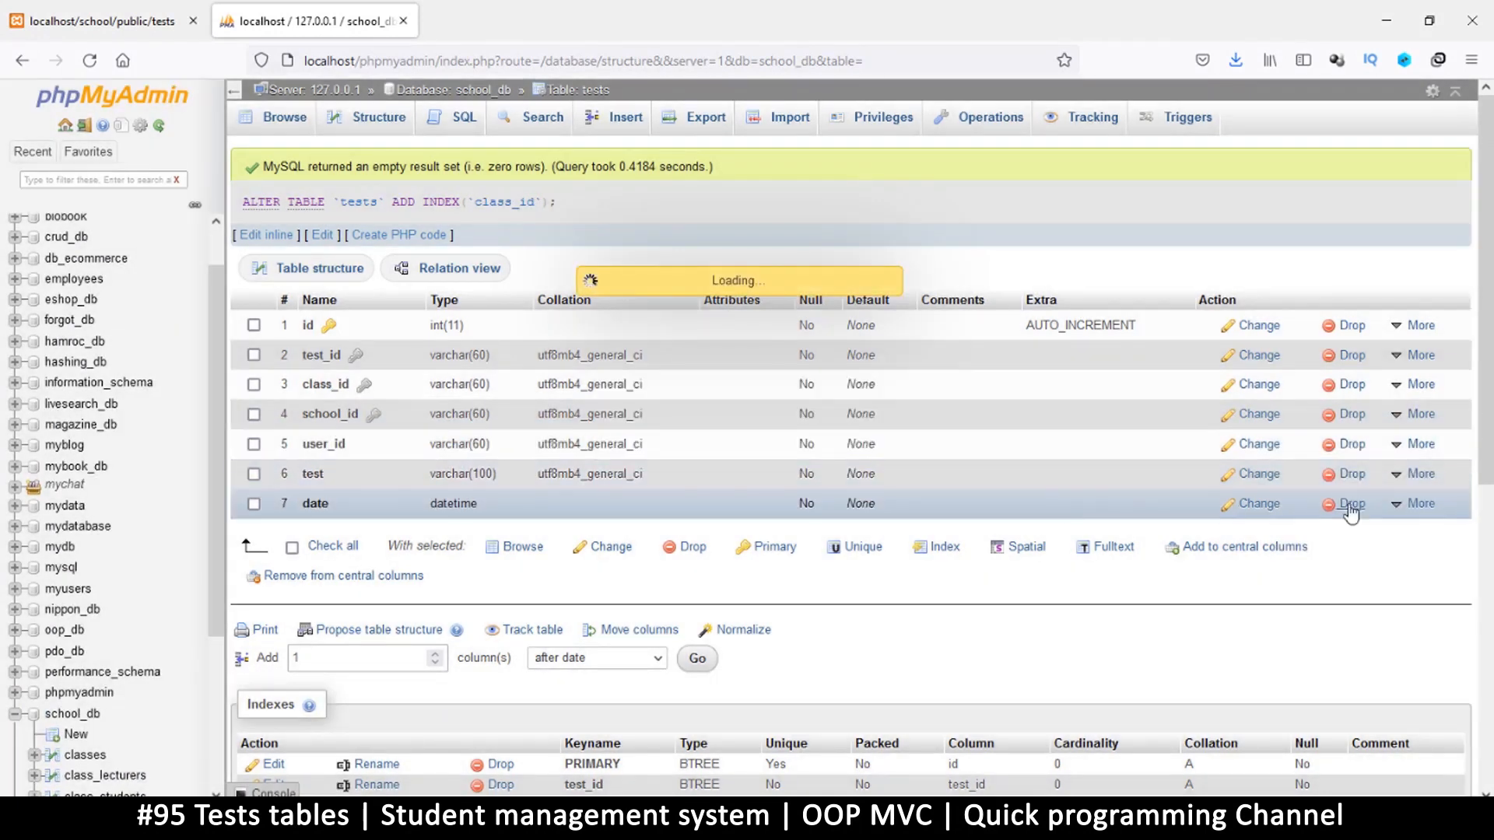
pyautogui.click(1419, 473)
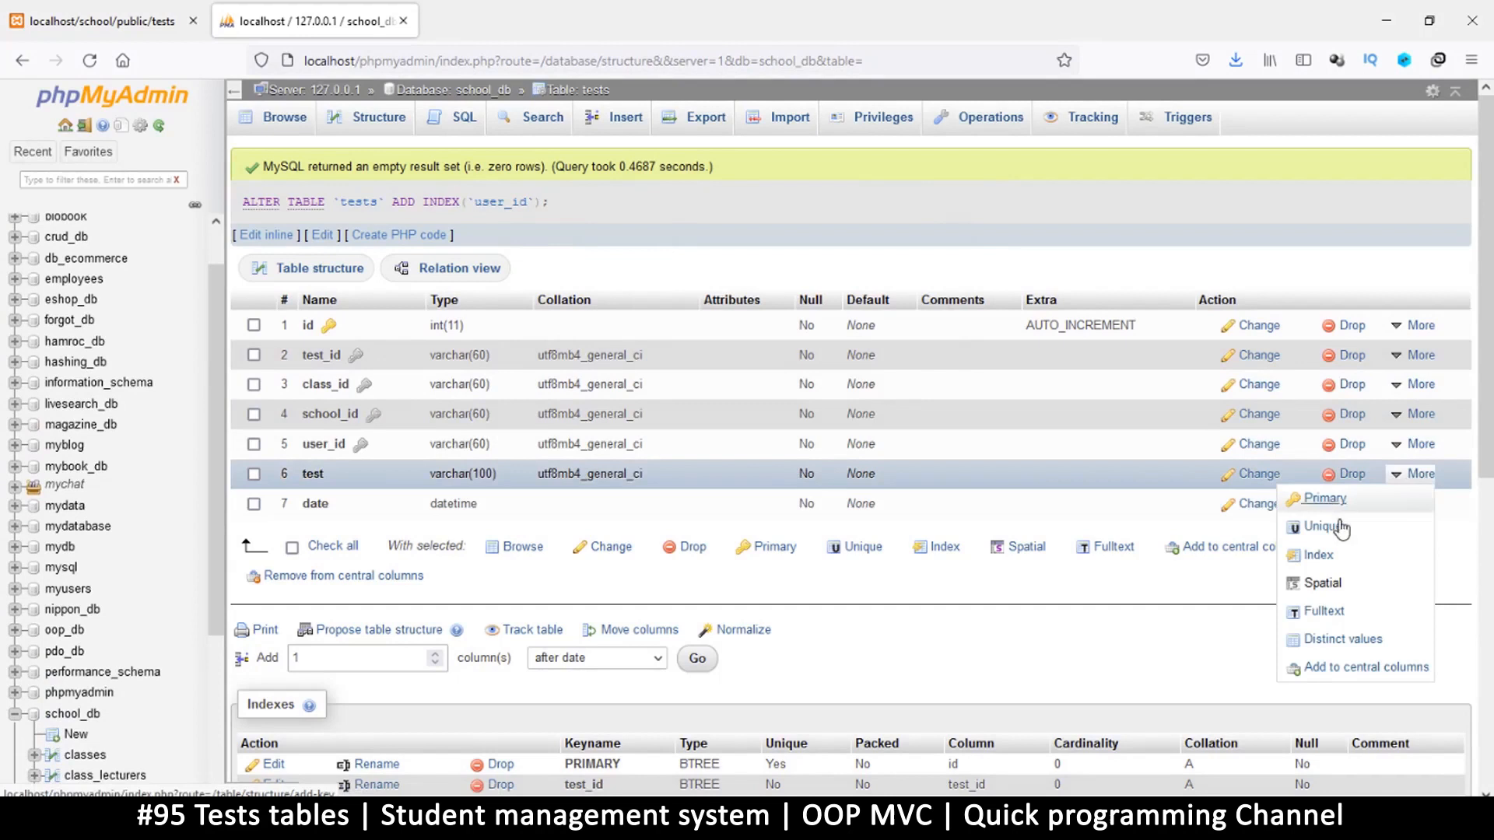
pyautogui.click(1318, 555)
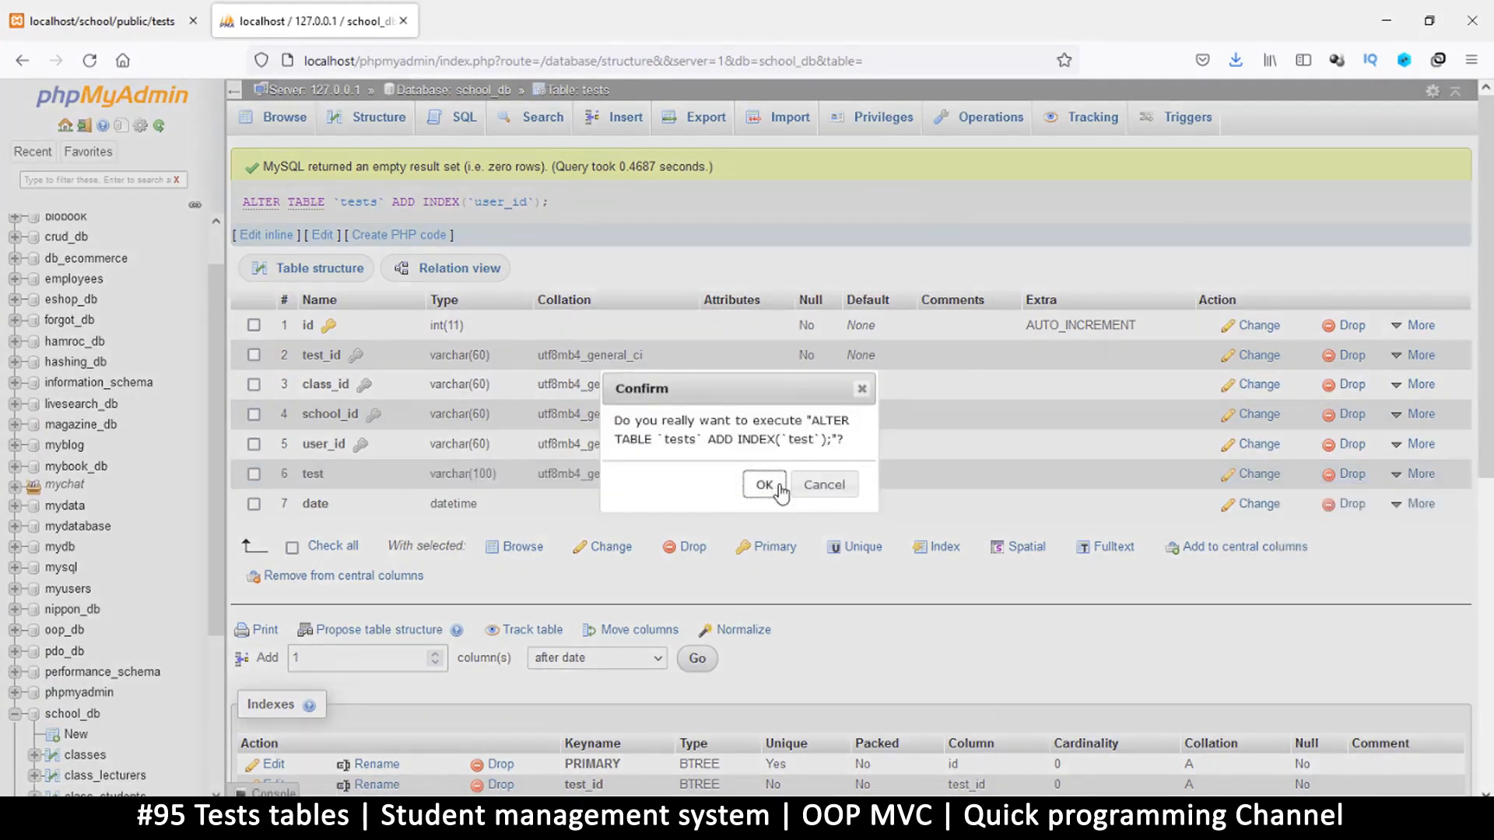
pyautogui.click(763, 484)
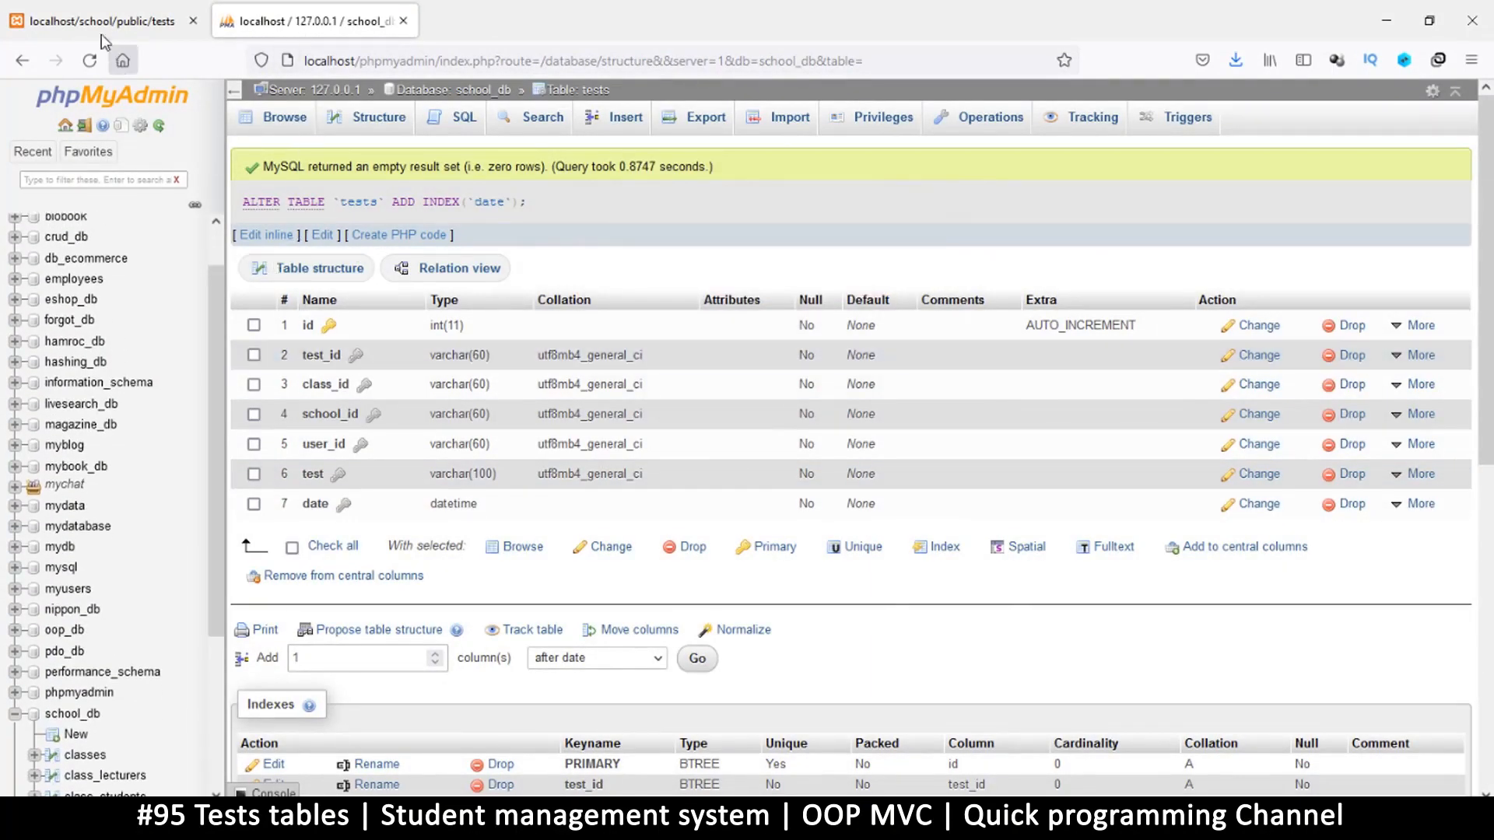
# Reload the school app's Tests page and check it shows 'No tests were found' without error
pyautogui.click(90, 61)
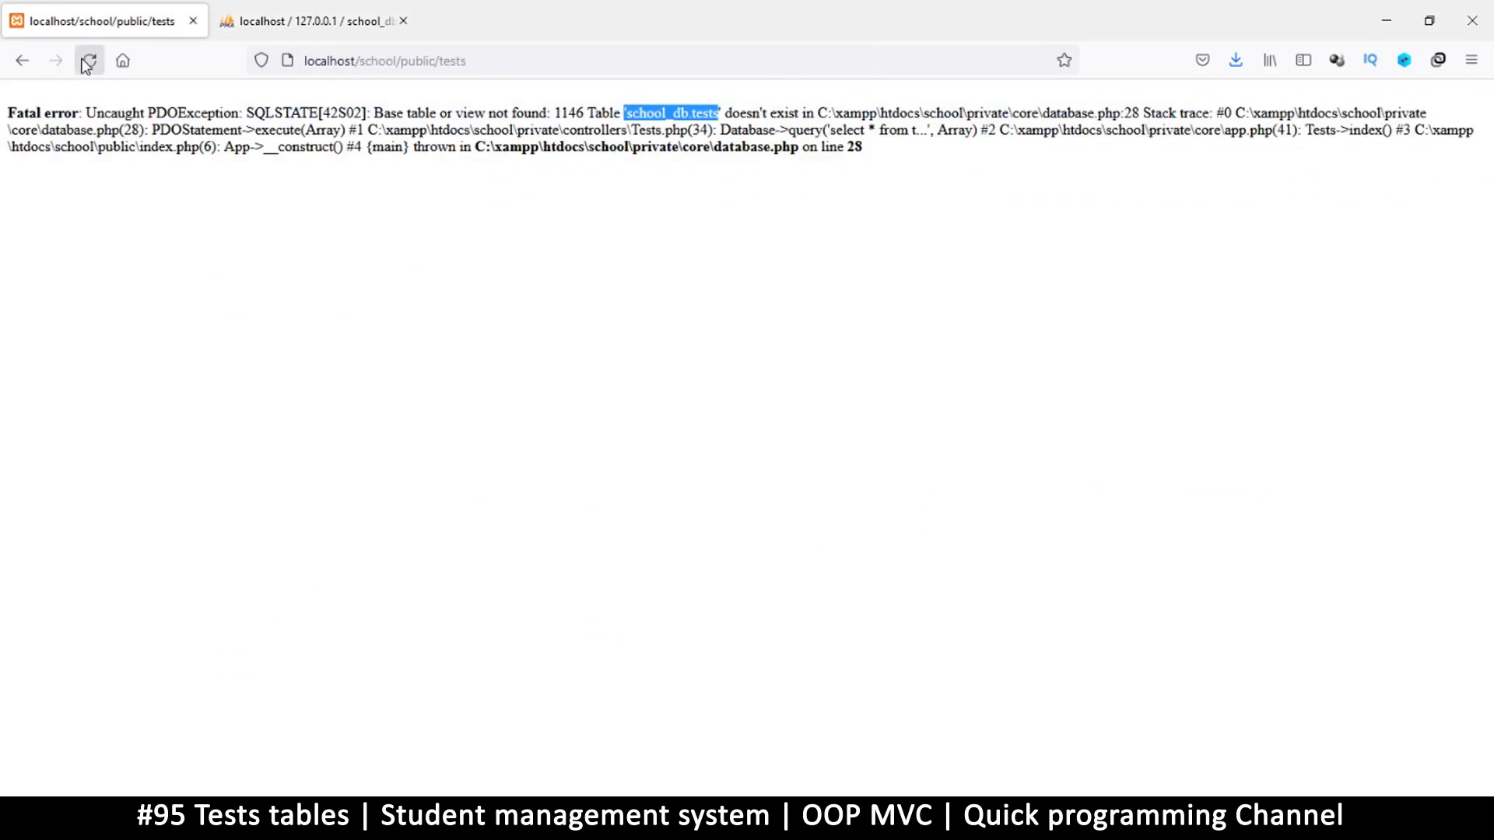
pyautogui.click(88, 61)
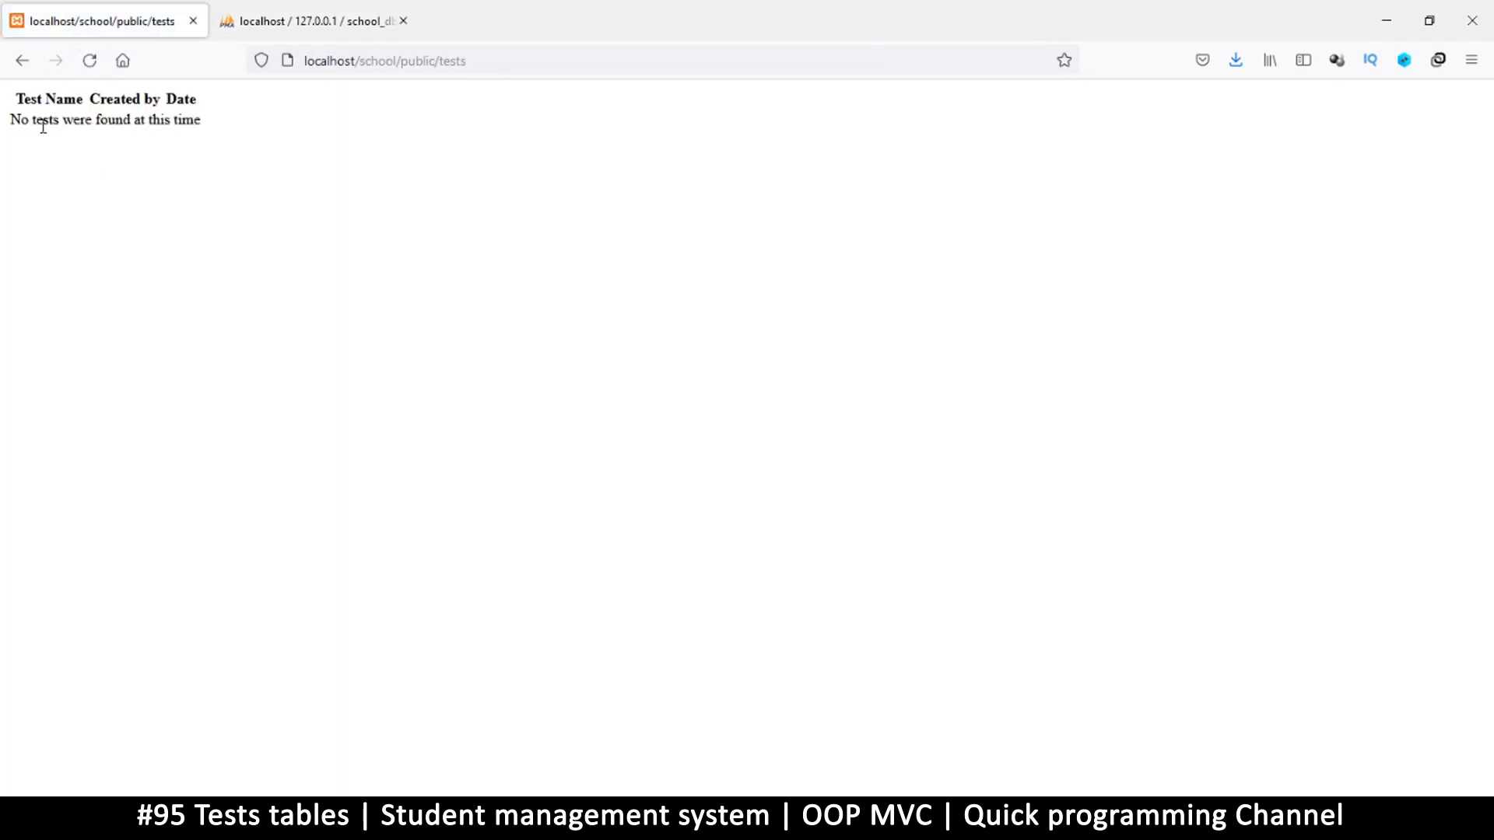
pyautogui.moveTo(12, 98); pyautogui.dragTo(200, 124)
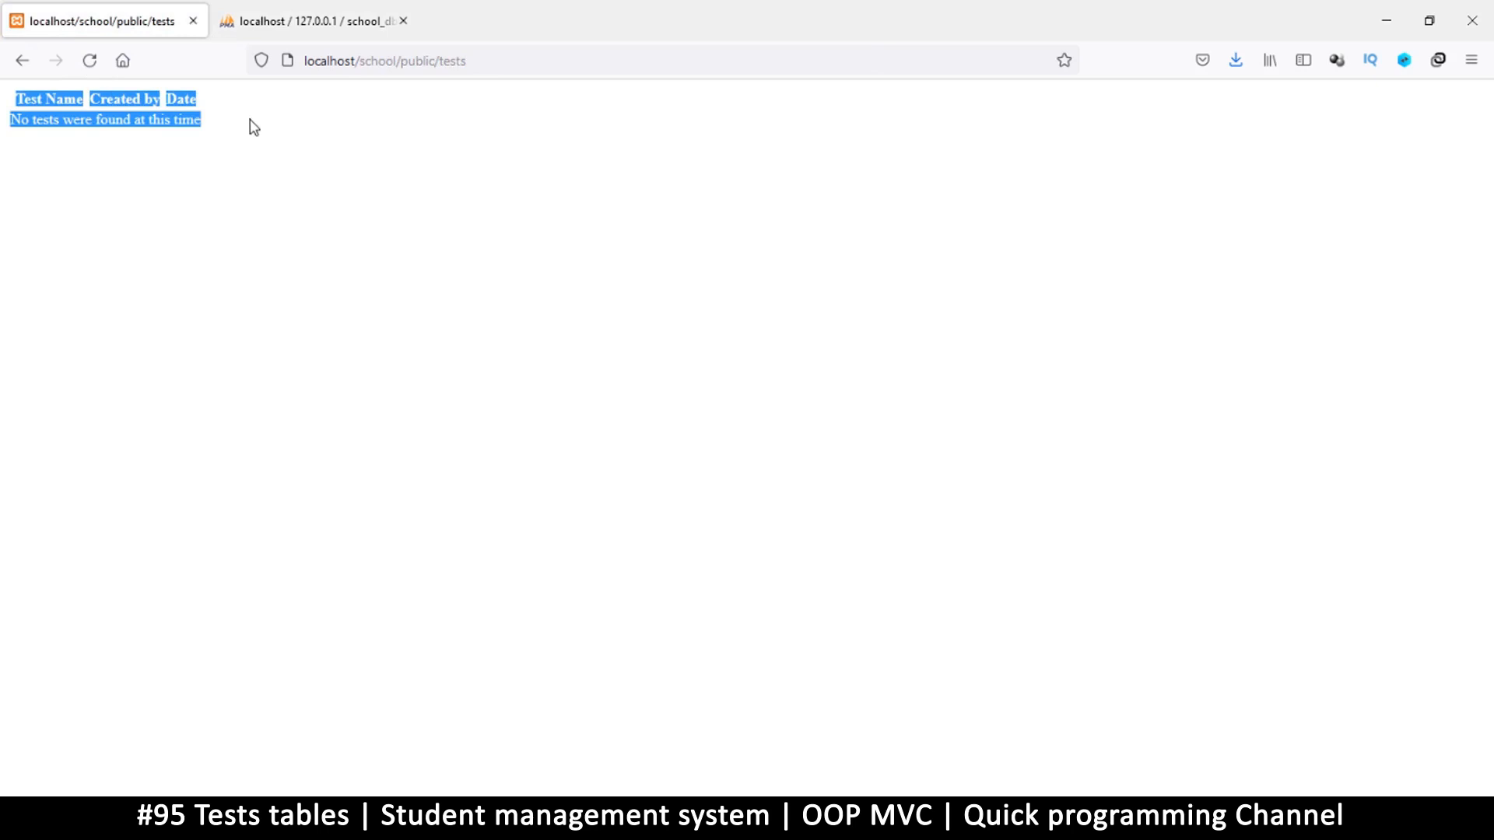
pyautogui.click(280, 100)
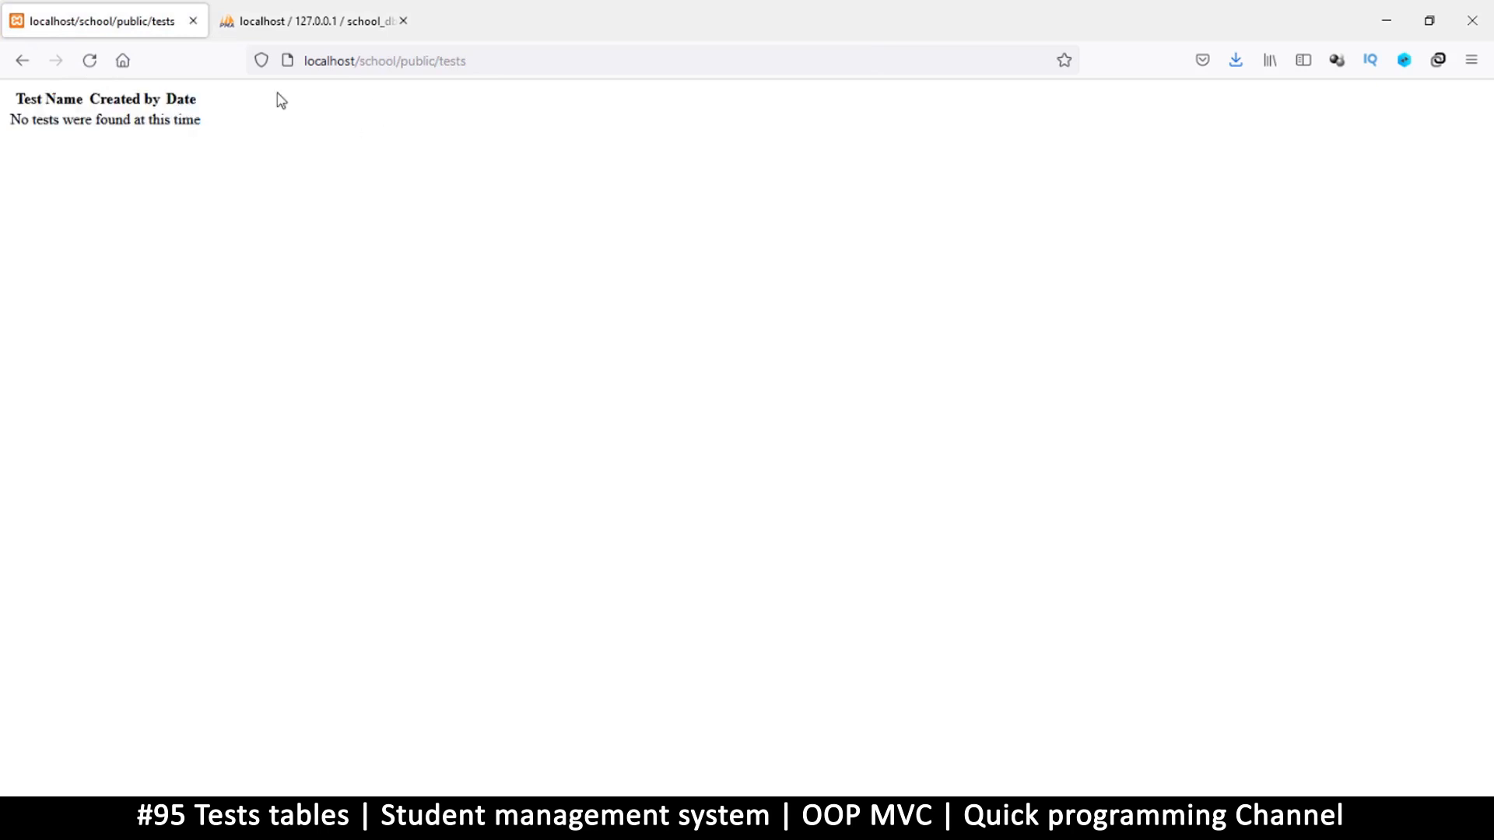
pyautogui.moveTo(174, 125)
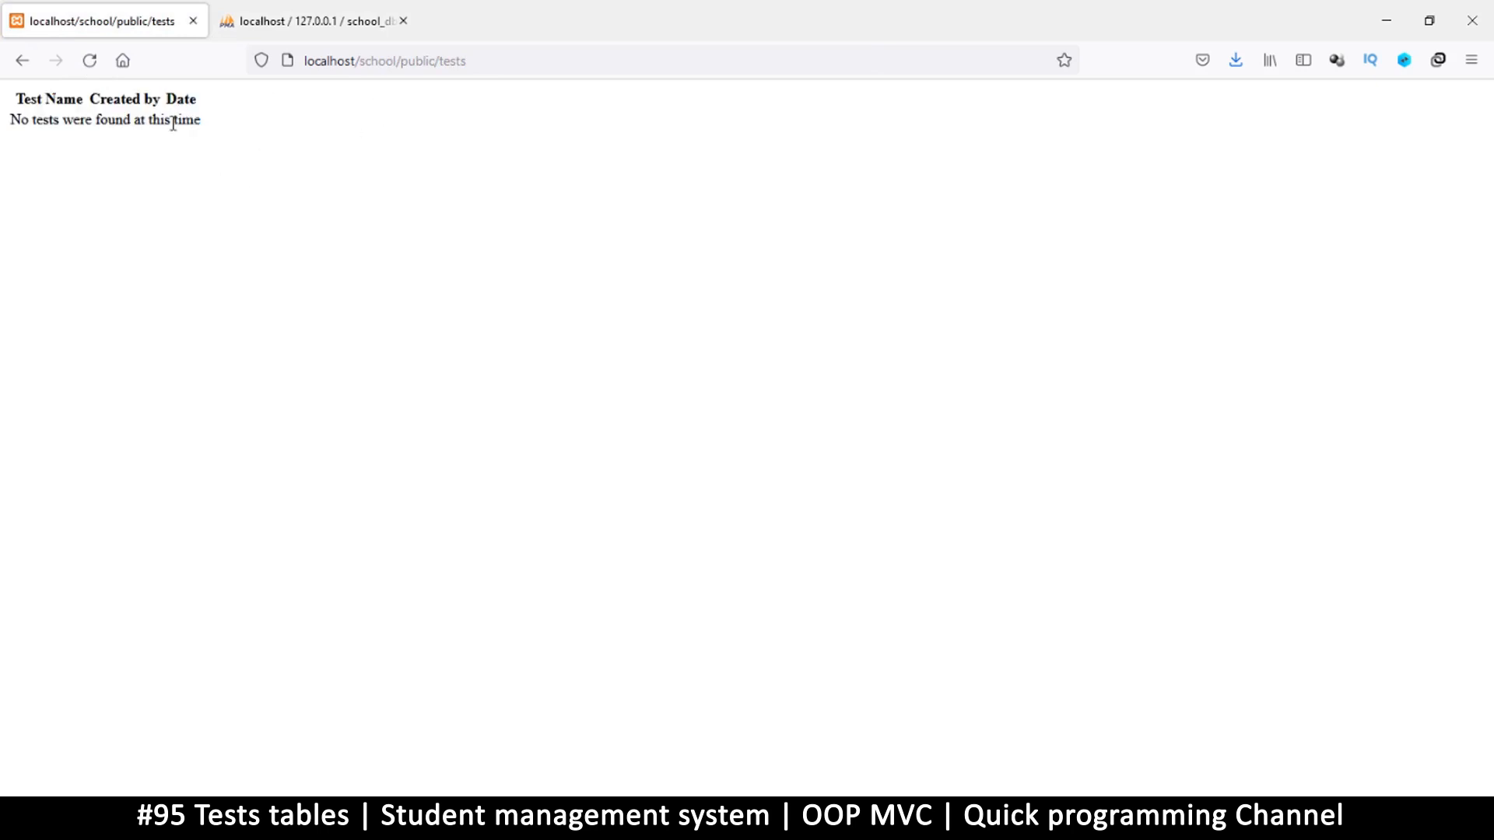
pyautogui.moveTo(703, 759)
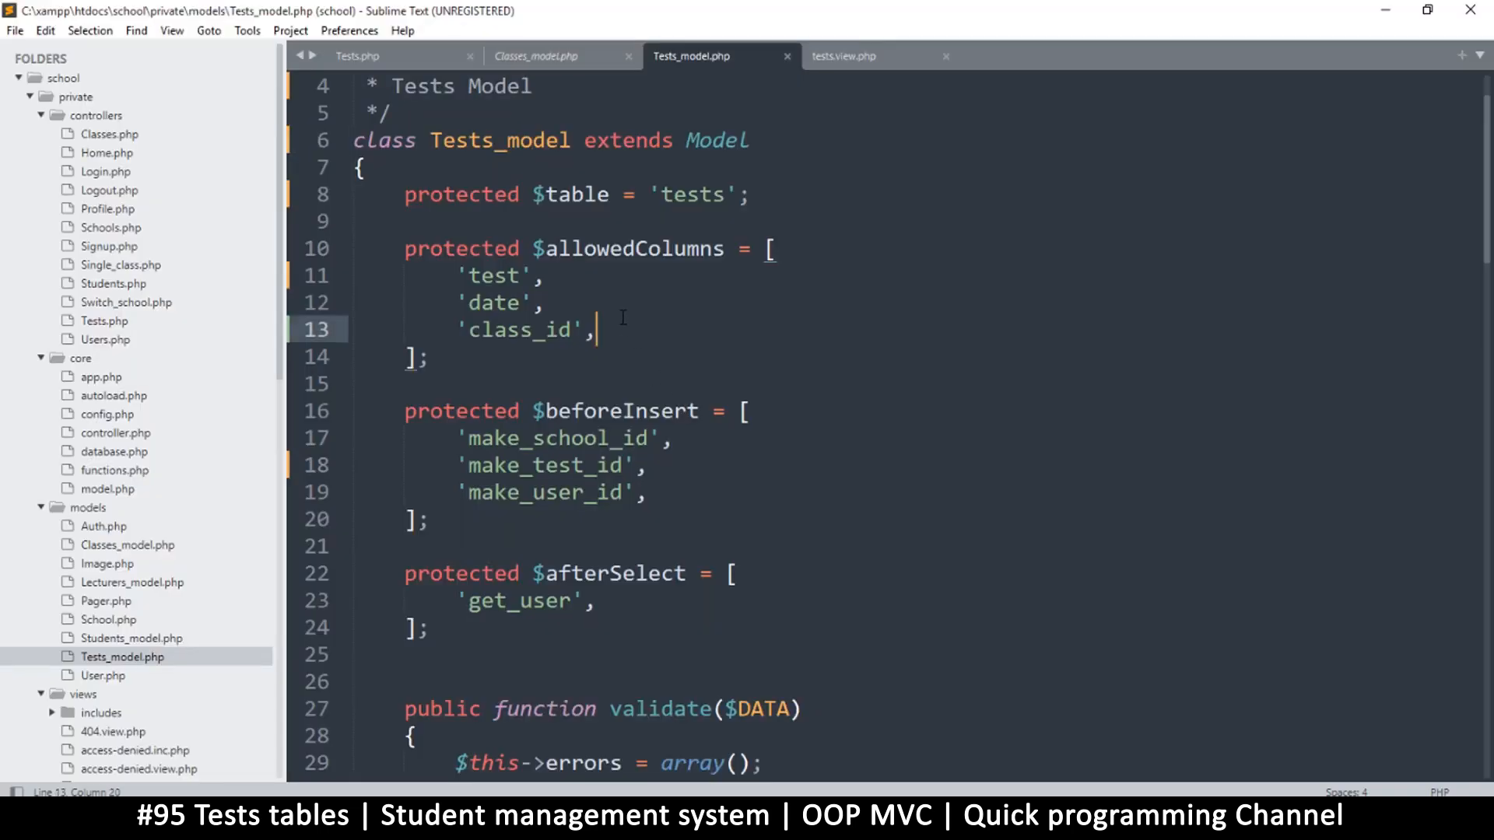
# Save the Tests model and review the tests view file's table header code
pyautogui.press('ctrl+s')
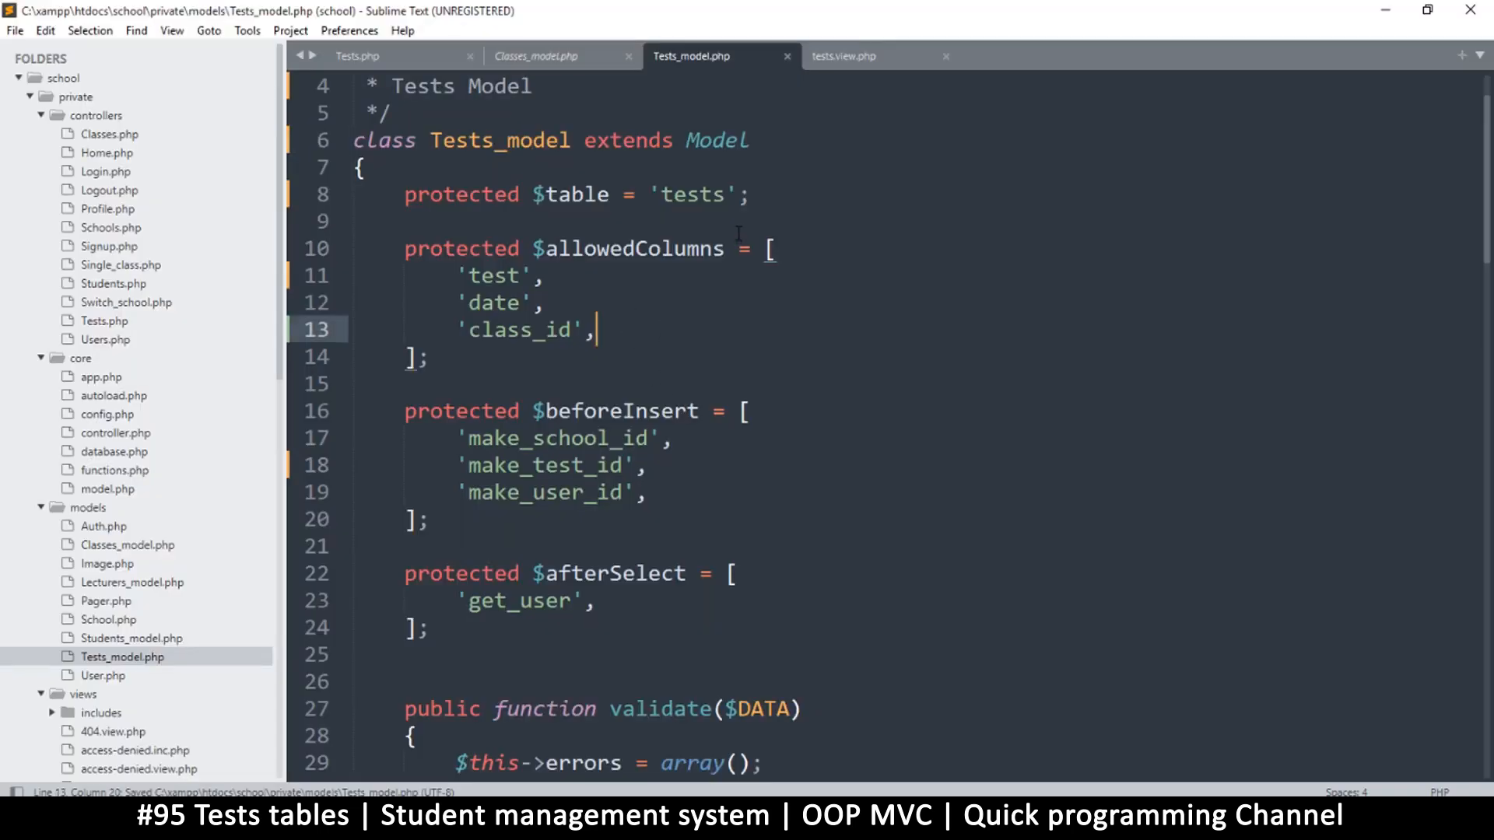
pyautogui.click(841, 56)
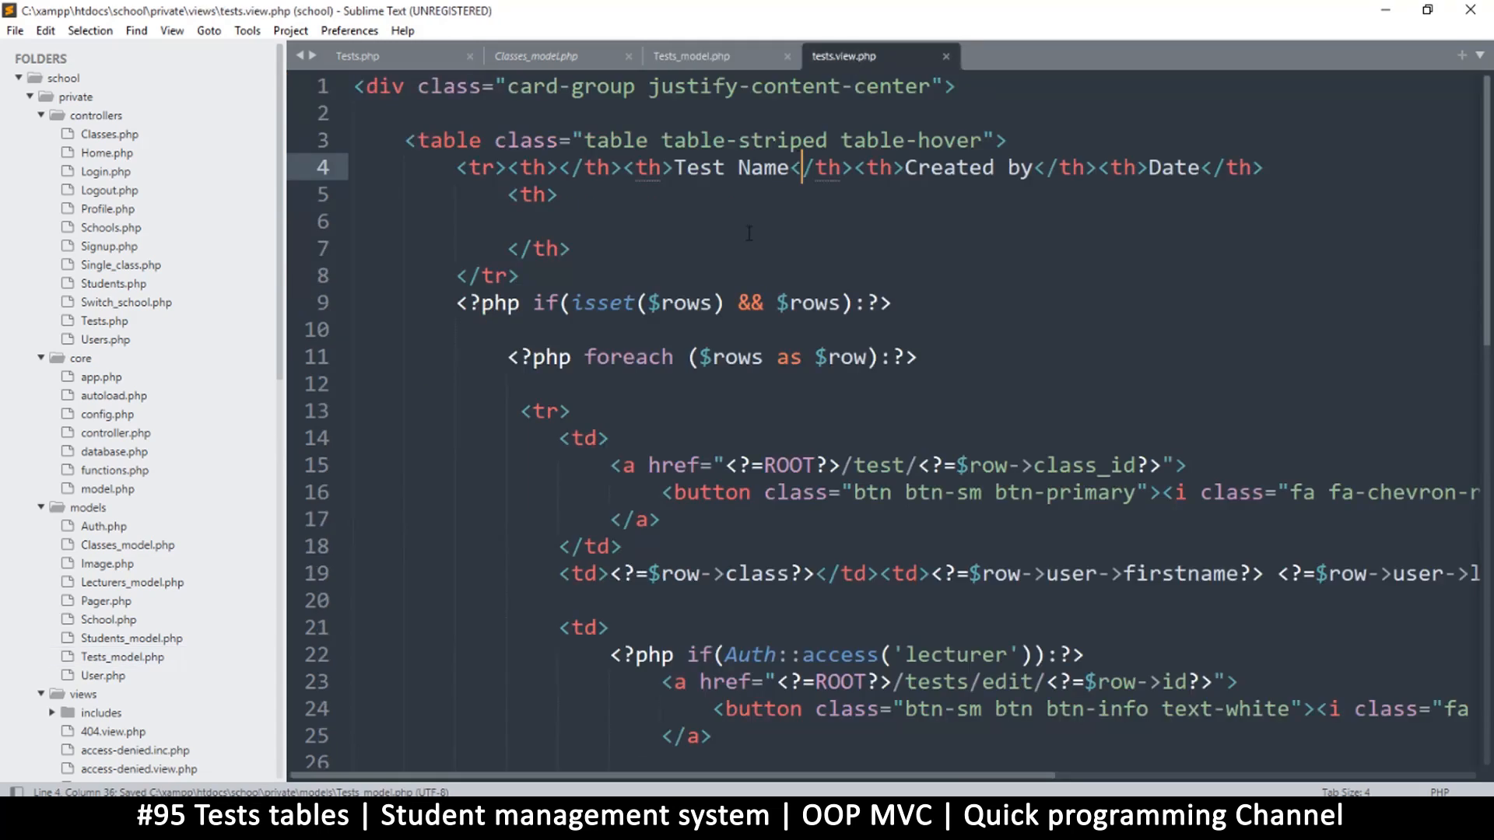
pyautogui.click(571, 249)
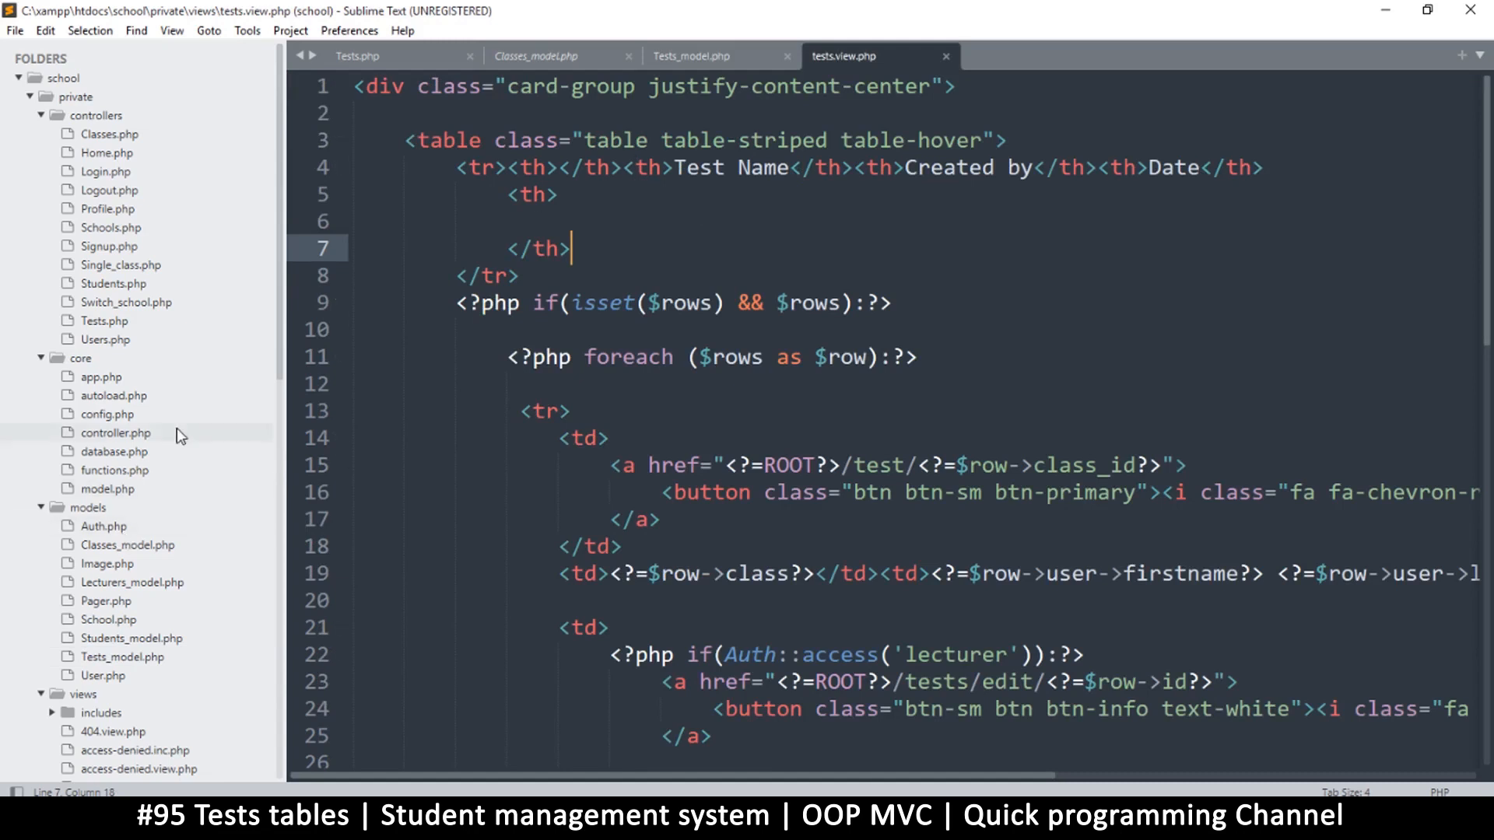
pyautogui.scroll(-3)
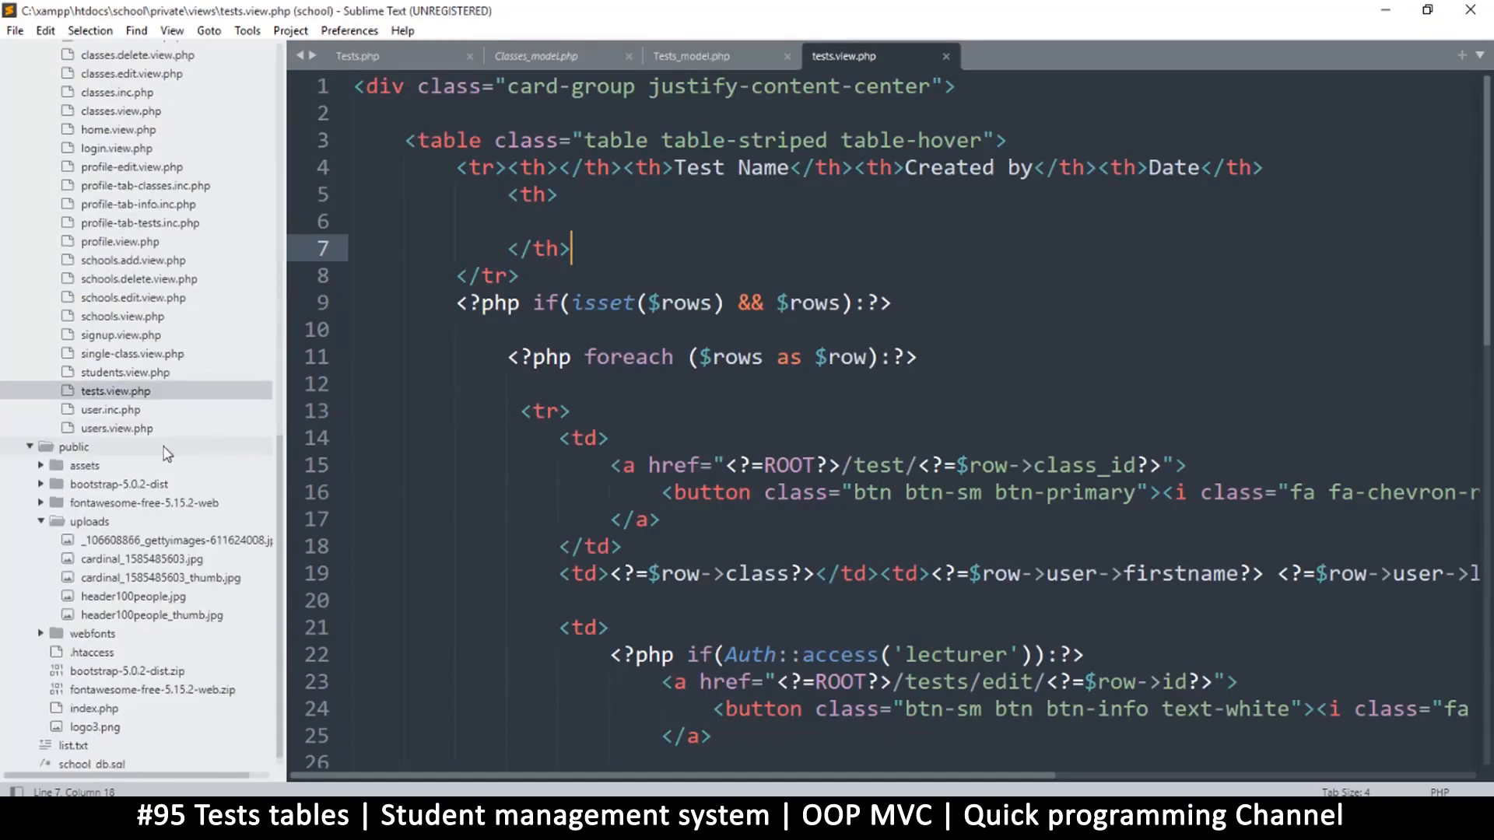
# Rename tests.view.php to tests.inc.php in the sidebar and open classes.view.php
pyautogui.rightClick(114, 390)
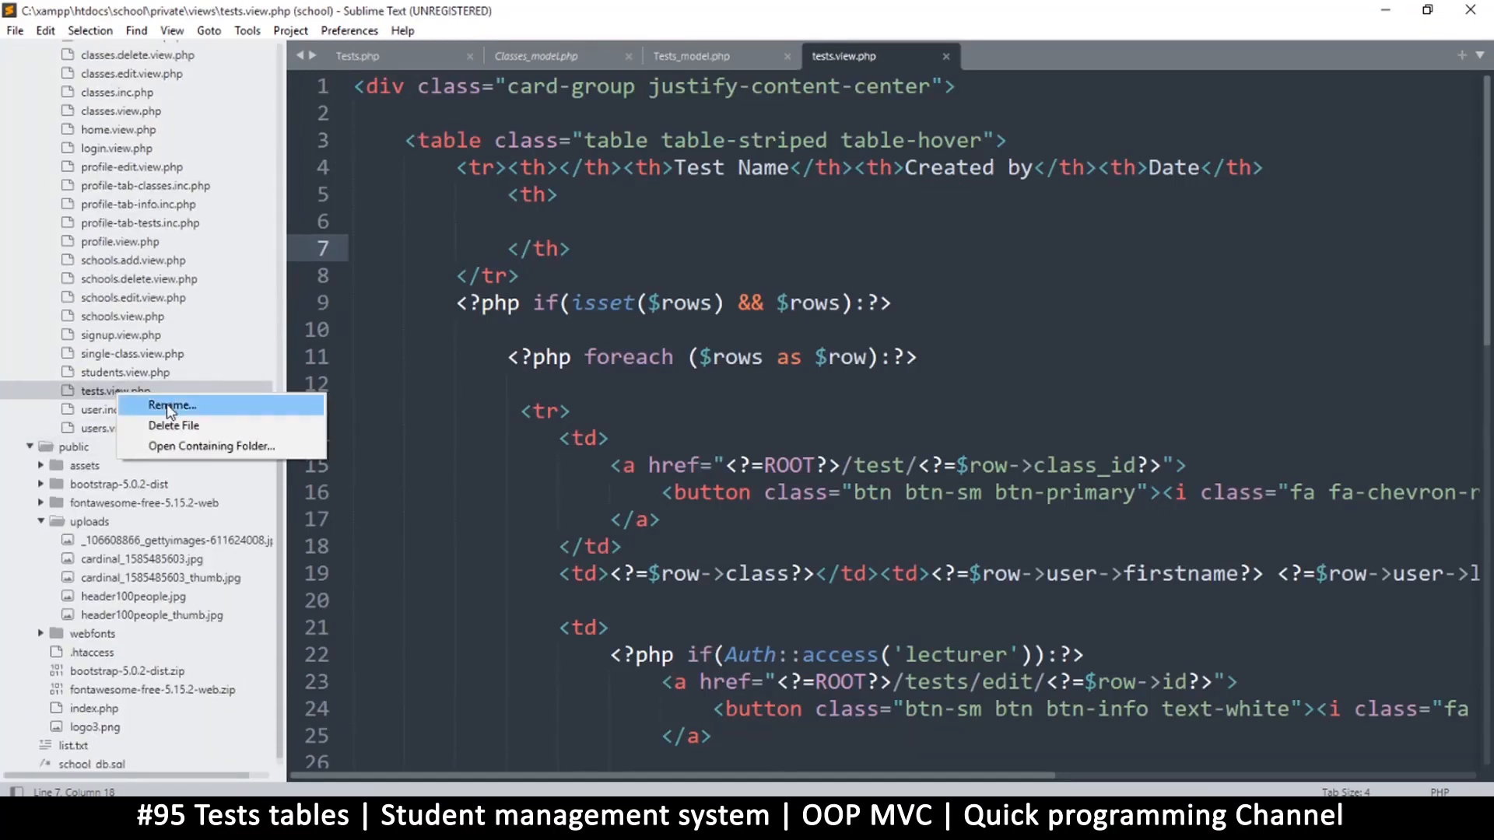
pyautogui.click(171, 404)
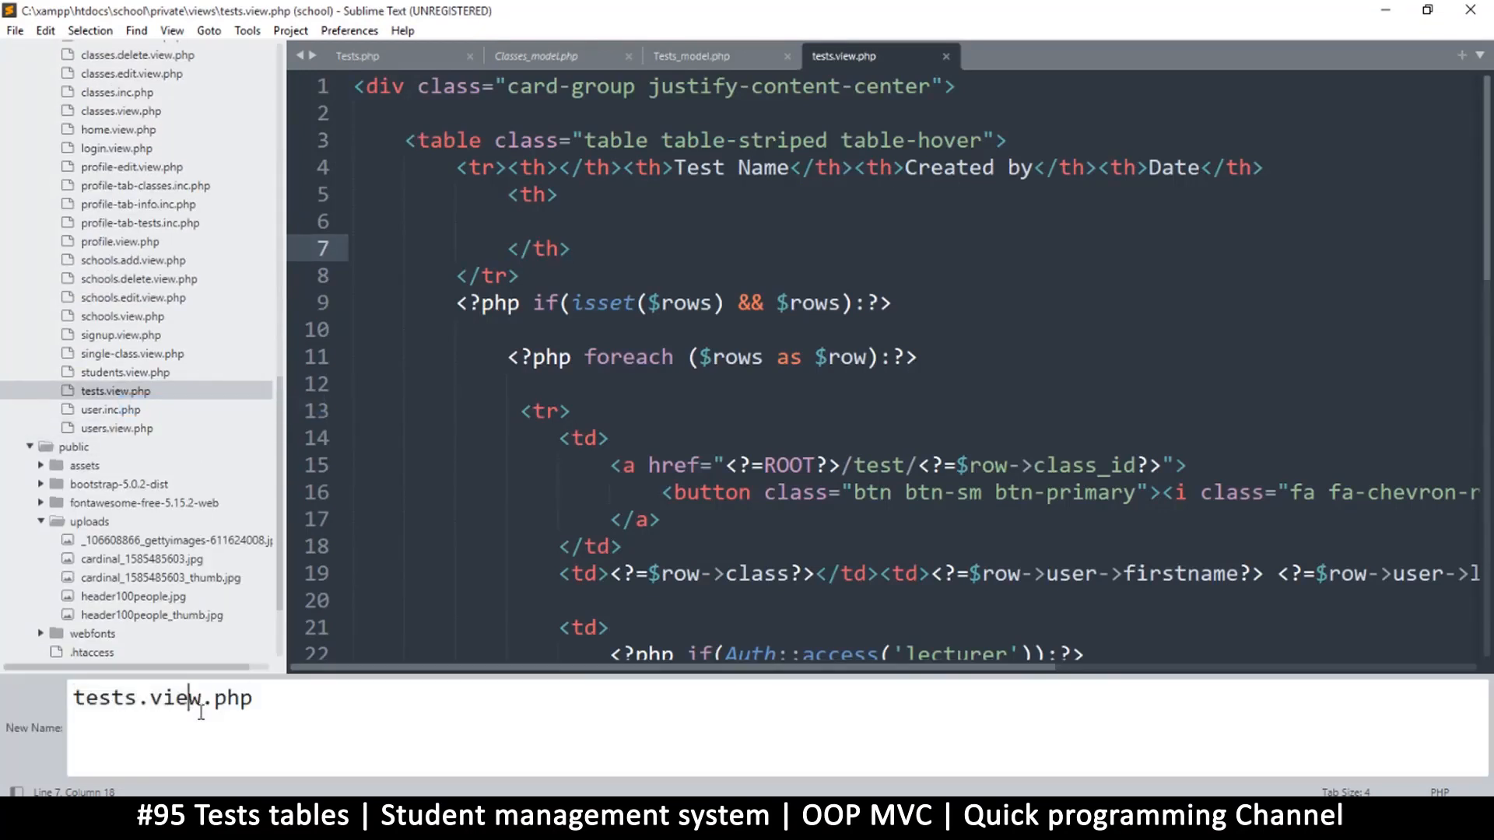
pyautogui.press('BackSpace')
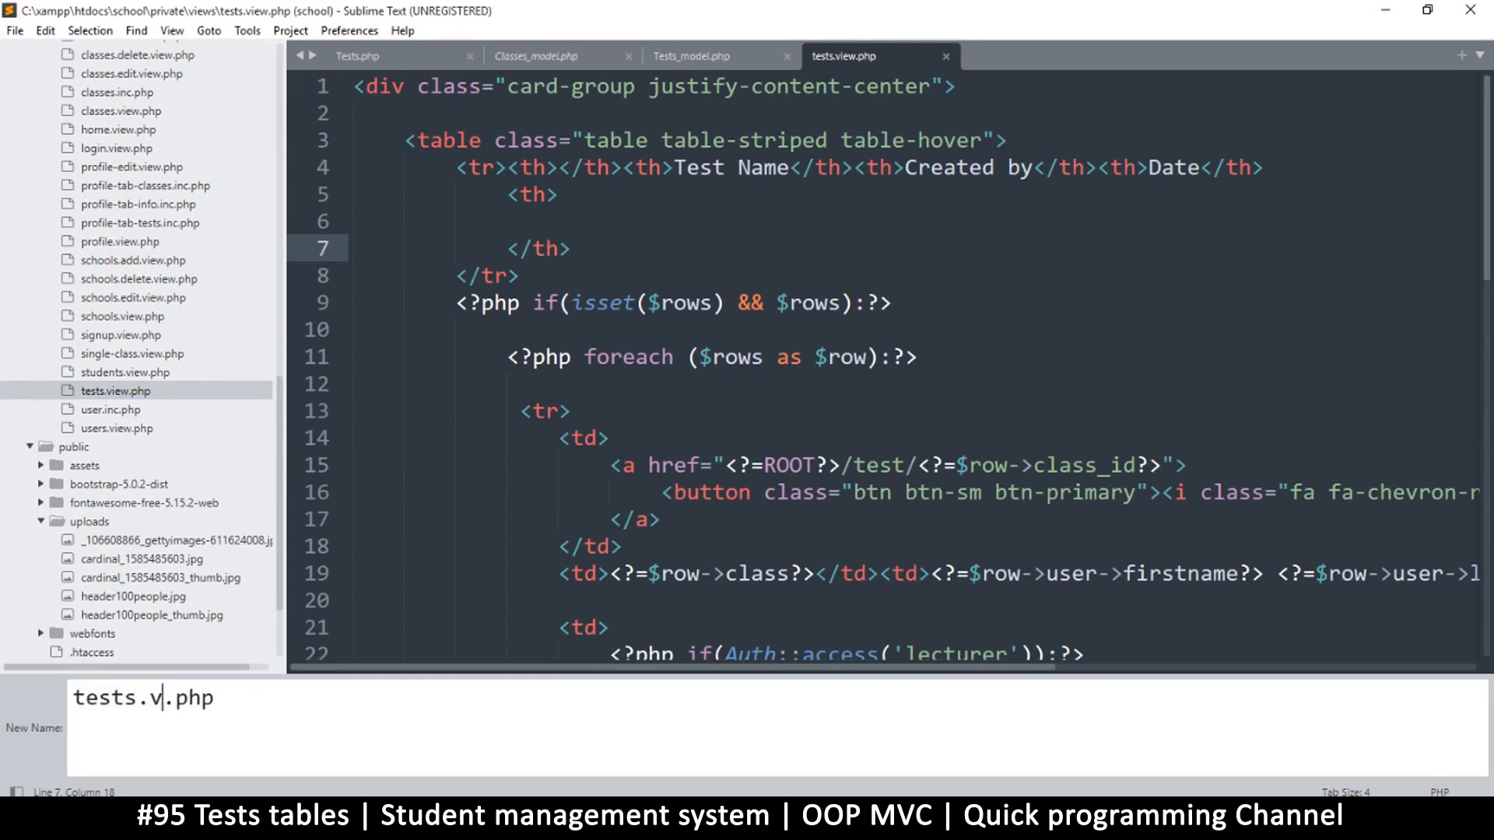
pyautogui.write('nc')
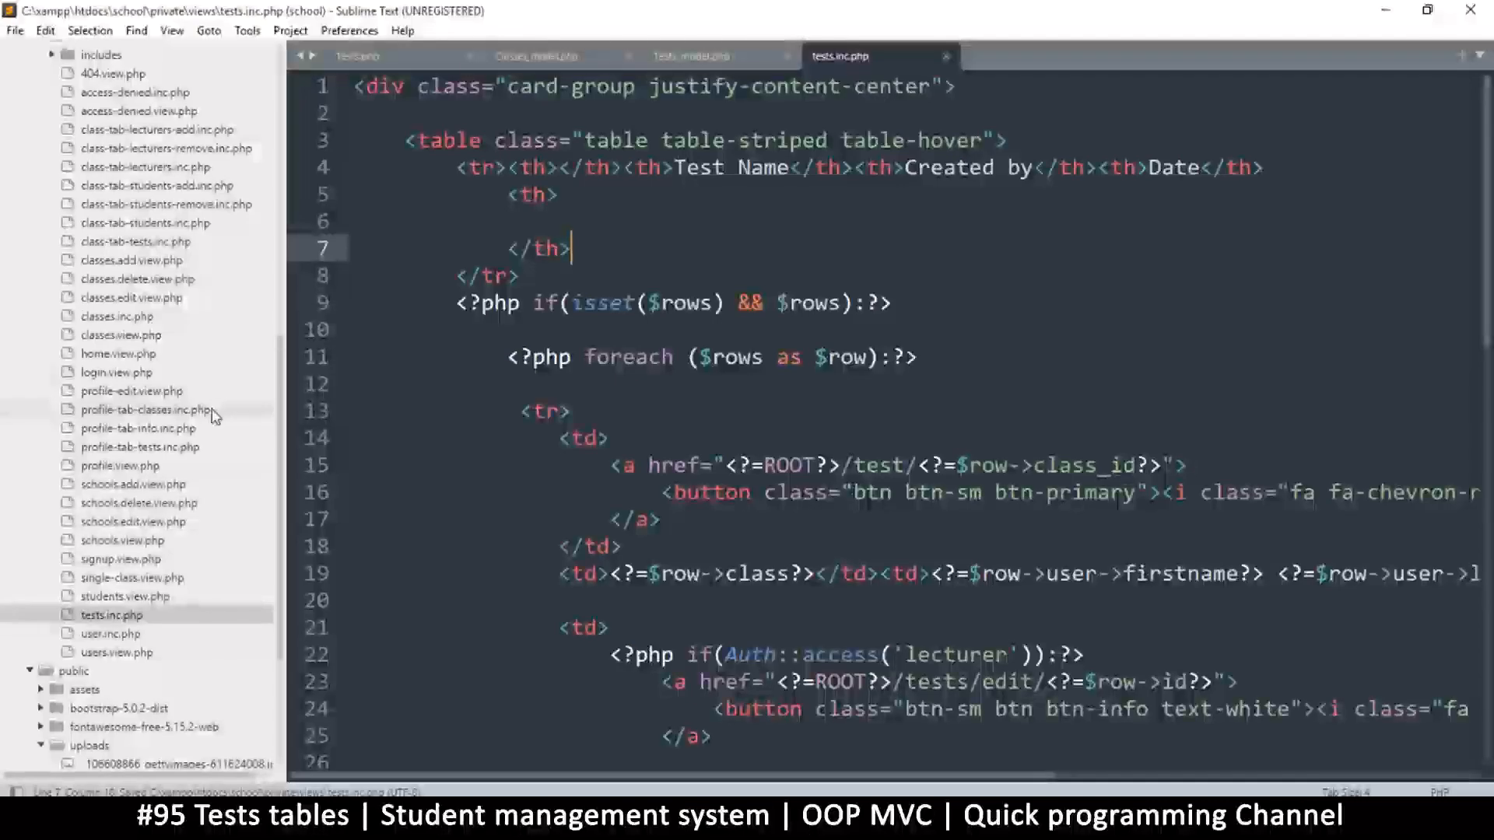
pyautogui.scroll(3)
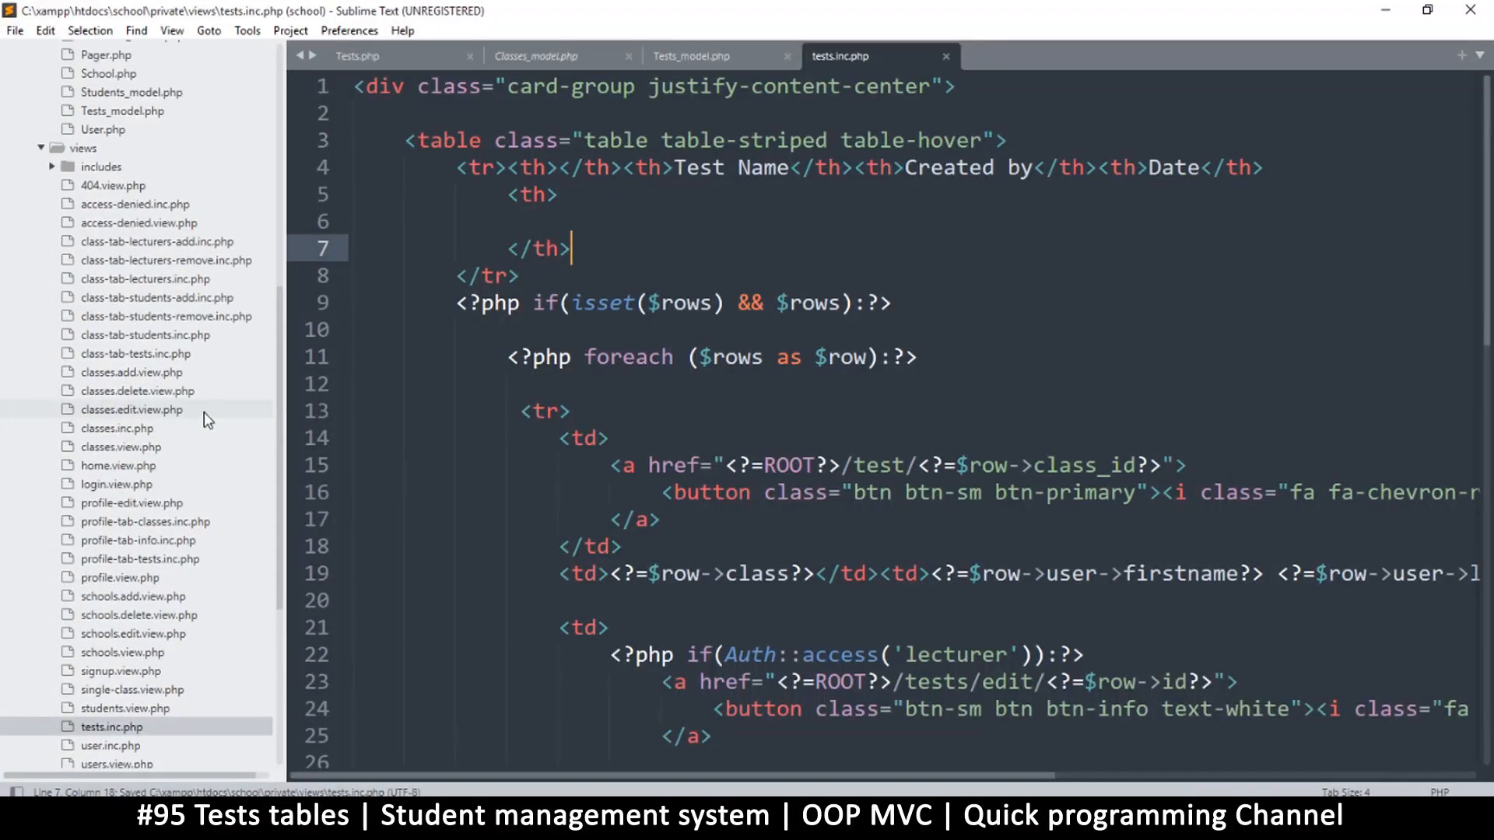
pyautogui.moveTo(148, 431)
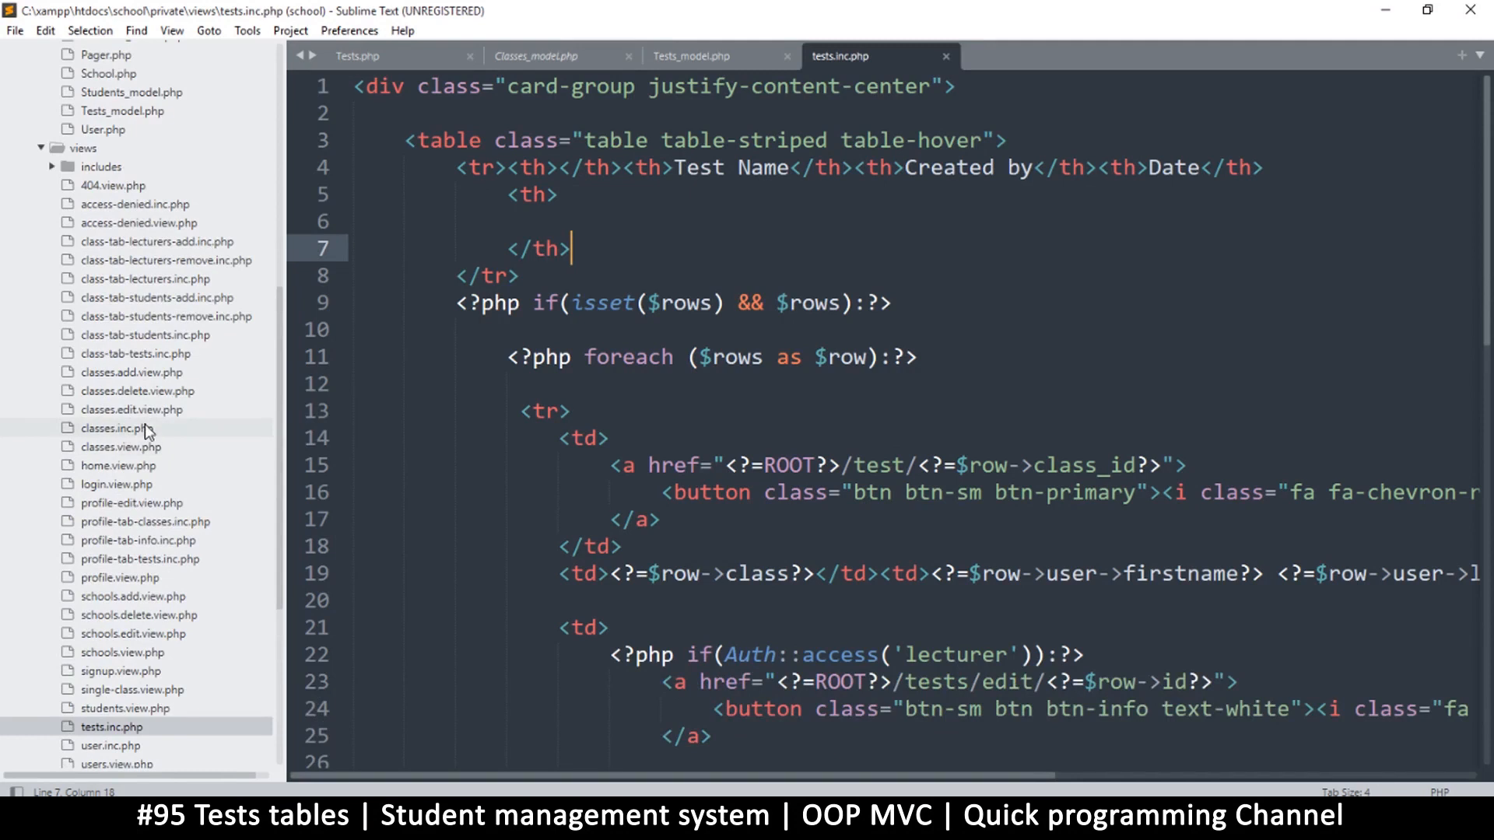
pyautogui.moveTo(112, 454)
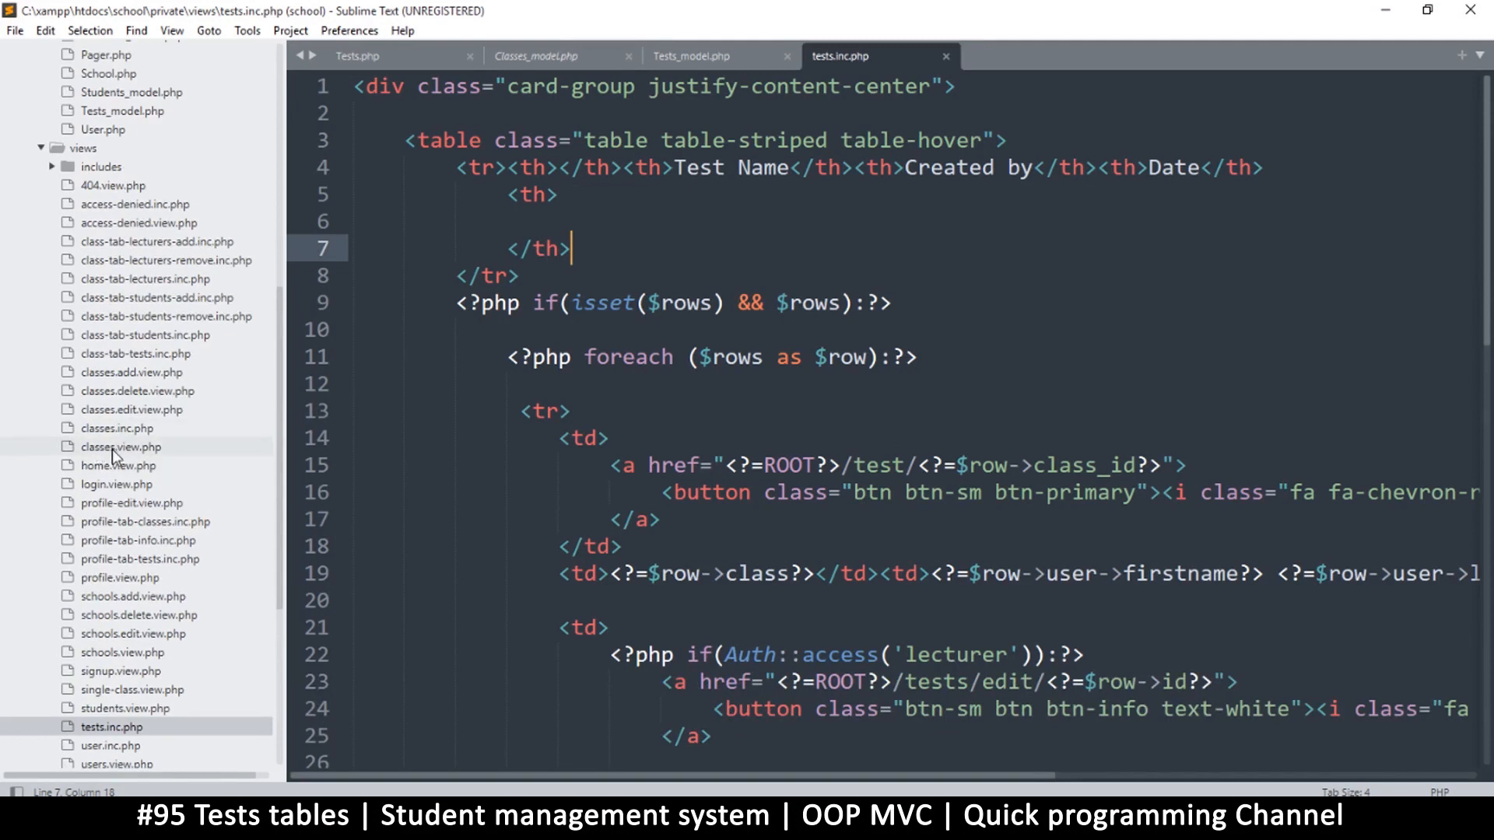
pyautogui.click(119, 447)
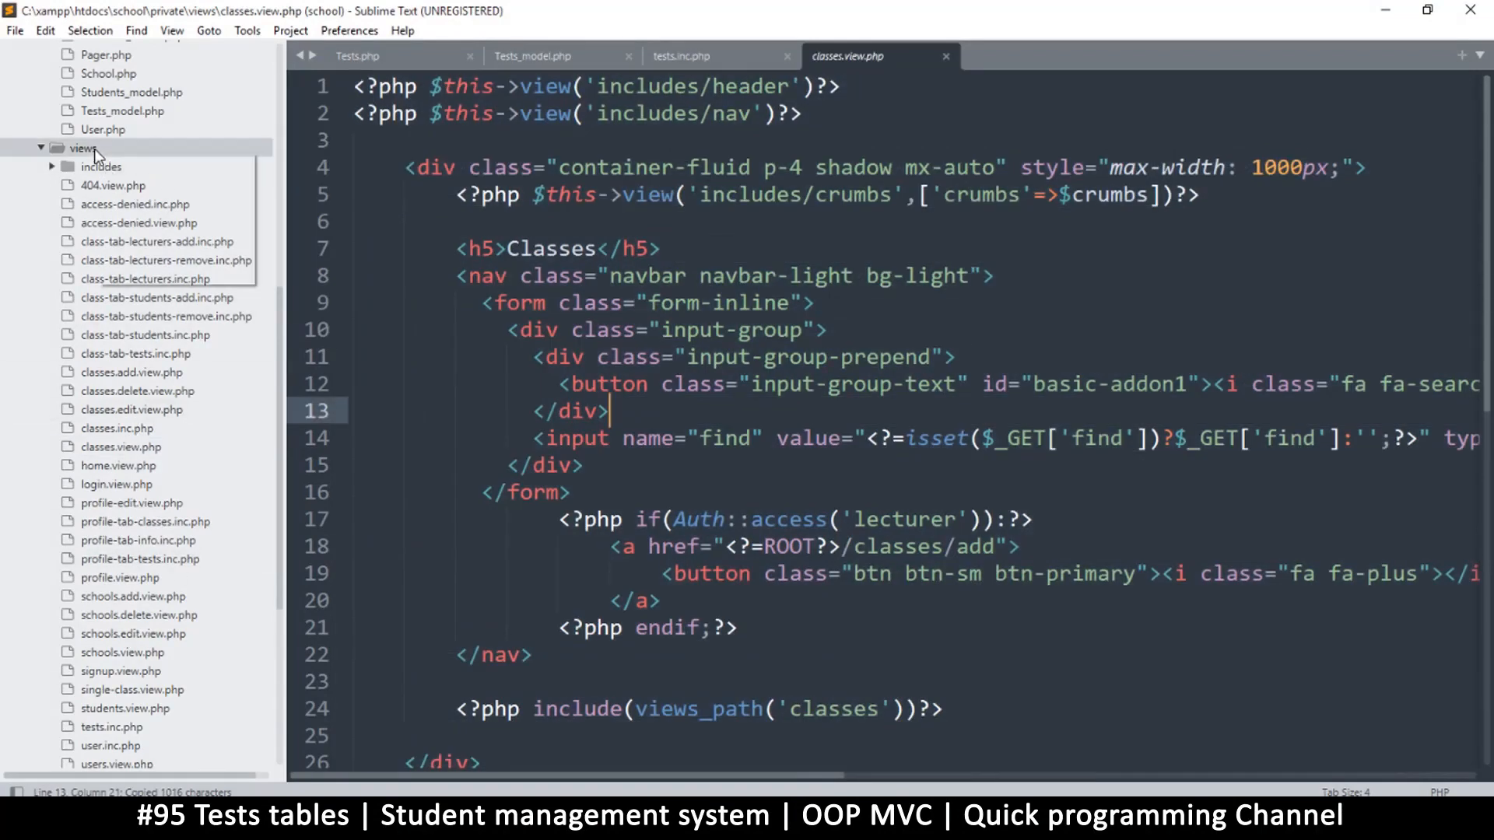
# Paste the classes view into a new file, change its heading to Tests and save as tests.view.php
pyautogui.press('ctrl+n')
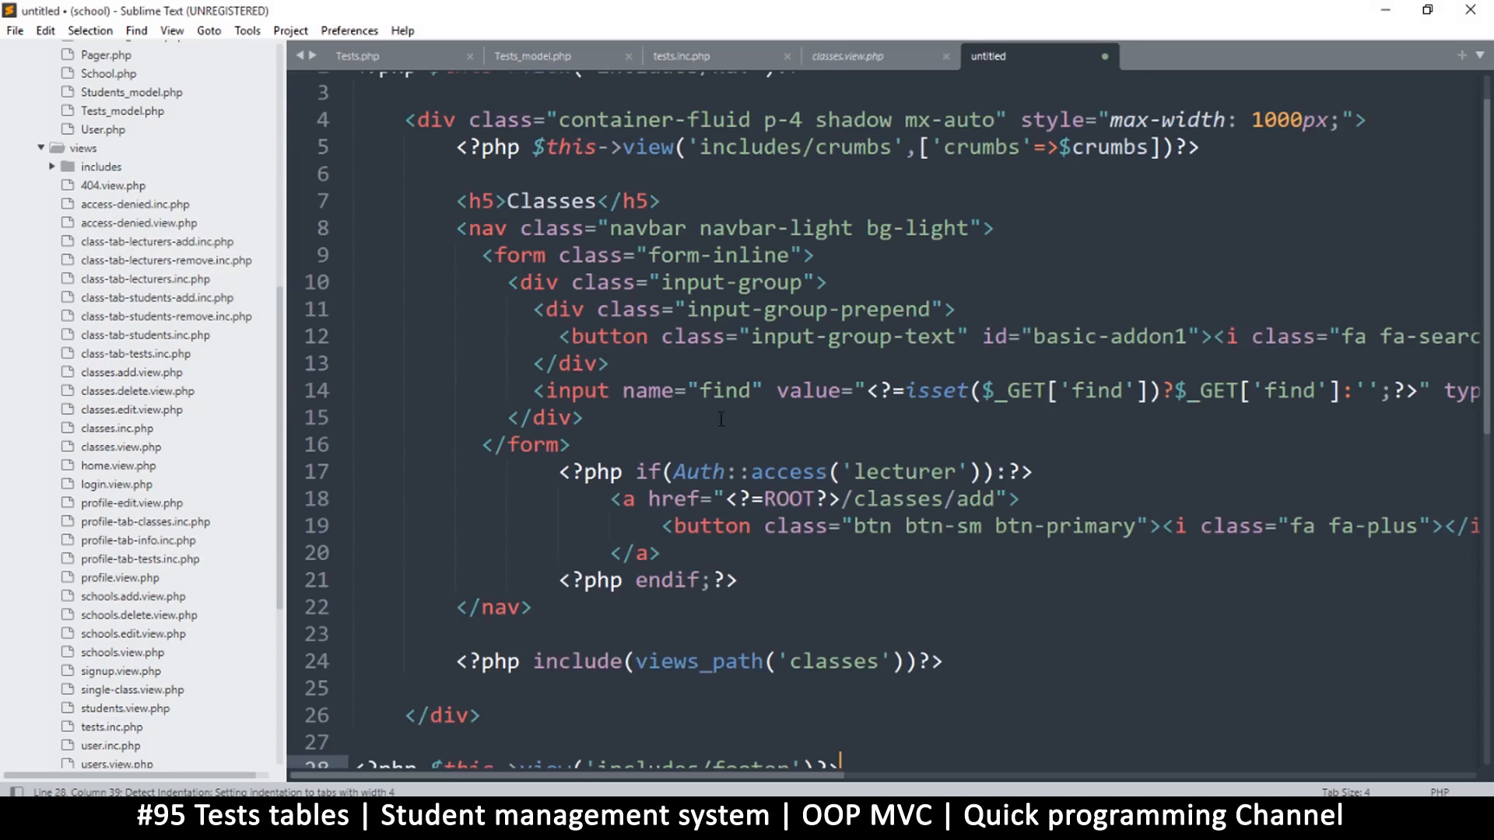
pyautogui.scroll(3)
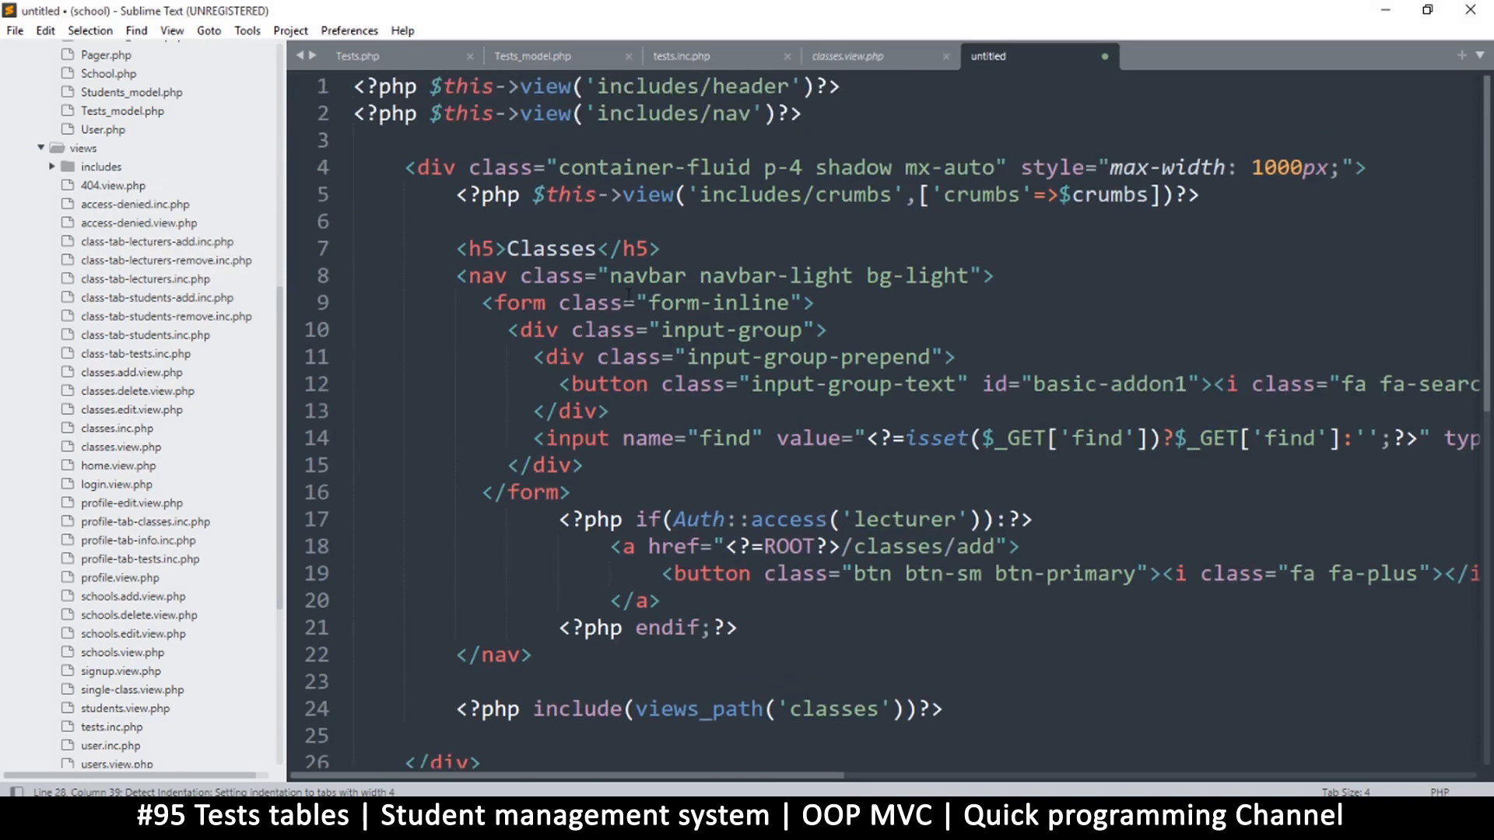
pyautogui.doubleClick(550, 247)
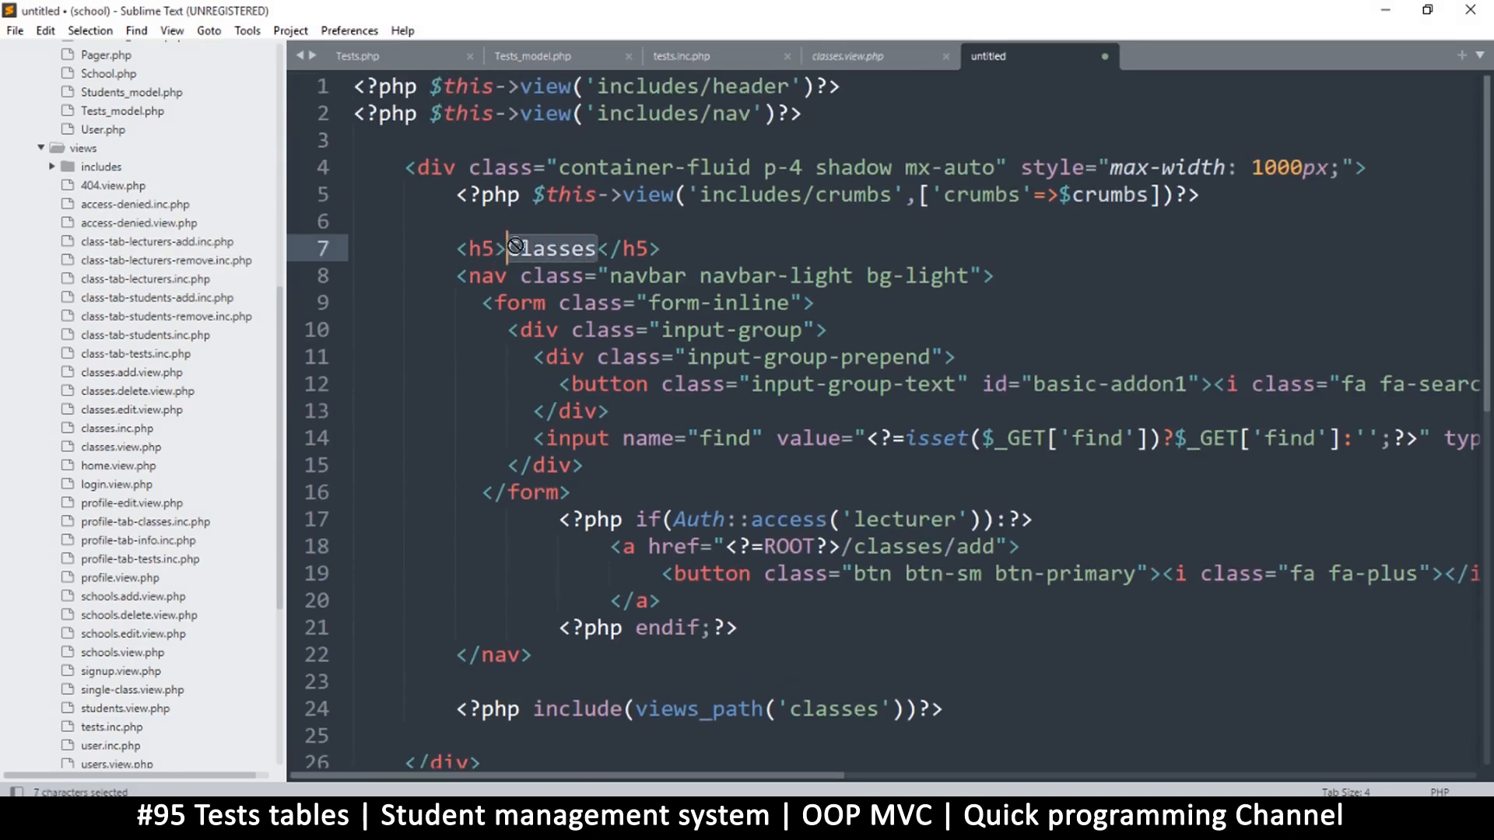
pyautogui.write('Tes')
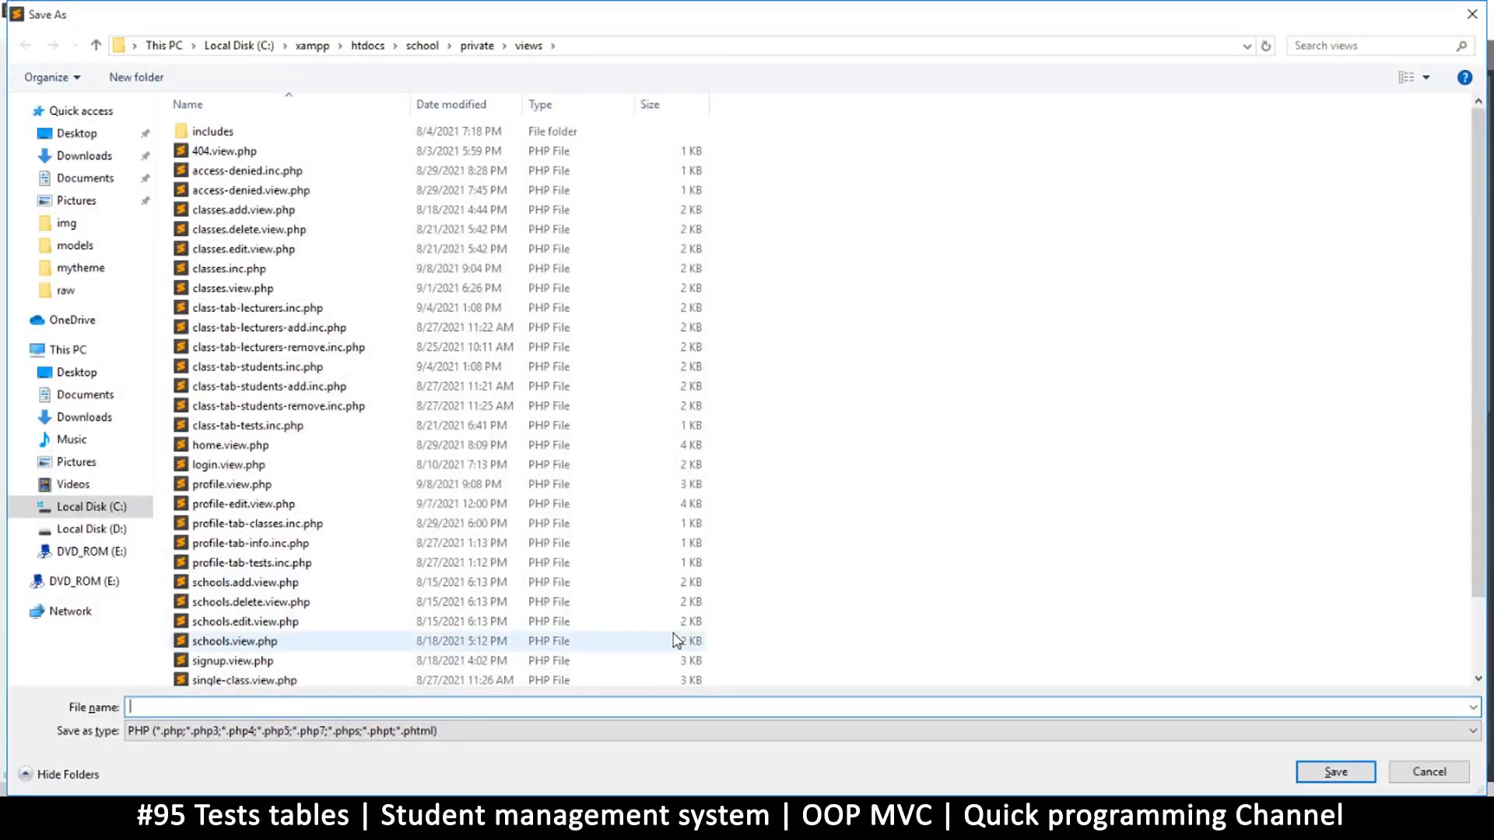
pyautogui.write('te')
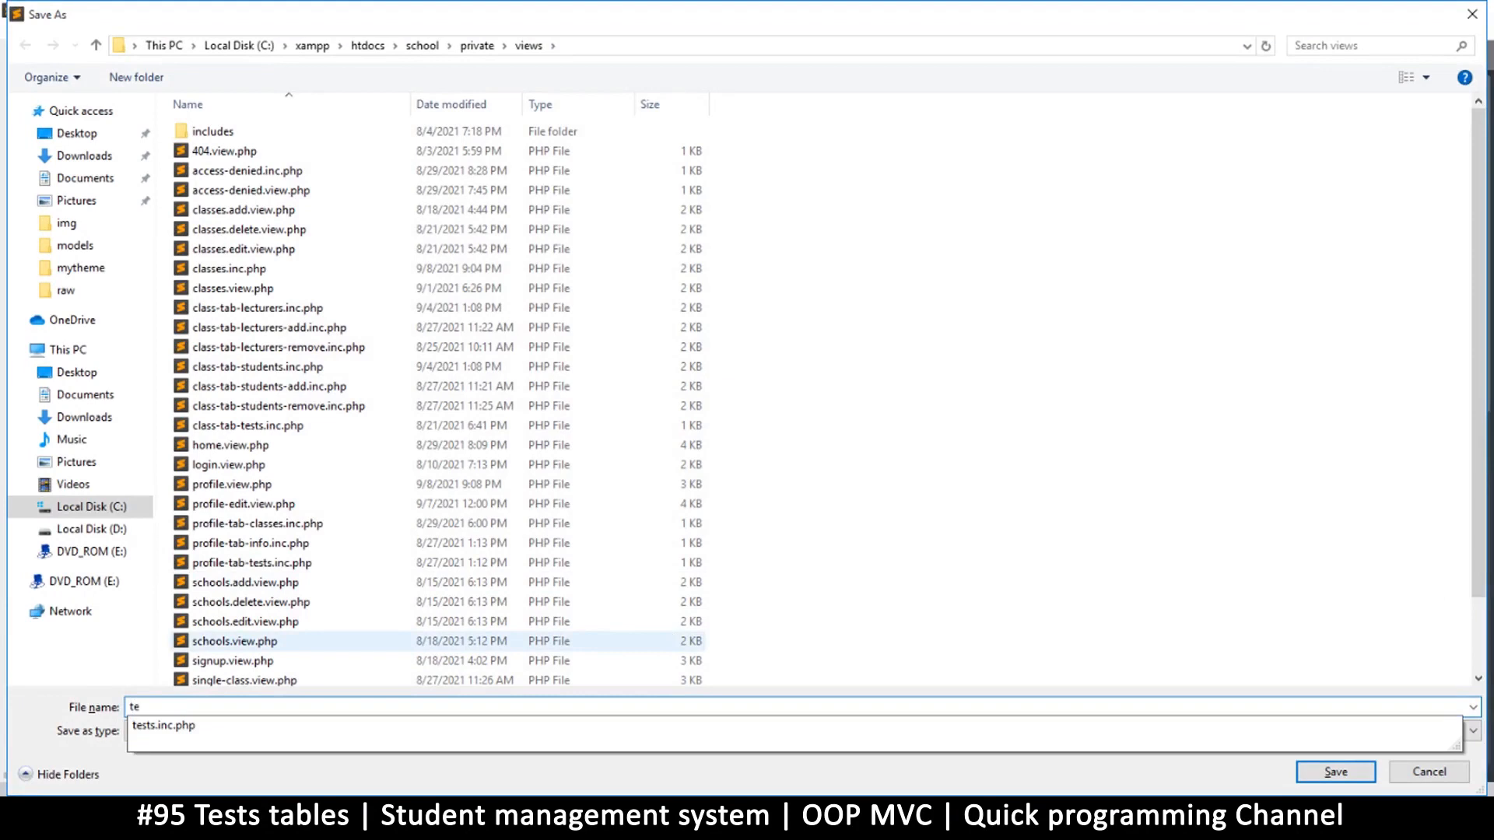
pyautogui.write('sts.view.')
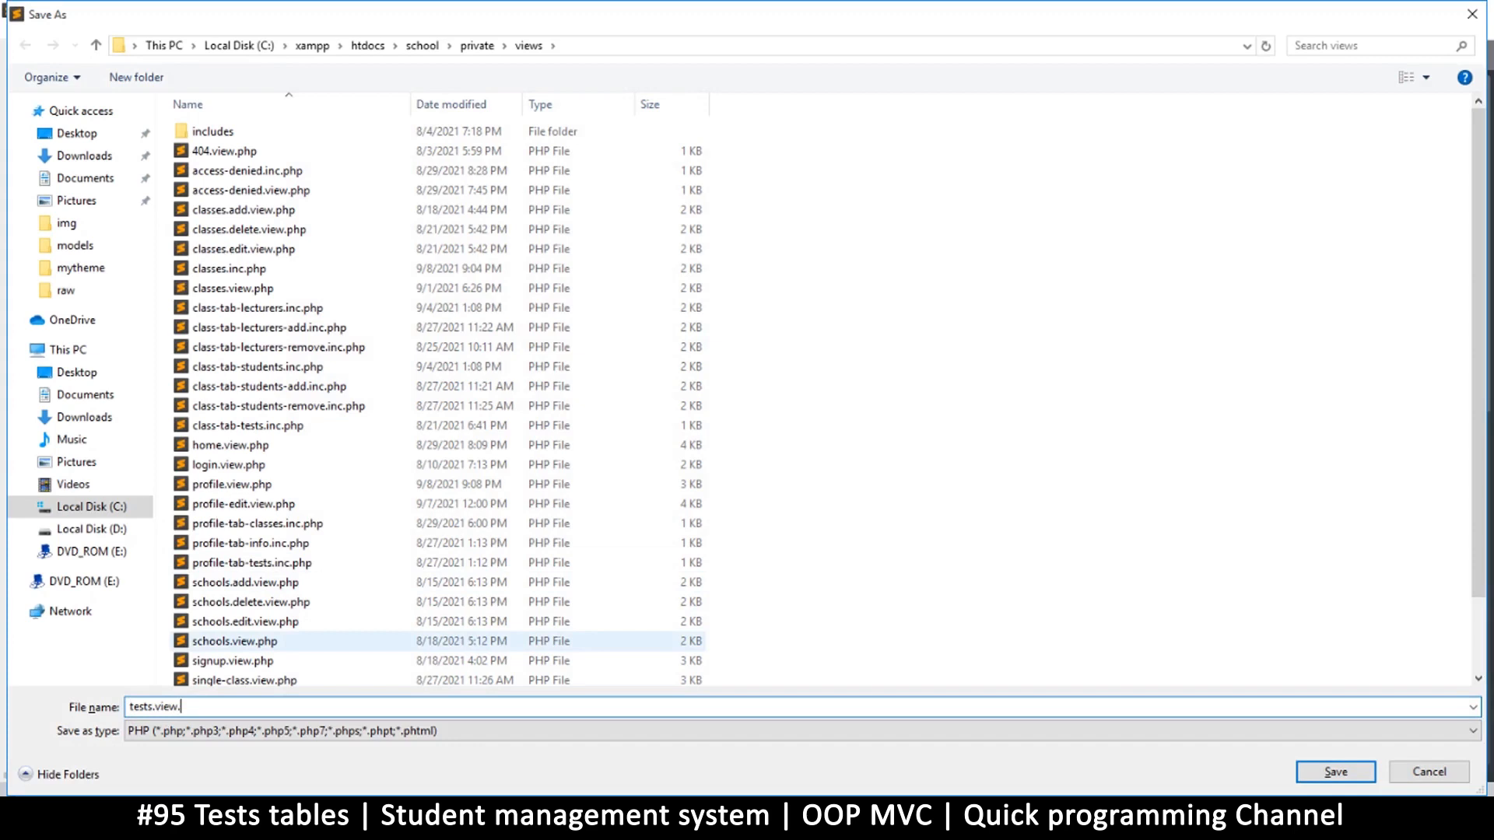
pyautogui.click(1334, 772)
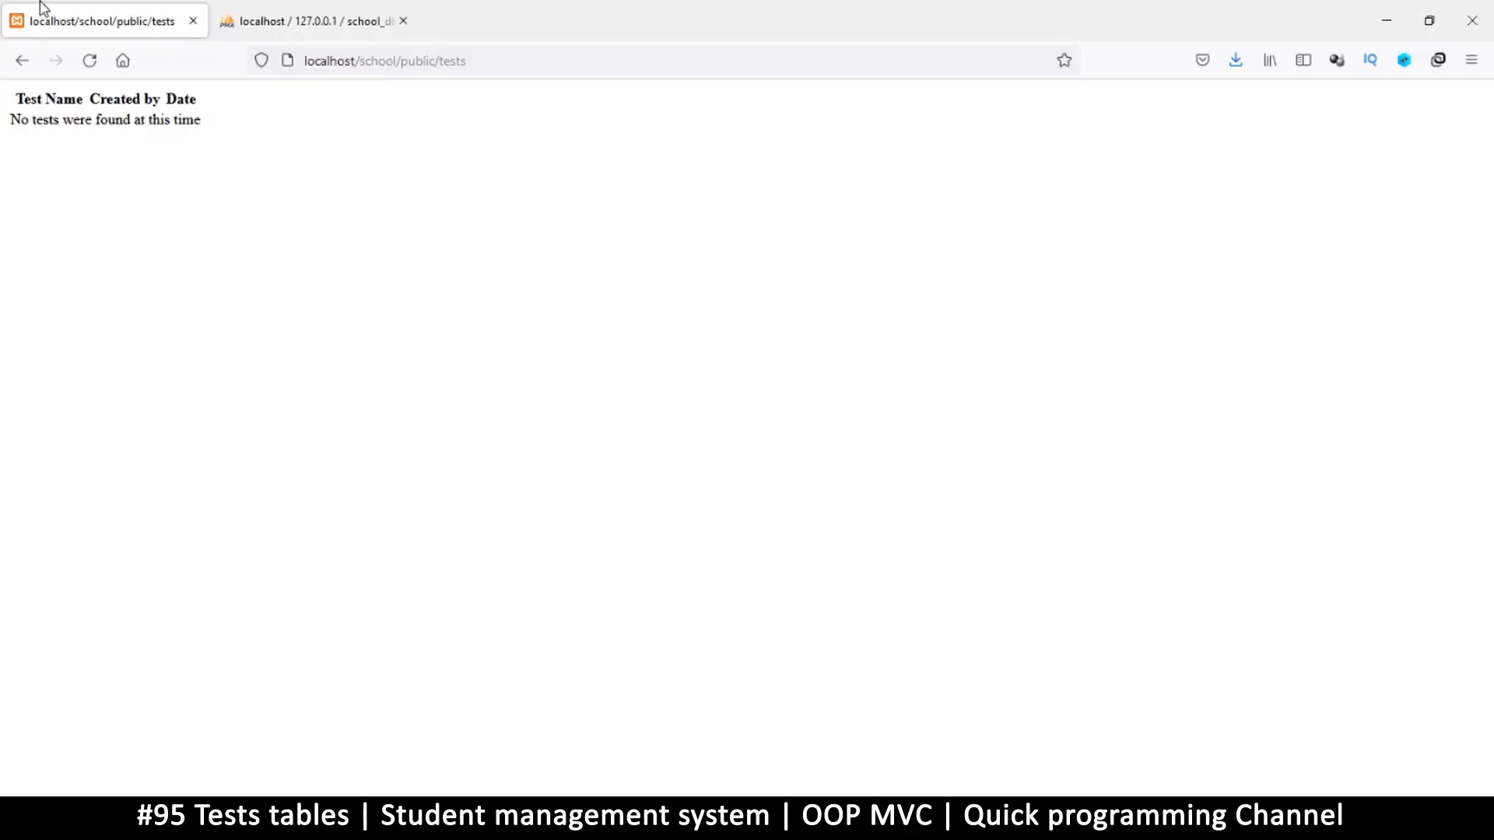
# Reload the Tests page and compare it with the Classes page in the navbar
pyautogui.click(88, 61)
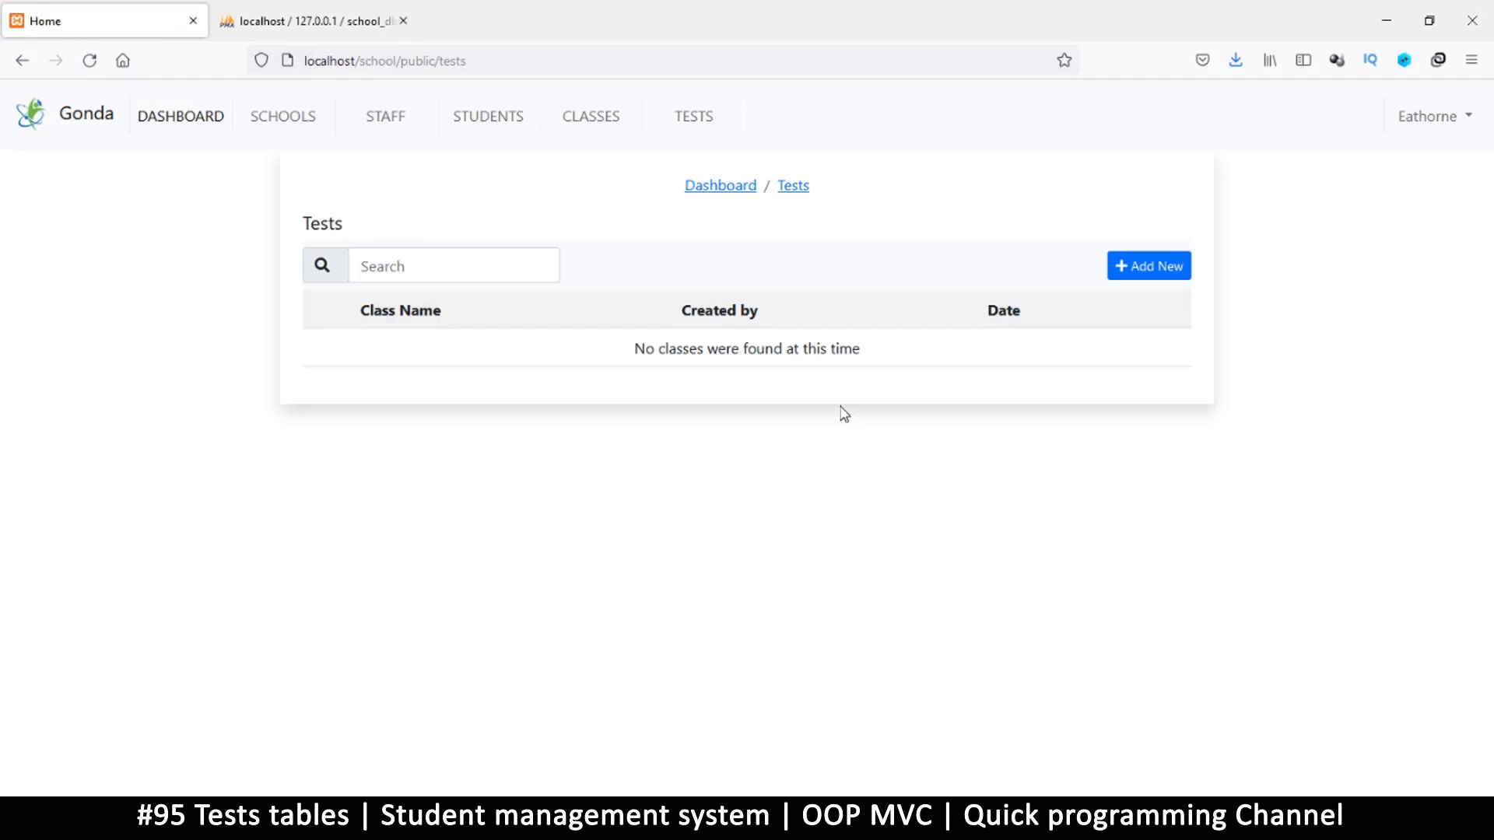
pyautogui.moveTo(694, 115)
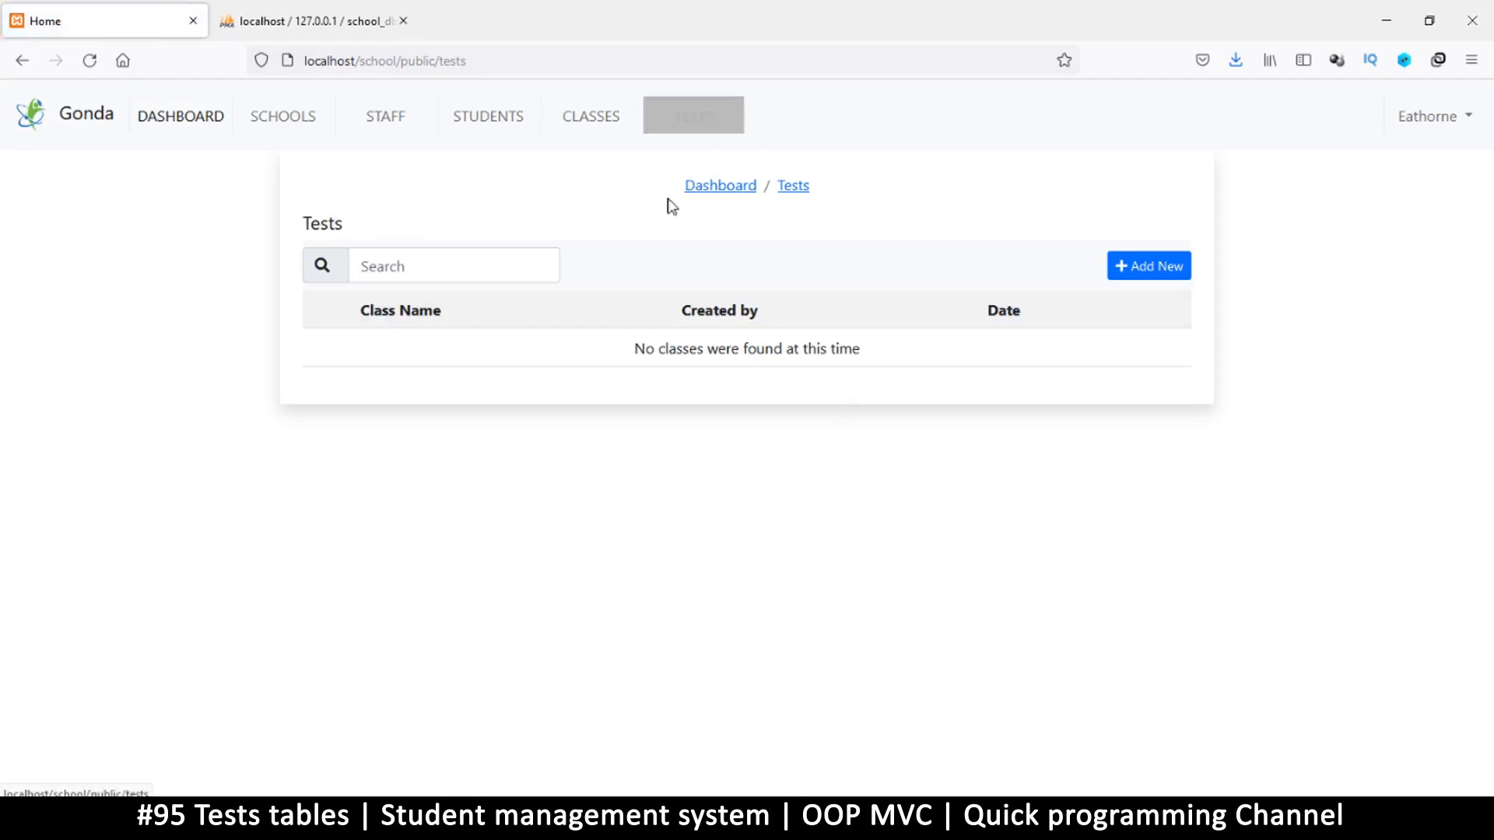
pyautogui.moveTo(706, 454)
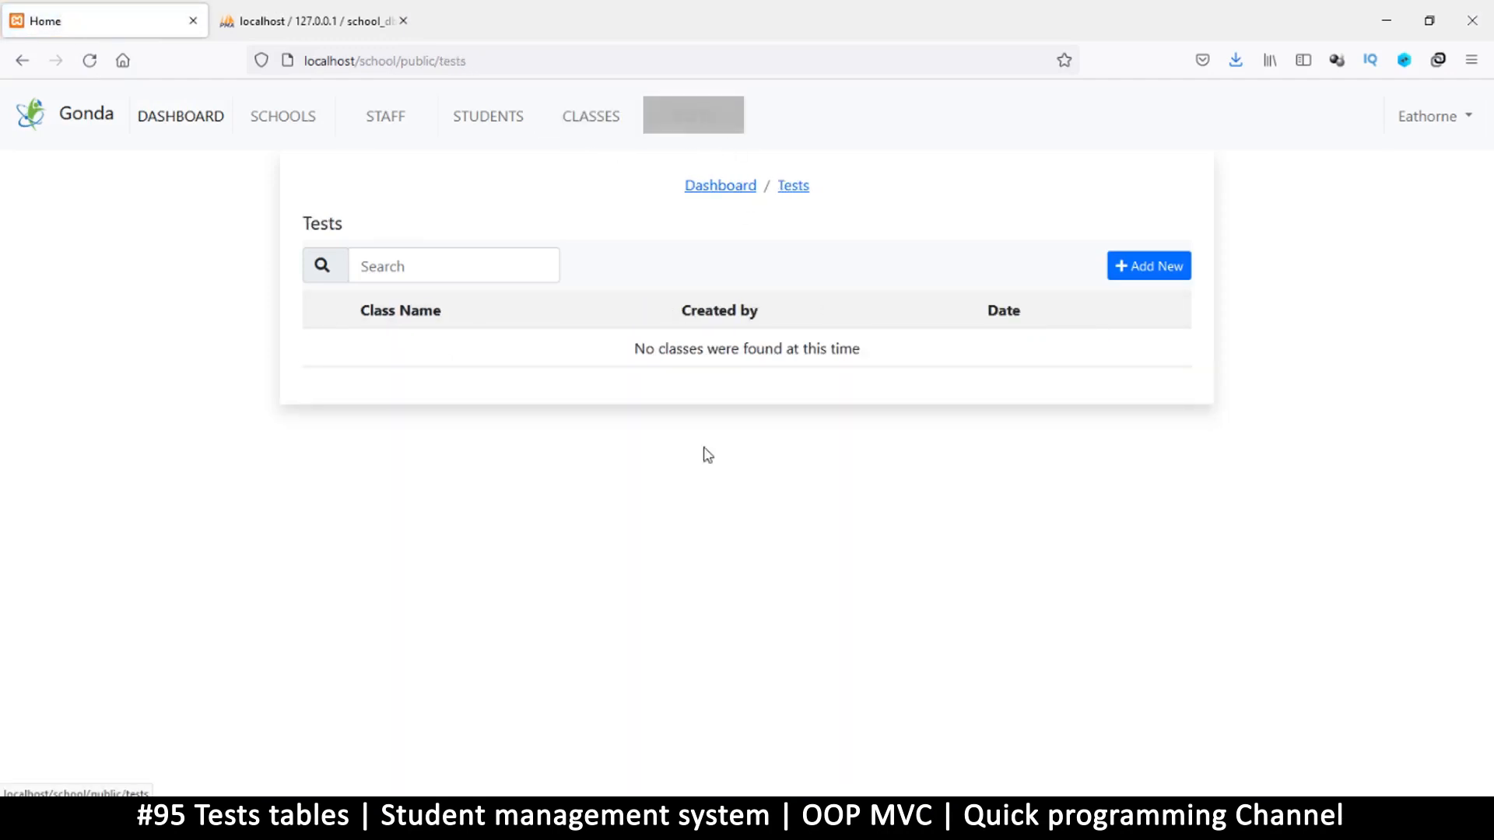
pyautogui.click(590, 115)
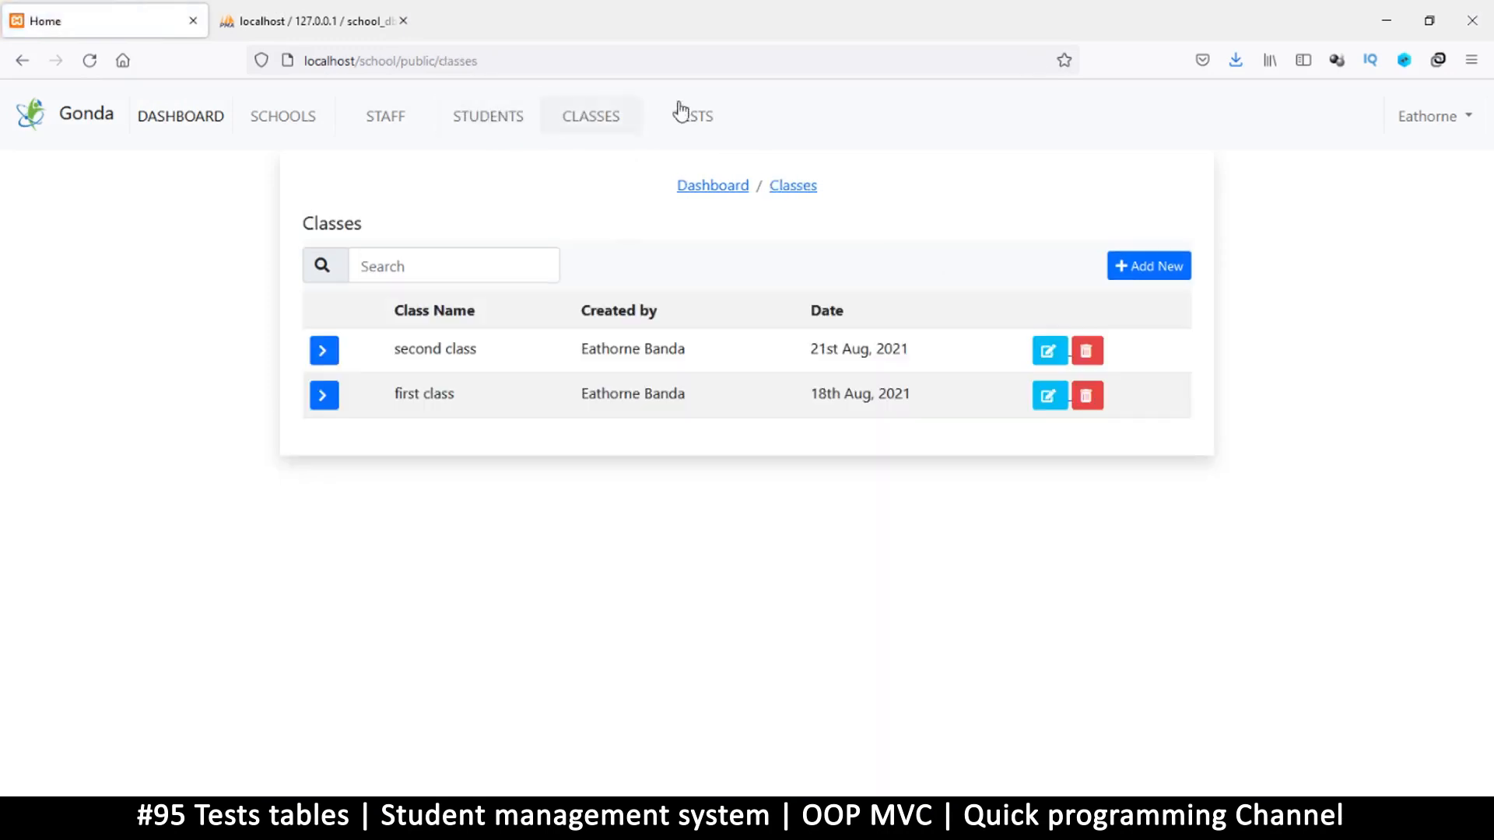
pyautogui.click(694, 116)
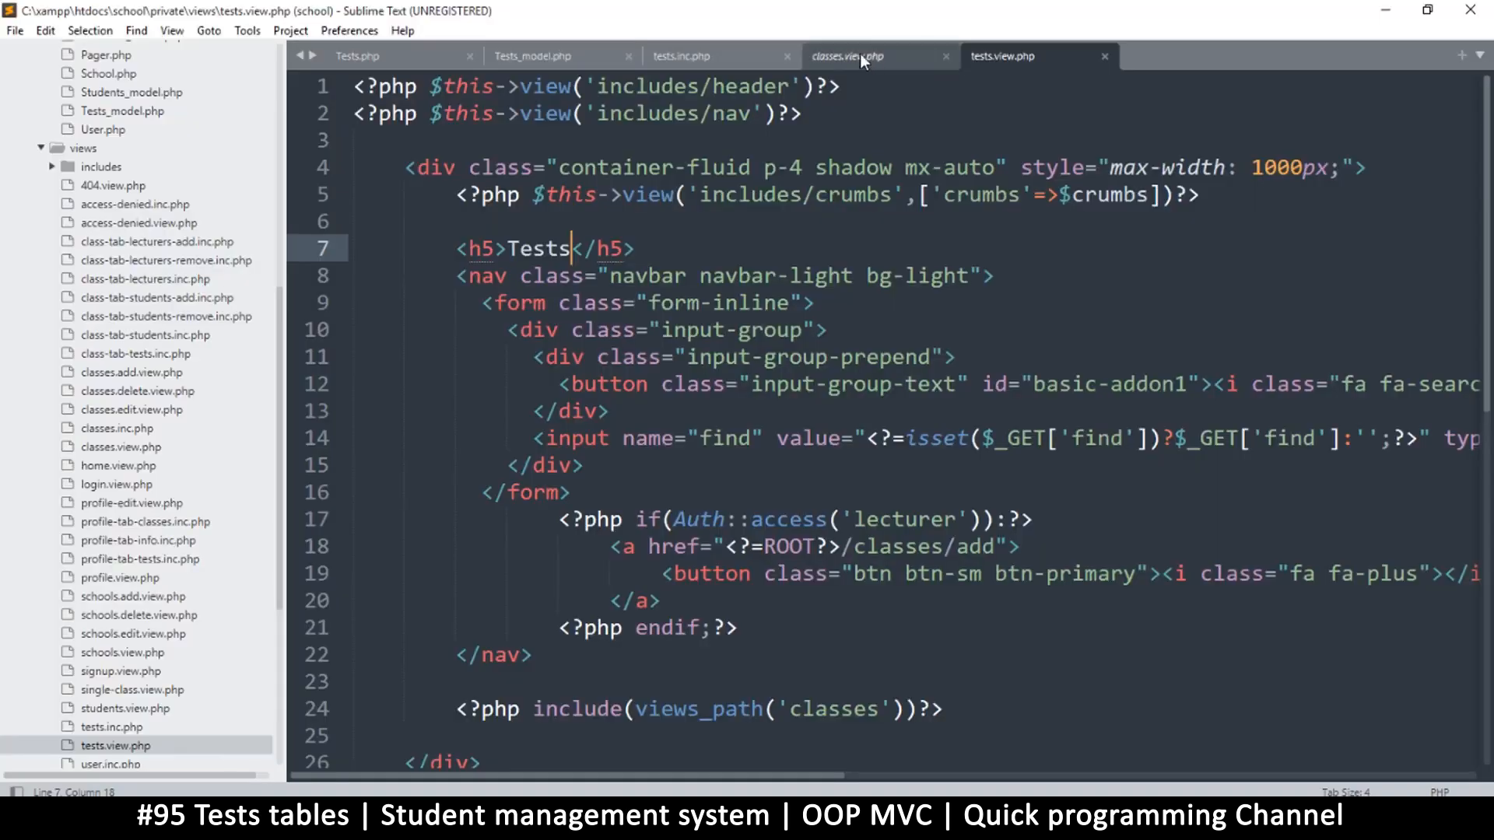
# Review the tests.inc.php listing partial
pyautogui.click(680, 56)
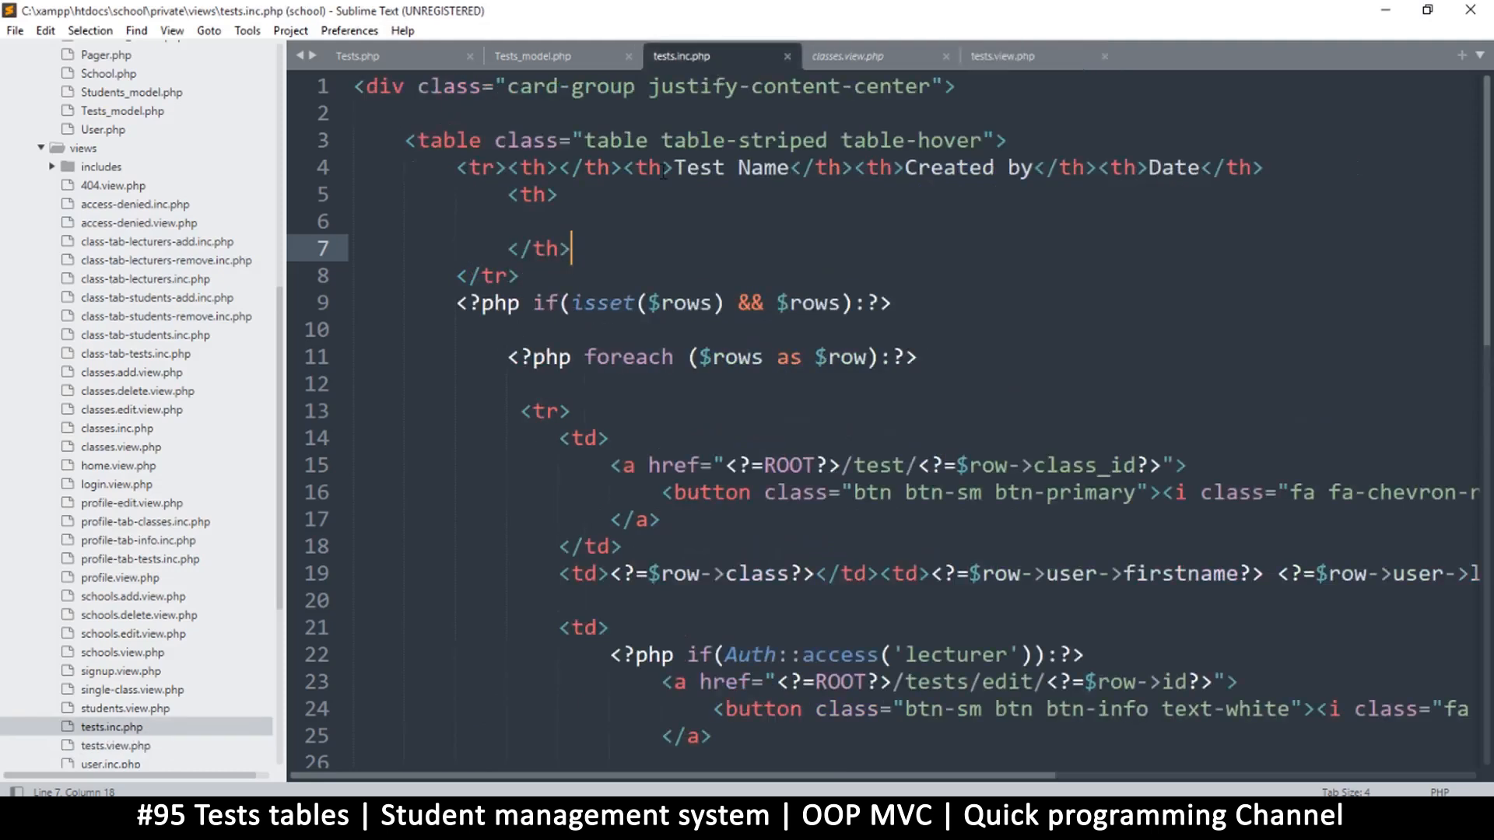
pyautogui.scroll(-3)
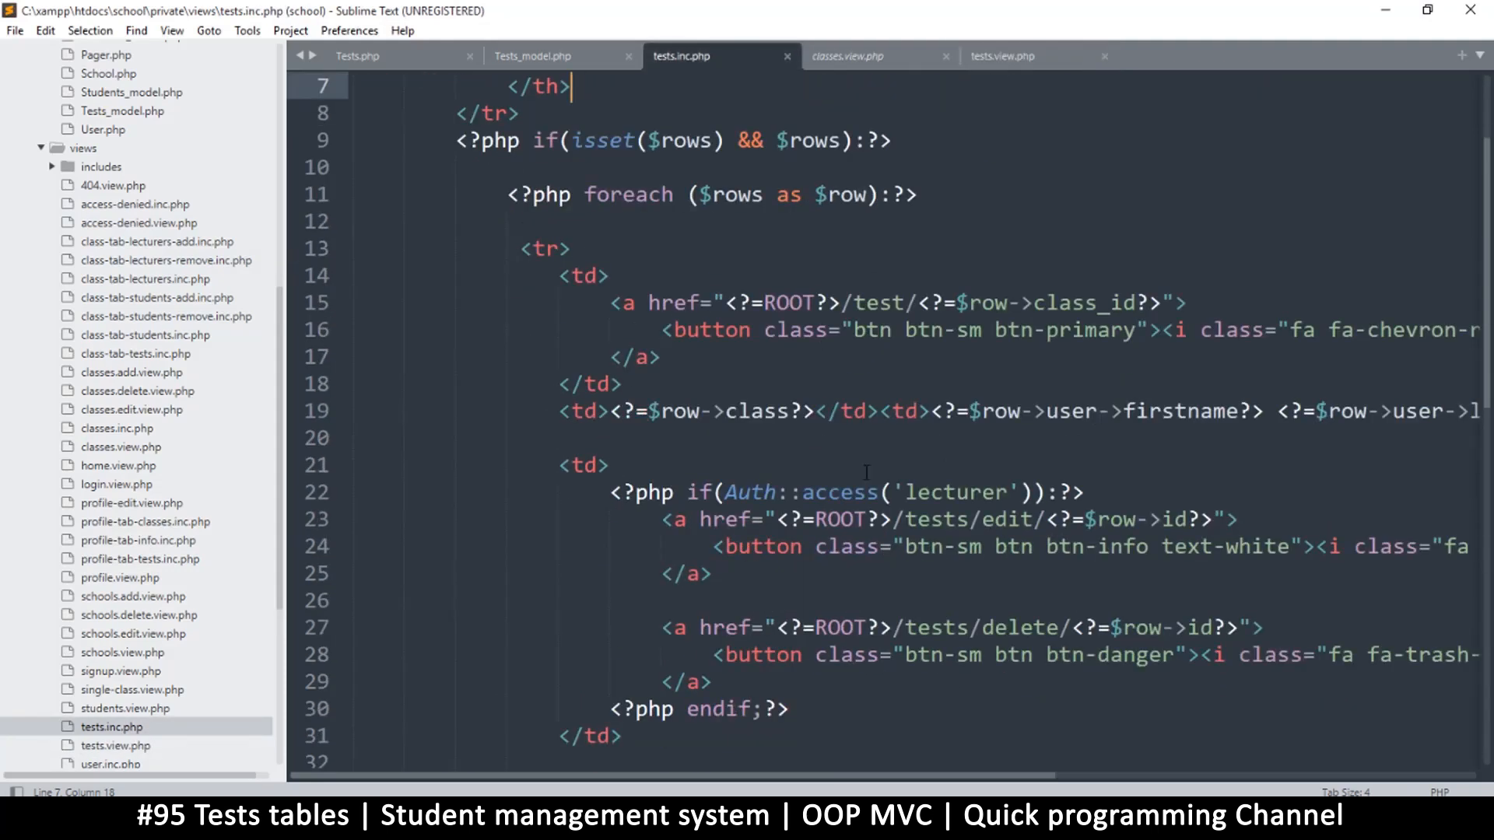
pyautogui.scroll(-3)
pyautogui.write('<tr><th></th><th>Test Name</th><th>Created by</th><th>Date</th>')
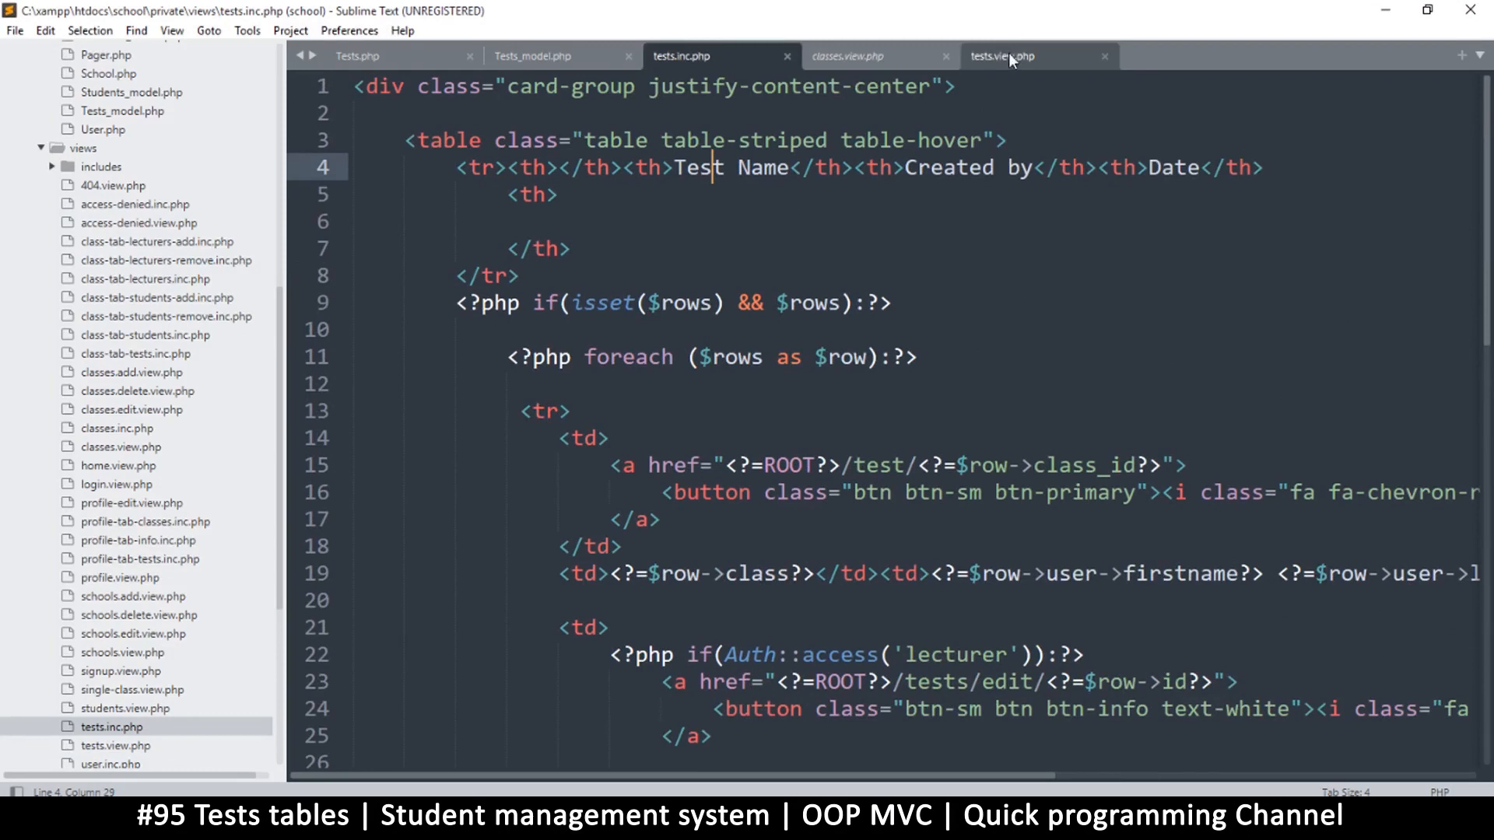
# Change the tests view's views_path() include from classes to tests and save
pyautogui.click(1000, 56)
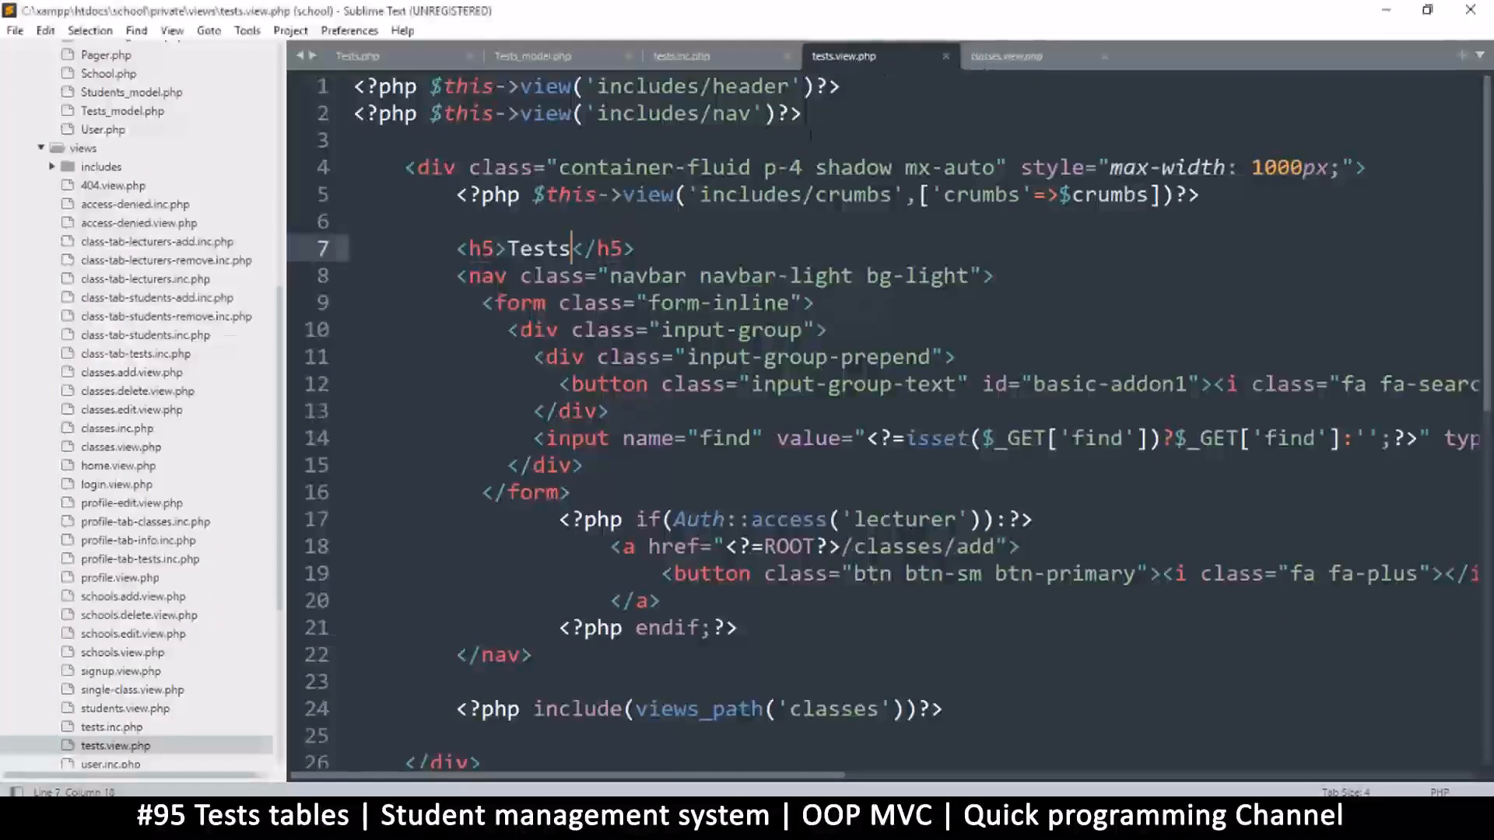
pyautogui.scroll(-3)
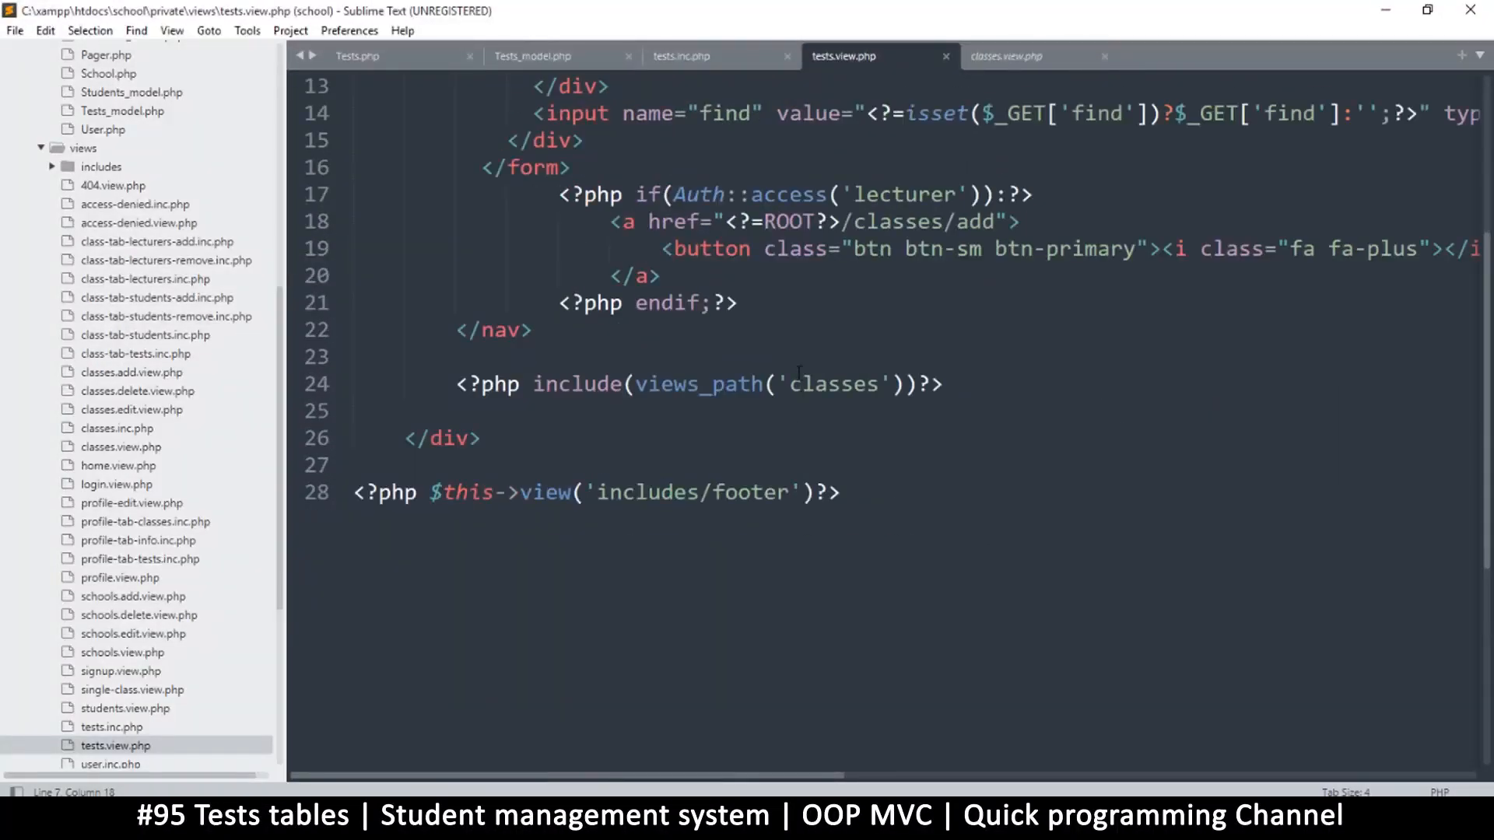
pyautogui.doubleClick(829, 384)
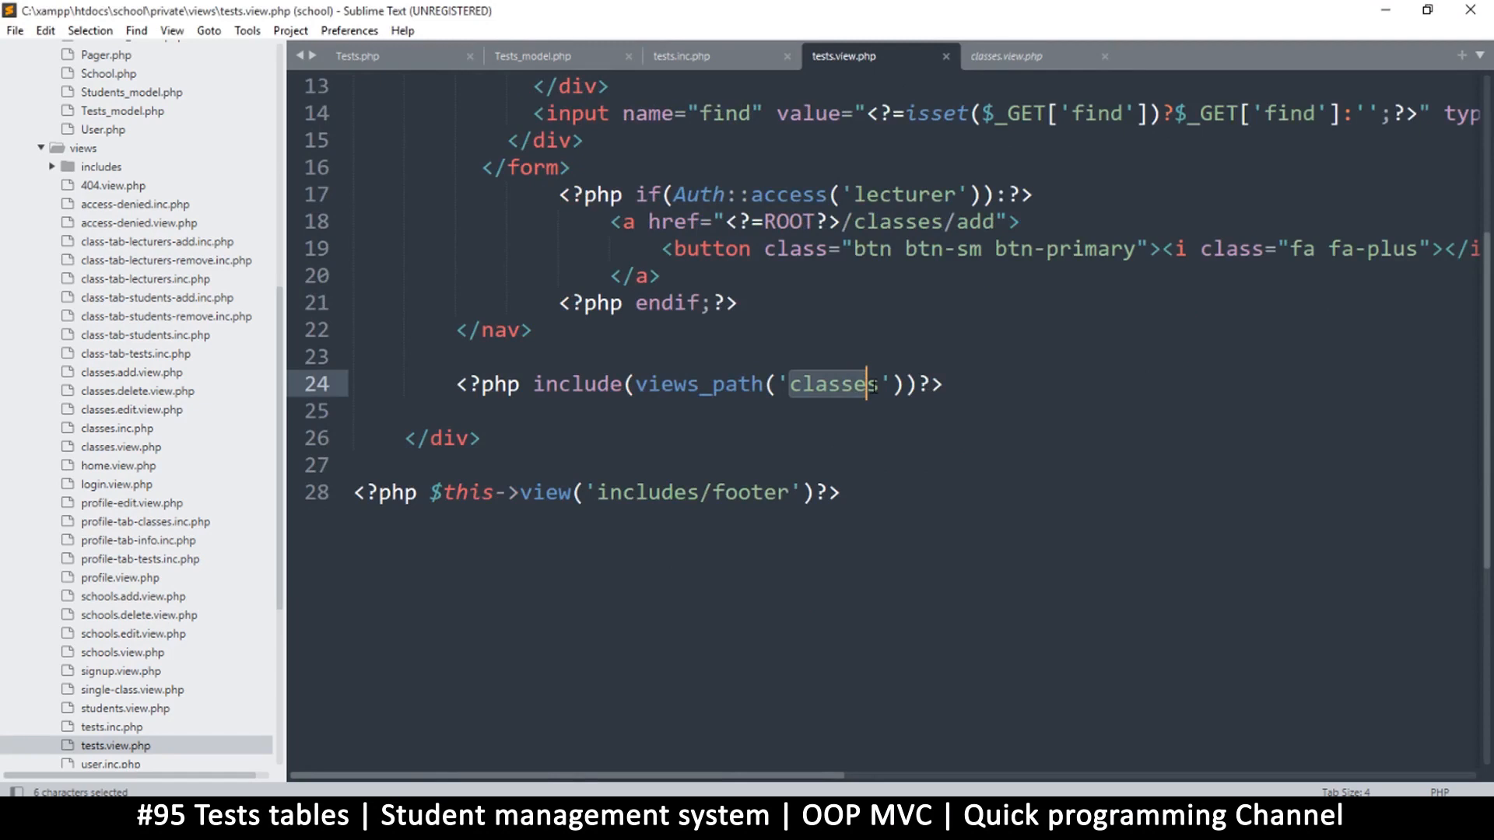
pyautogui.write('tests')
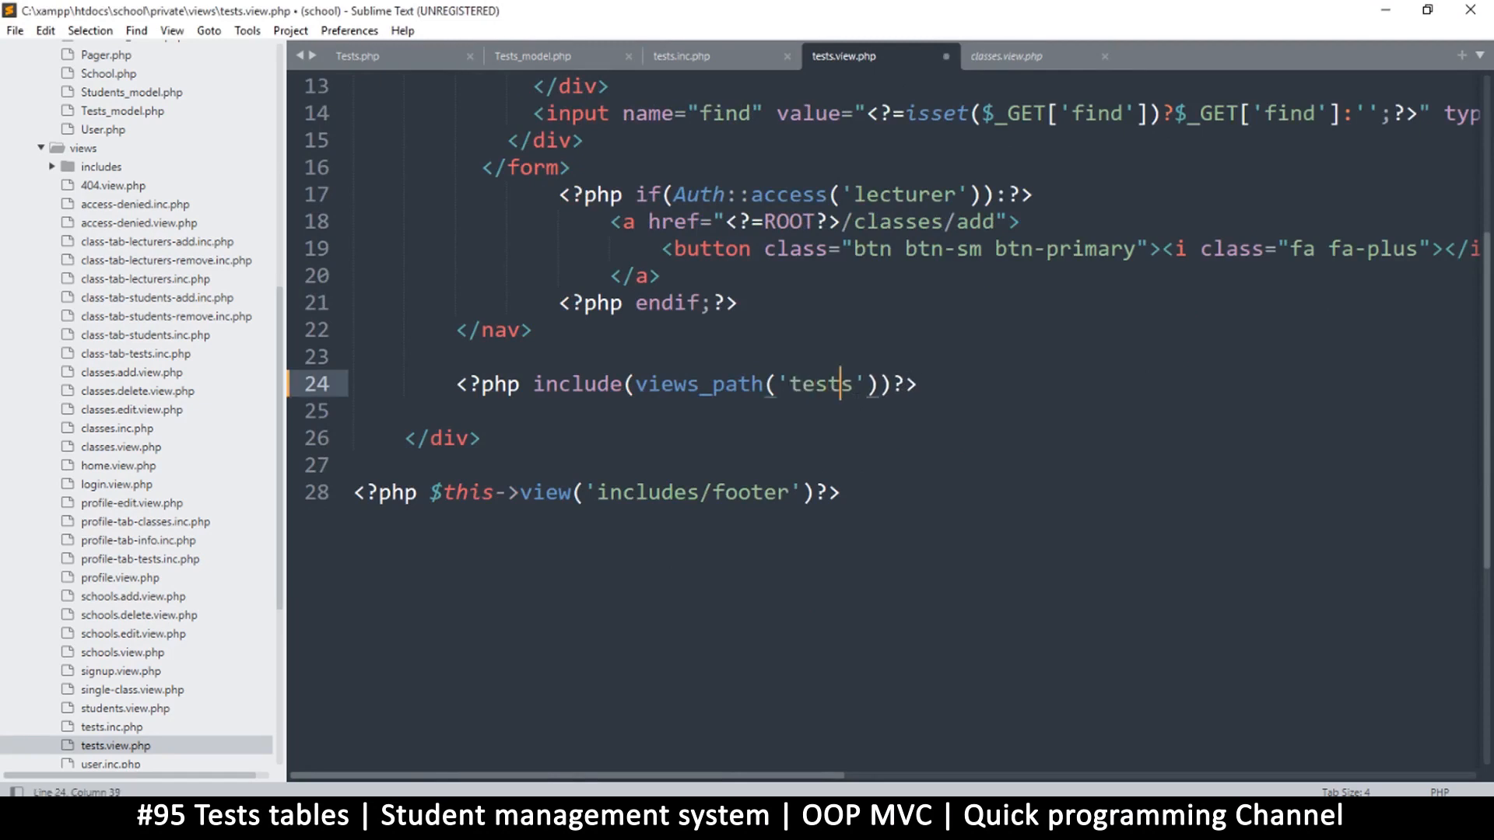
pyautogui.press('ctrl+s')
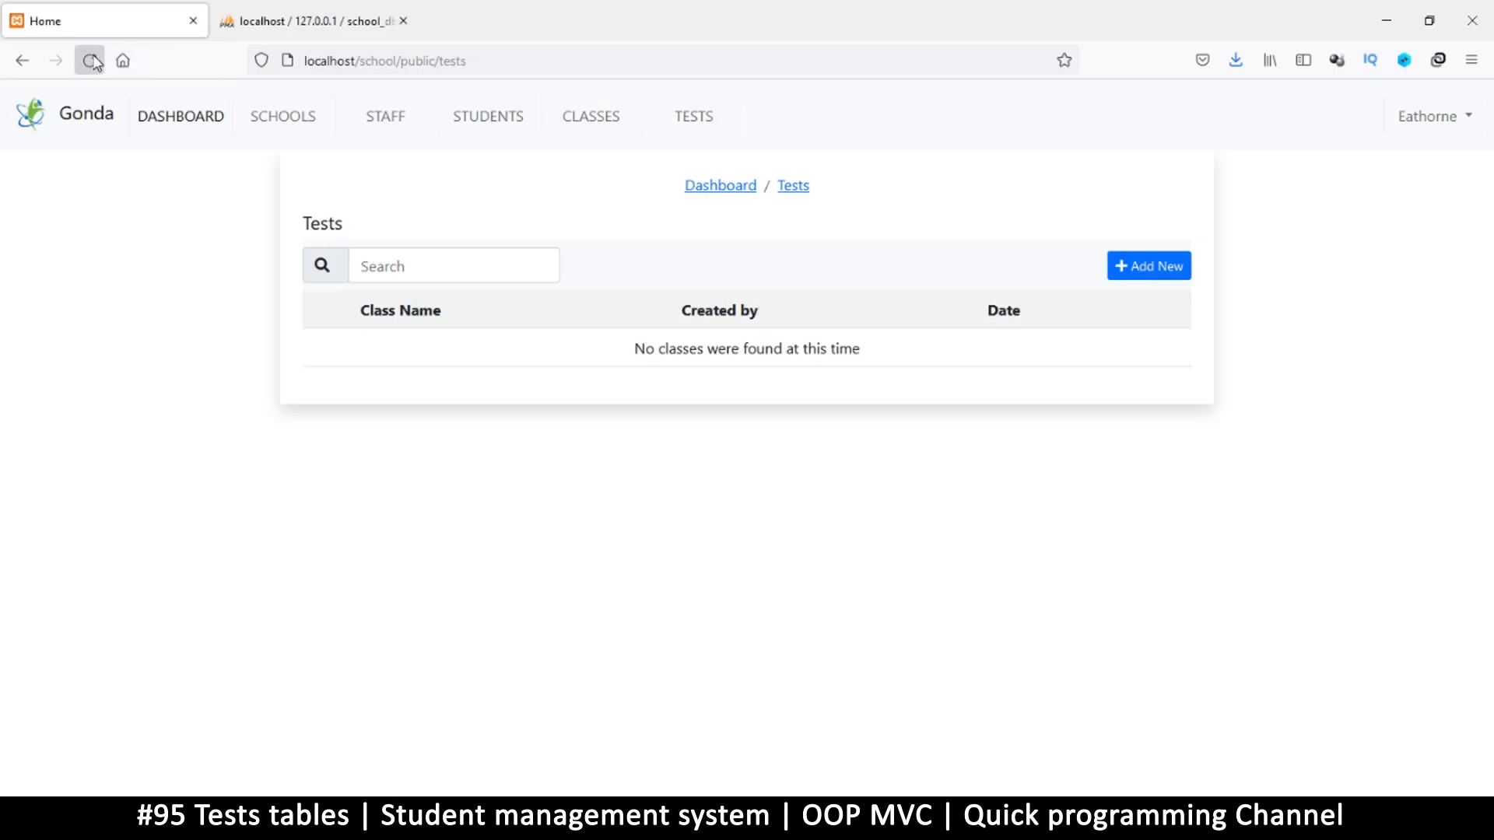
# Reload the Tests page and return to it via Classes to confirm it lists no tests
pyautogui.click(91, 60)
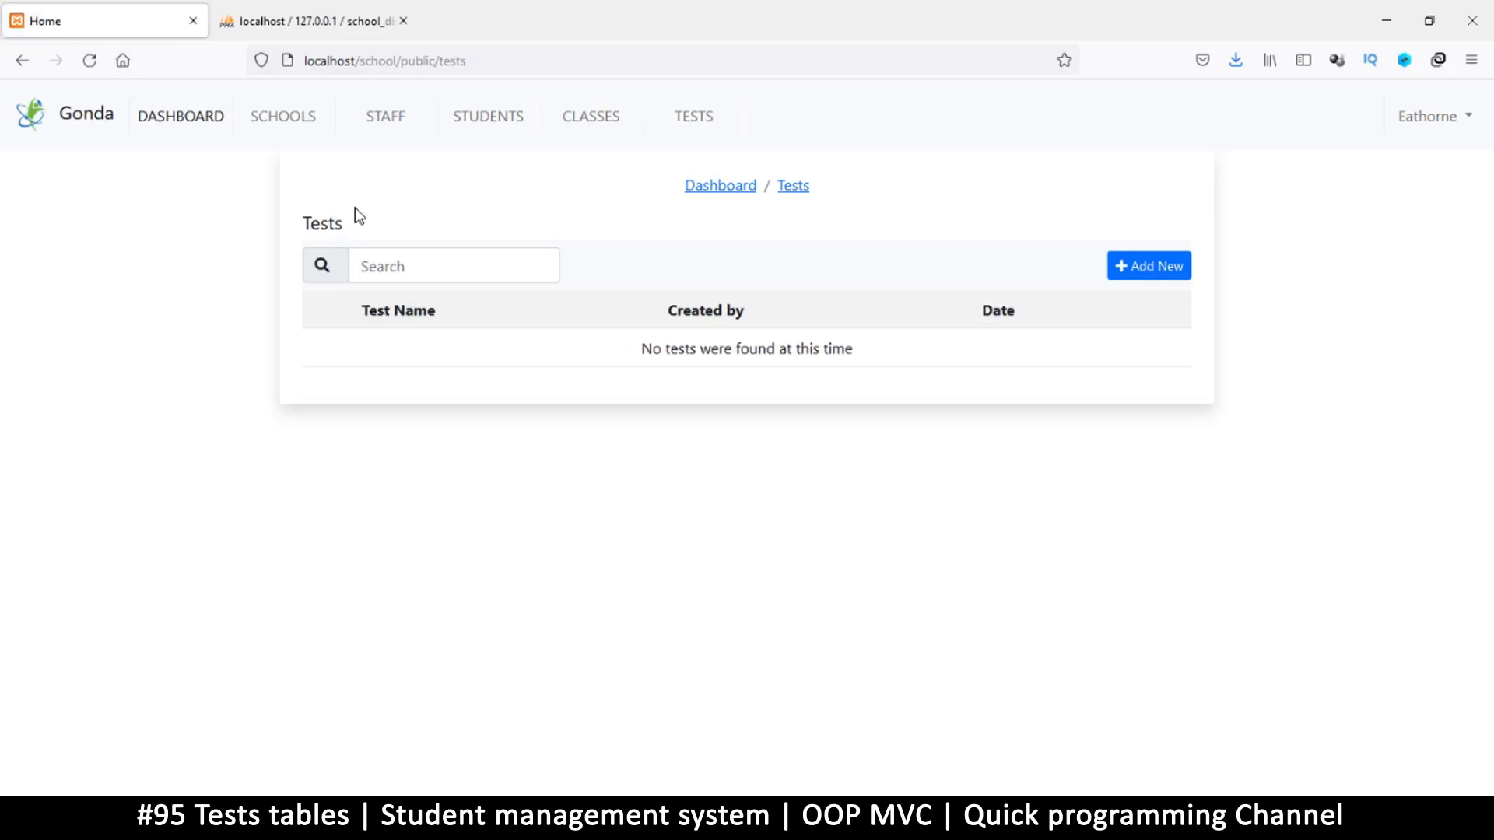
pyautogui.moveTo(460, 315)
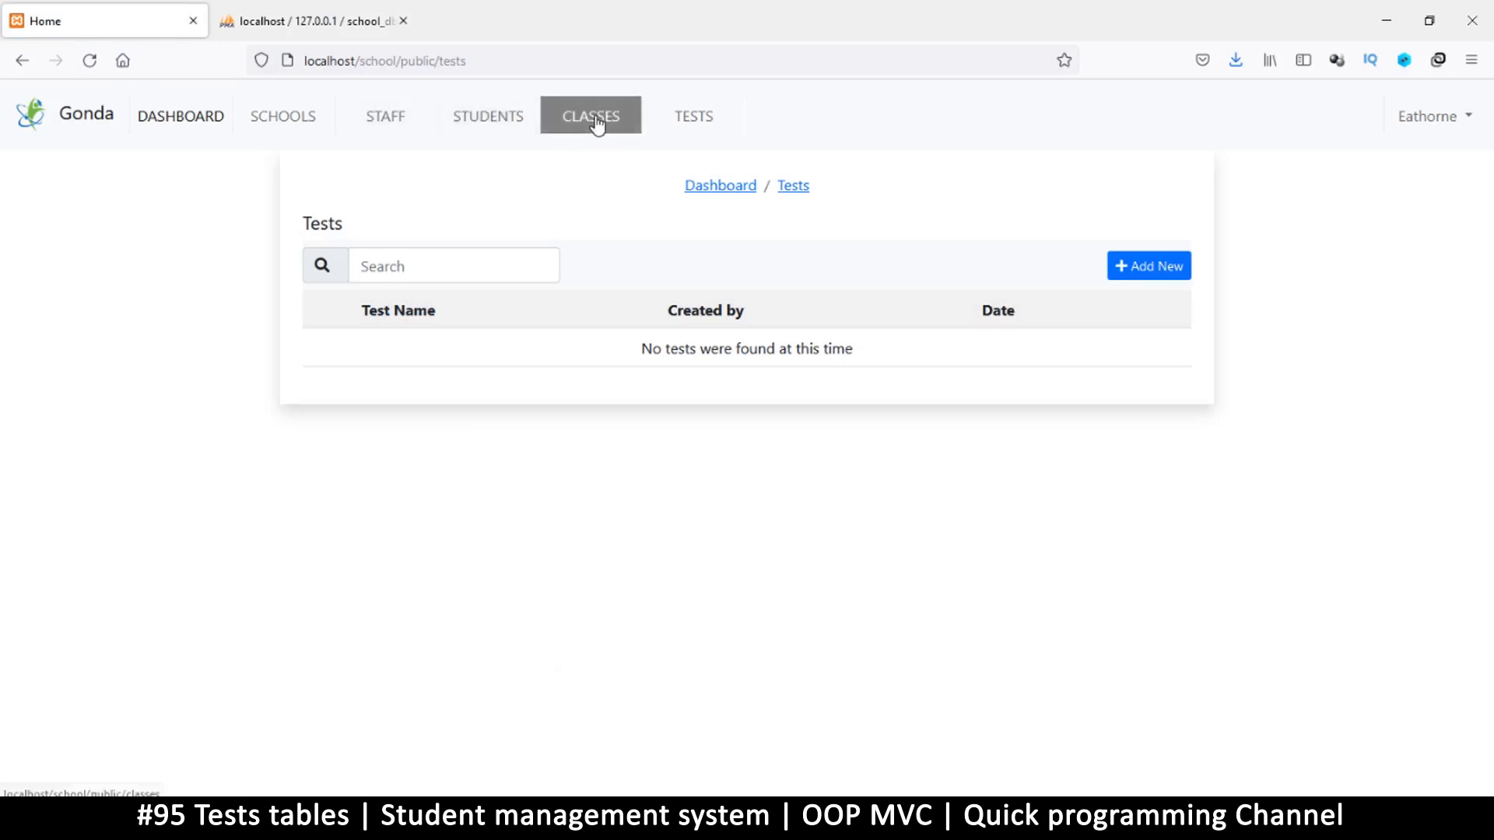
pyautogui.click(589, 115)
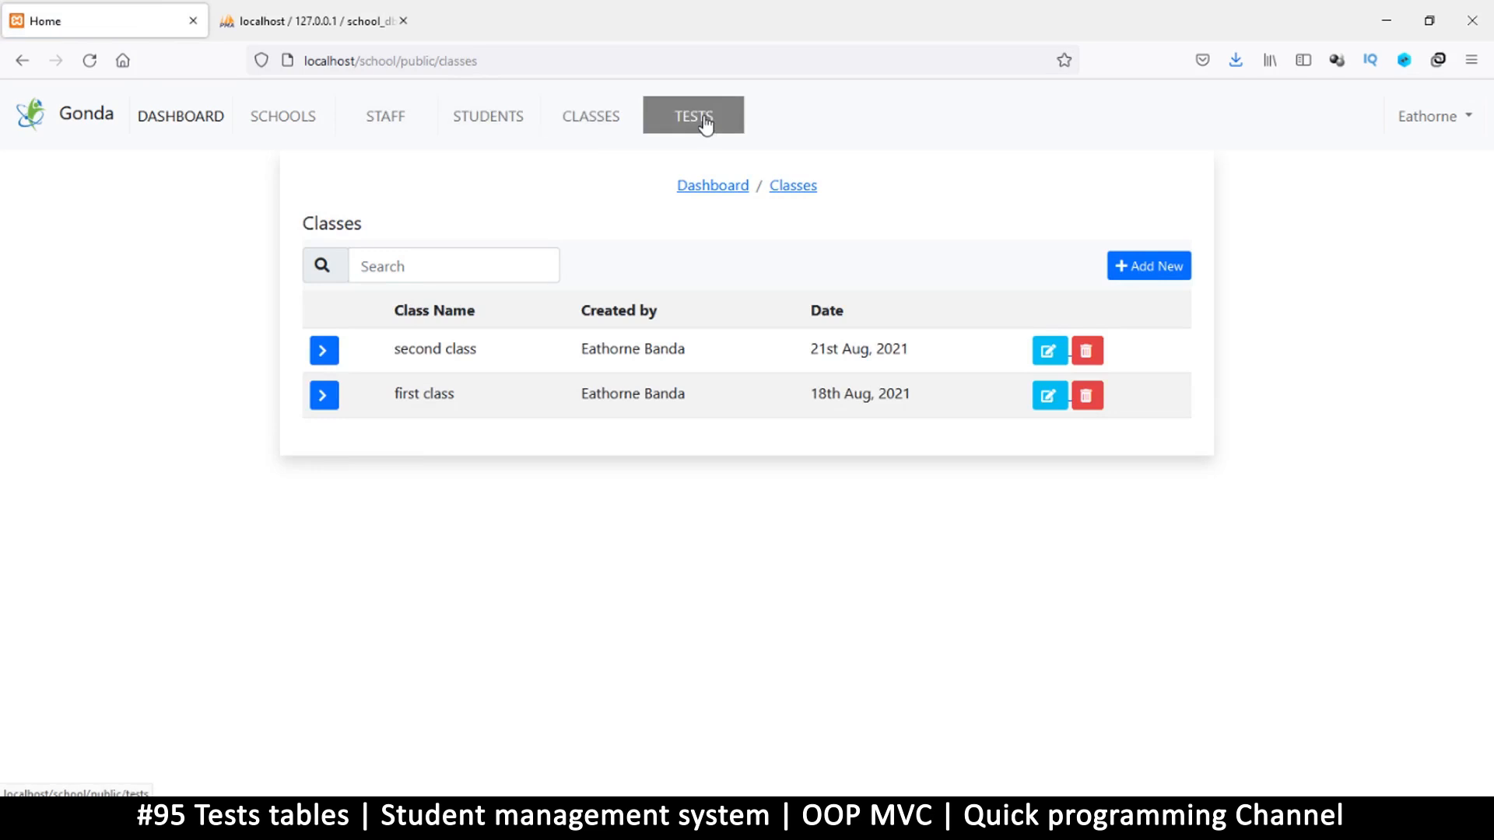
pyautogui.click(693, 115)
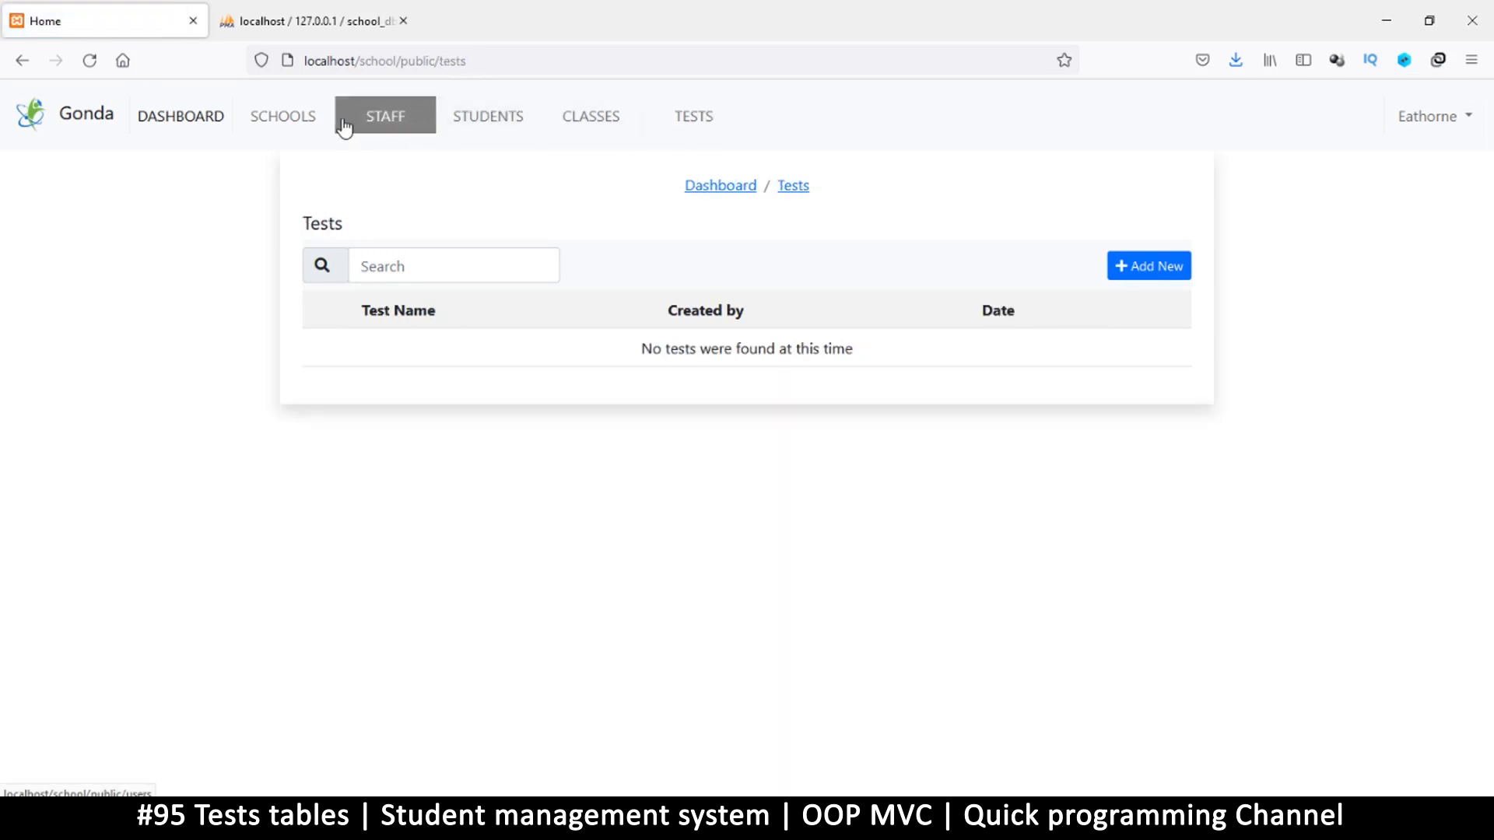
pyautogui.click(693, 115)
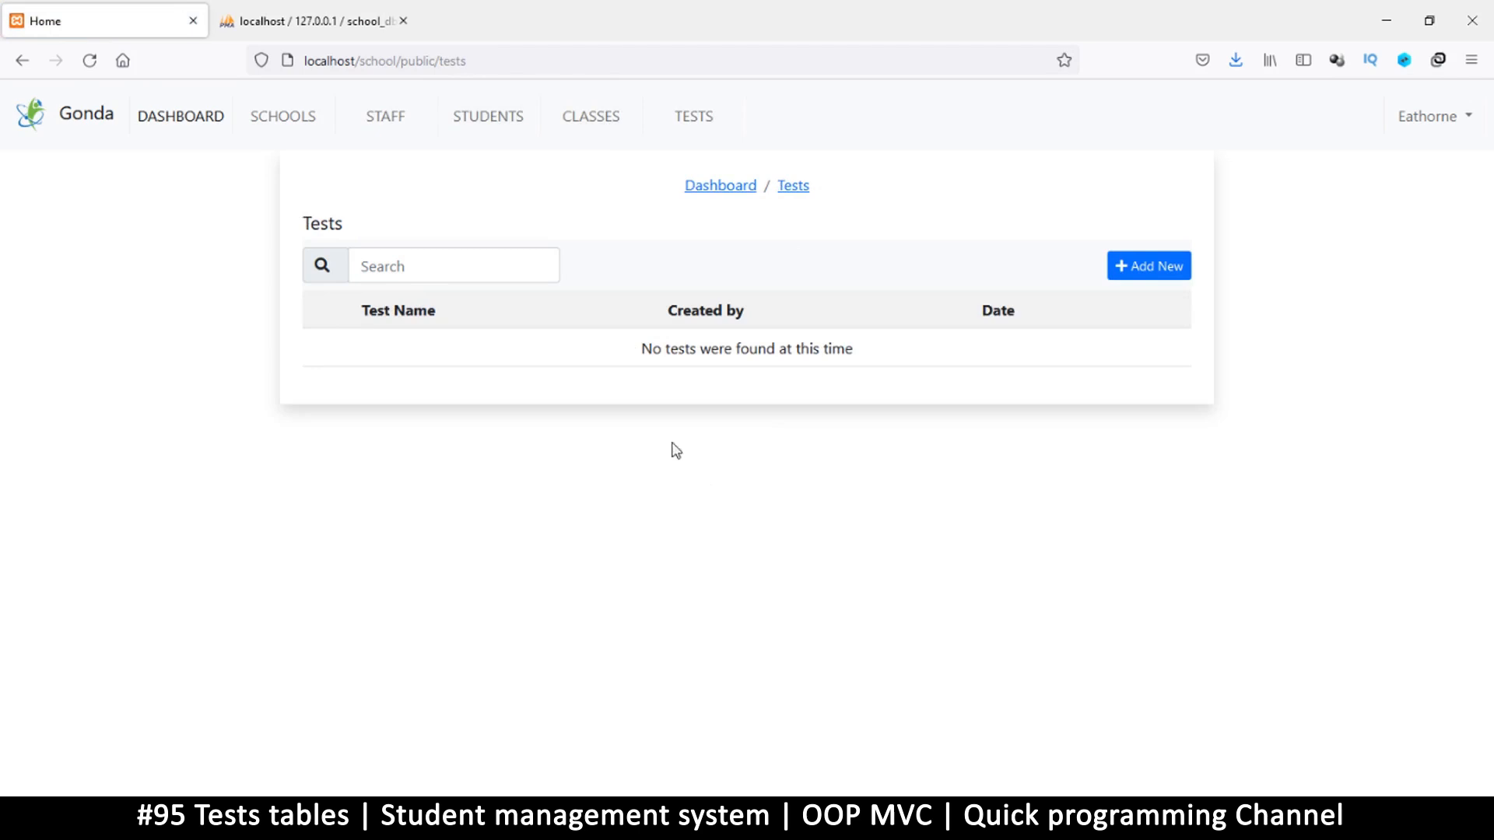
pyautogui.moveTo(640, 697)
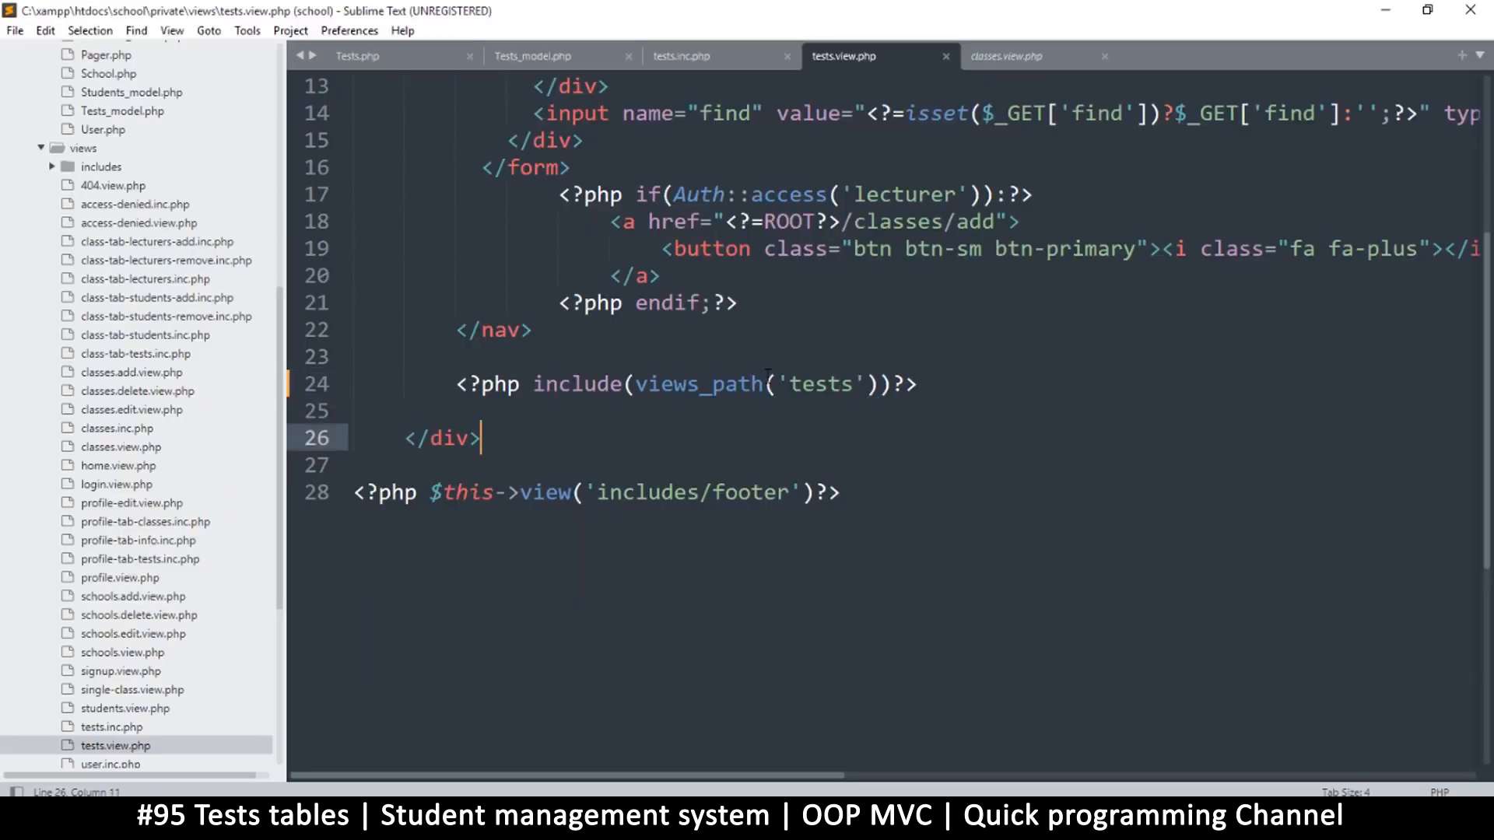
# Review tests.view.php, select test_questions in the table notes and bring the browser forward
pyautogui.scroll(3)
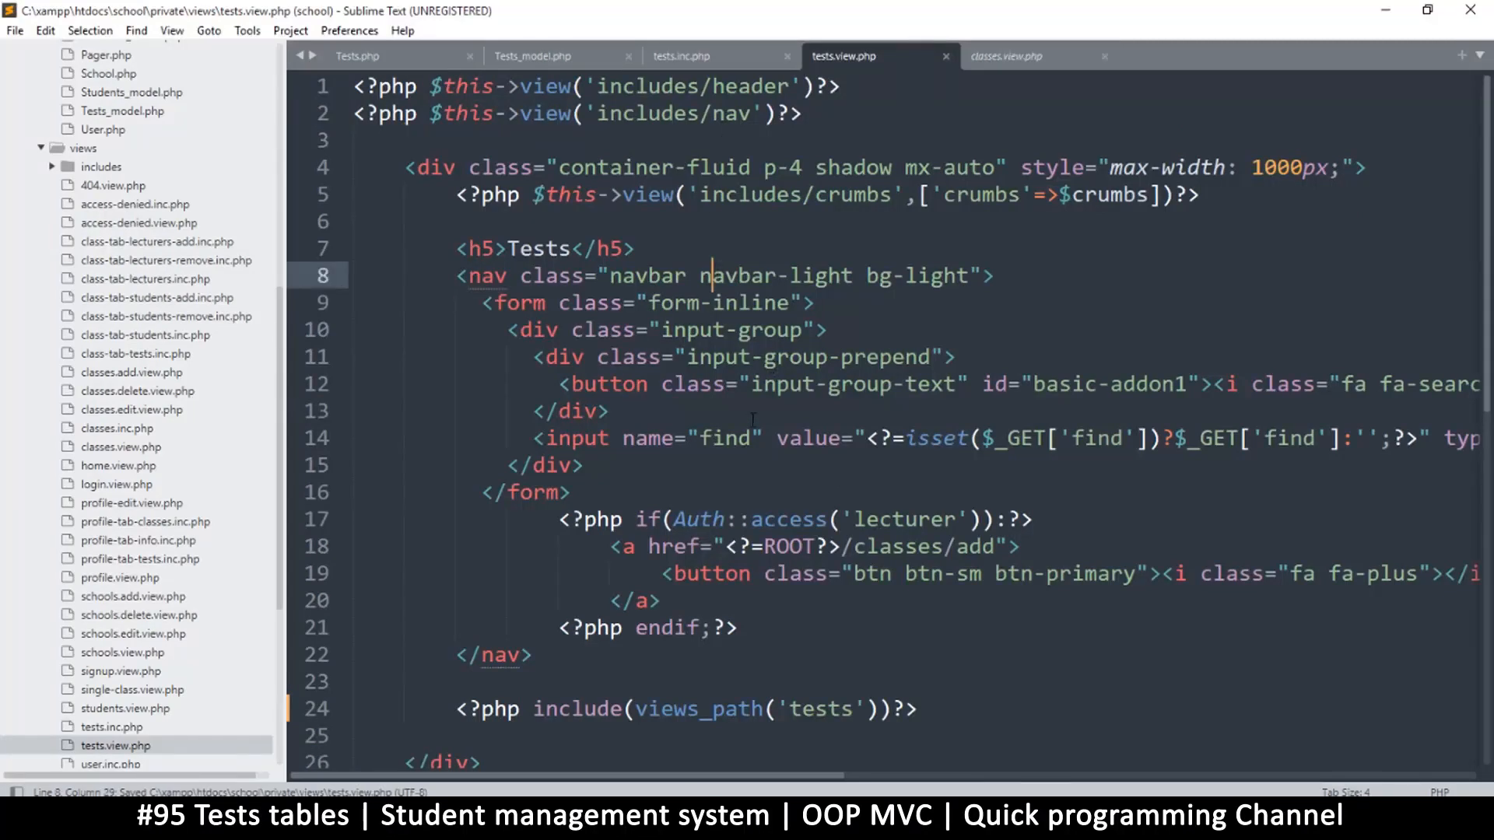
pyautogui.moveTo(952, 721)
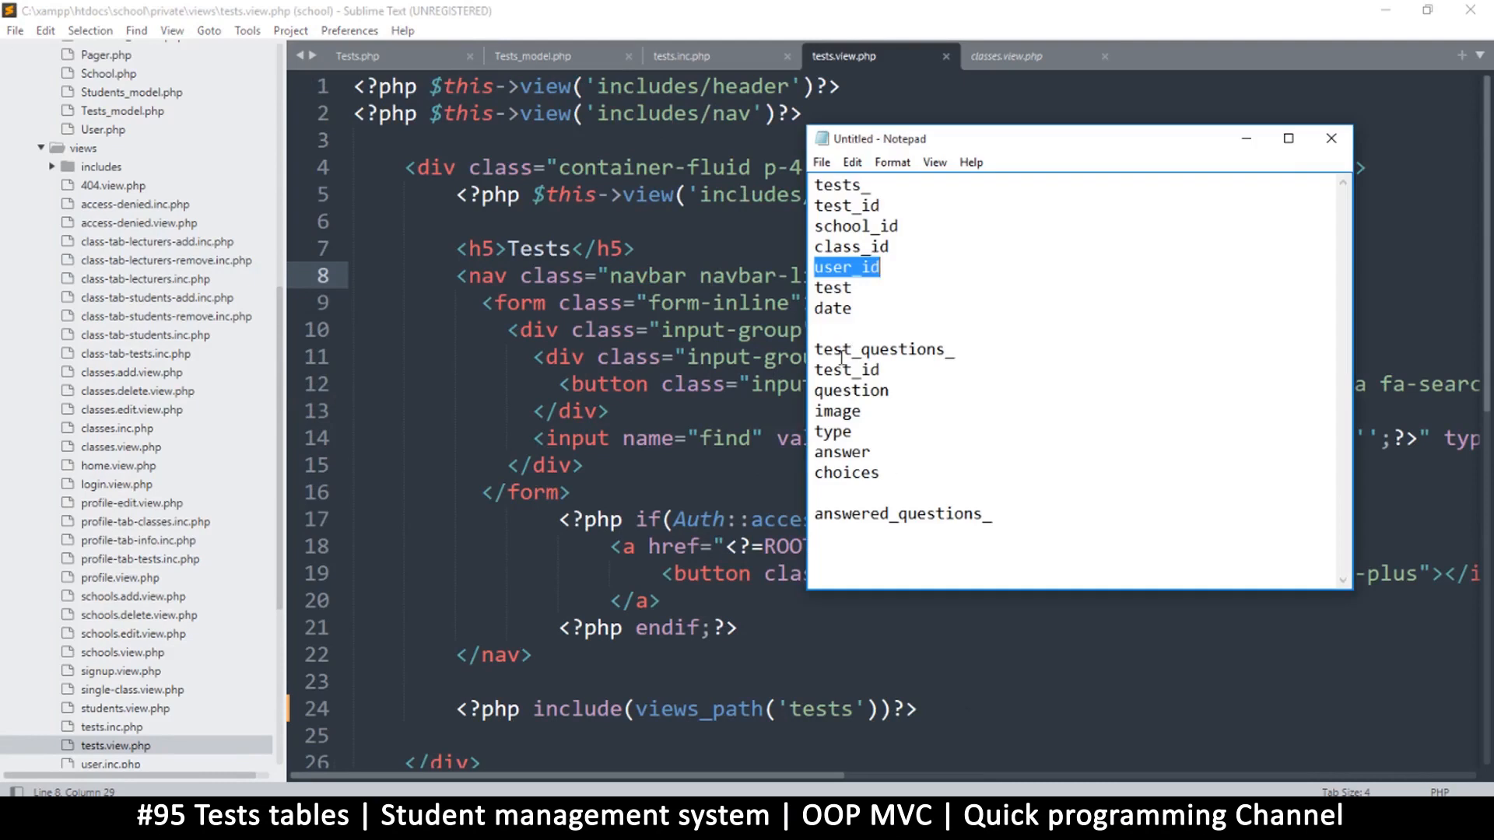
pyautogui.doubleClick(876, 348)
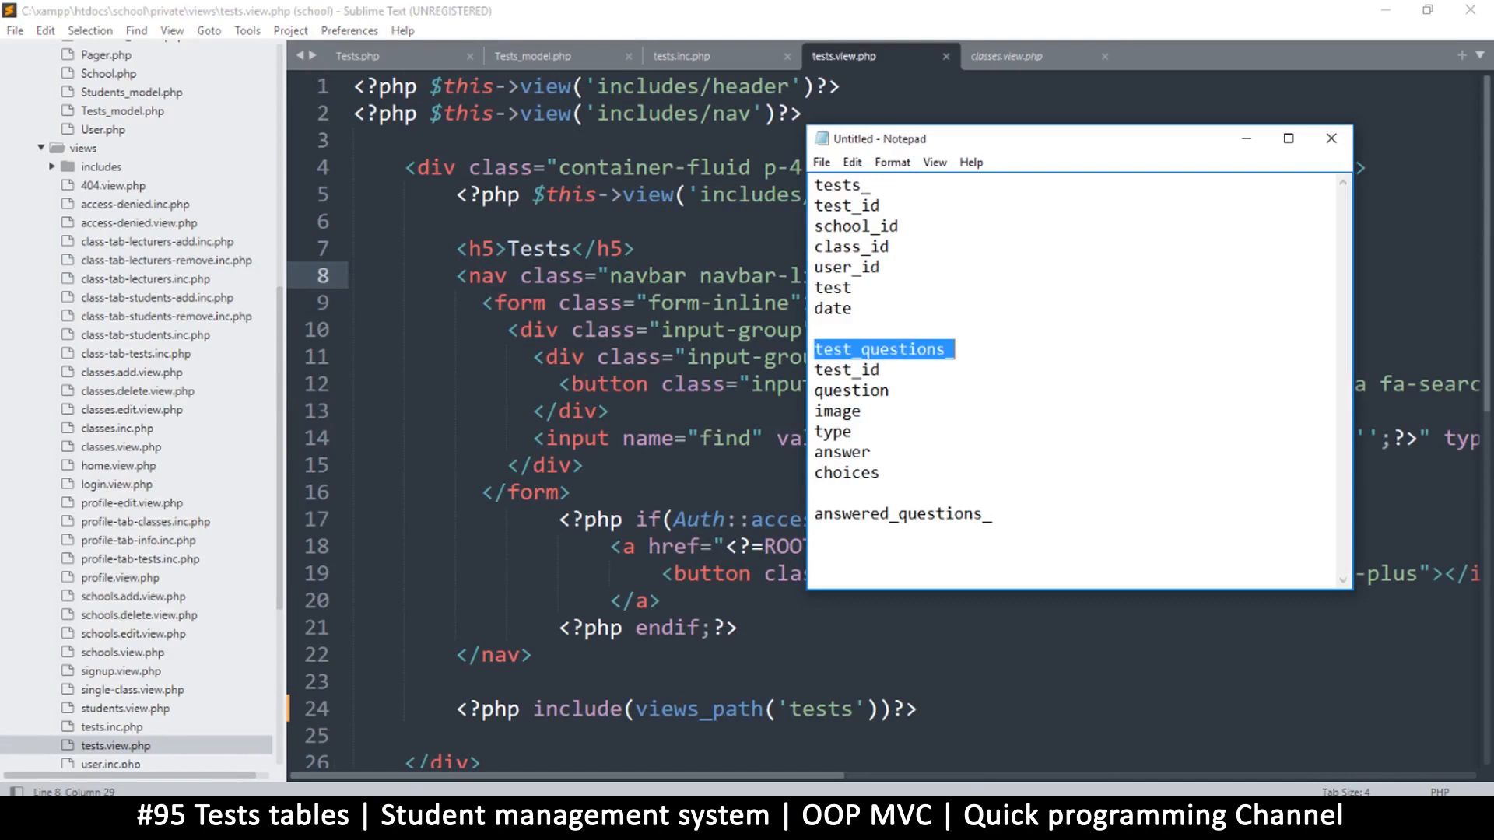
pyautogui.click(314, 20)
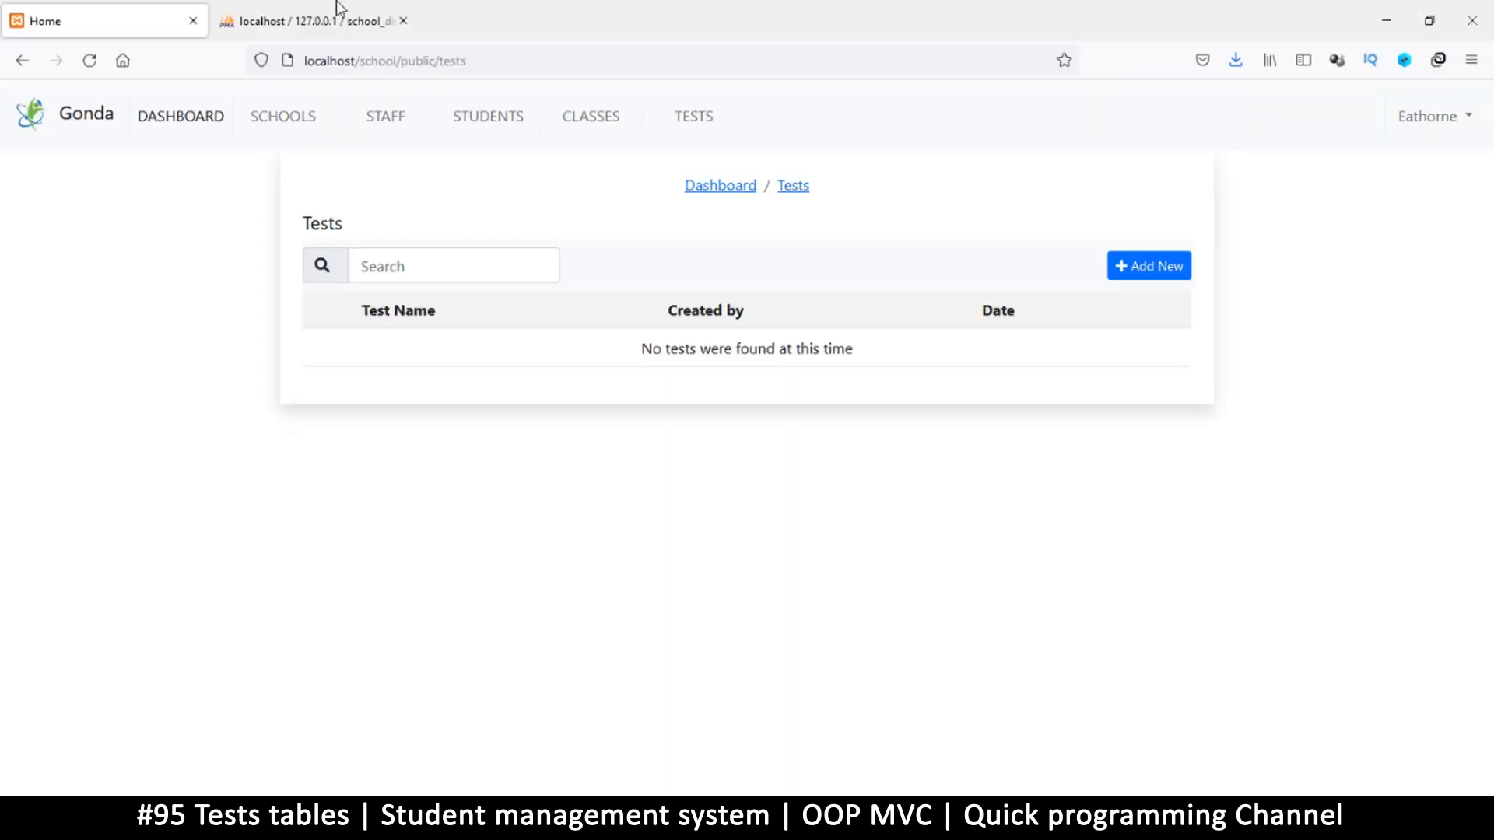
# Name the new table test_questions in phpMyAdmin's create-table form
pyautogui.click(315, 20)
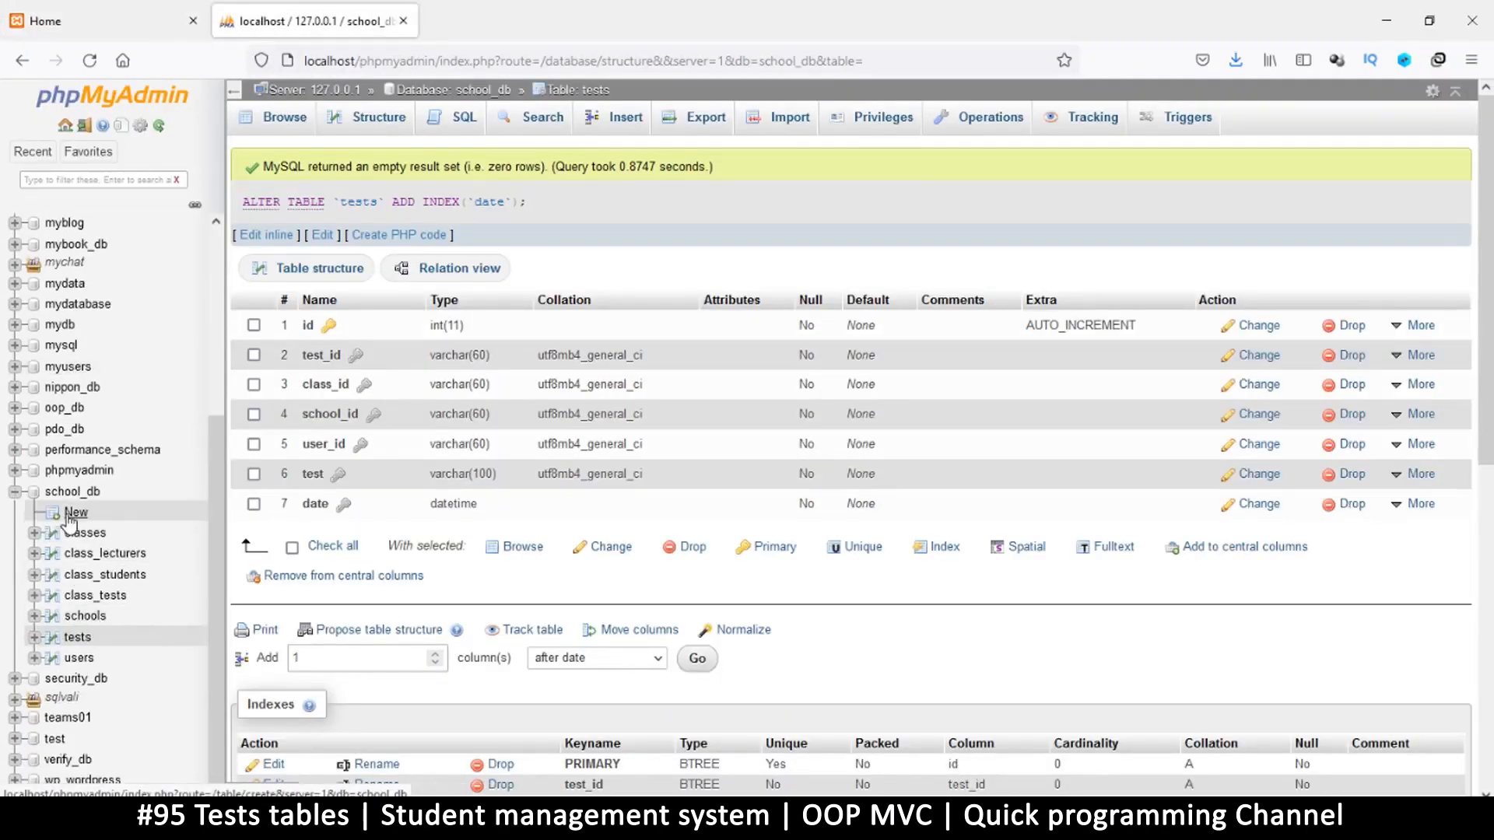
pyautogui.click(74, 511)
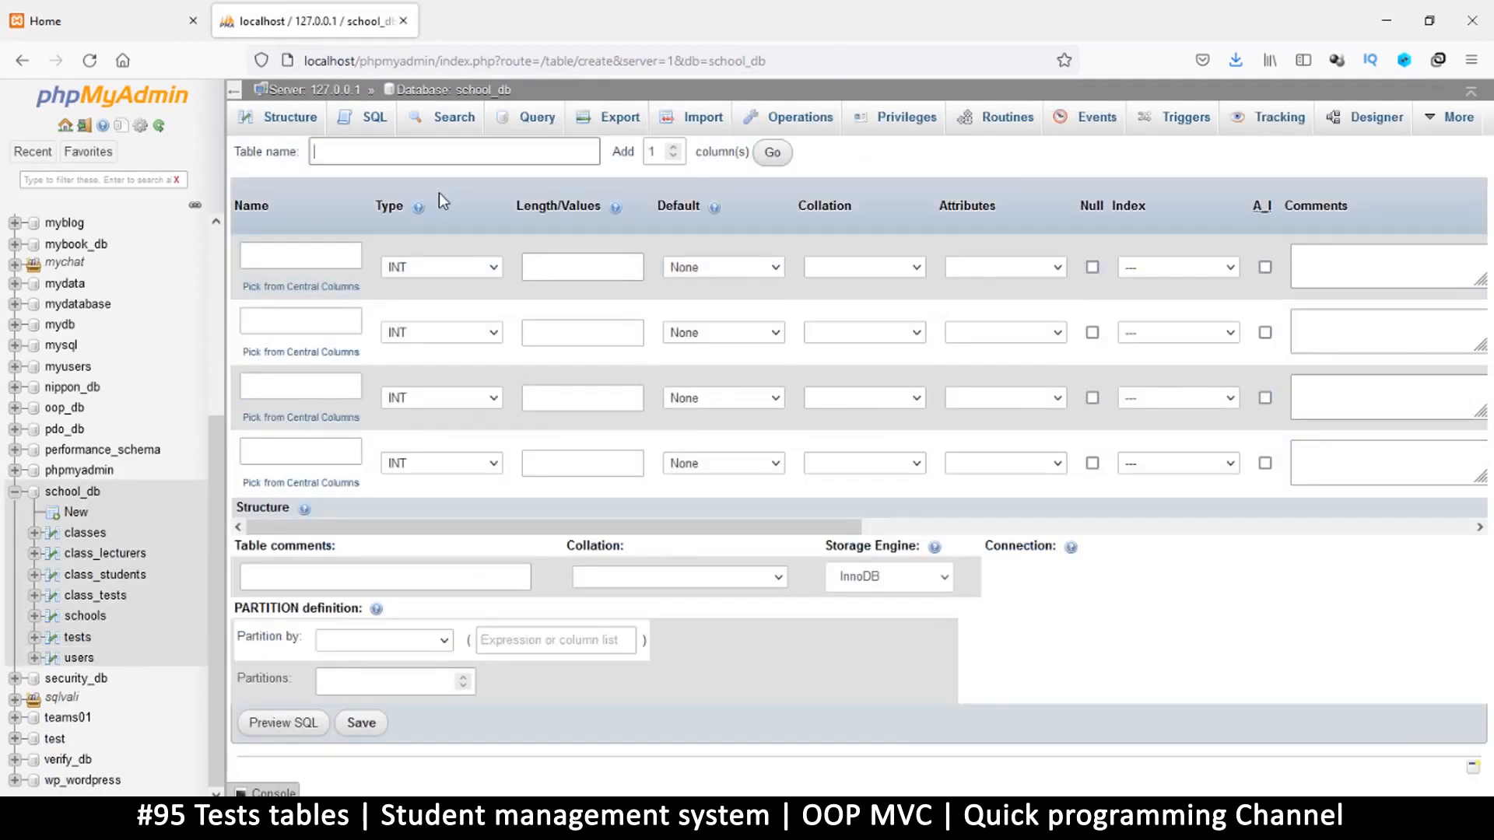
pyautogui.write('test_ques')
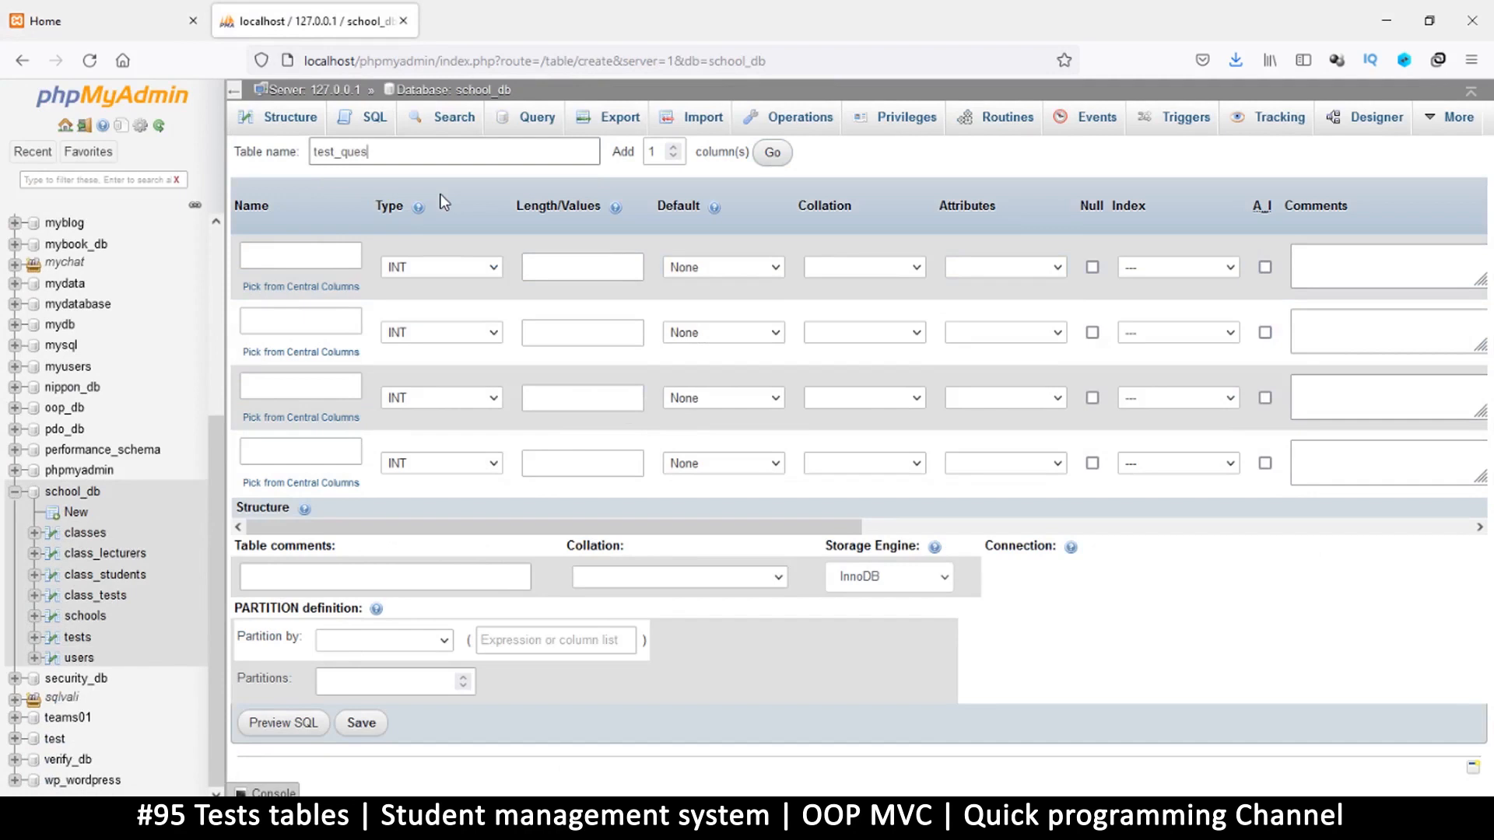
pyautogui.write('tions')
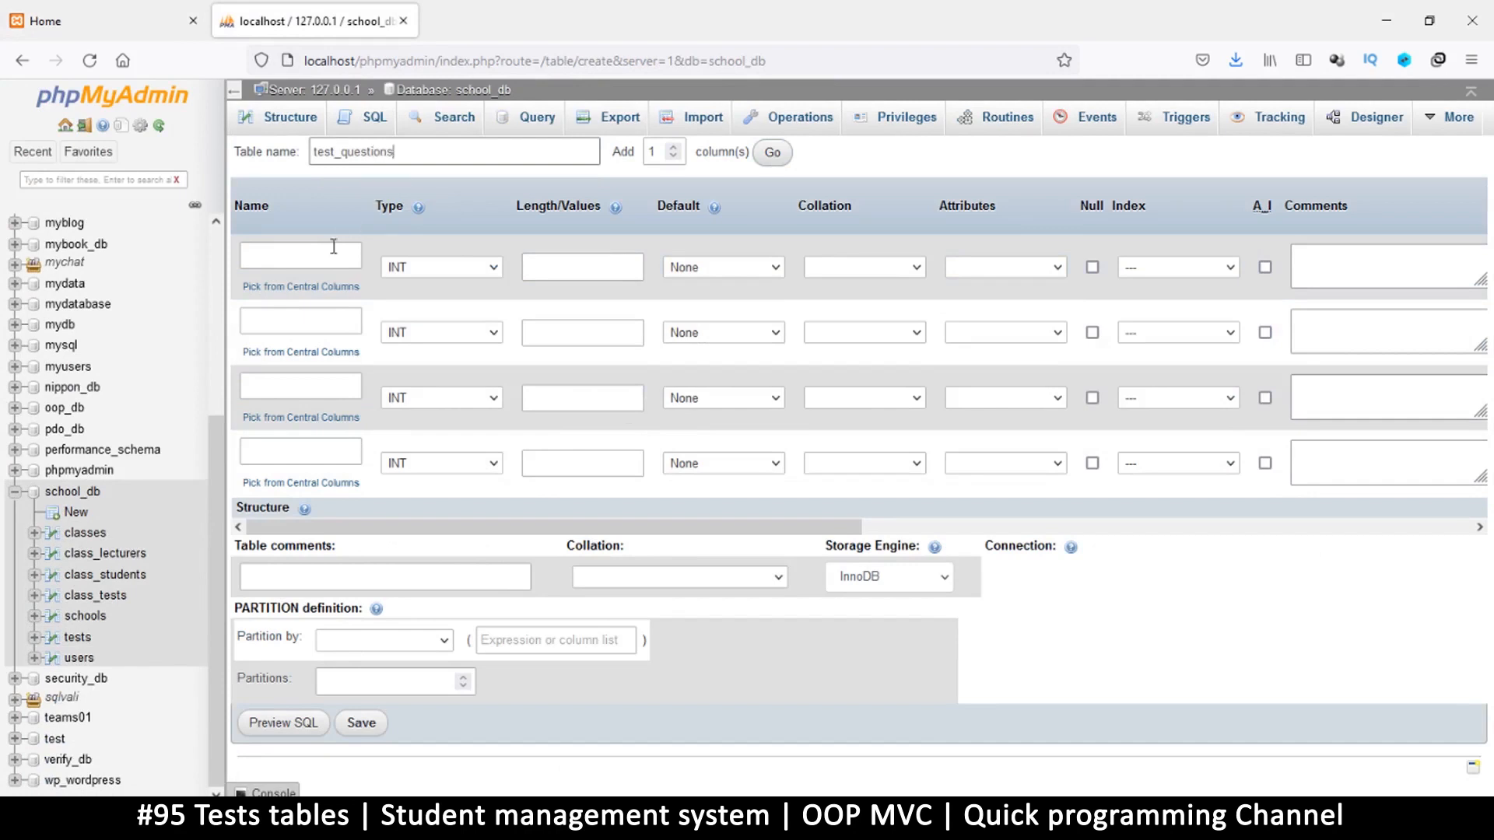
# Name the first four columns id, test_id, question and image, checking the notes
pyautogui.write('id')
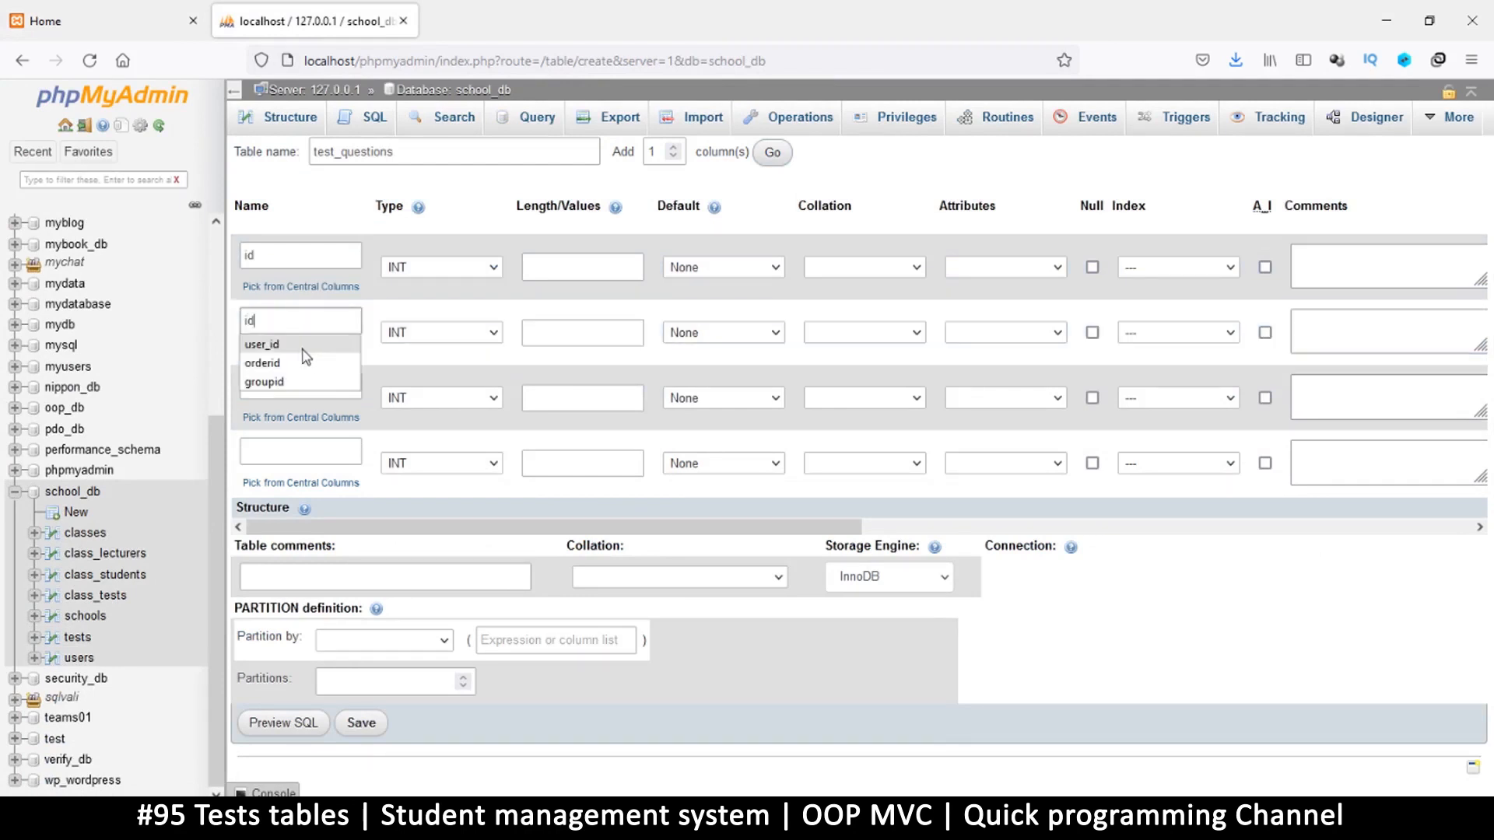
pyautogui.click(261, 344)
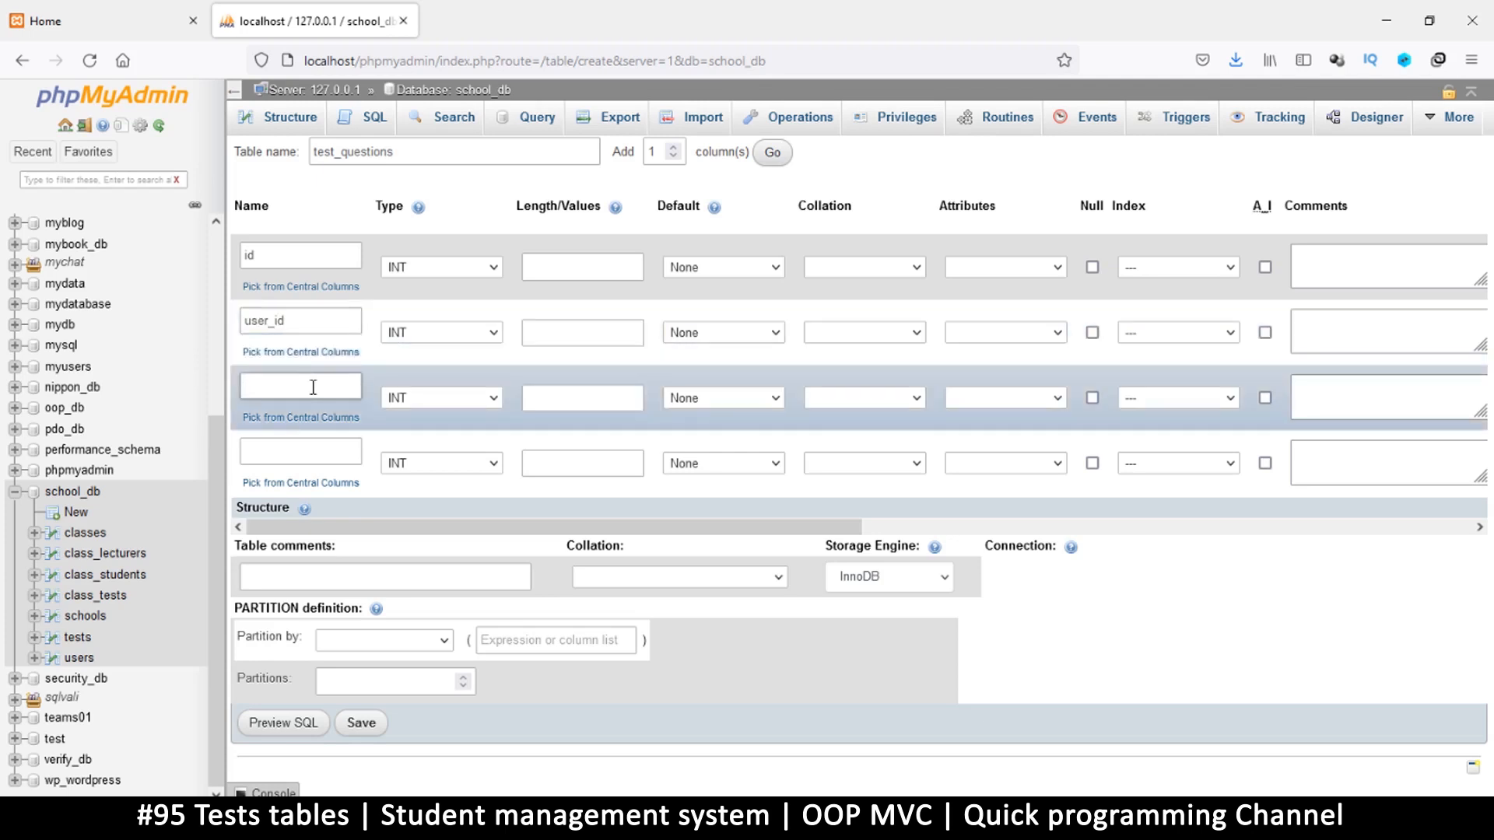
pyautogui.write('cl')
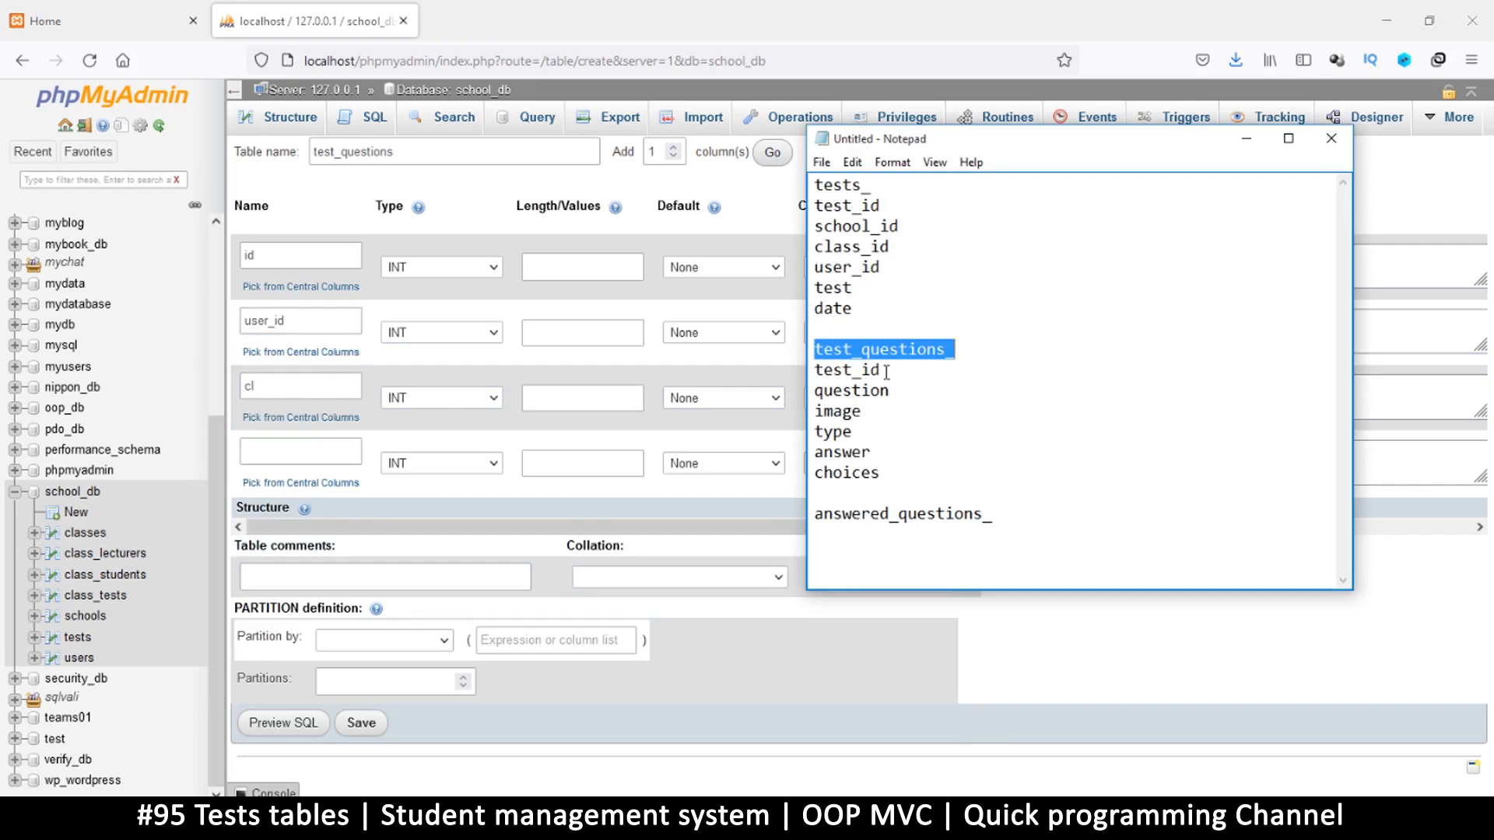
pyautogui.click(847, 370)
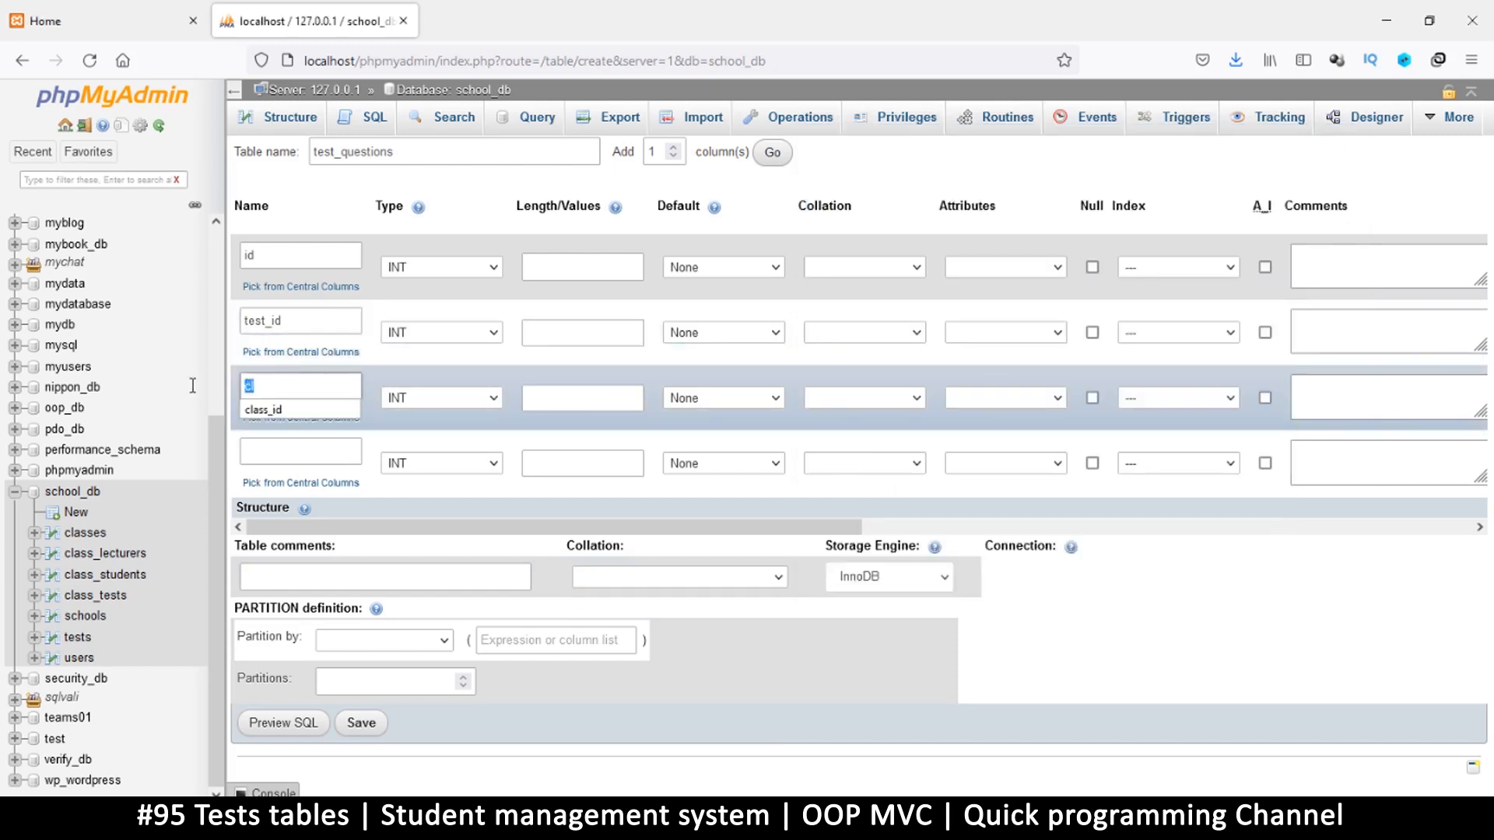
pyautogui.write('question')
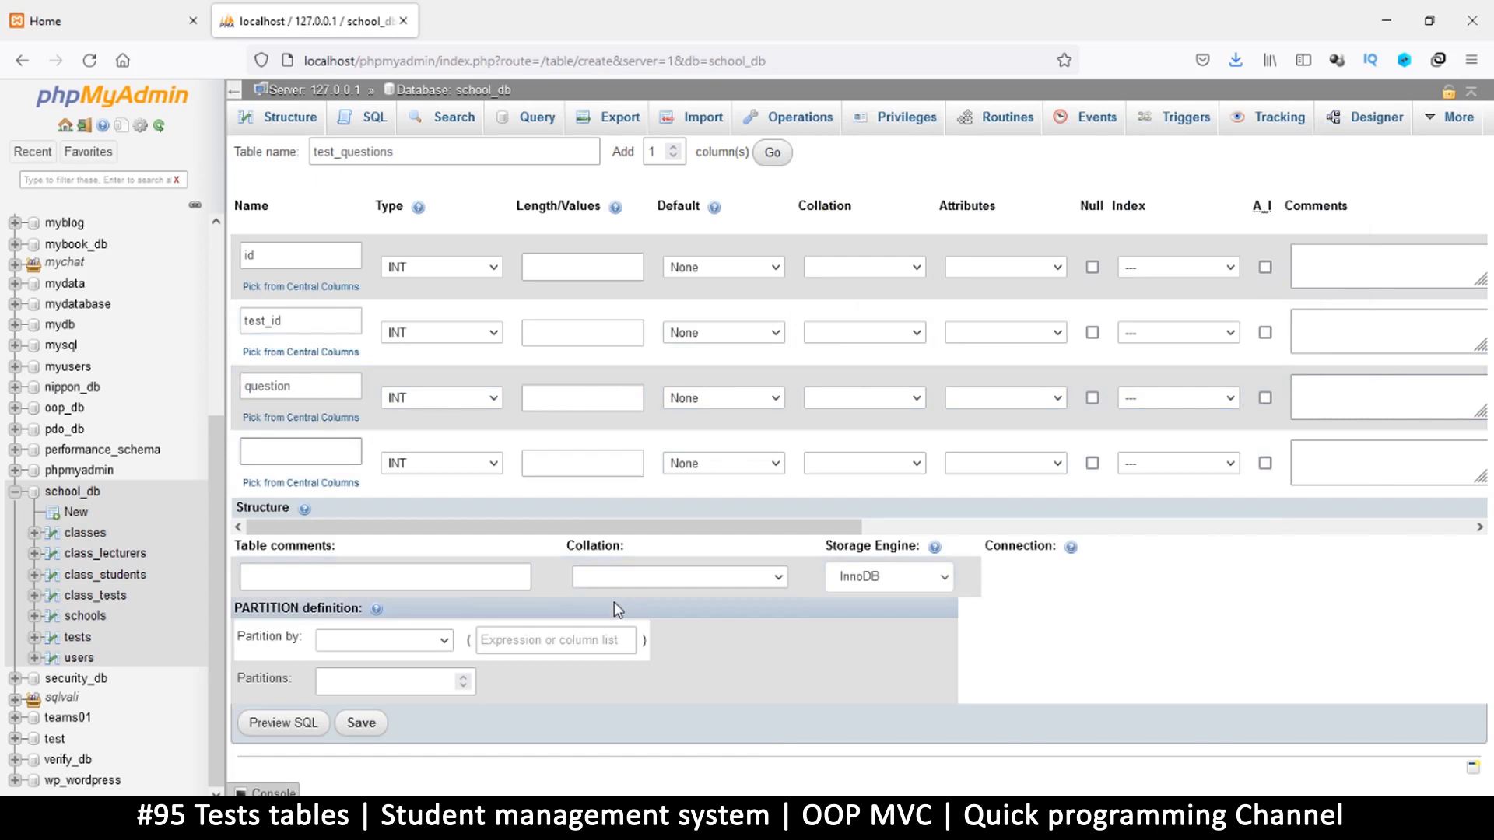
pyautogui.write('image')
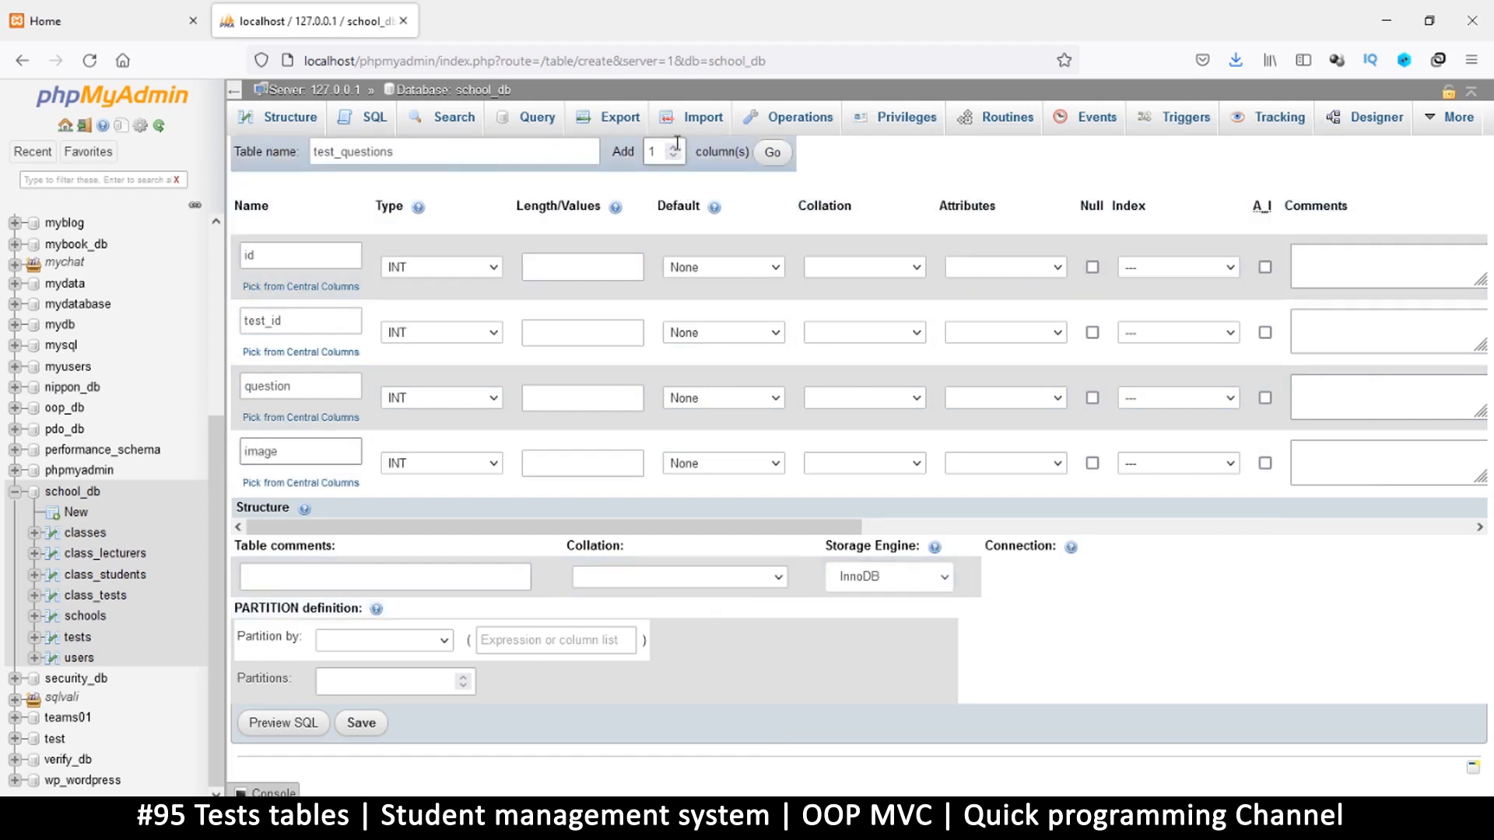
# Add four more columns and name them test_type, correct_answer, choices and date
pyautogui.click(771, 152)
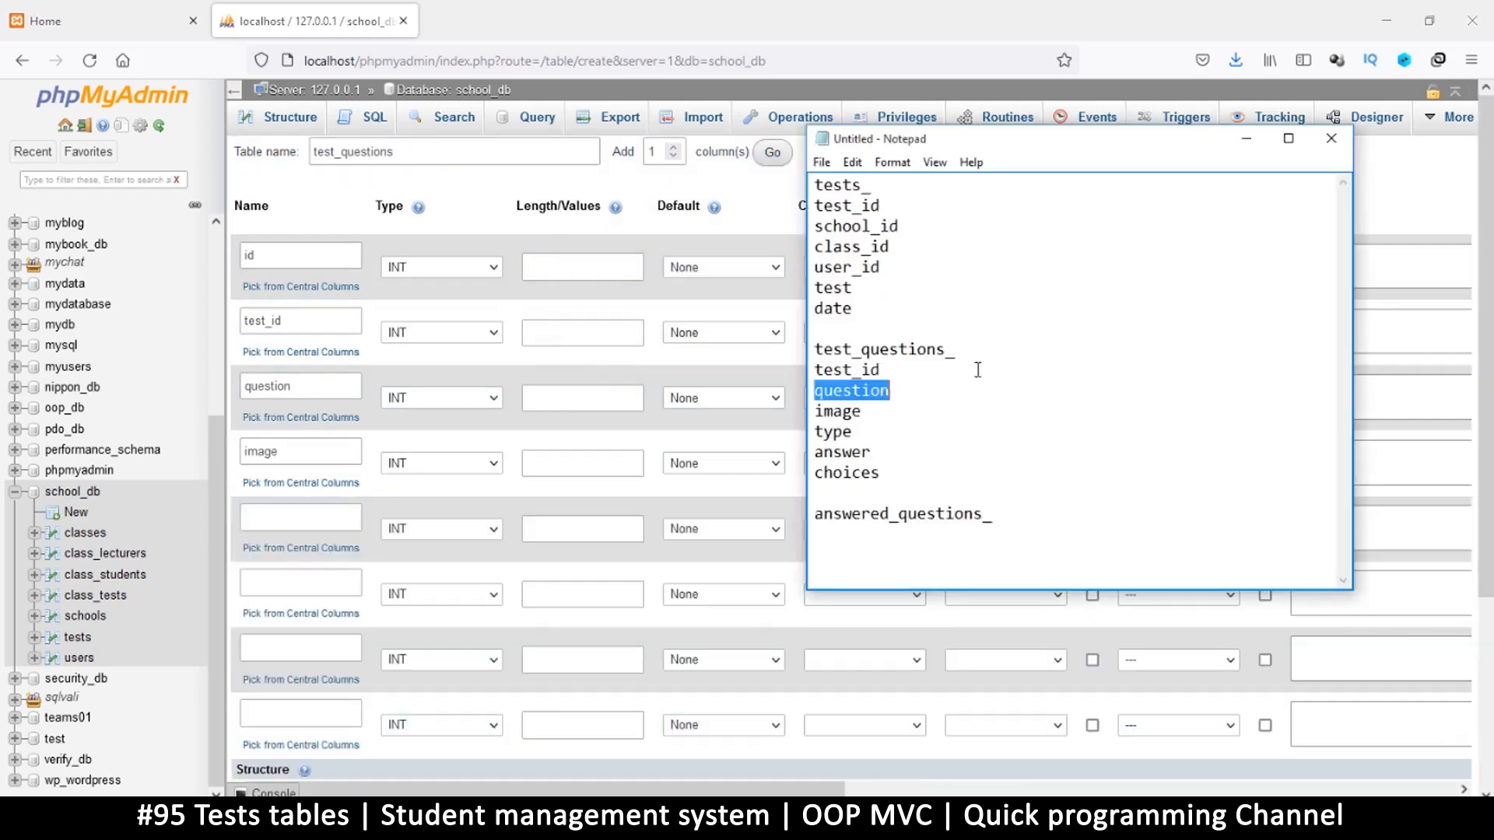
pyautogui.moveTo(859, 431)
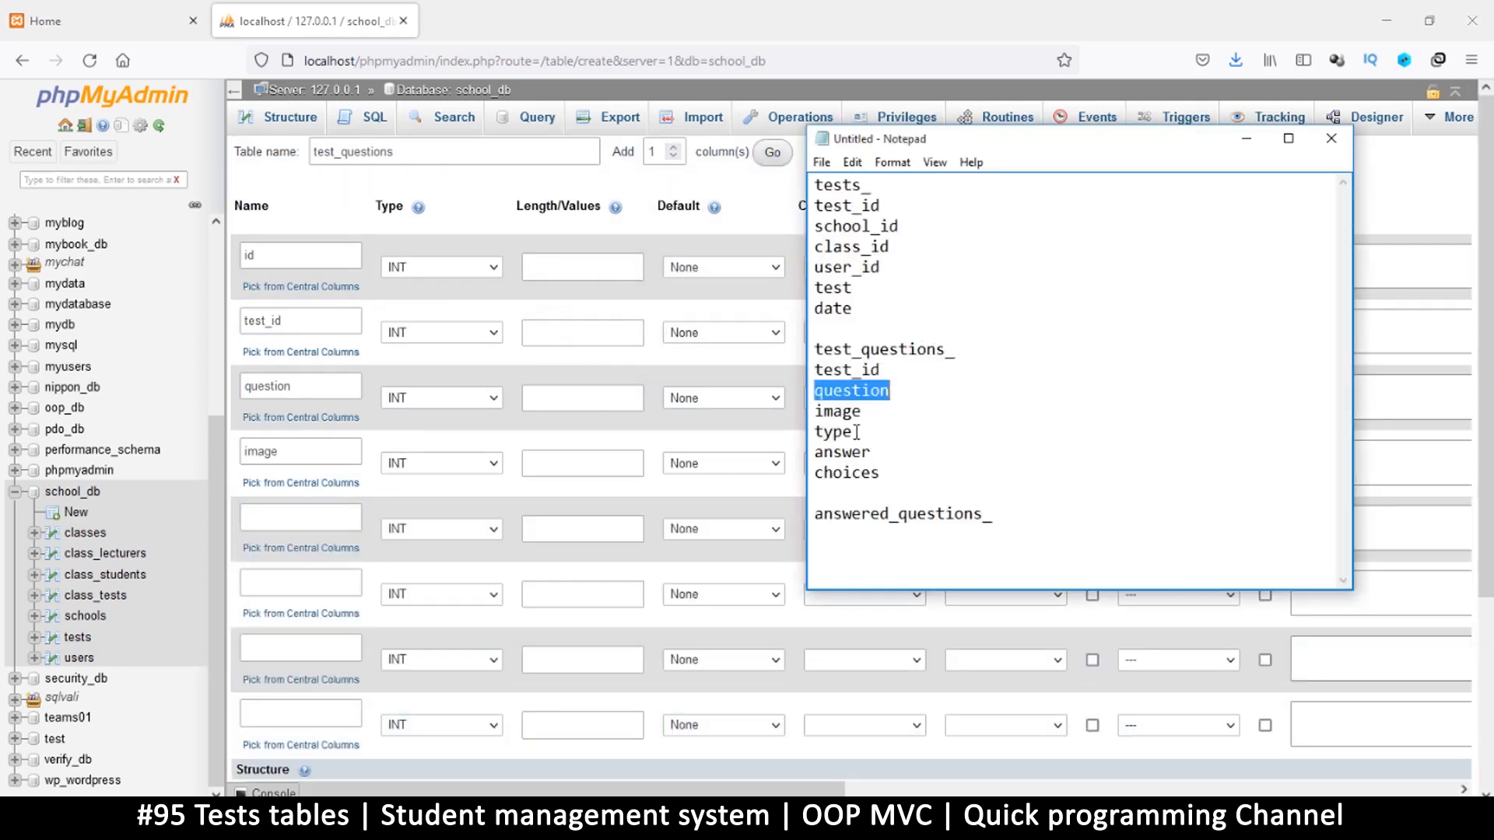
pyautogui.moveTo(868, 452)
pyautogui.write('ty')
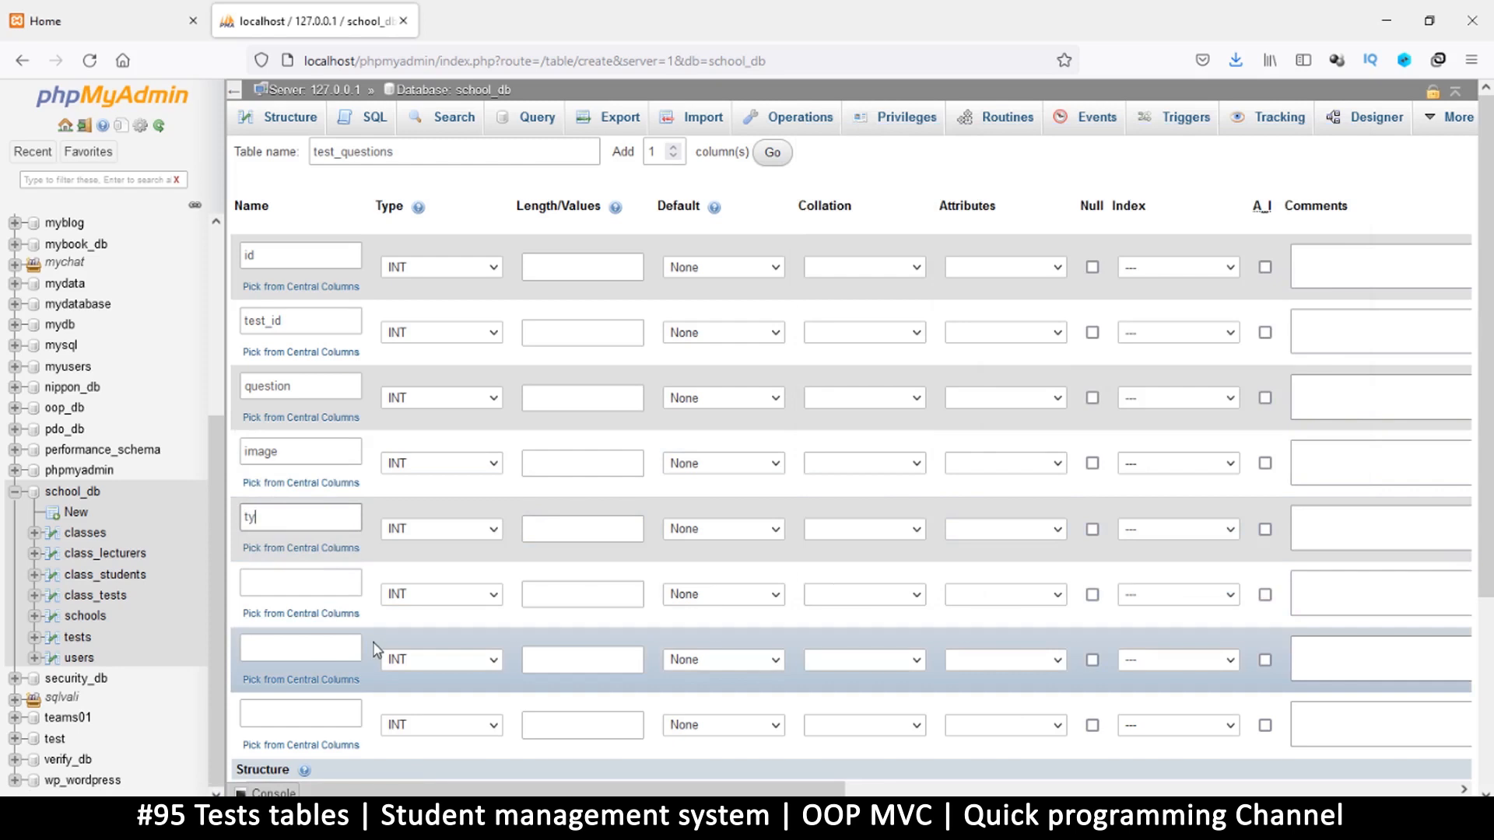
pyautogui.write('pe')
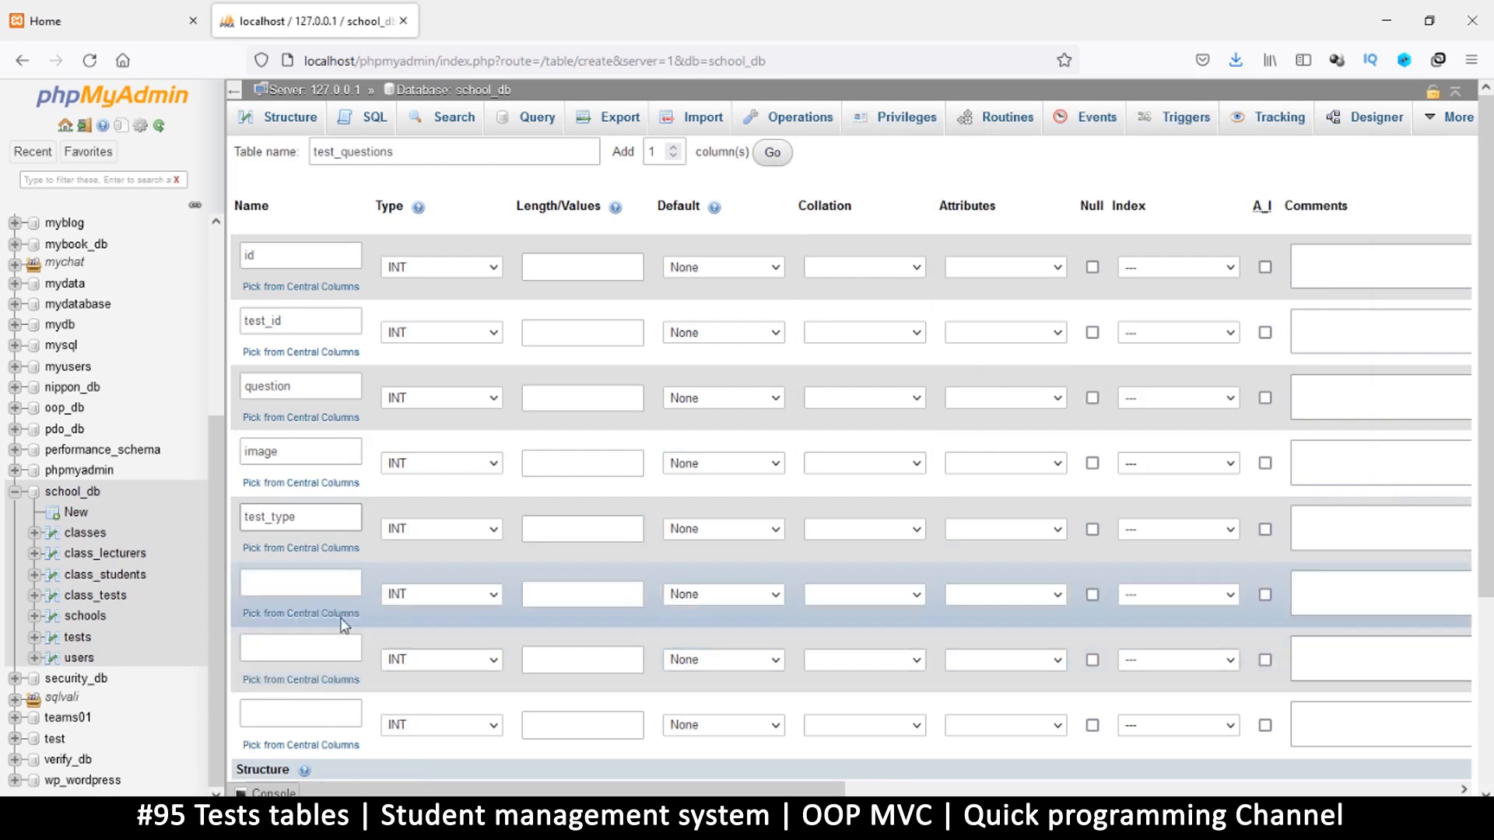
pyautogui.write('answer')
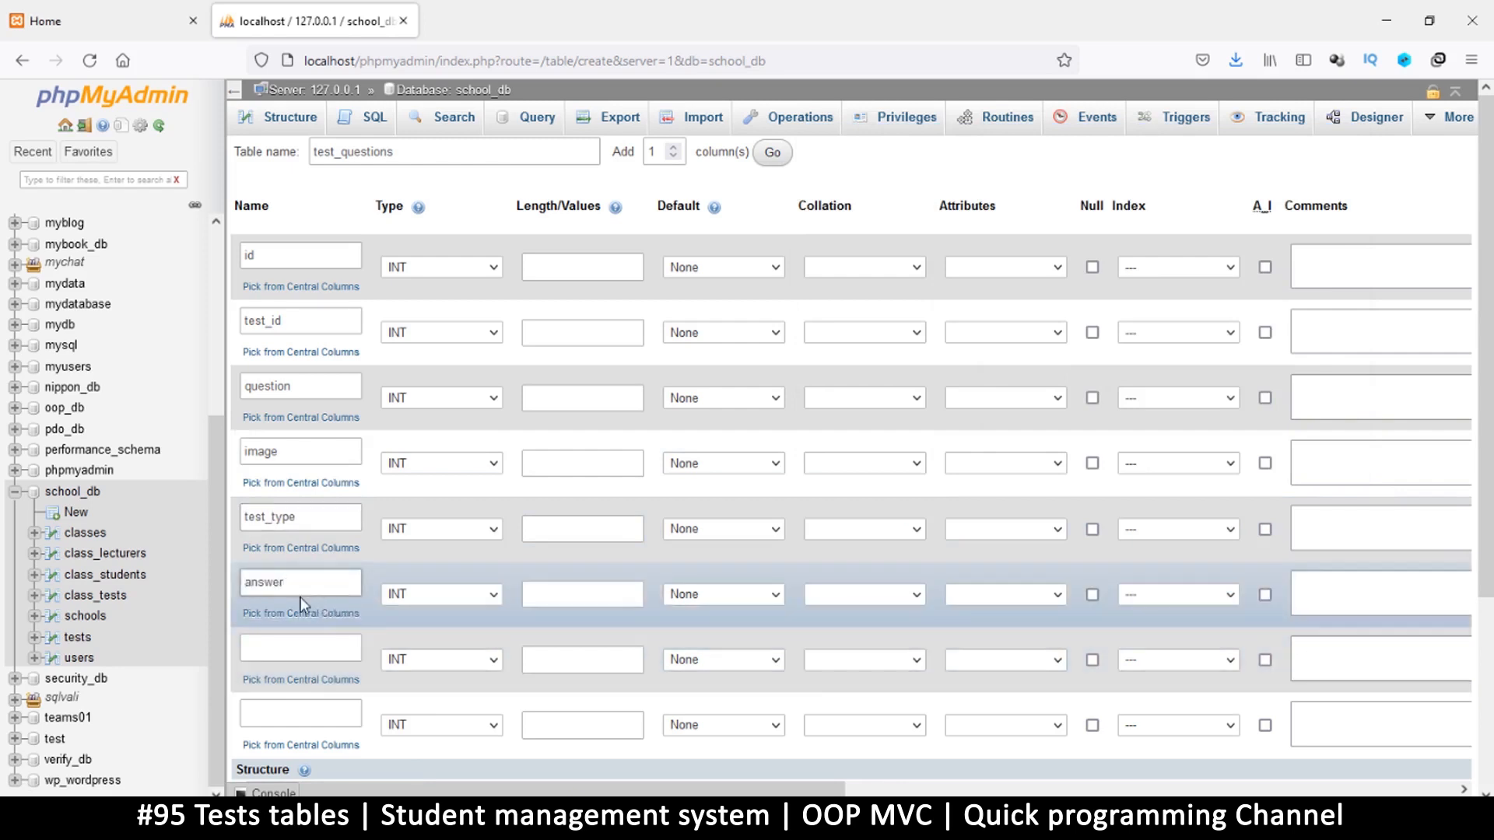
pyautogui.click(300, 582)
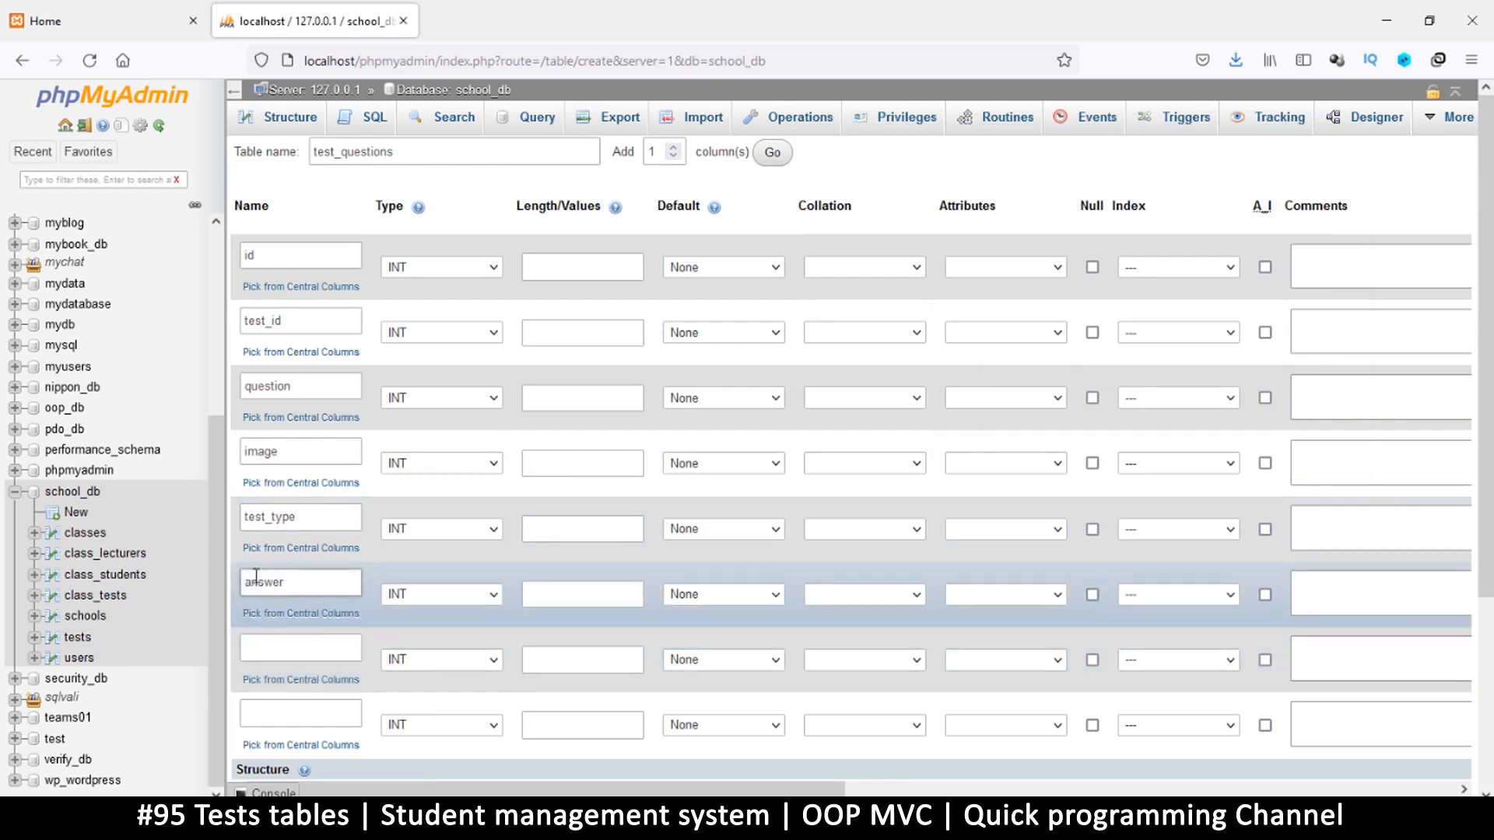
pyautogui.write('correct_')
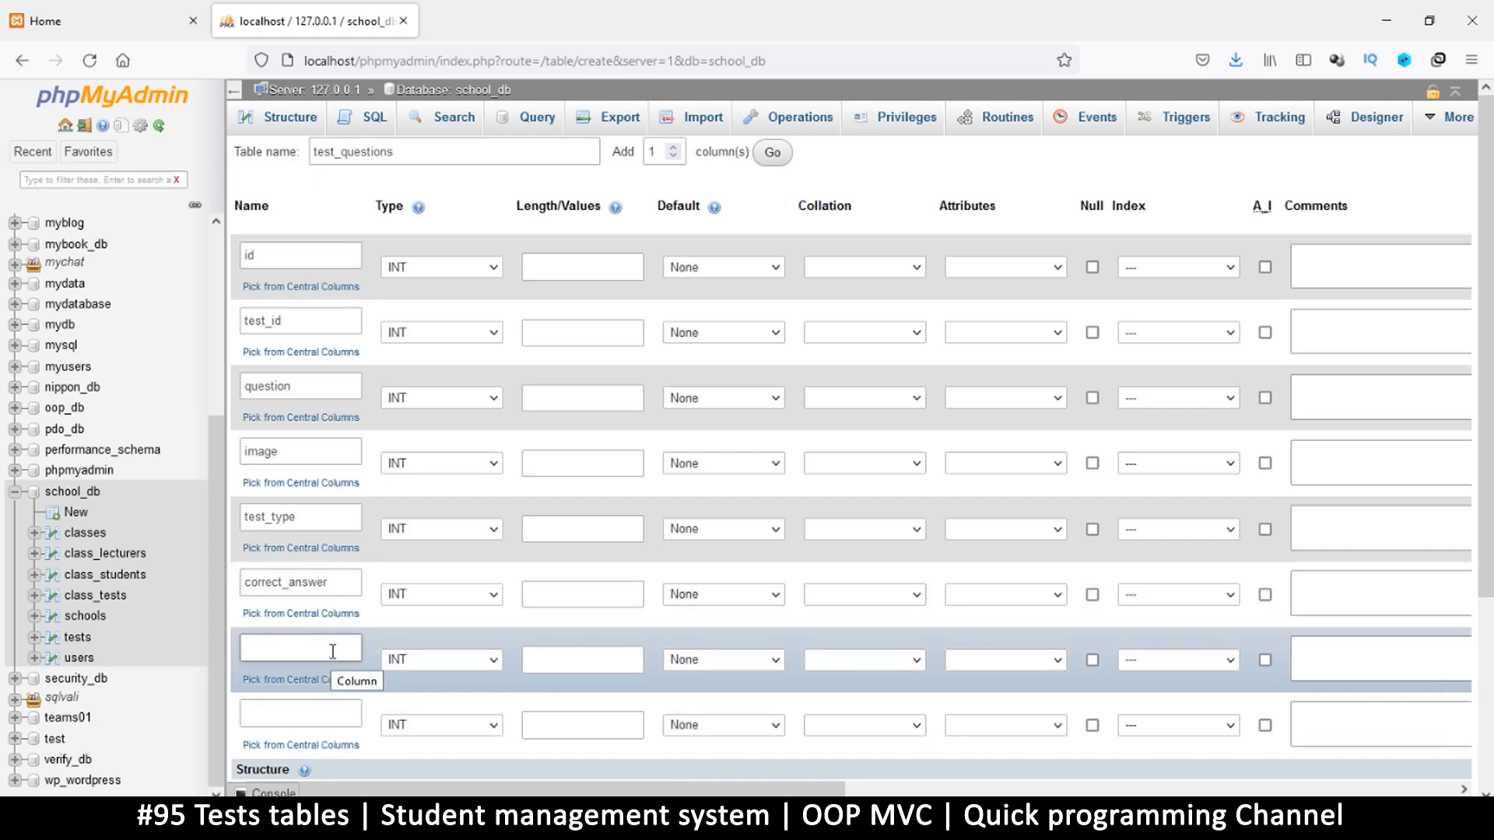
pyautogui.write('choices')
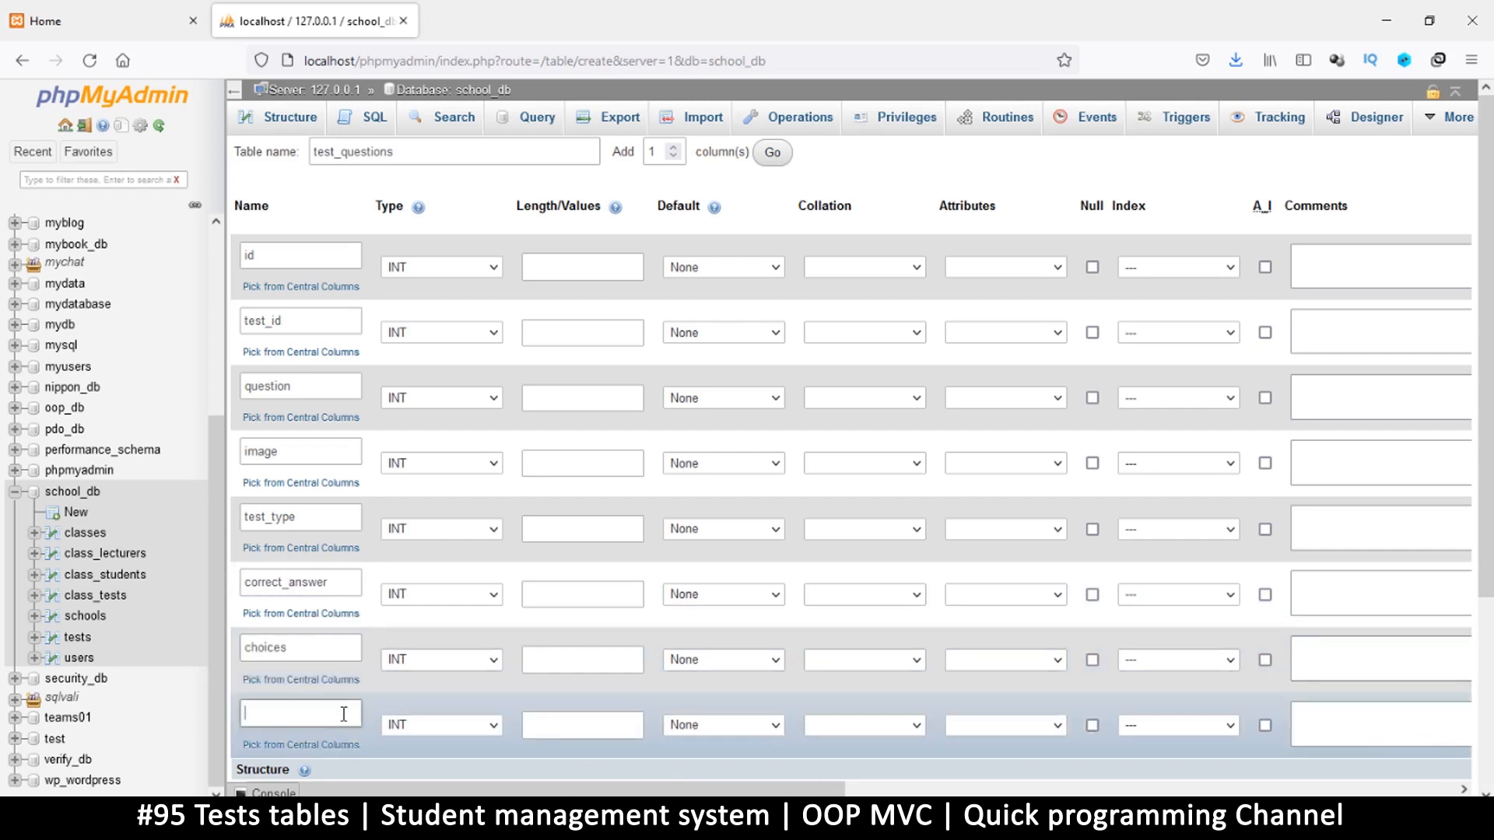
pyautogui.scroll(-3)
pyautogui.write('da')
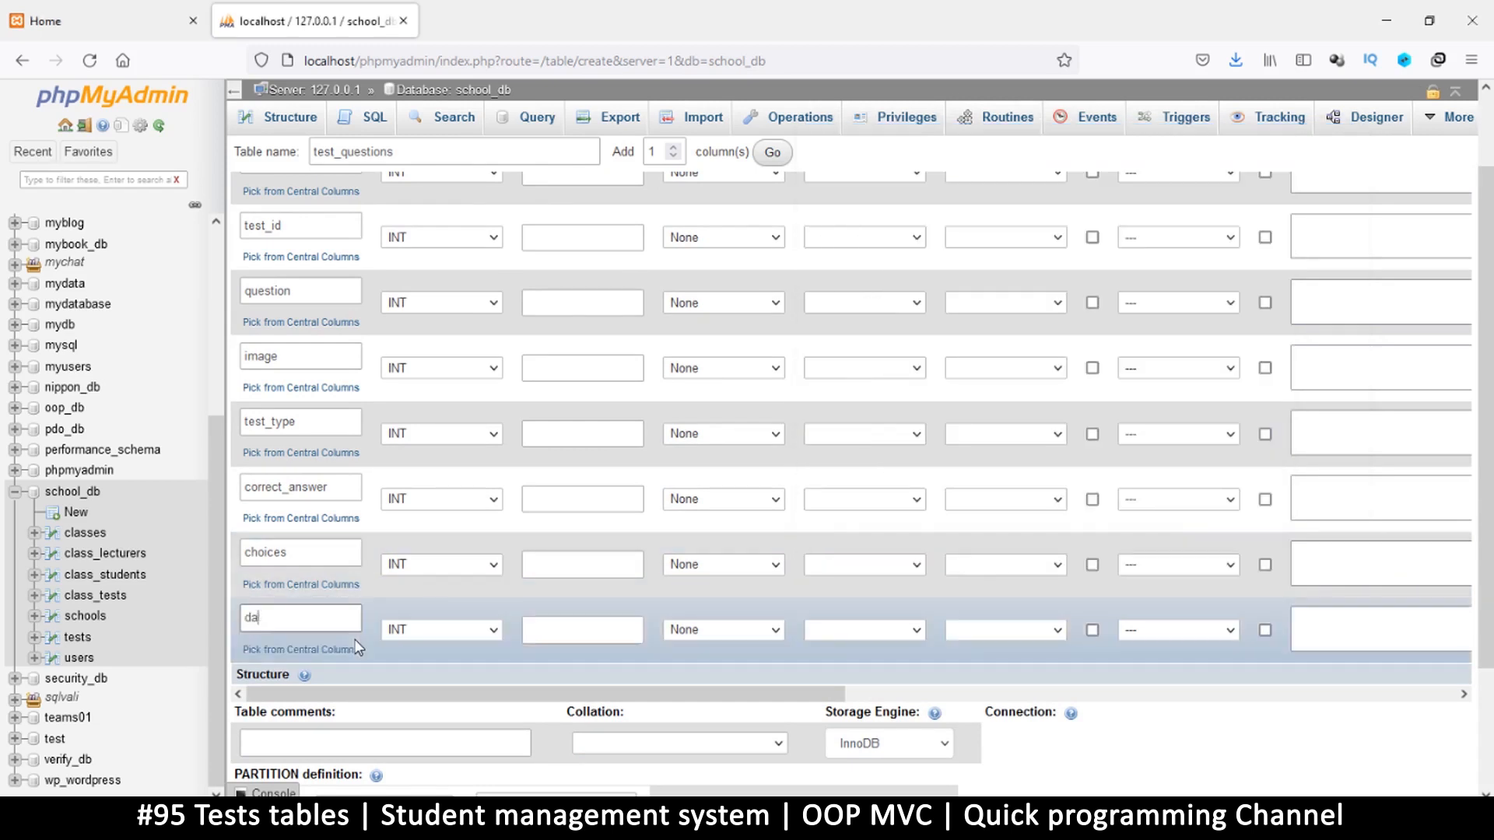
pyautogui.write('te')
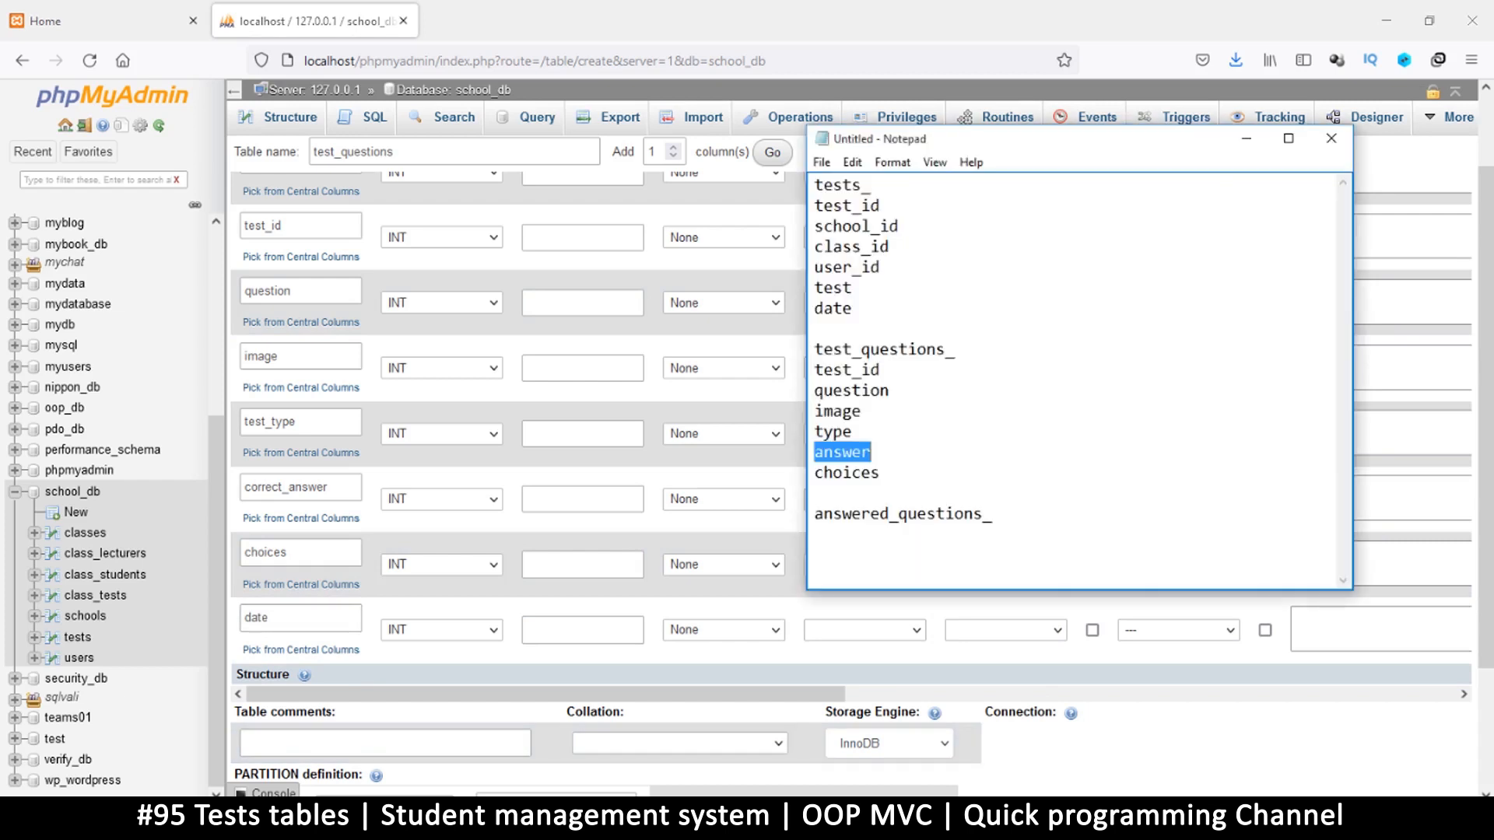
pyautogui.moveTo(620, 175)
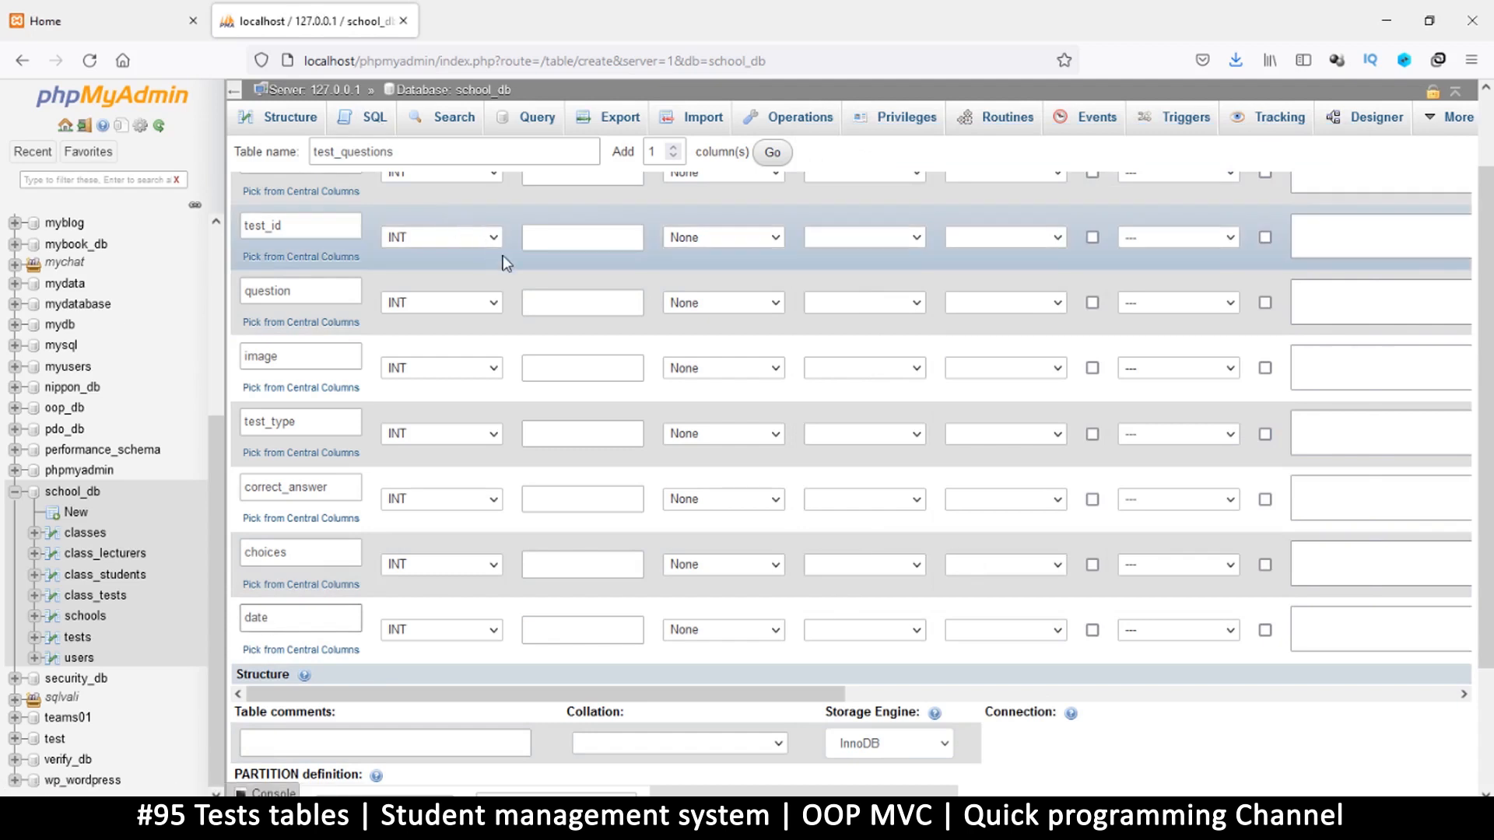
pyautogui.scroll(3)
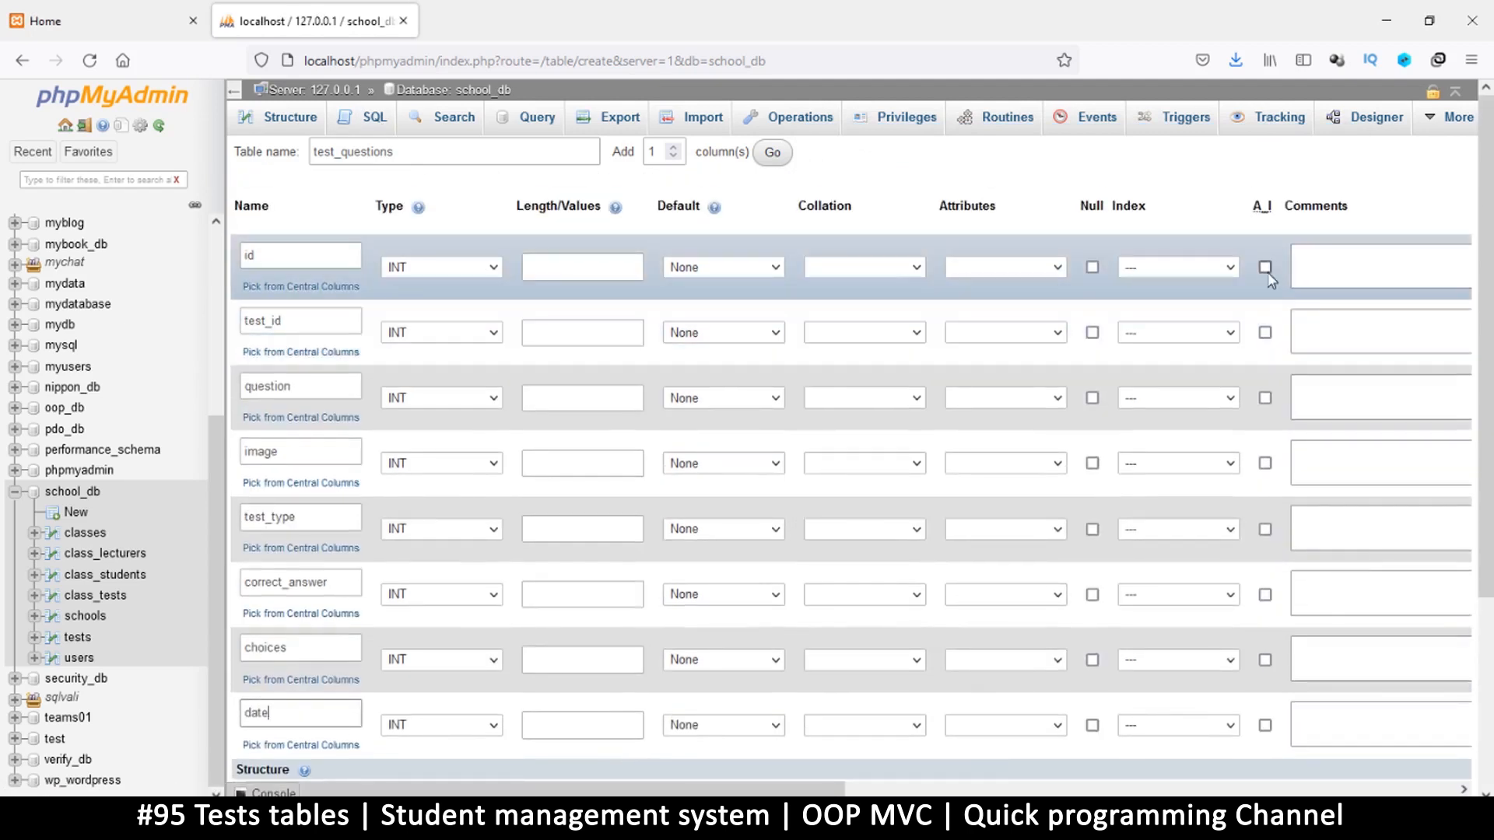
# Make id the auto-increment primary key, test_id VARCHAR(60) and question TEXT
pyautogui.click(1263, 266)
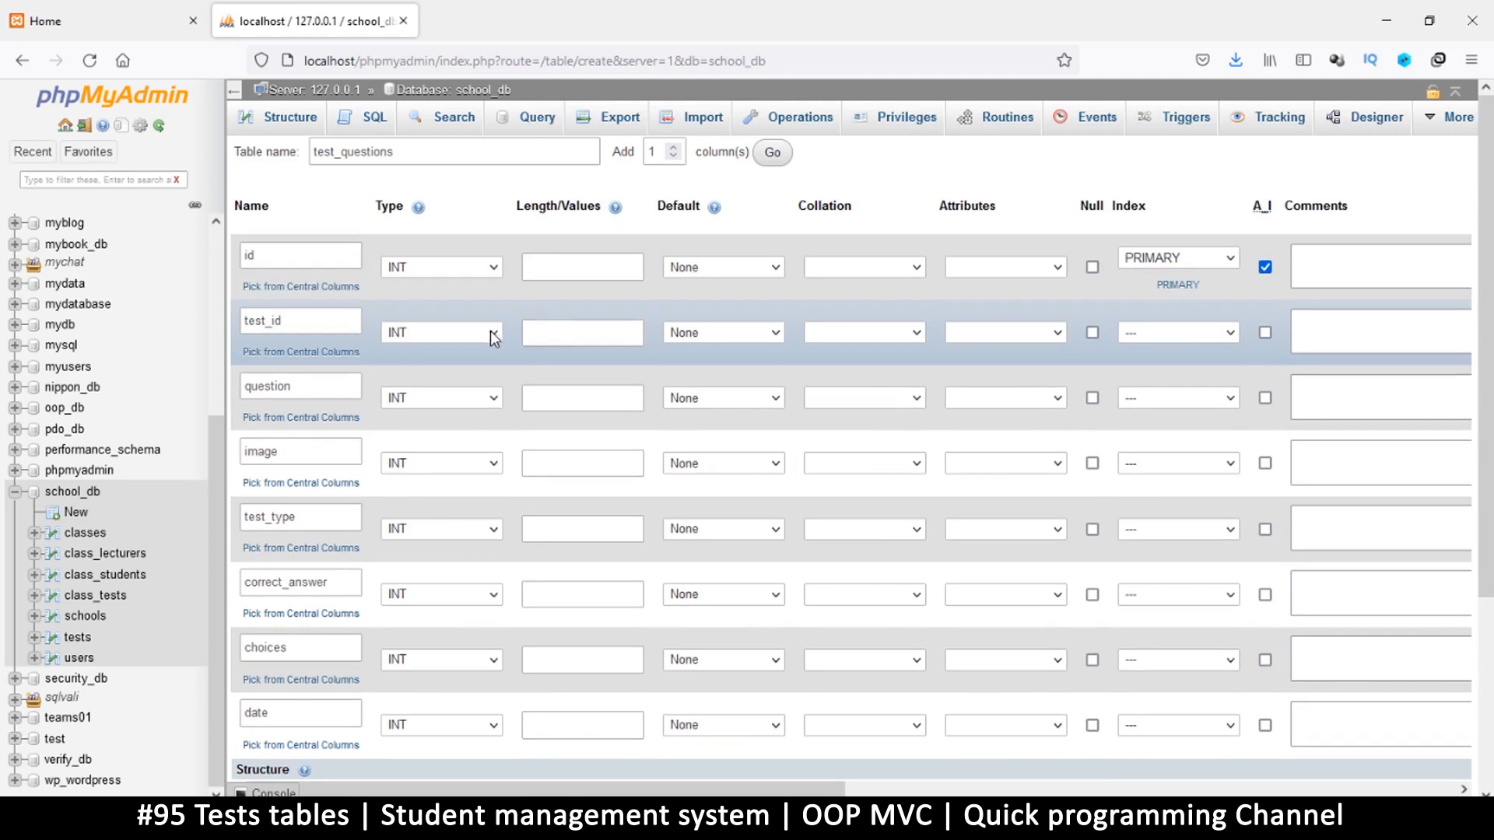
pyautogui.click(440, 331)
pyautogui.write('6')
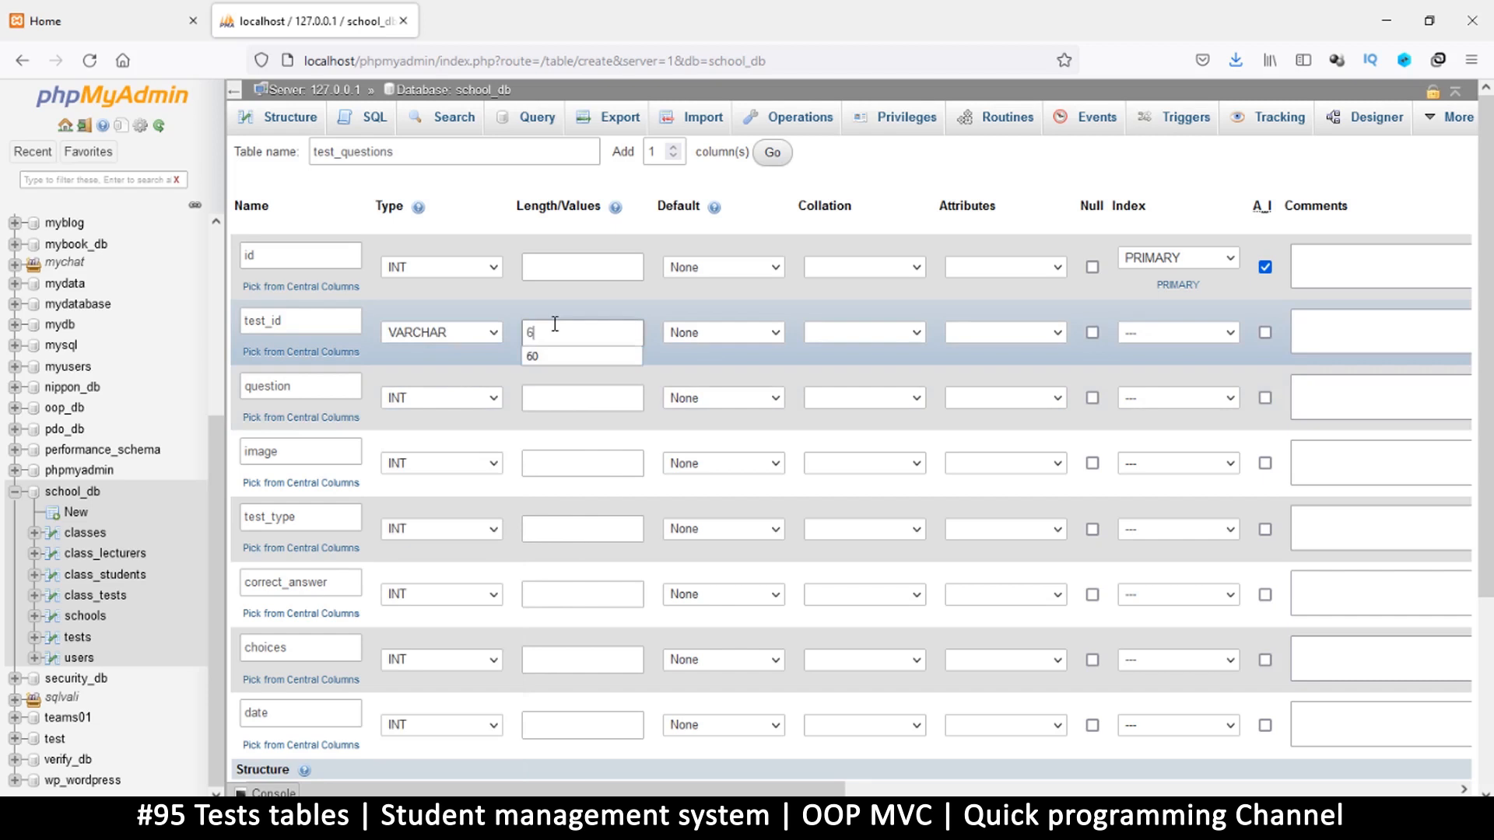
pyautogui.write('0')
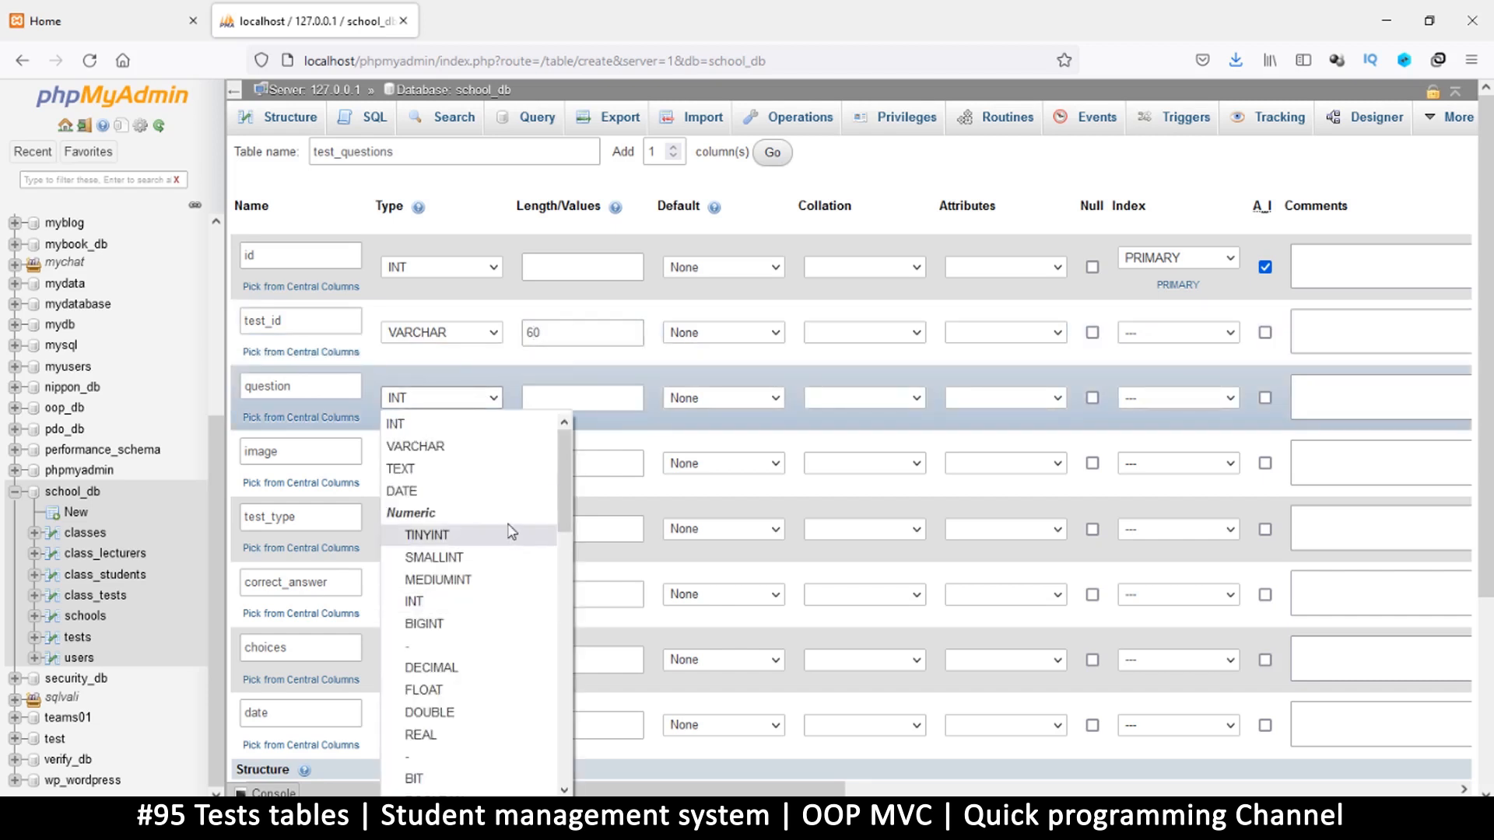
pyautogui.moveTo(460, 516)
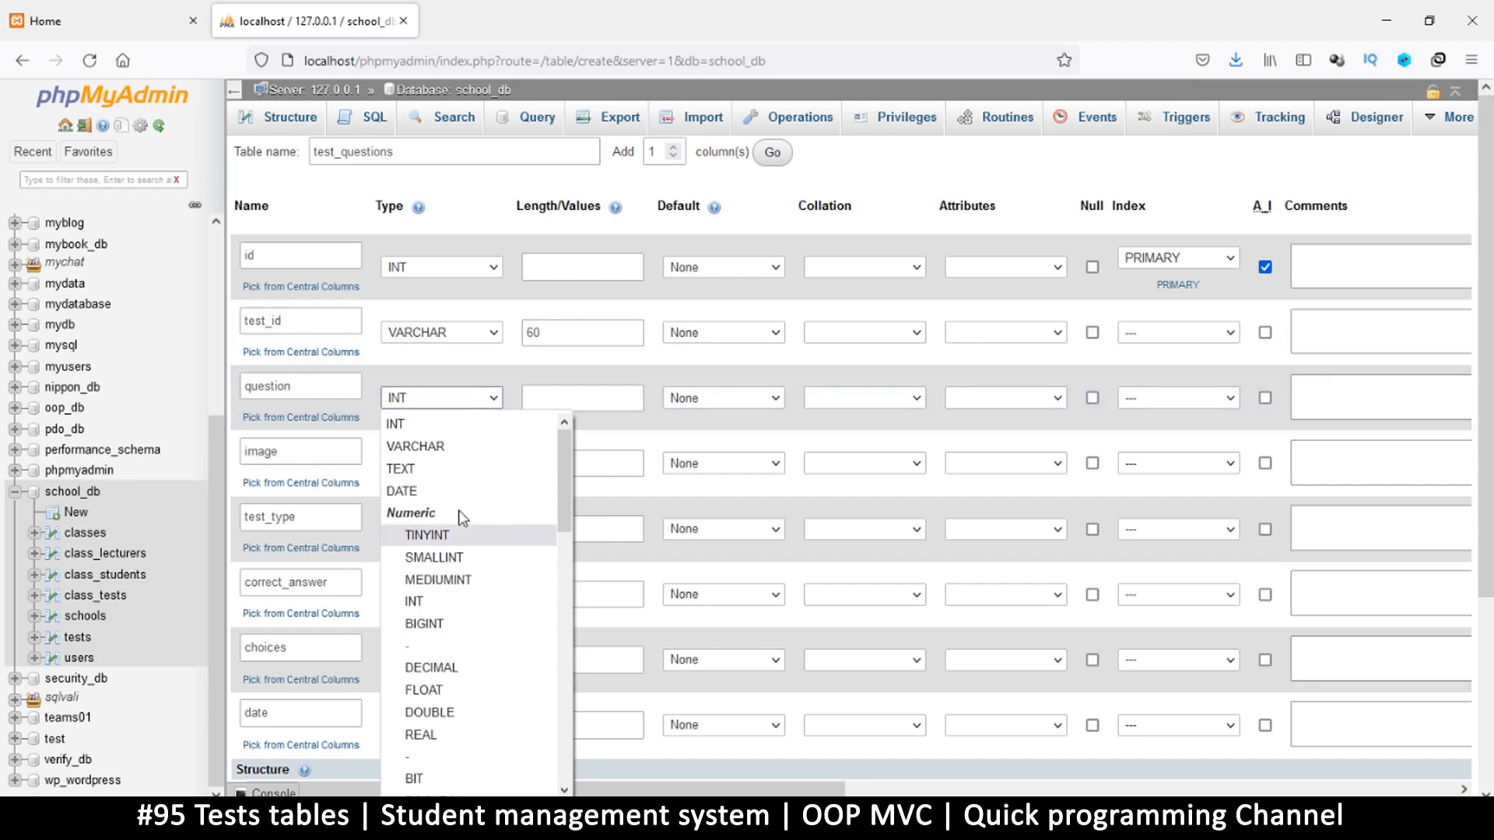
pyautogui.click(400, 469)
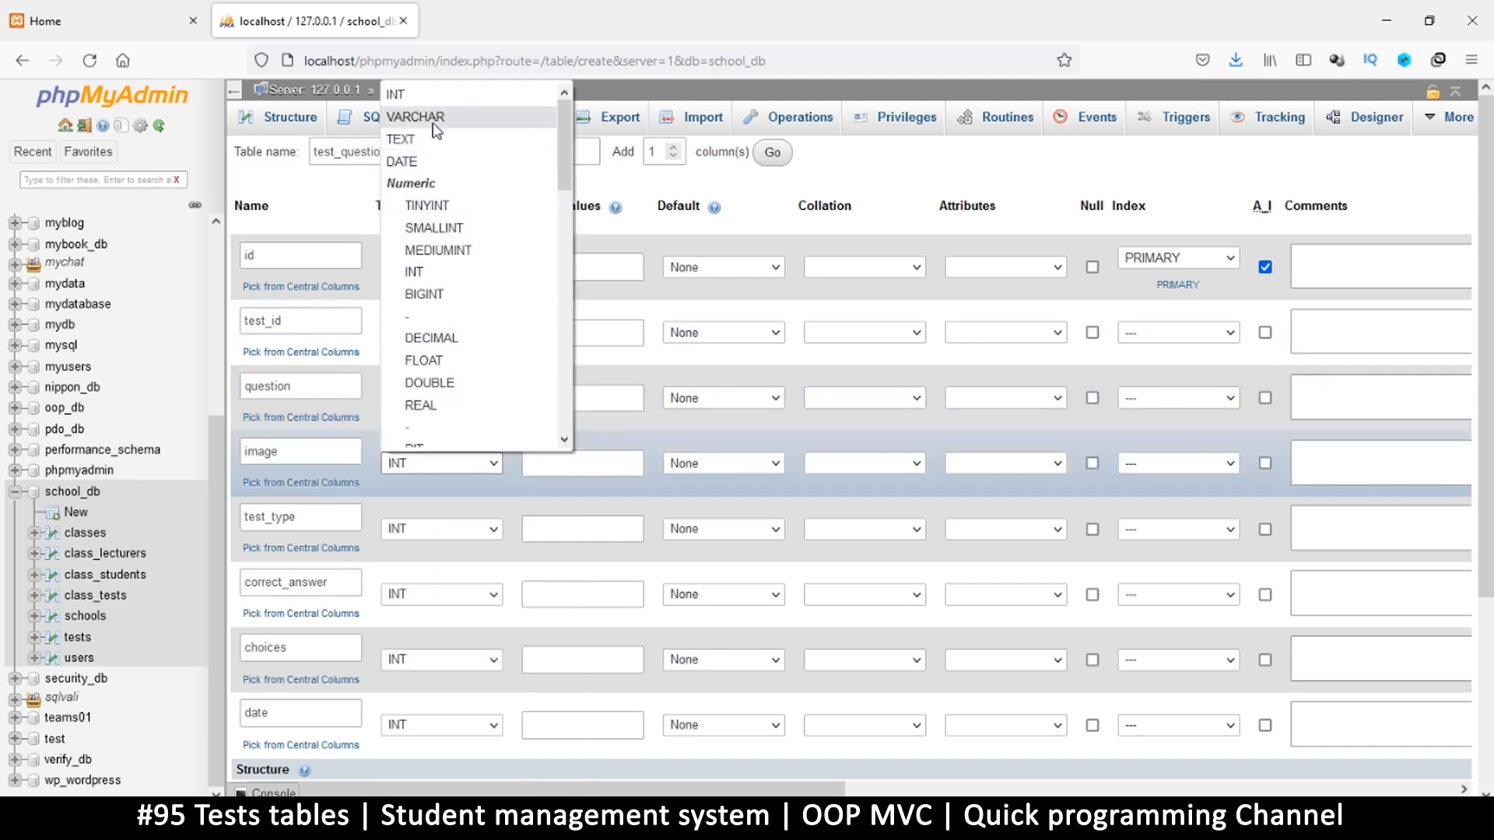
# Make image VARCHAR(500) and test_type VARCHAR, starting to enter its length
pyautogui.click(415, 117)
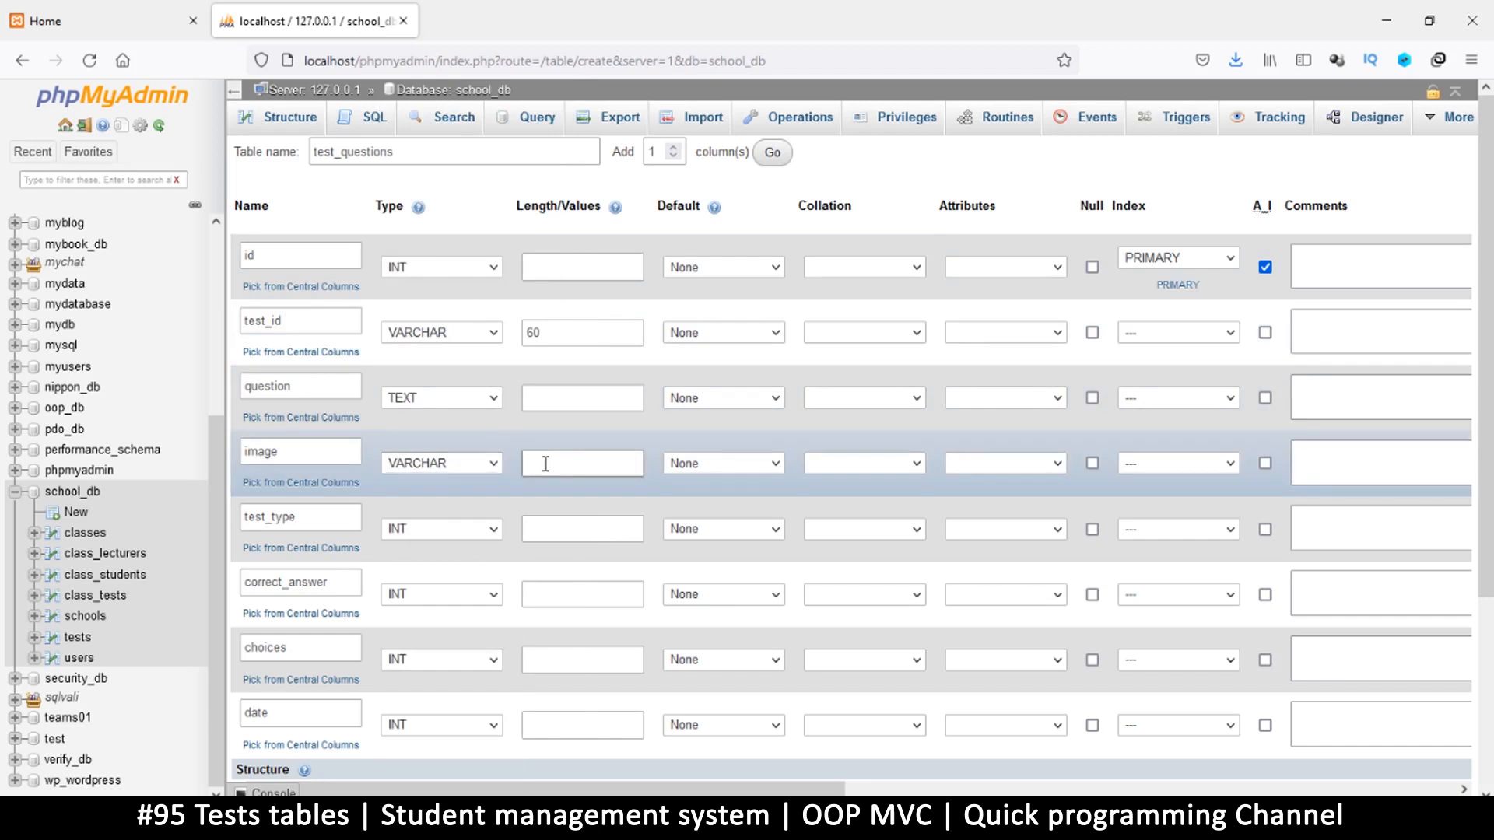
pyautogui.write('500')
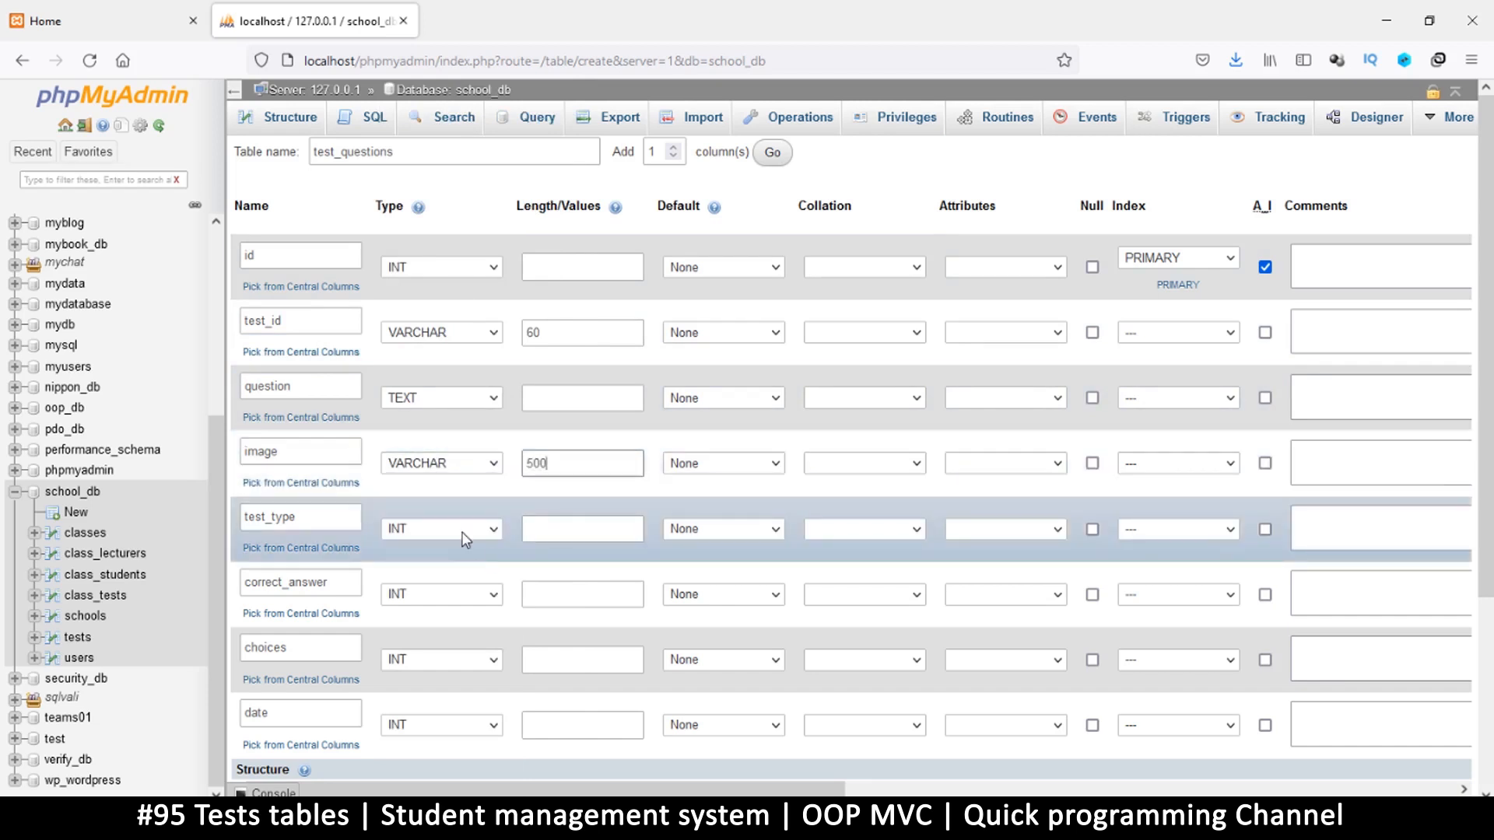
pyautogui.click(441, 529)
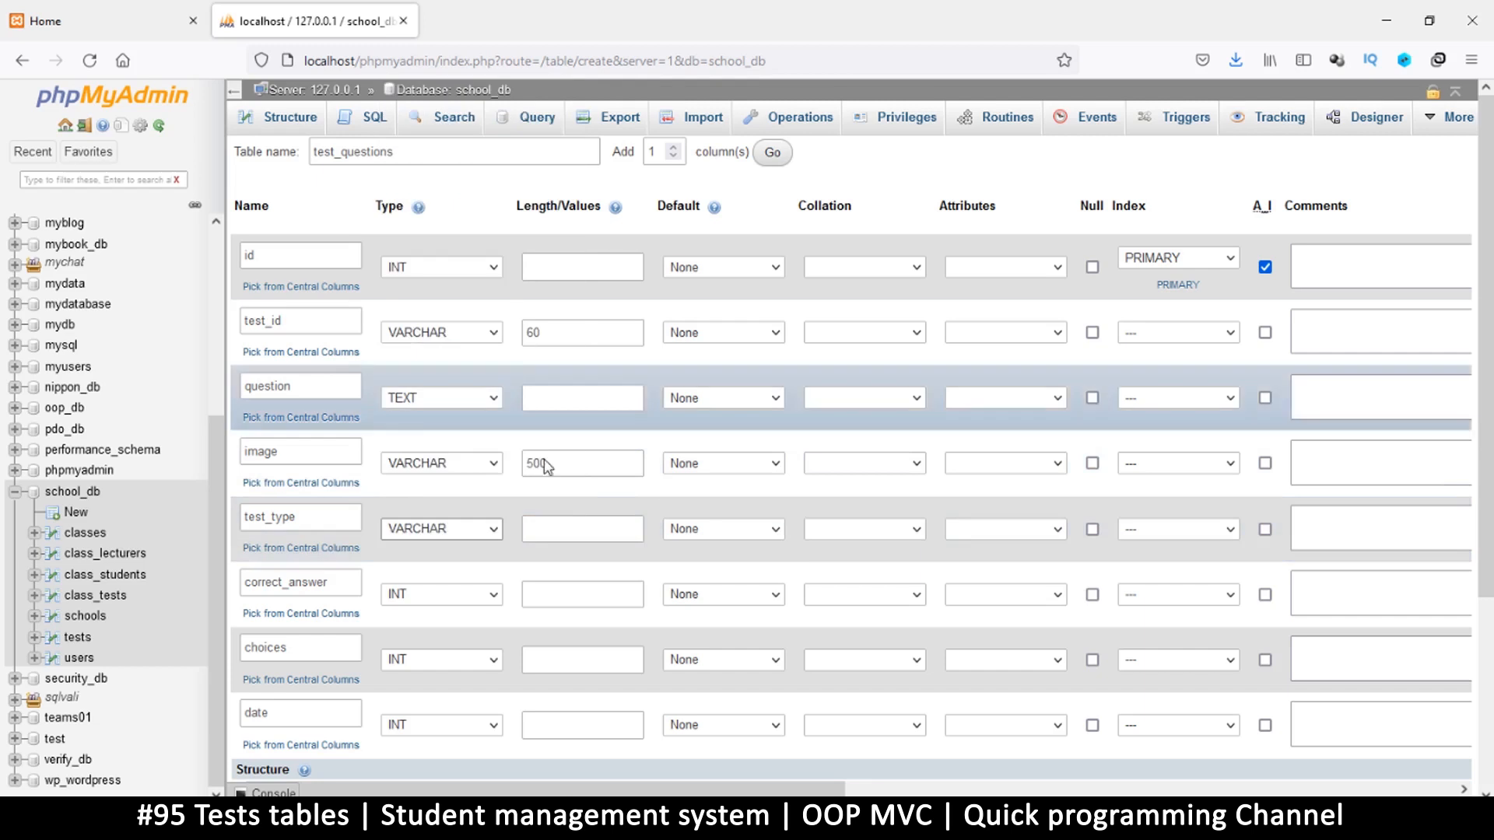
pyautogui.click(580, 530)
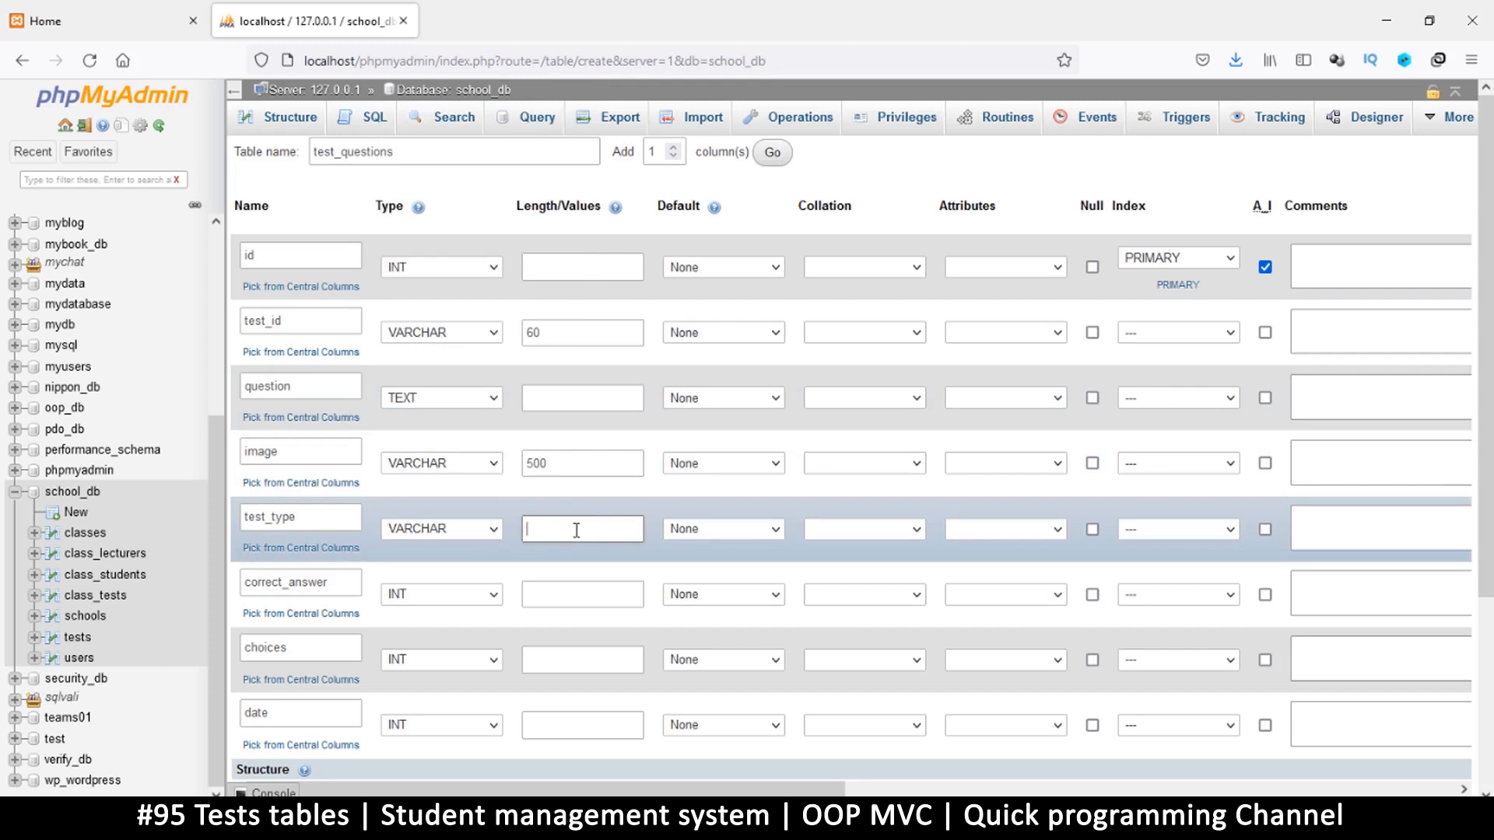
pyautogui.write('o')
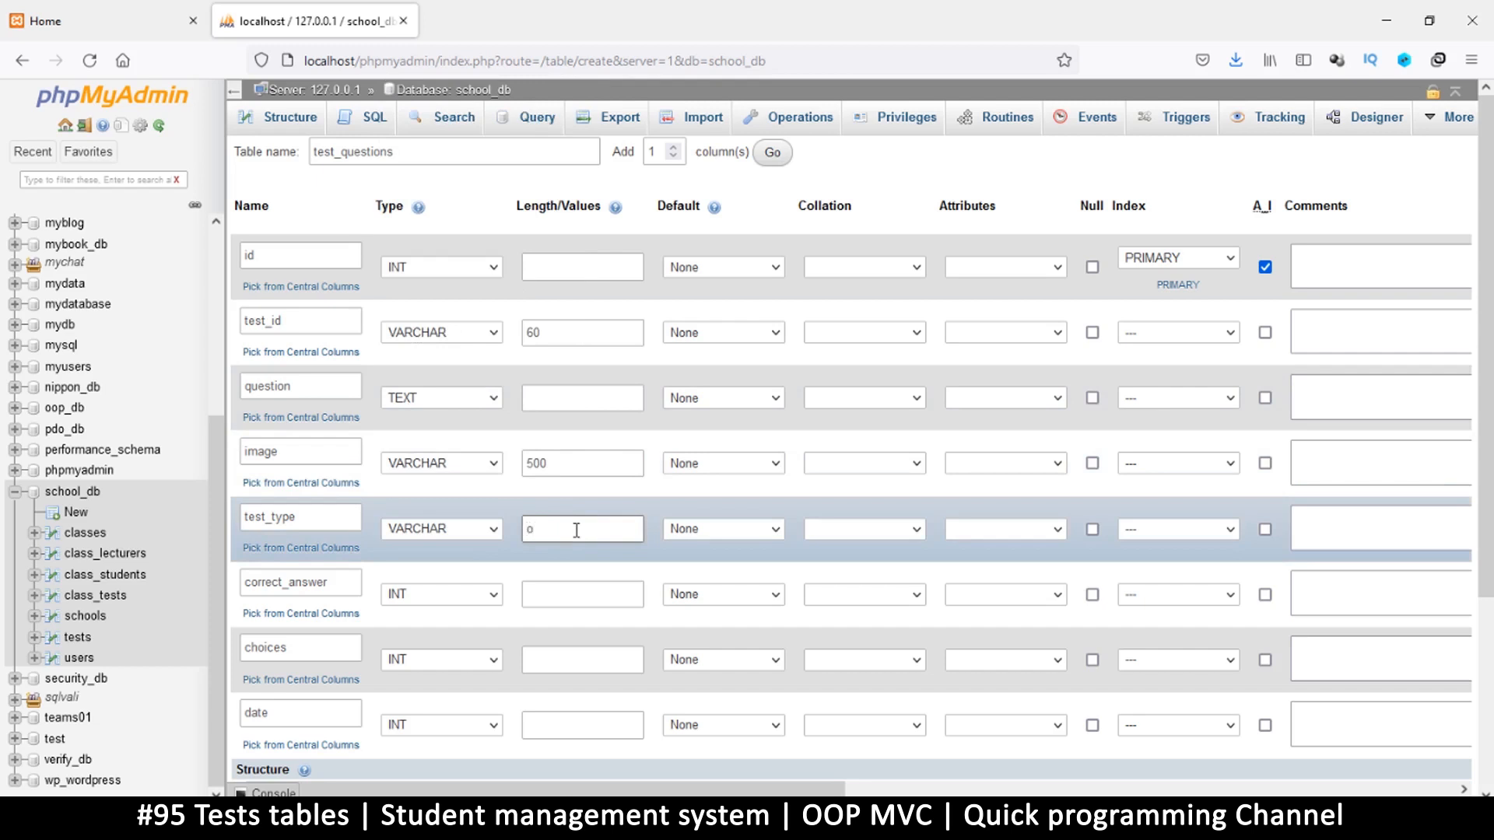
pyautogui.write('bjecti')
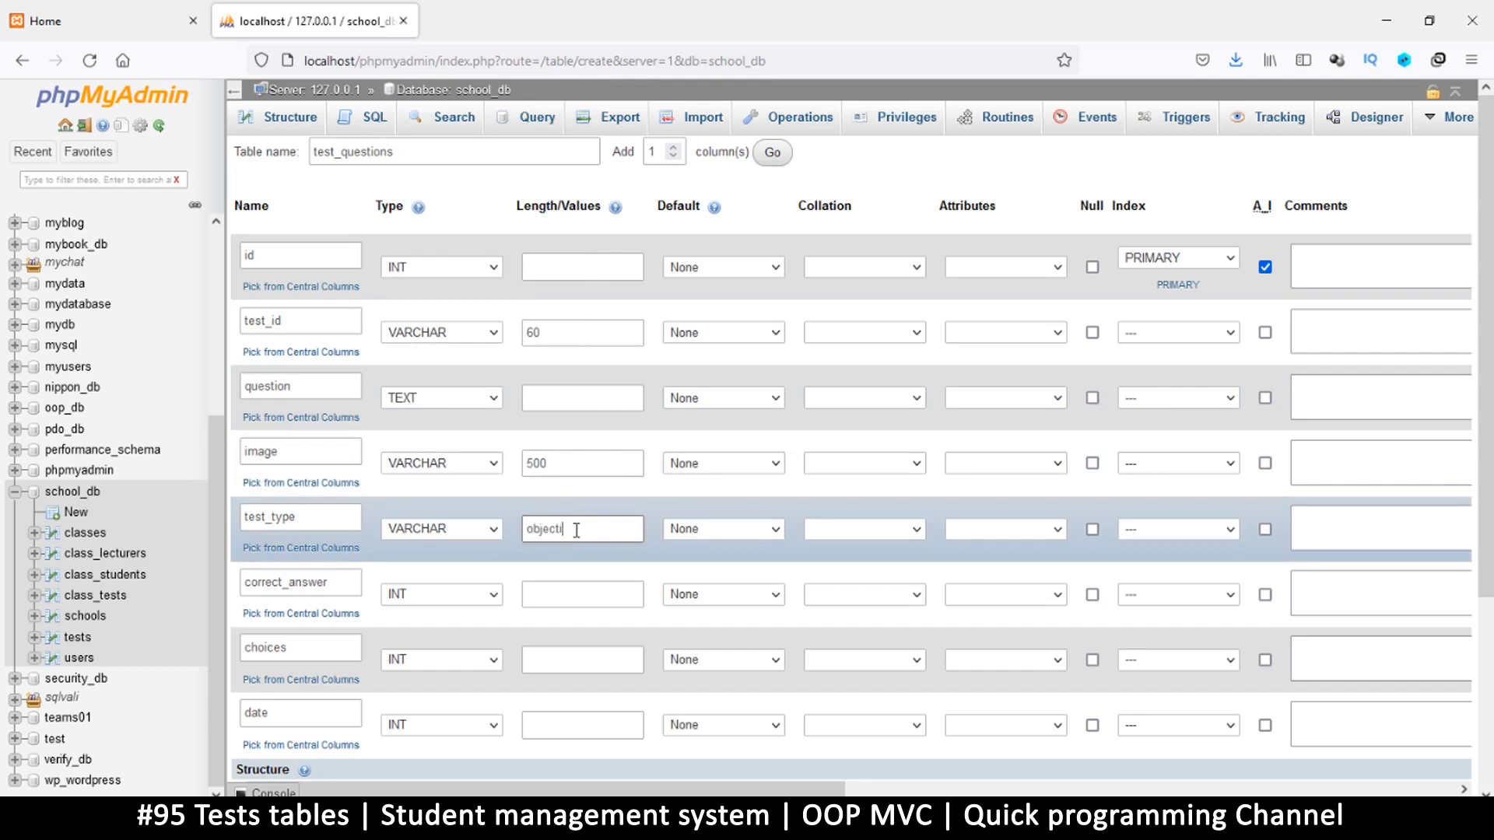
pyautogui.write('ve')
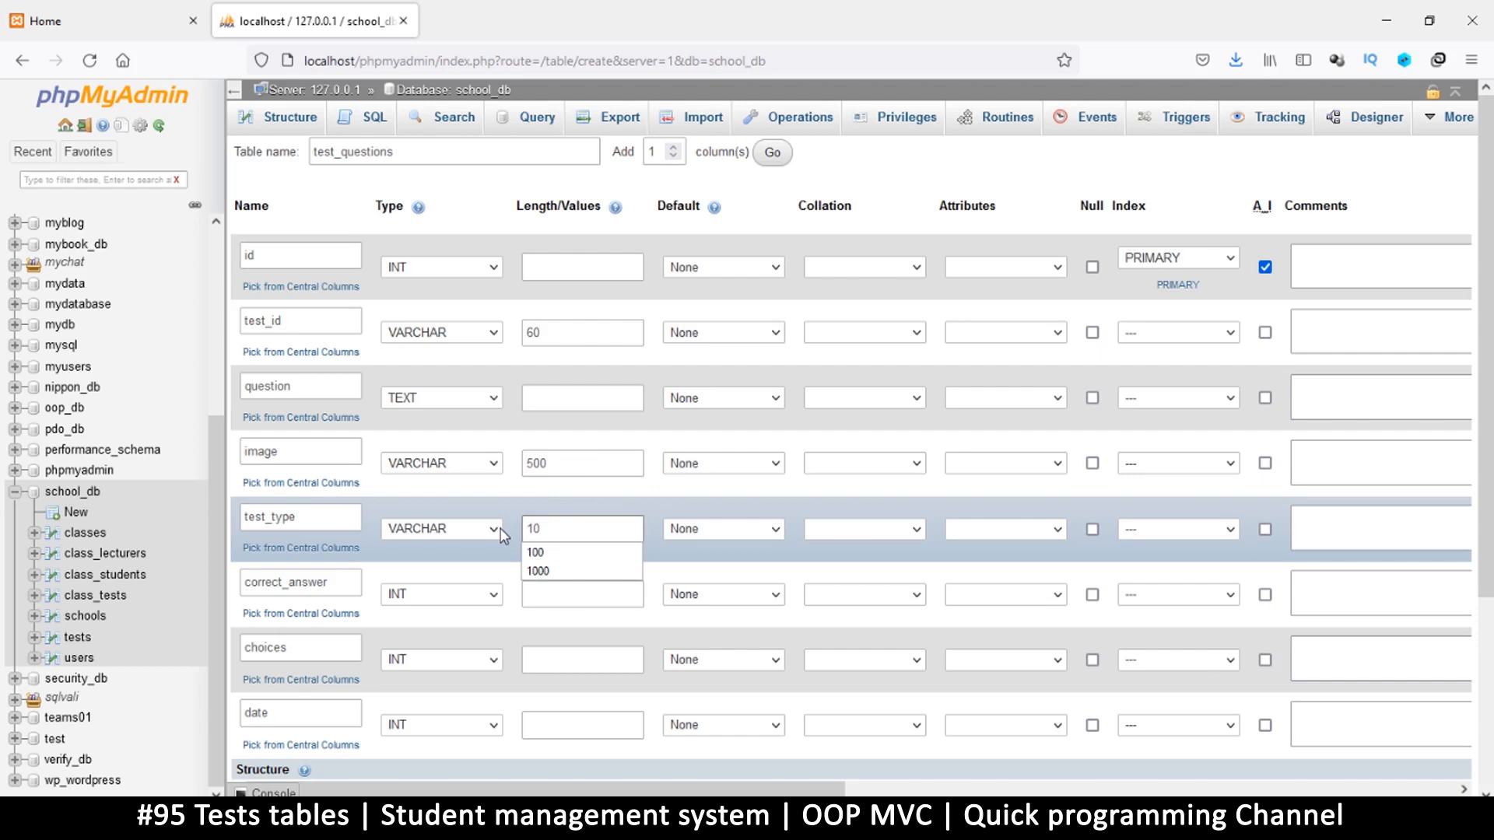
pyautogui.moveTo(561, 498)
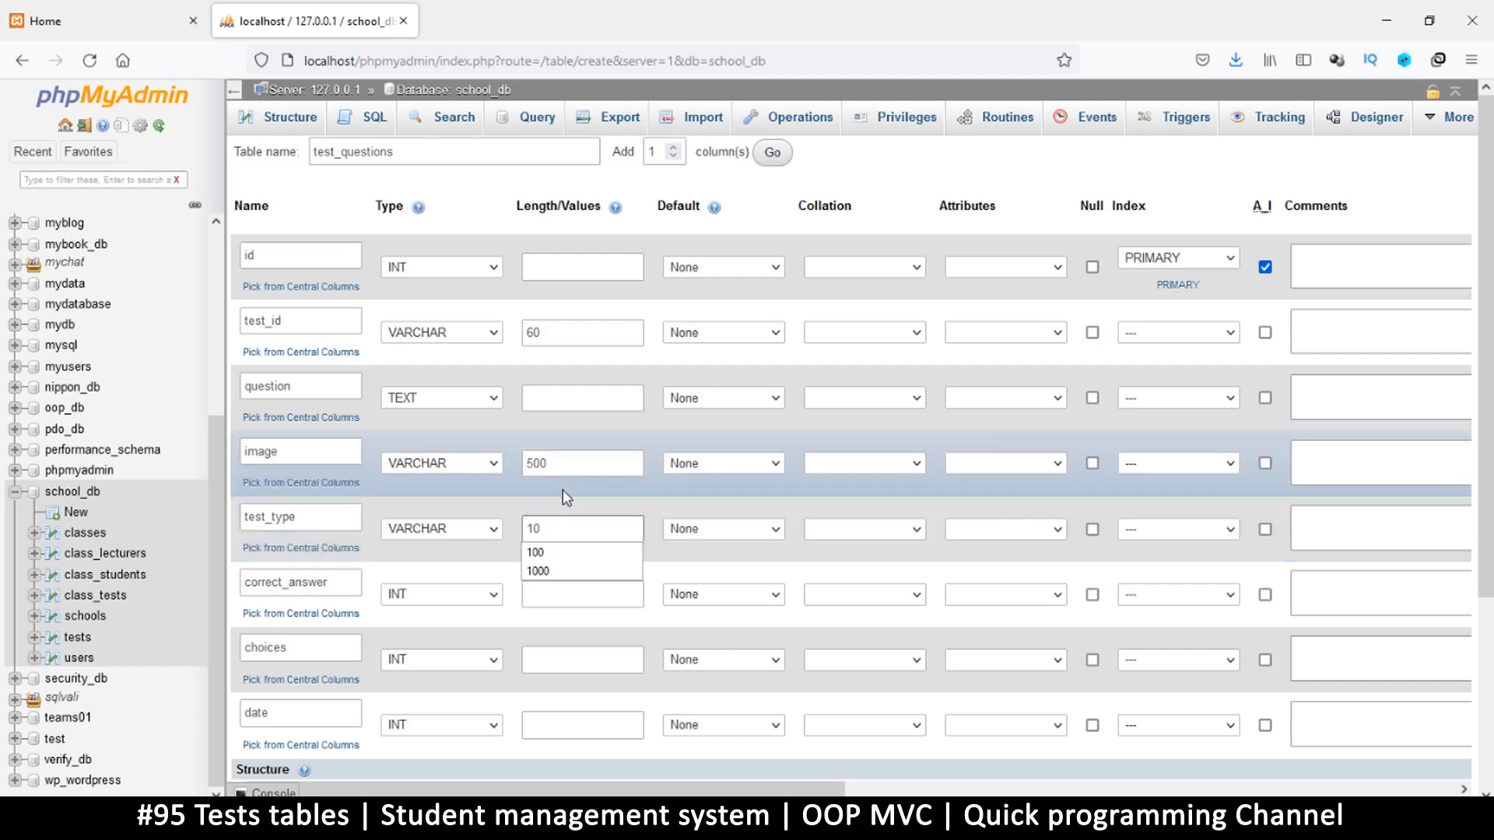
# Set correct_answer to VARCHAR with a length of 500
pyautogui.click(441, 592)
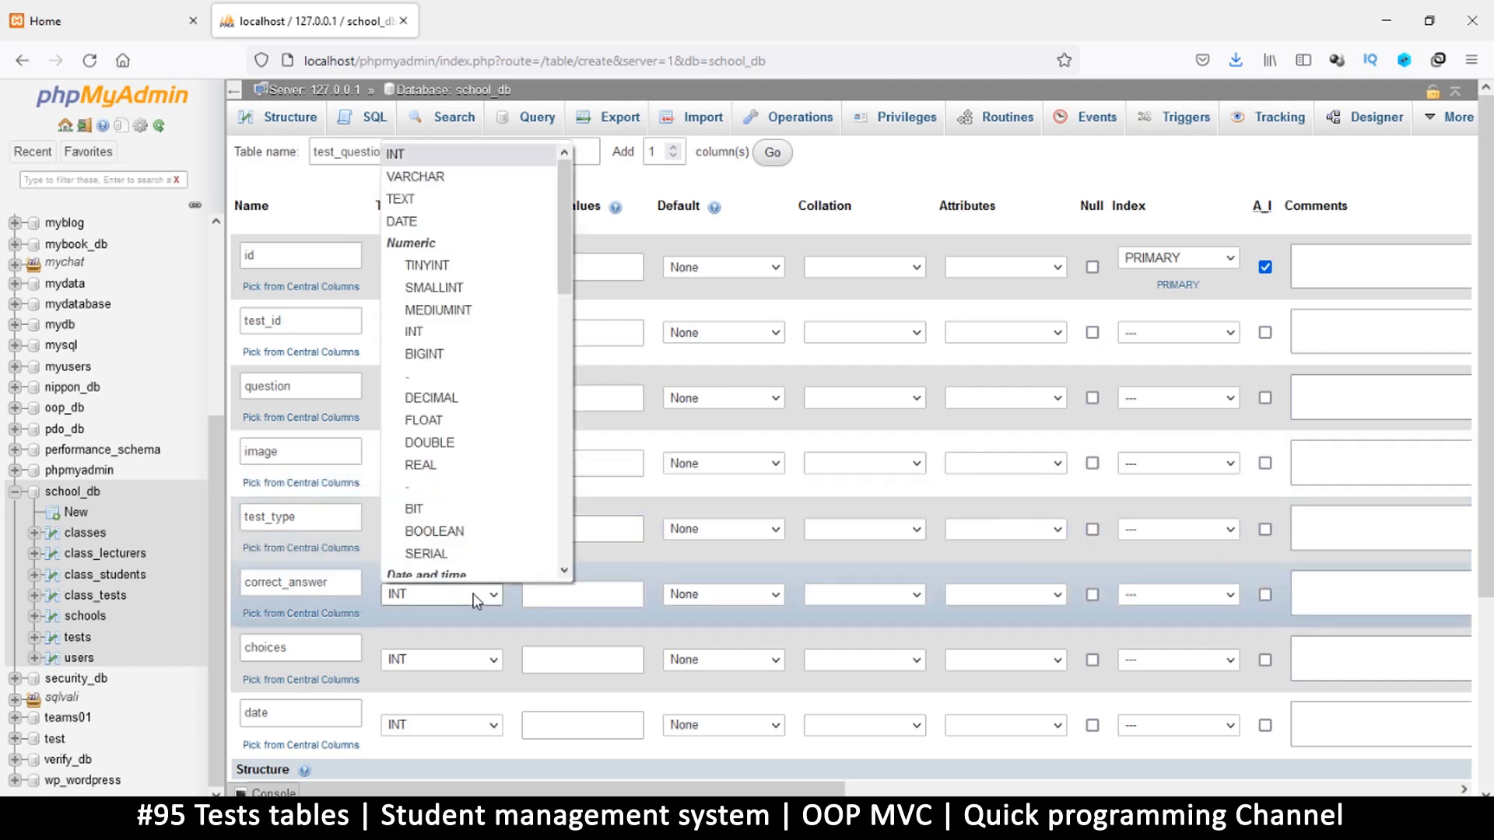
pyautogui.moveTo(481, 516)
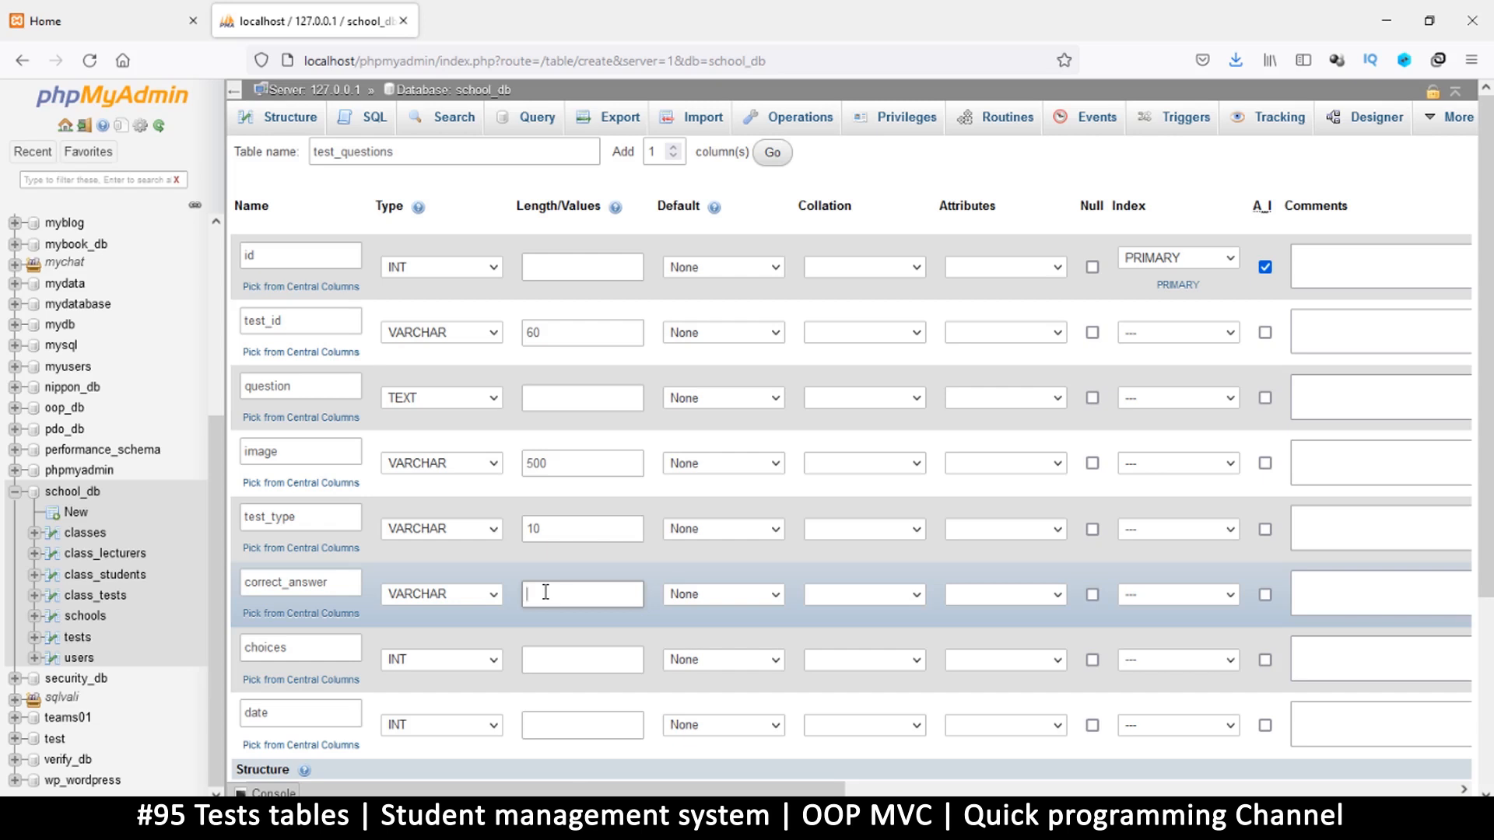
pyautogui.write('5')
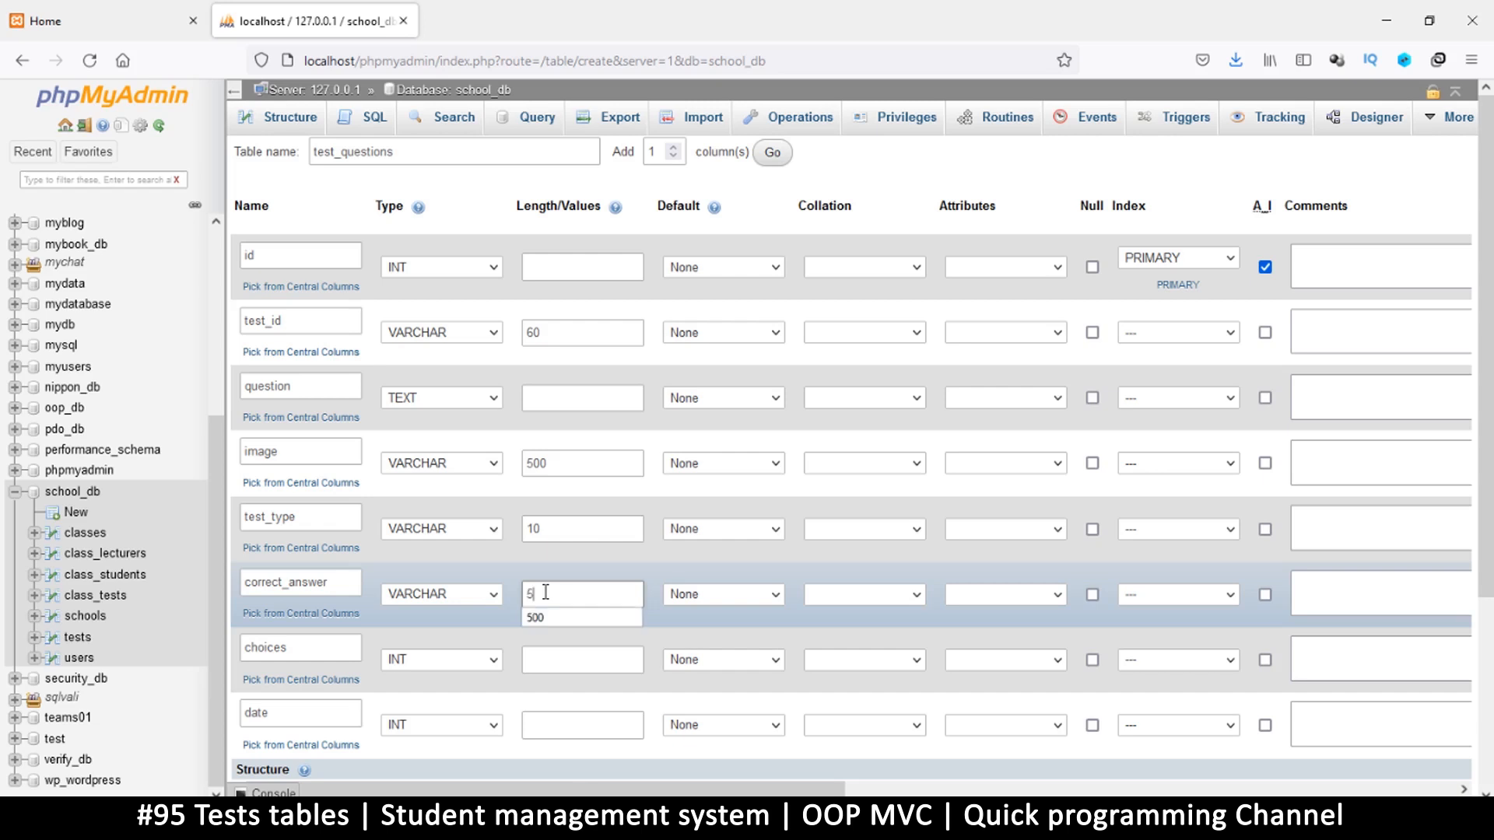
pyautogui.write('500')
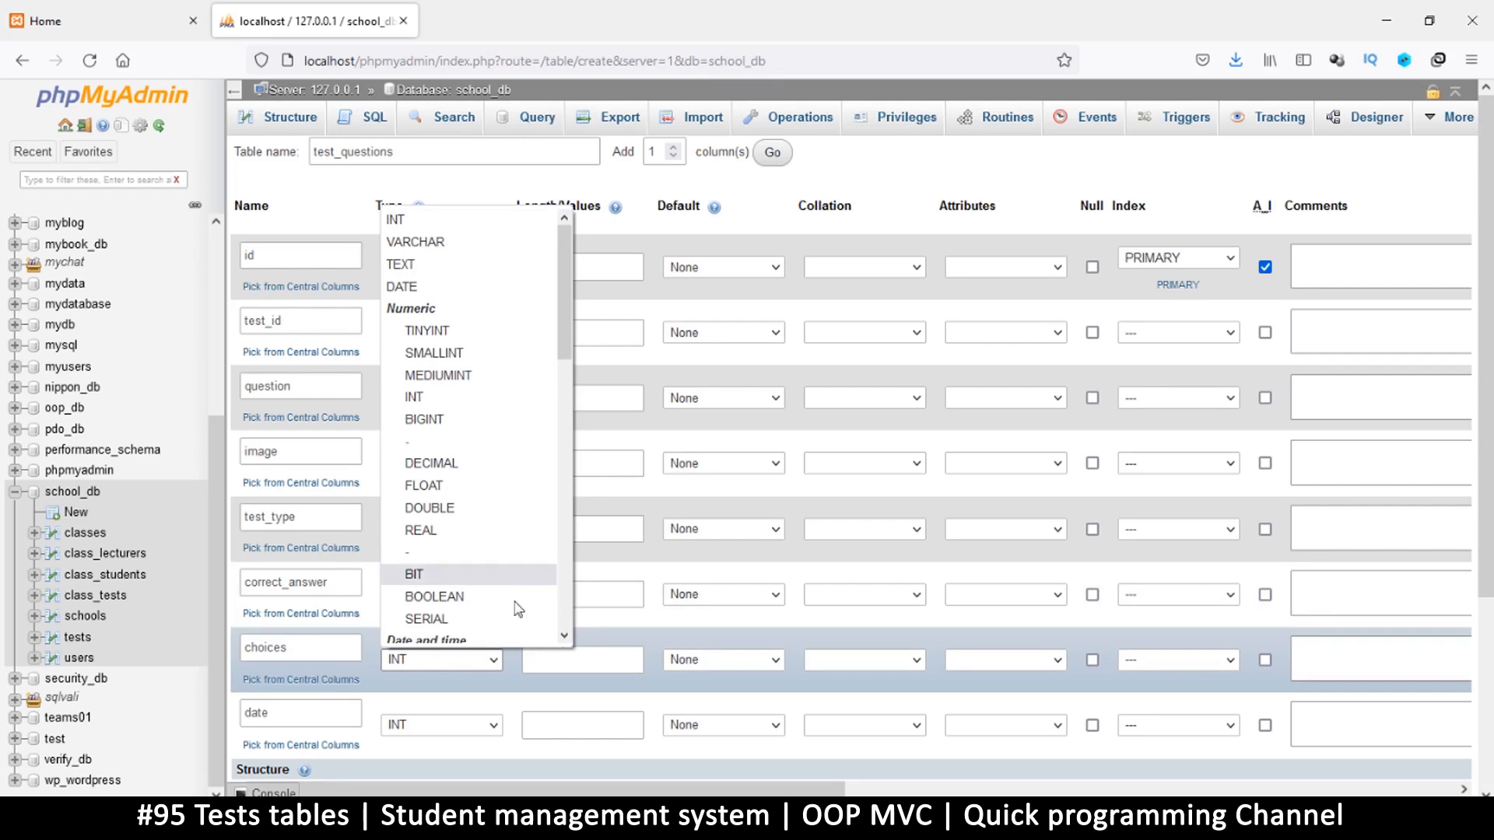
pyautogui.moveTo(411, 665)
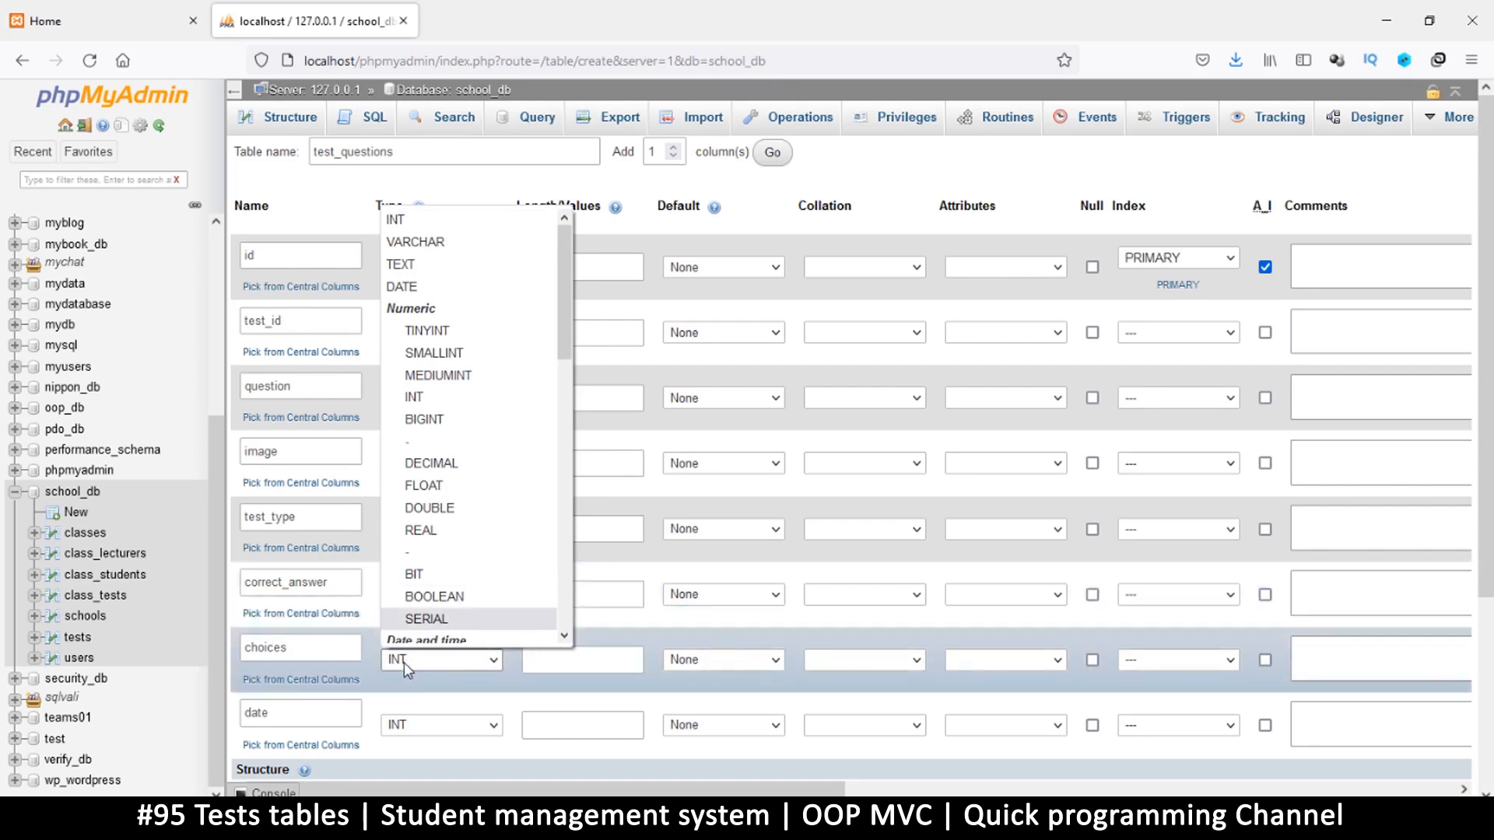
pyautogui.moveTo(434, 264)
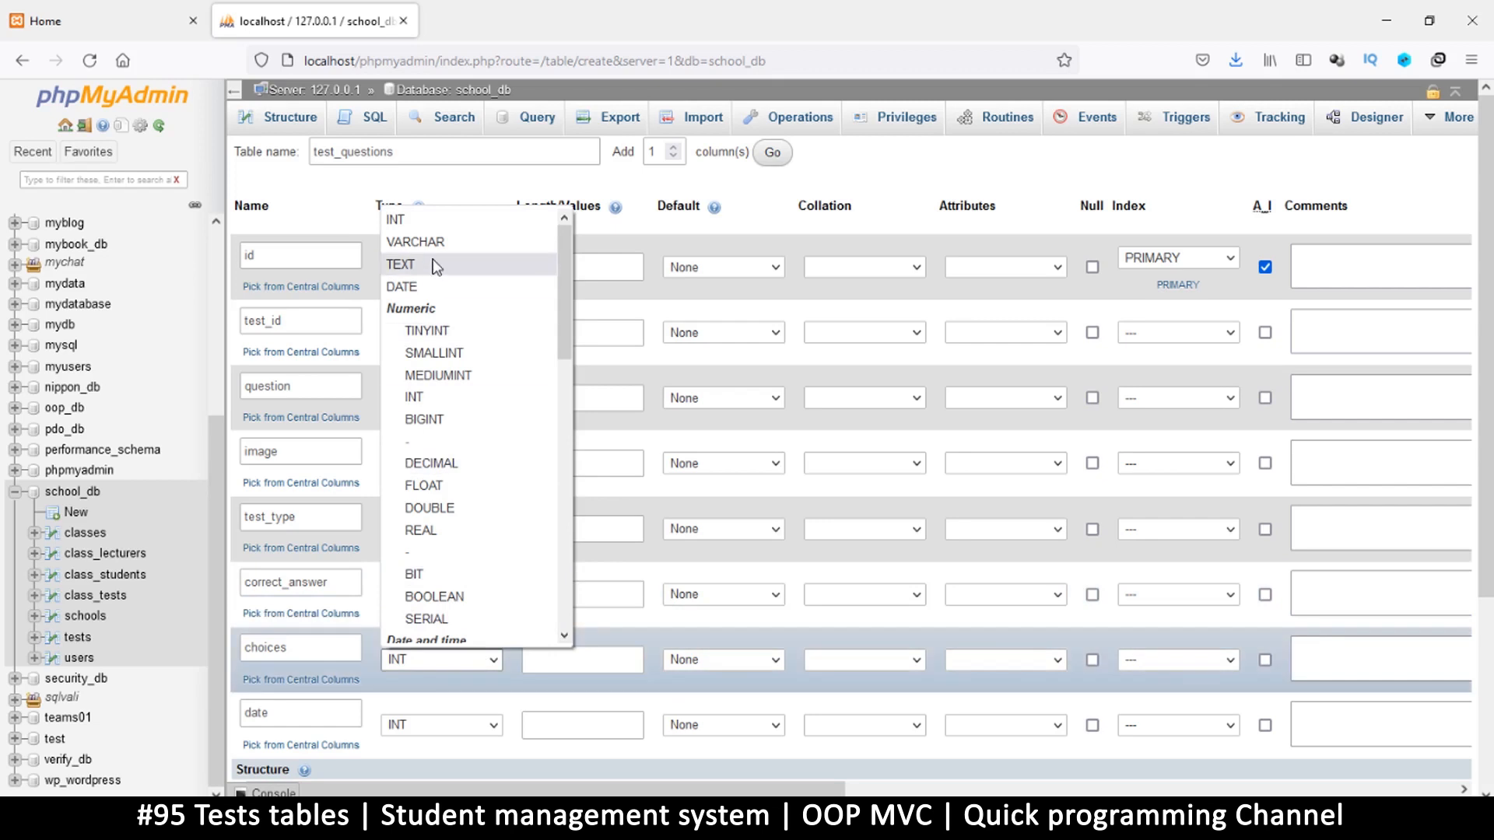
pyautogui.moveTo(401, 265)
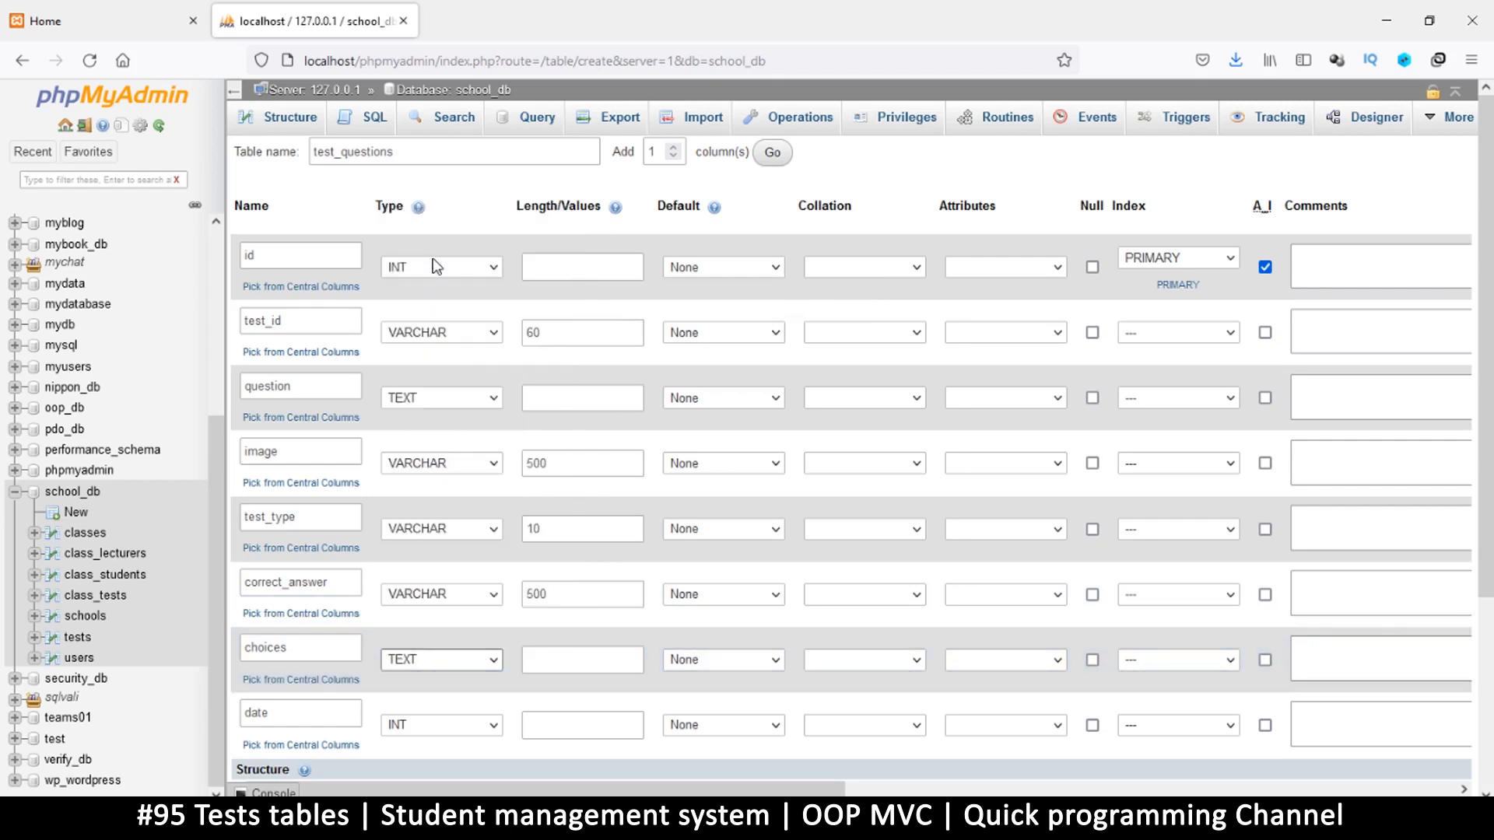
# Change correct_answer to a TEXT column
pyautogui.scroll(-3)
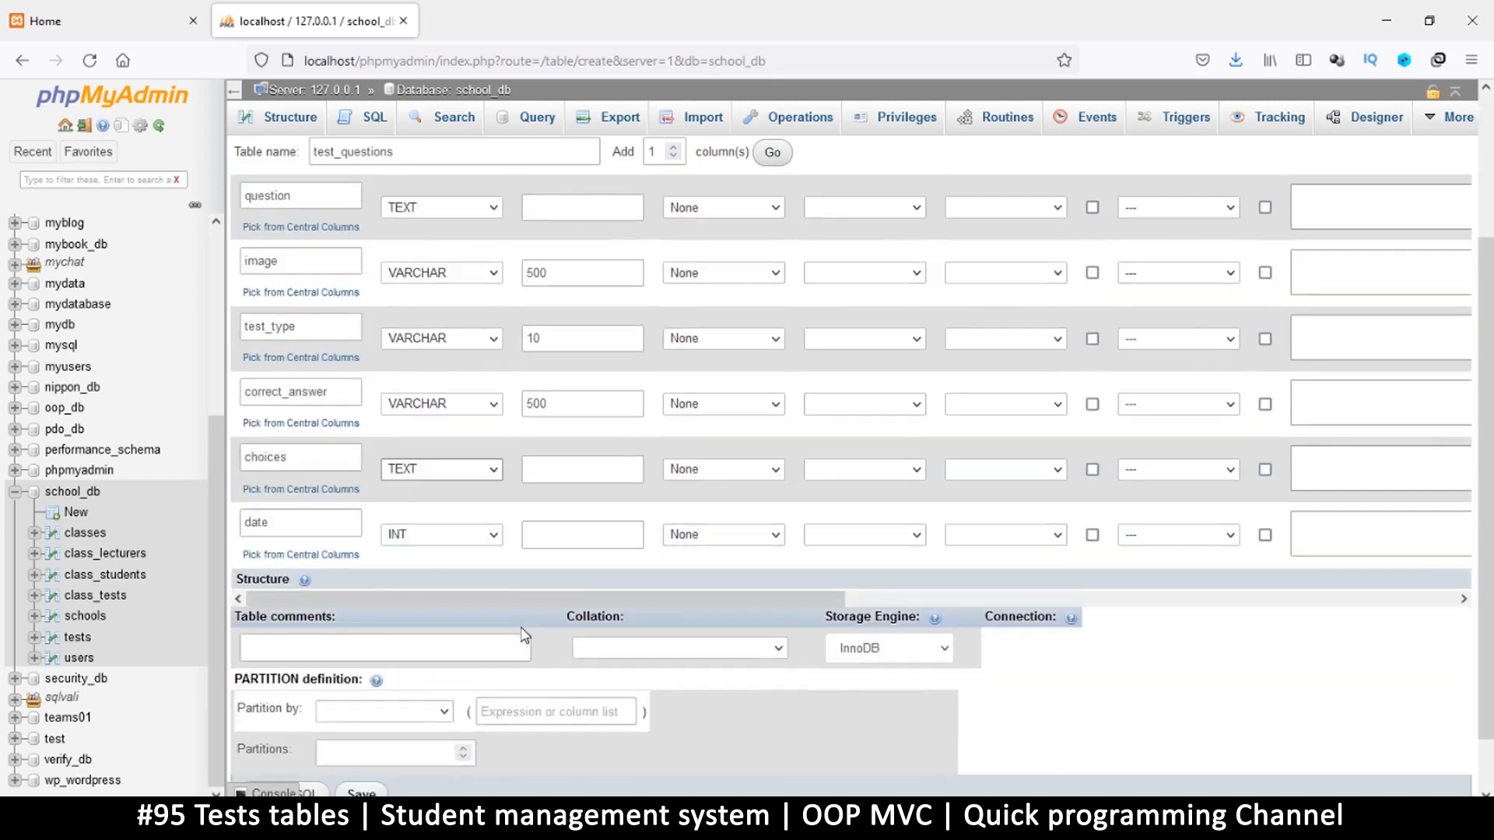
pyautogui.click(440, 405)
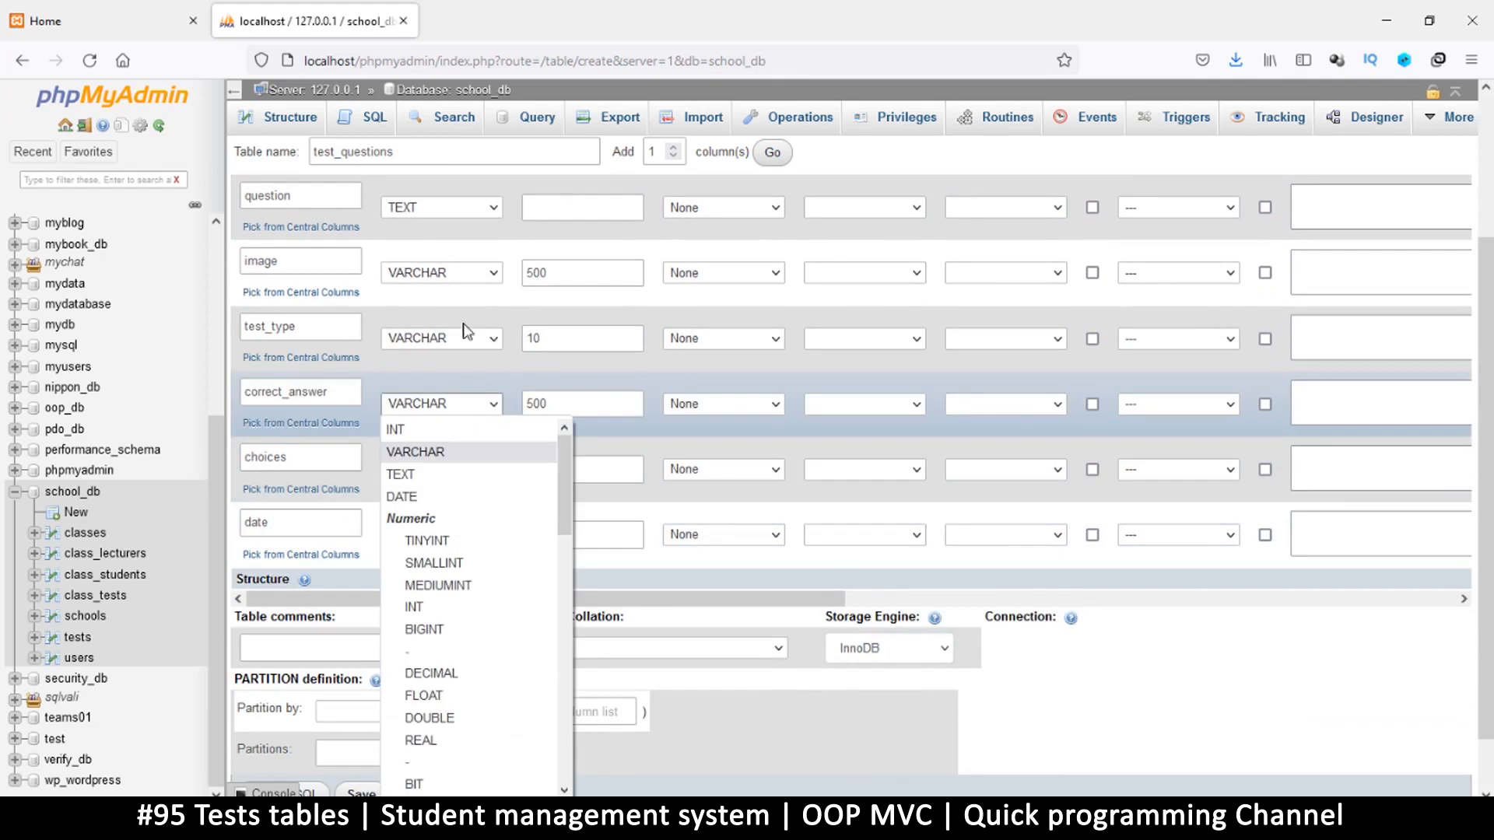
pyautogui.click(400, 473)
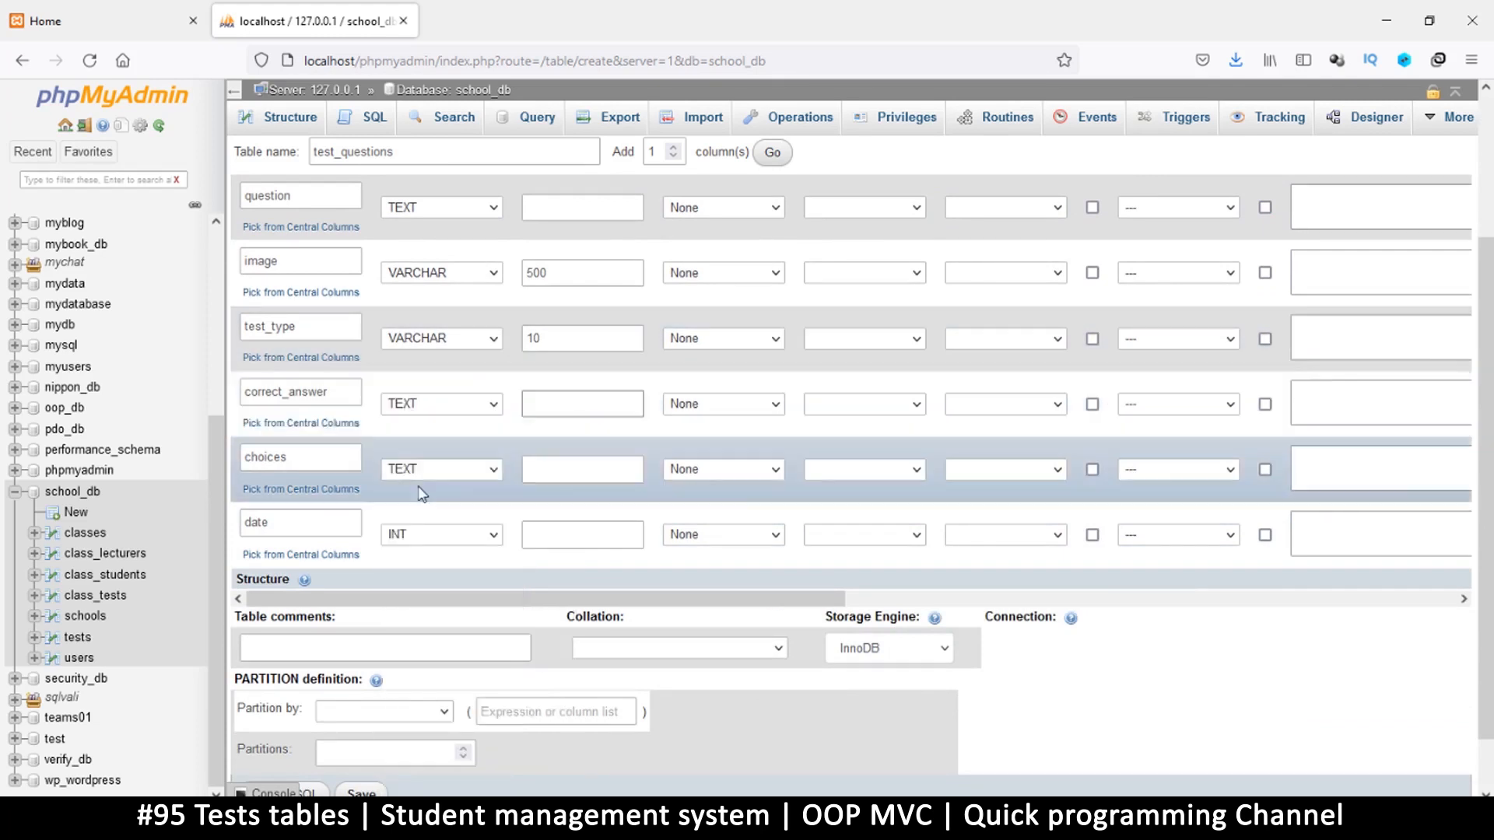
# Set date to DATETIME and save the test_questions table
pyautogui.click(441, 468)
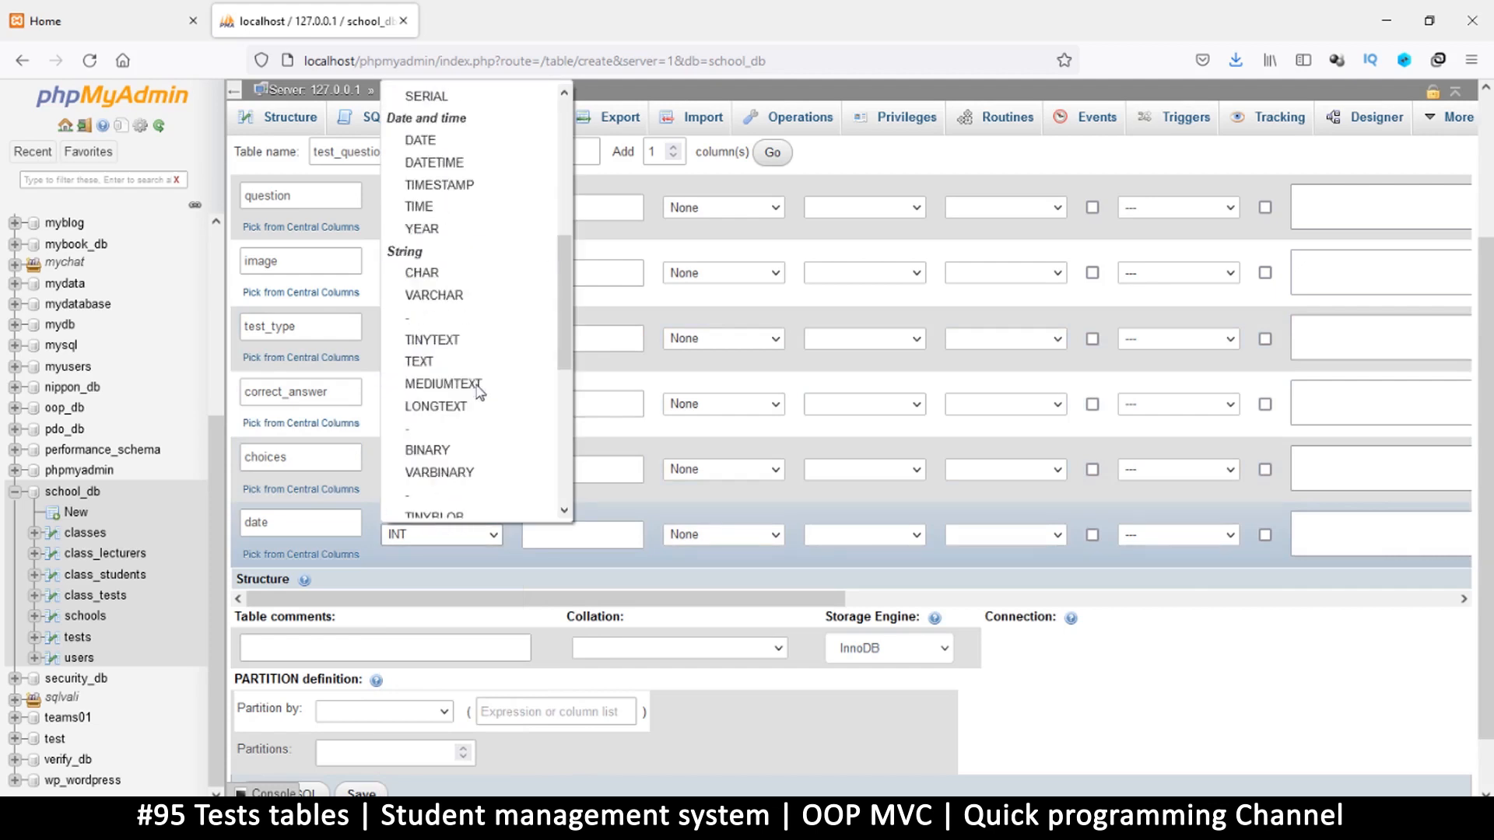
pyautogui.scroll(-3)
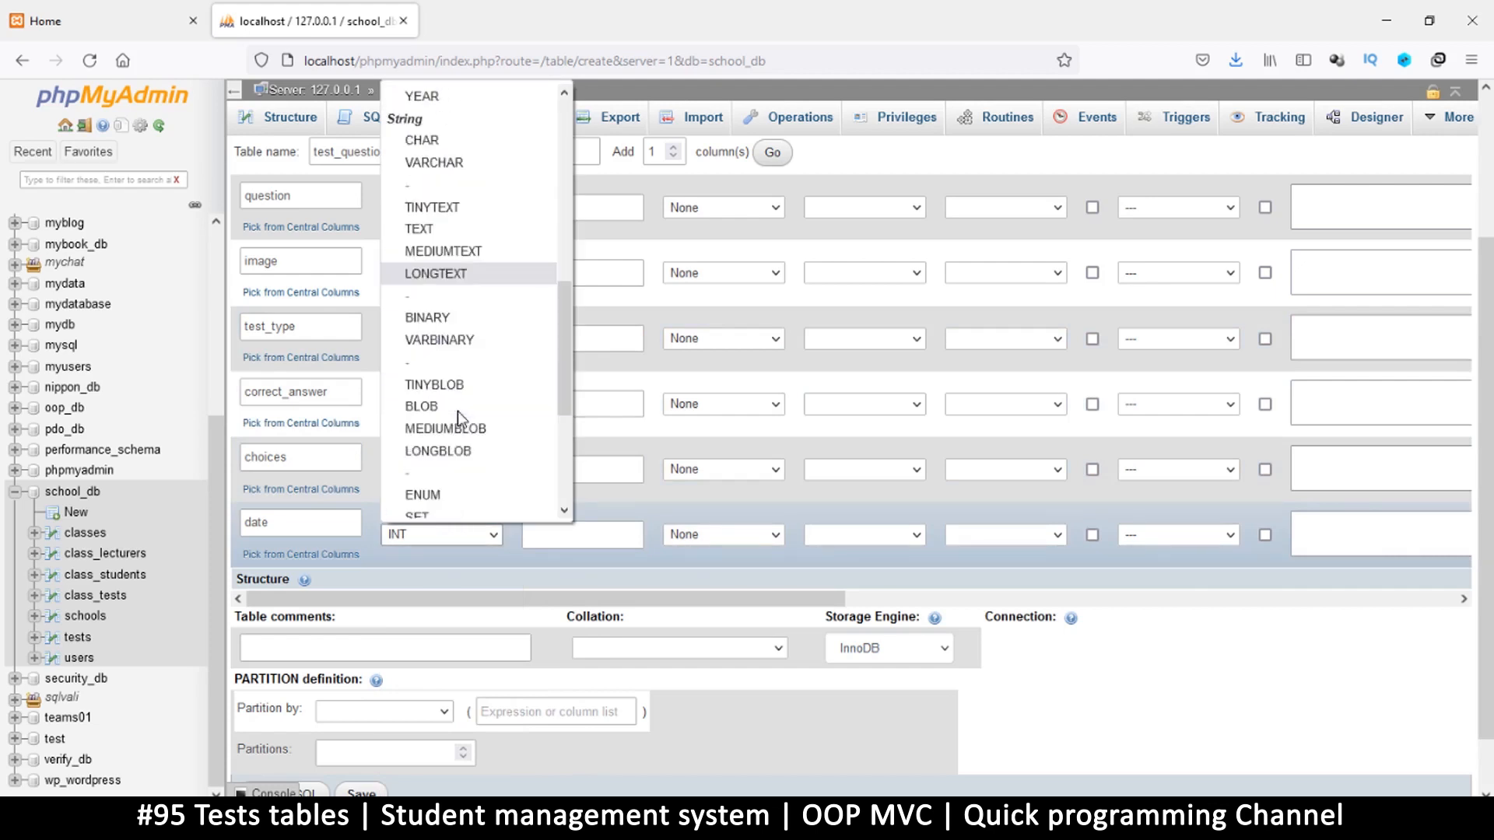
pyautogui.scroll(3)
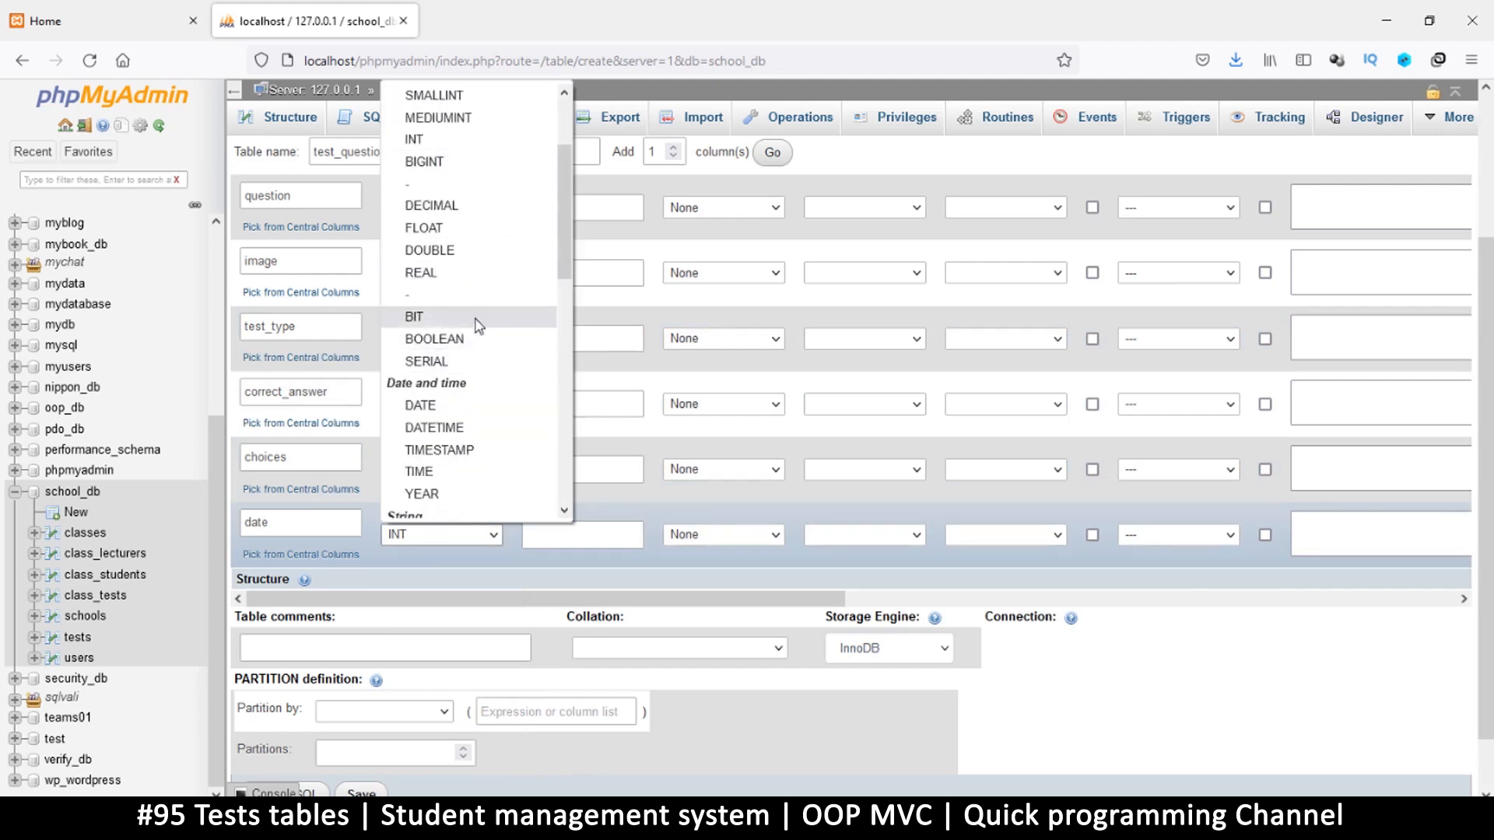
pyautogui.scroll(-3)
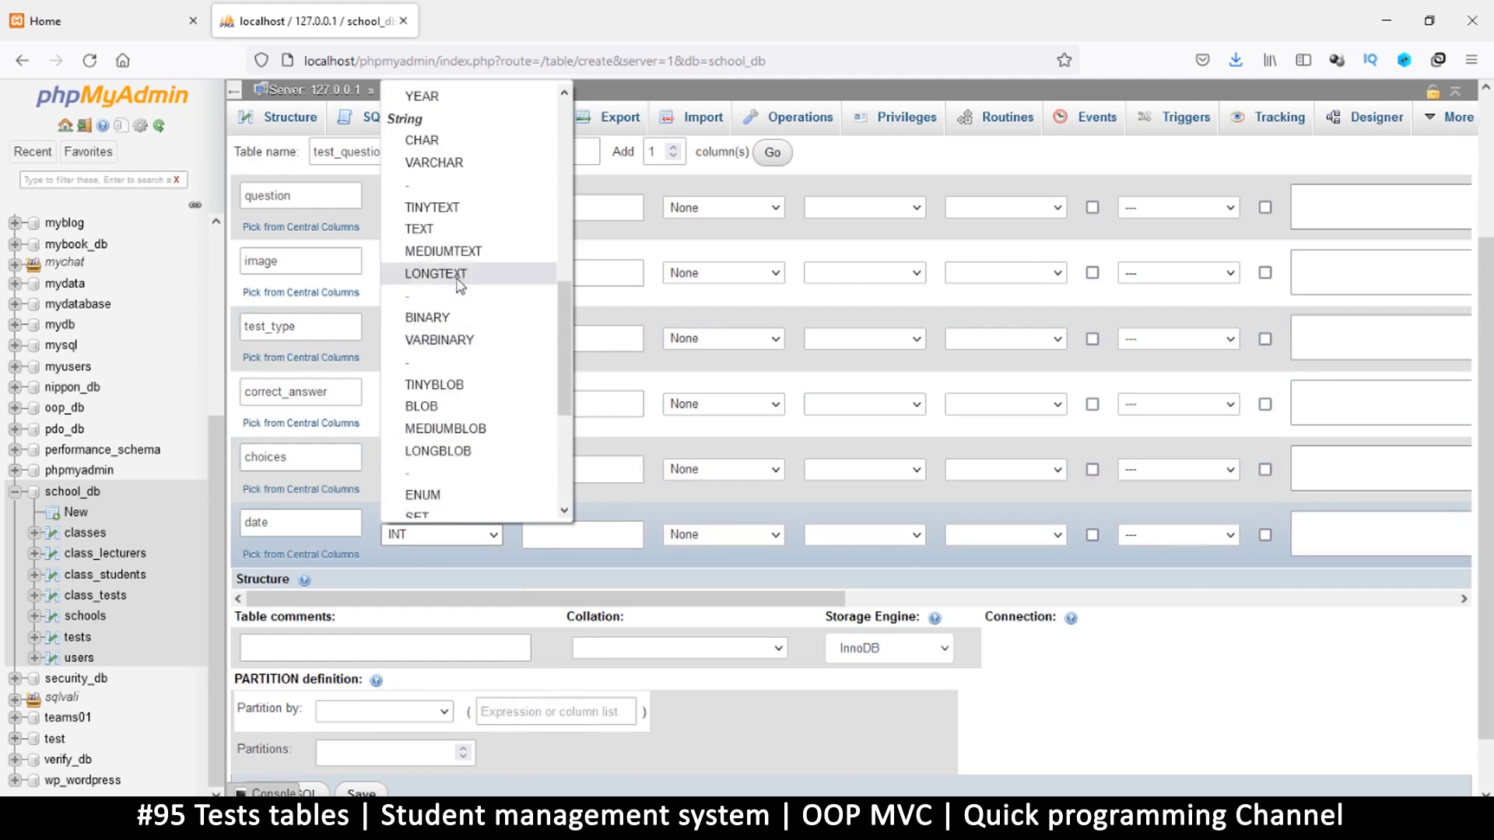
pyautogui.scroll(3)
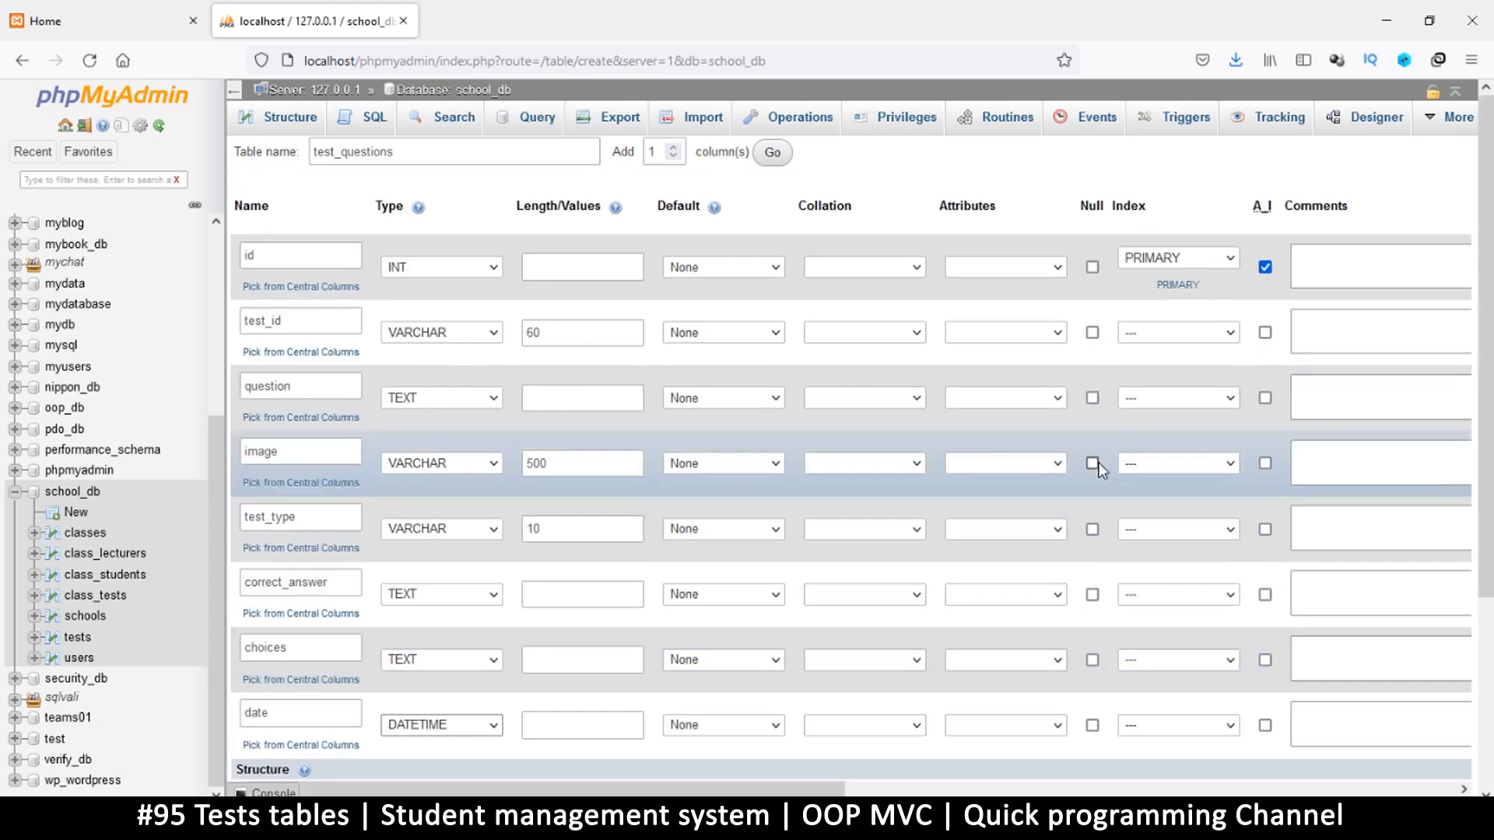
pyautogui.moveTo(1239, 392)
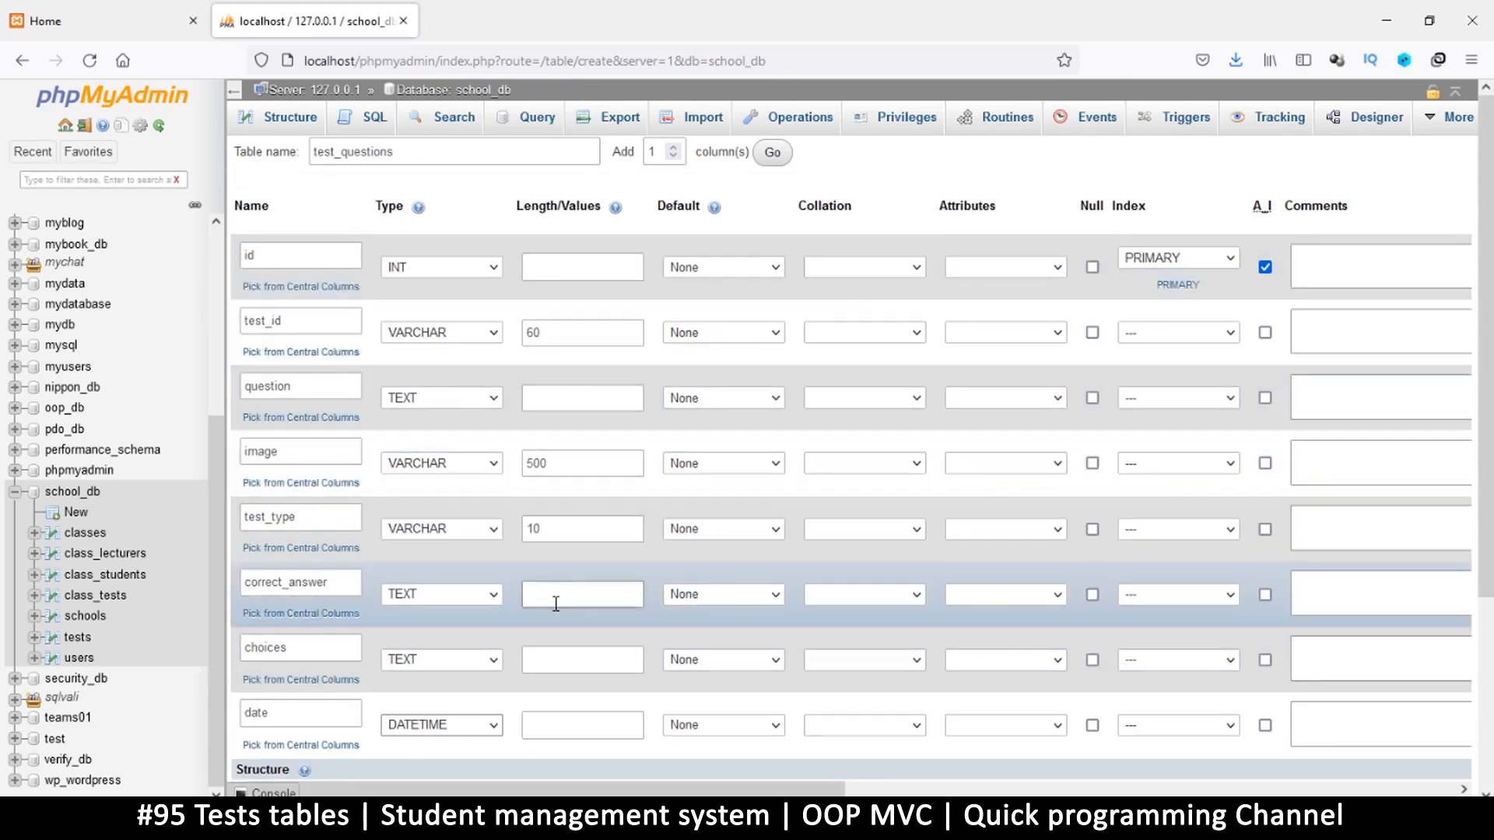
pyautogui.scroll(-3)
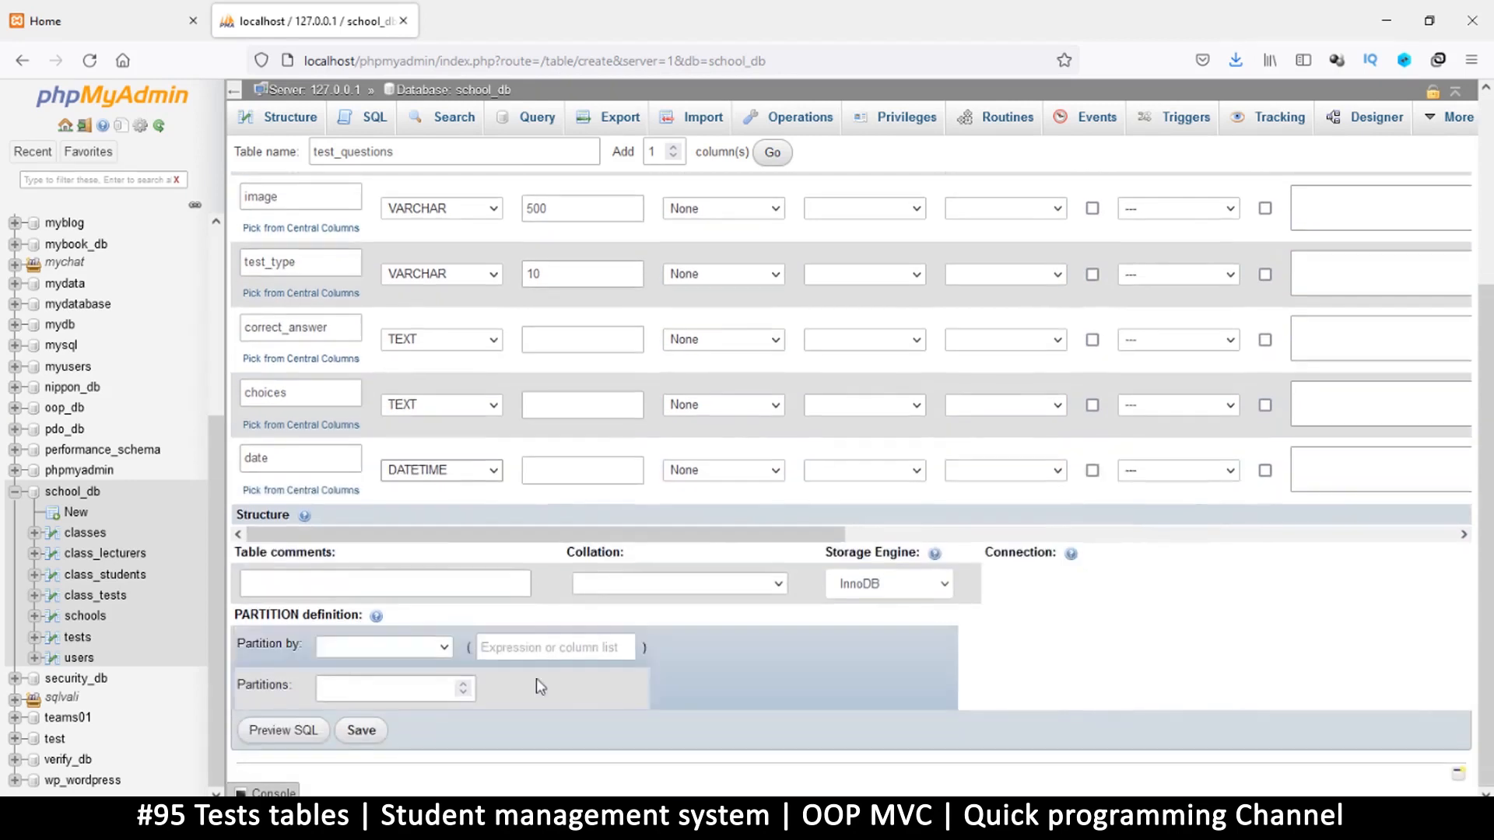
pyautogui.click(359, 731)
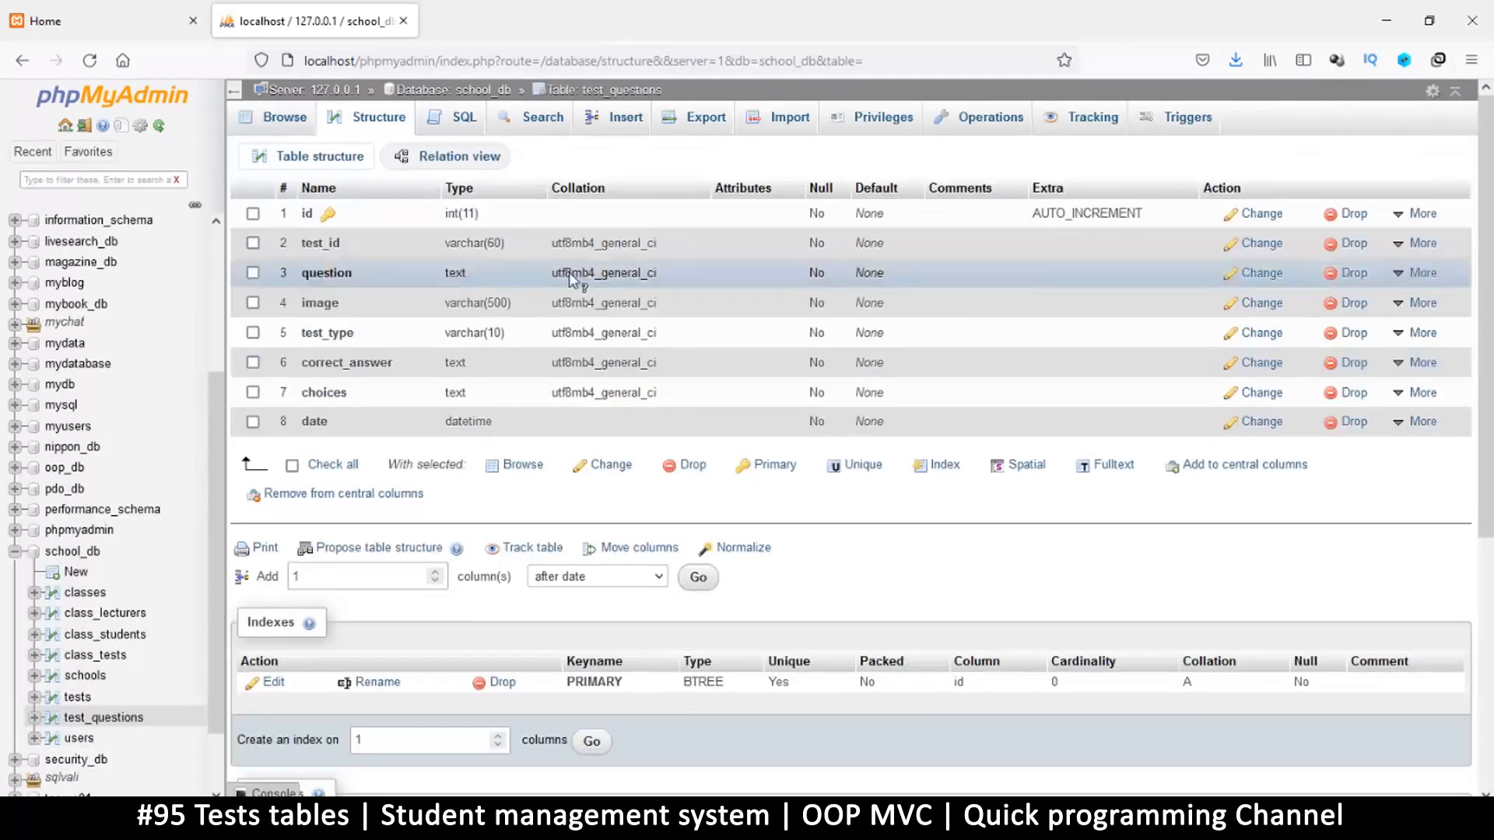
# Add indexes on the test_id, test_type and date columns of test_questions
pyautogui.click(1417, 243)
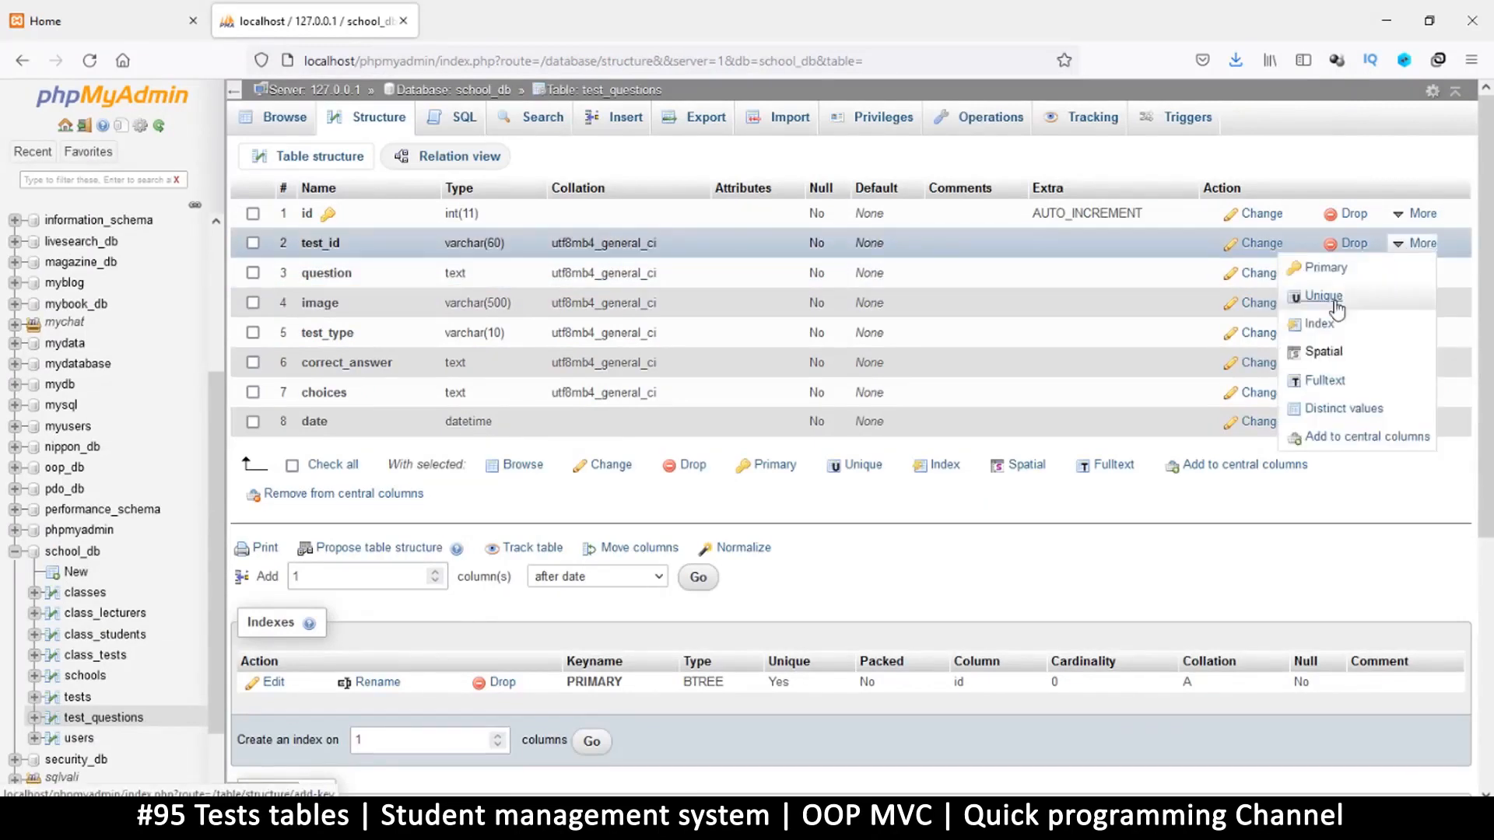
pyautogui.click(1322, 296)
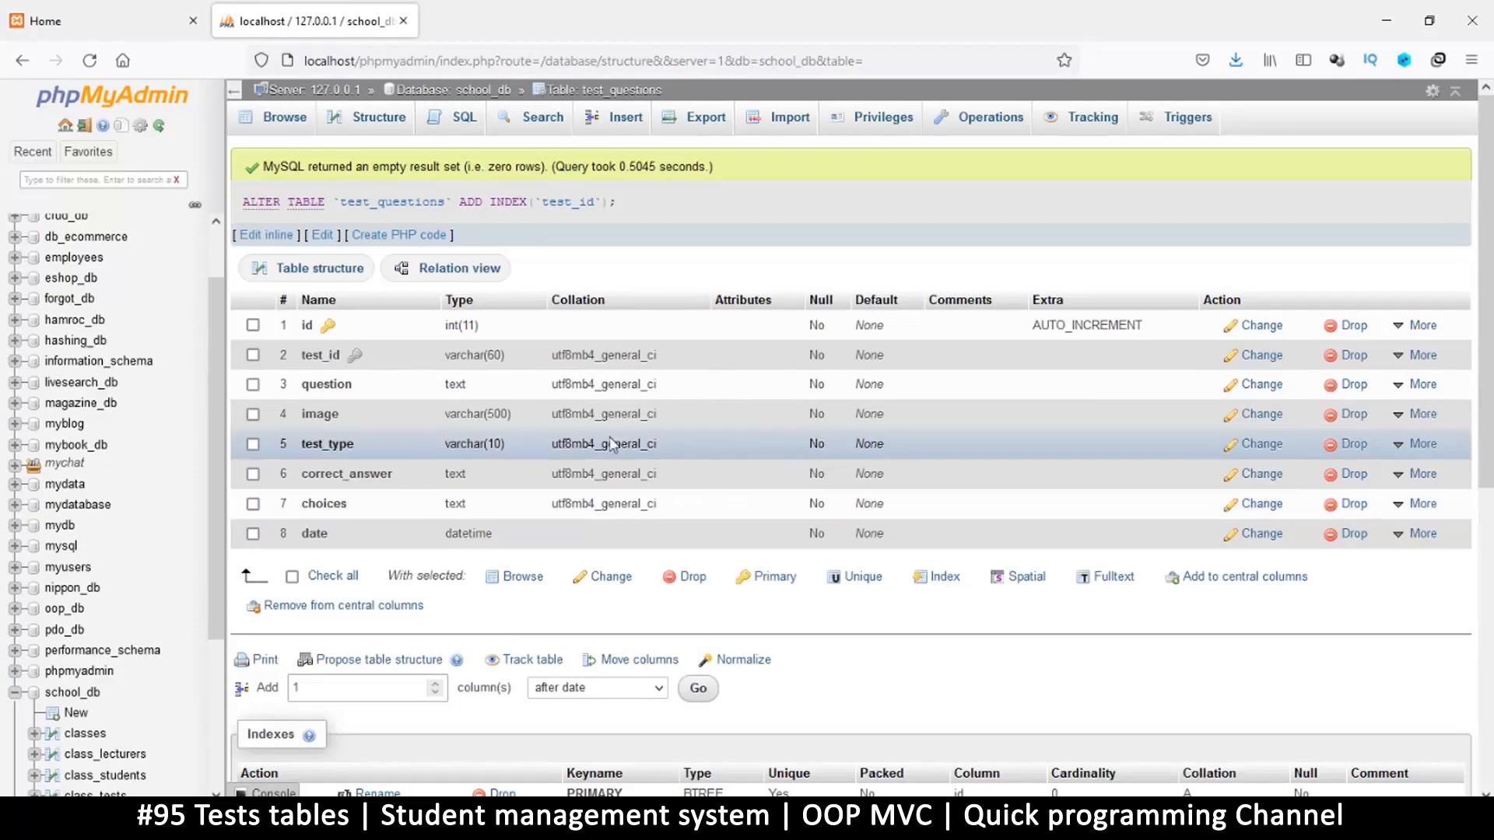
pyautogui.moveTo(485, 384)
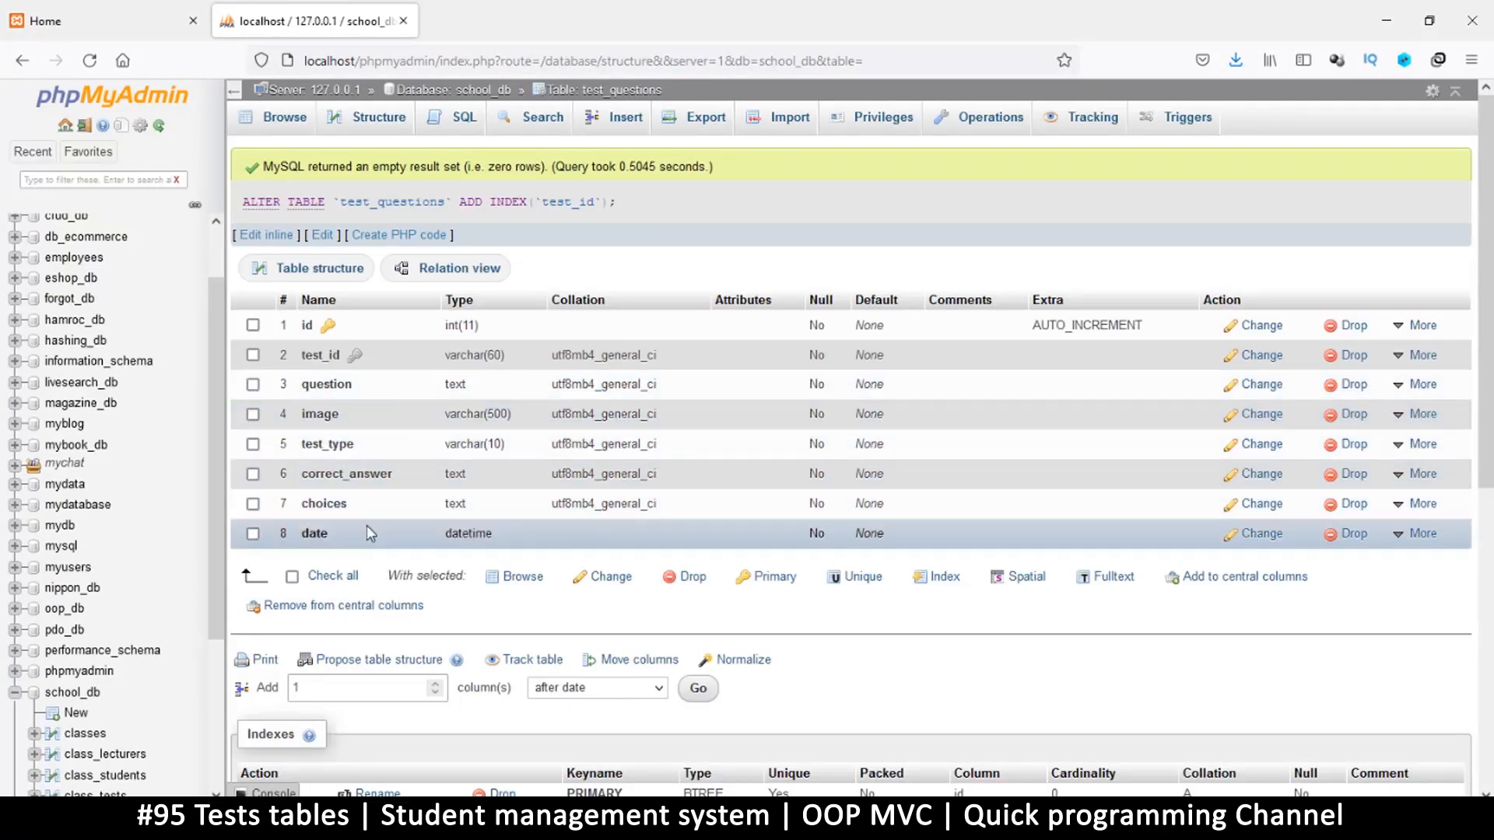
pyautogui.moveTo(1223, 457)
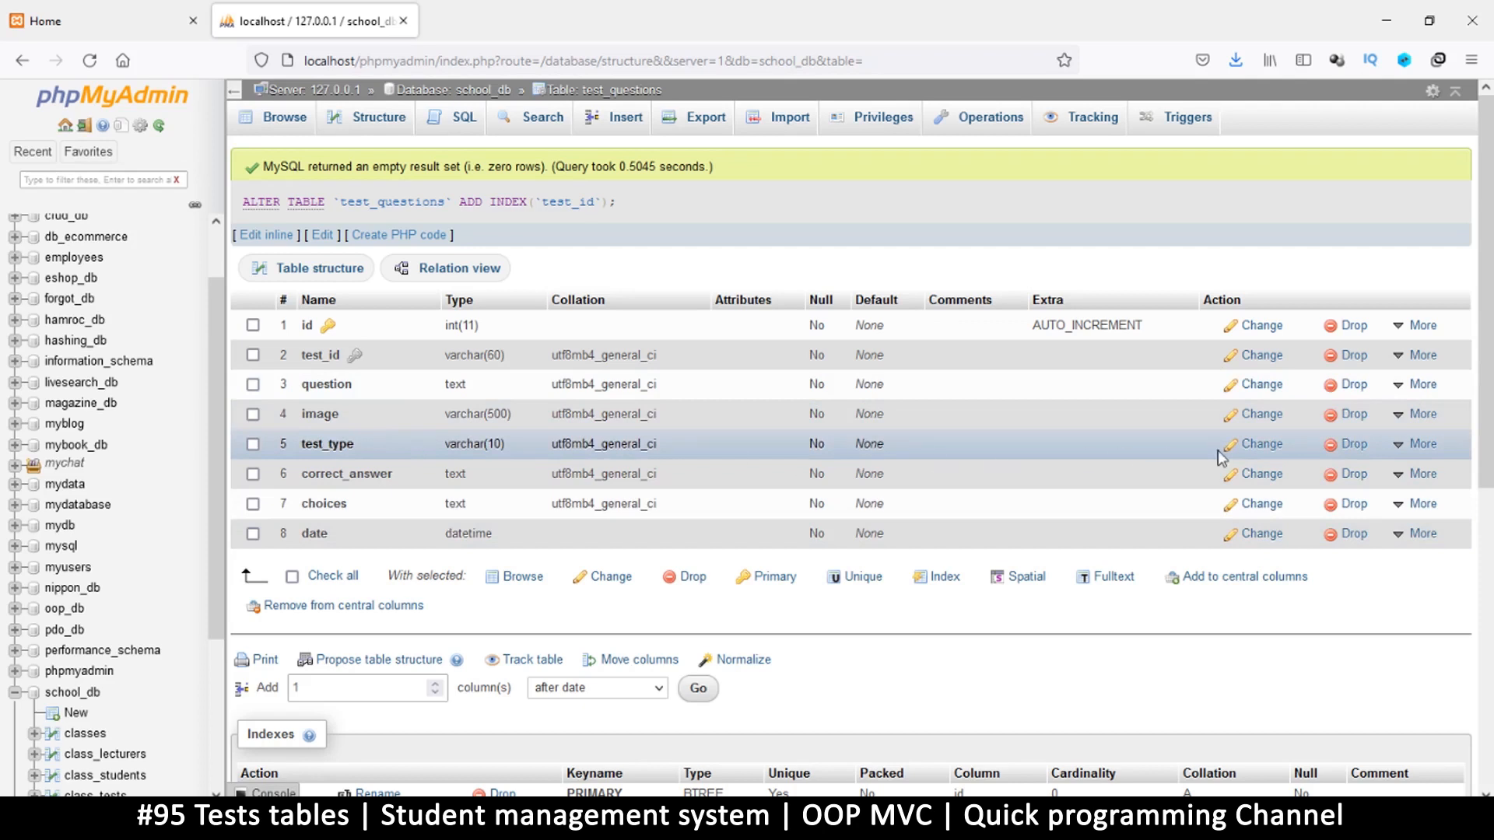
pyautogui.click(1419, 444)
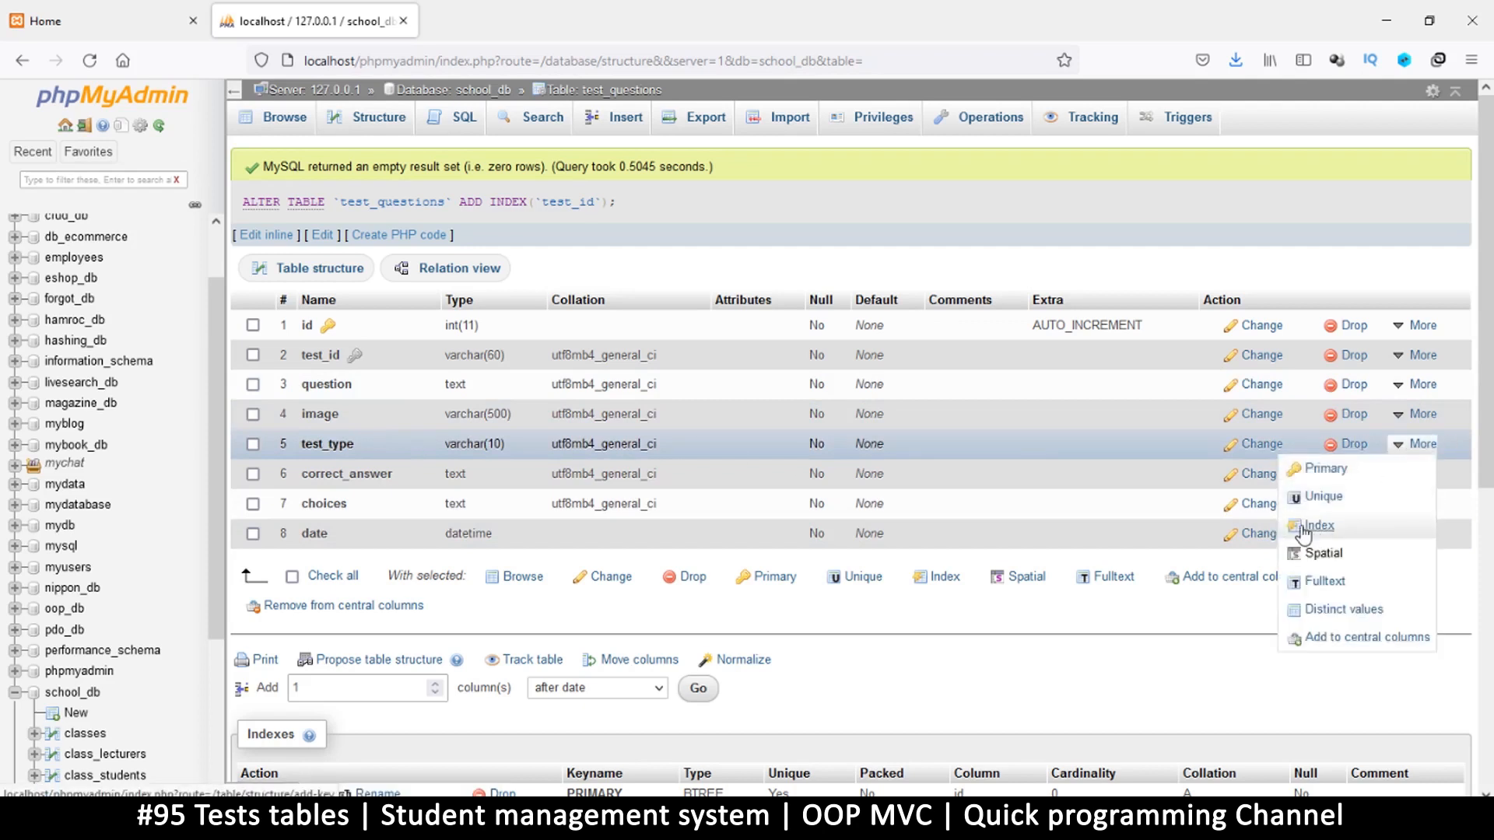
pyautogui.click(1318, 524)
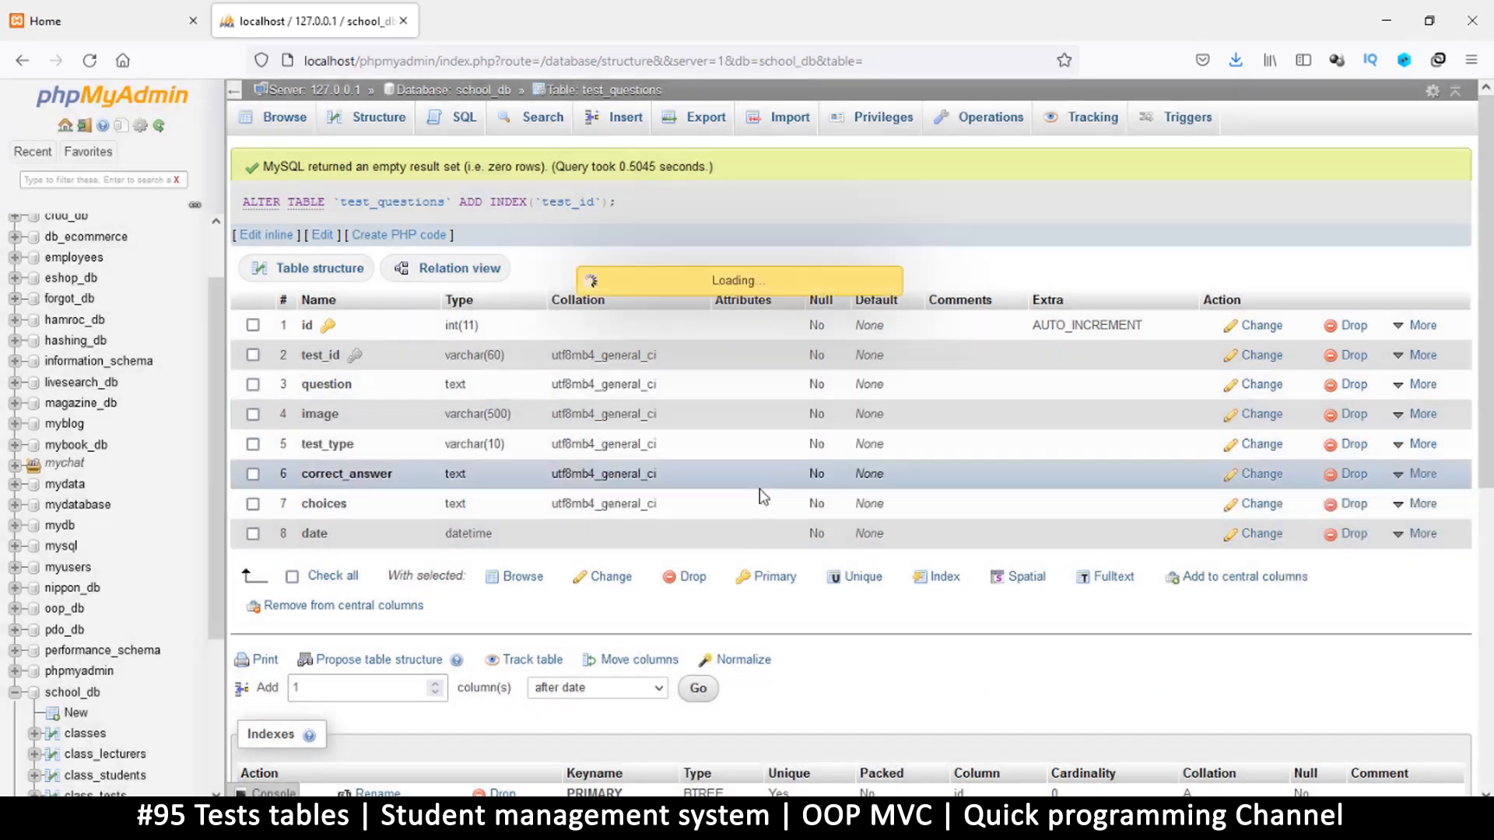
pyautogui.click(1419, 533)
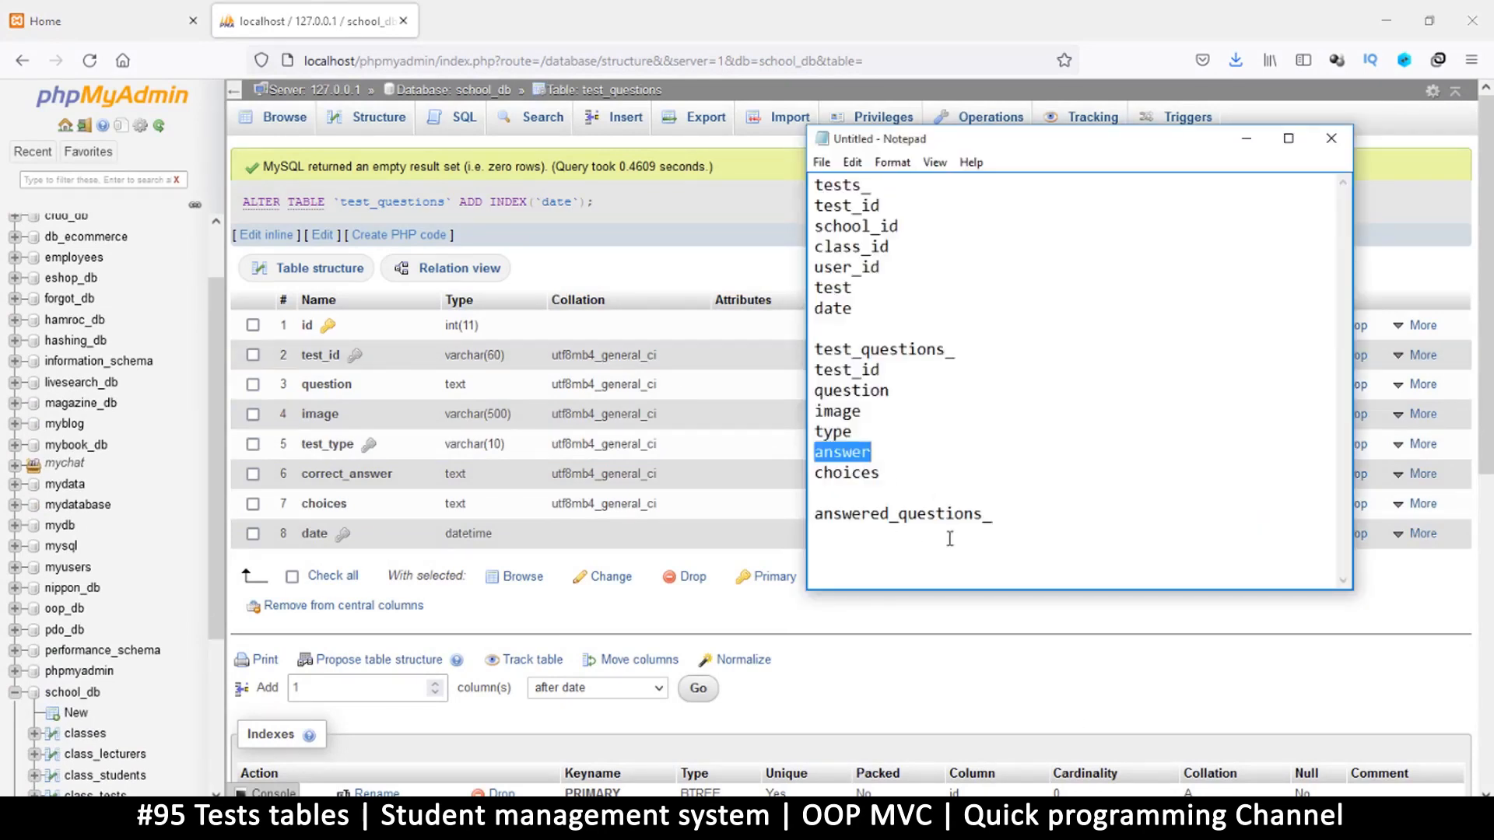
# Mark a column name in the Notepad notes to compare with the finished table
pyautogui.doubleClick(901, 513)
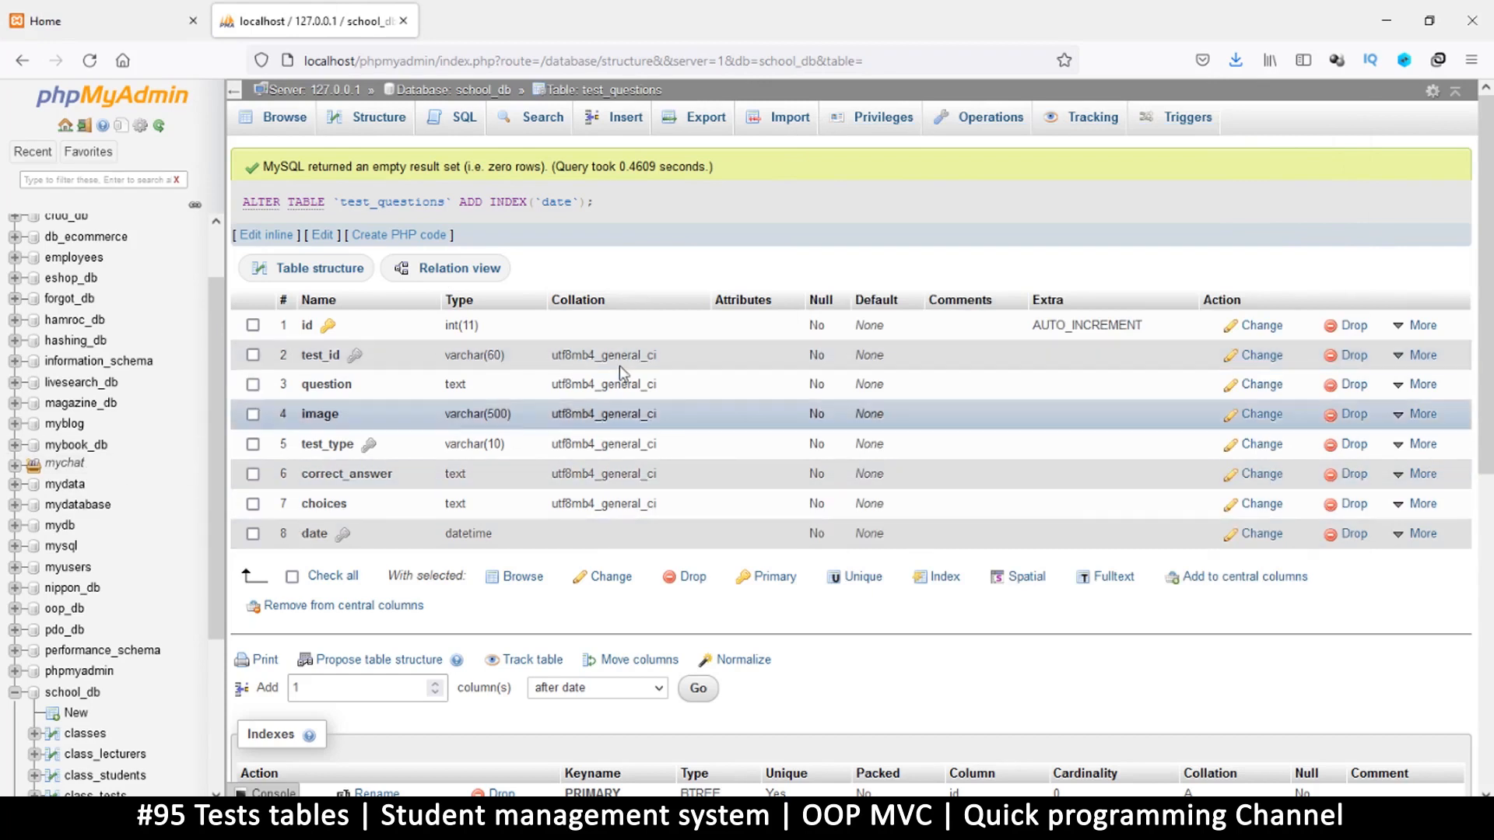
pyautogui.scroll(-3)
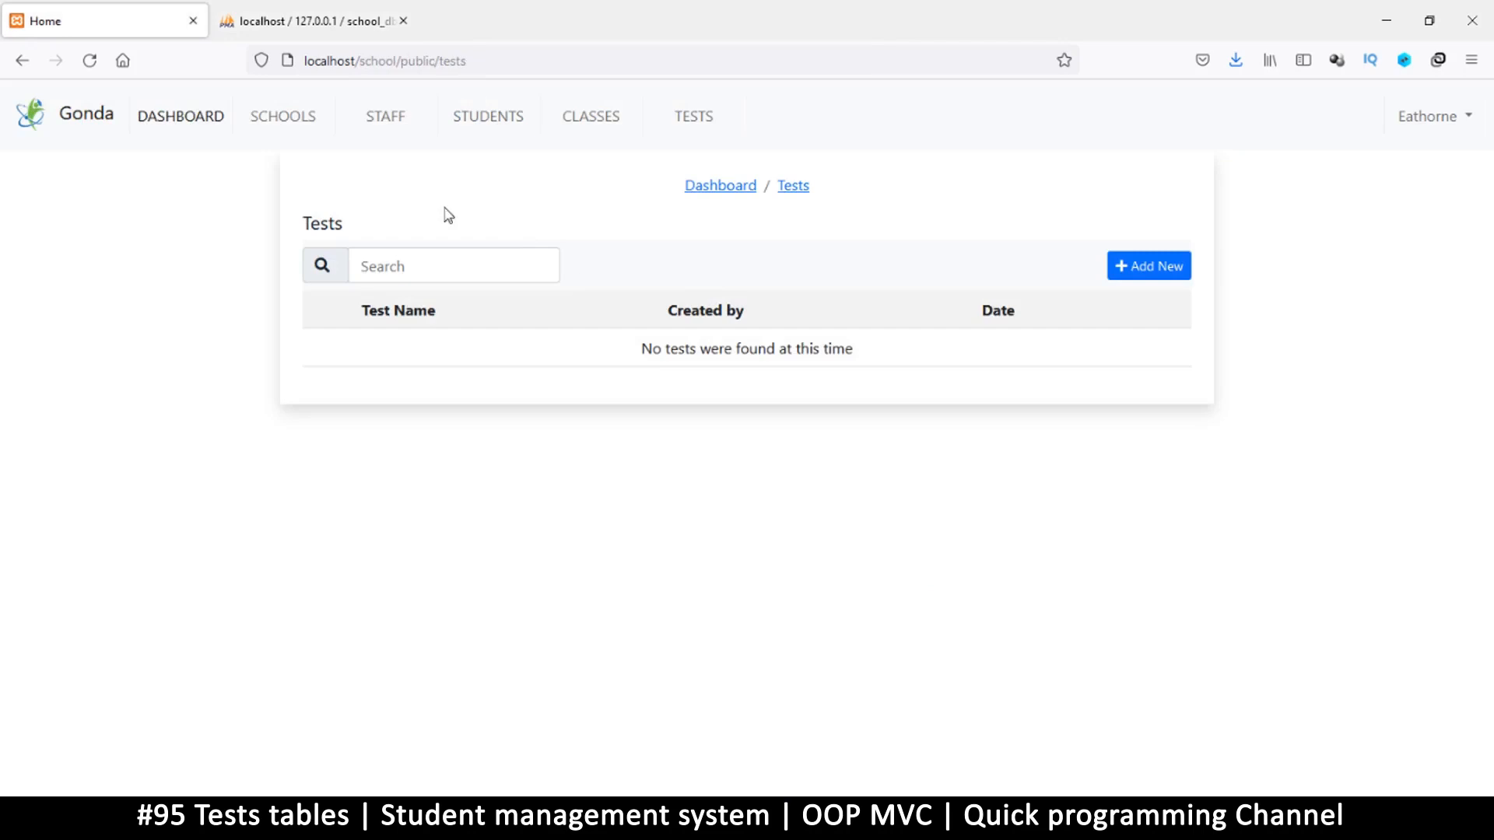
pyautogui.moveTo(929, 292)
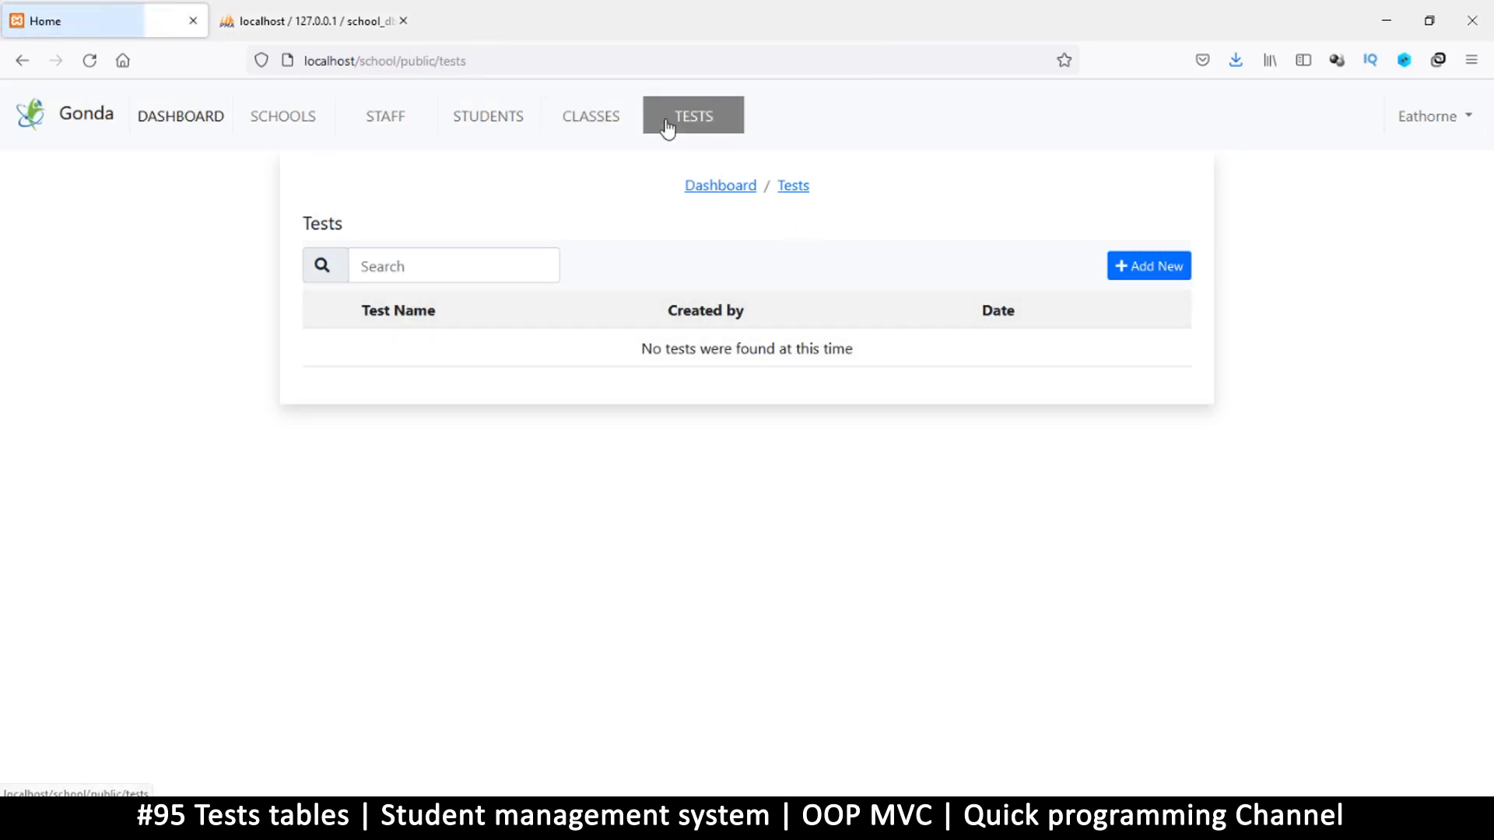
pyautogui.moveTo(705, 287)
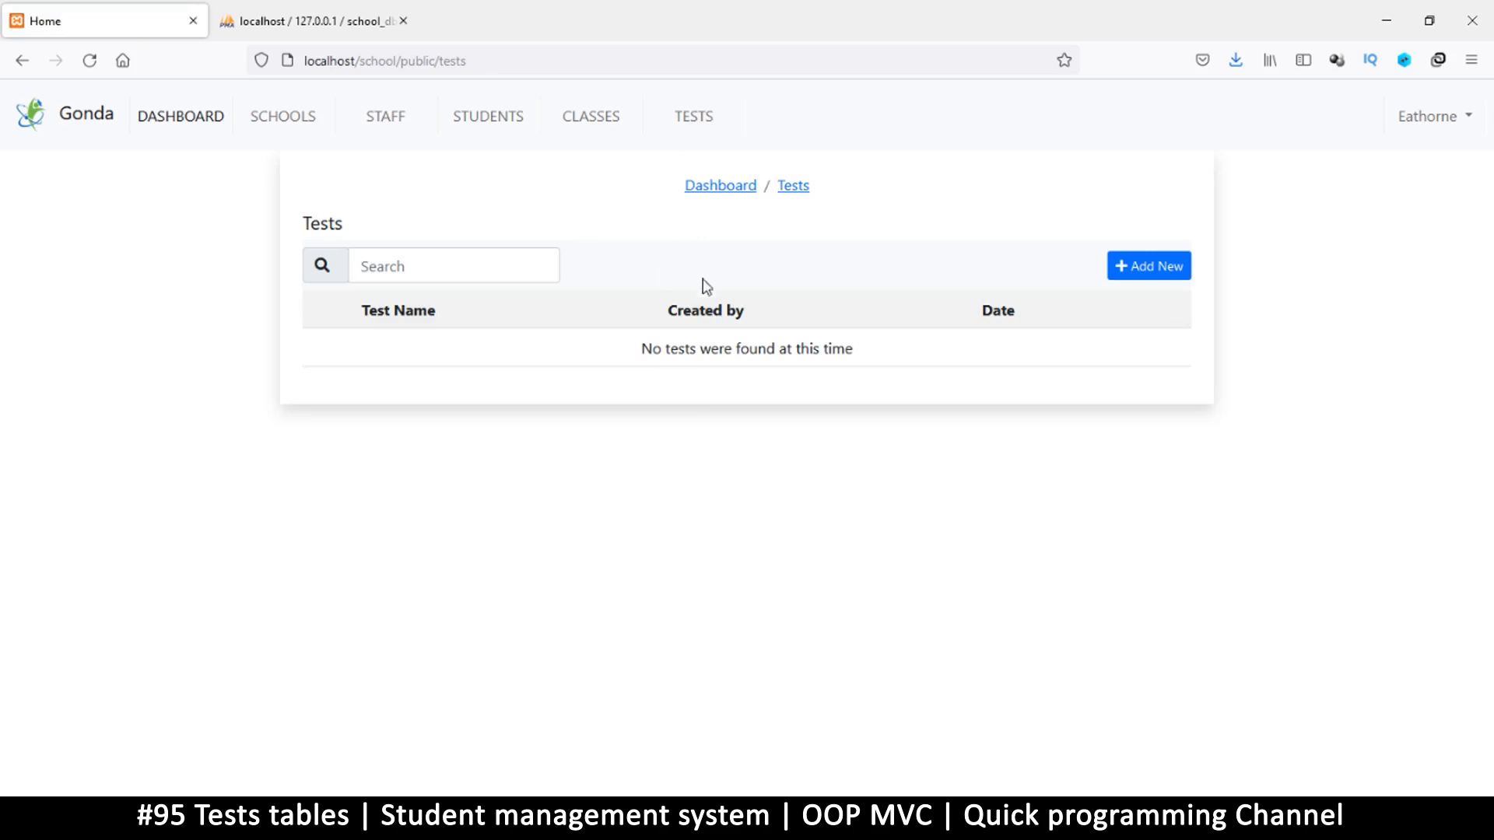